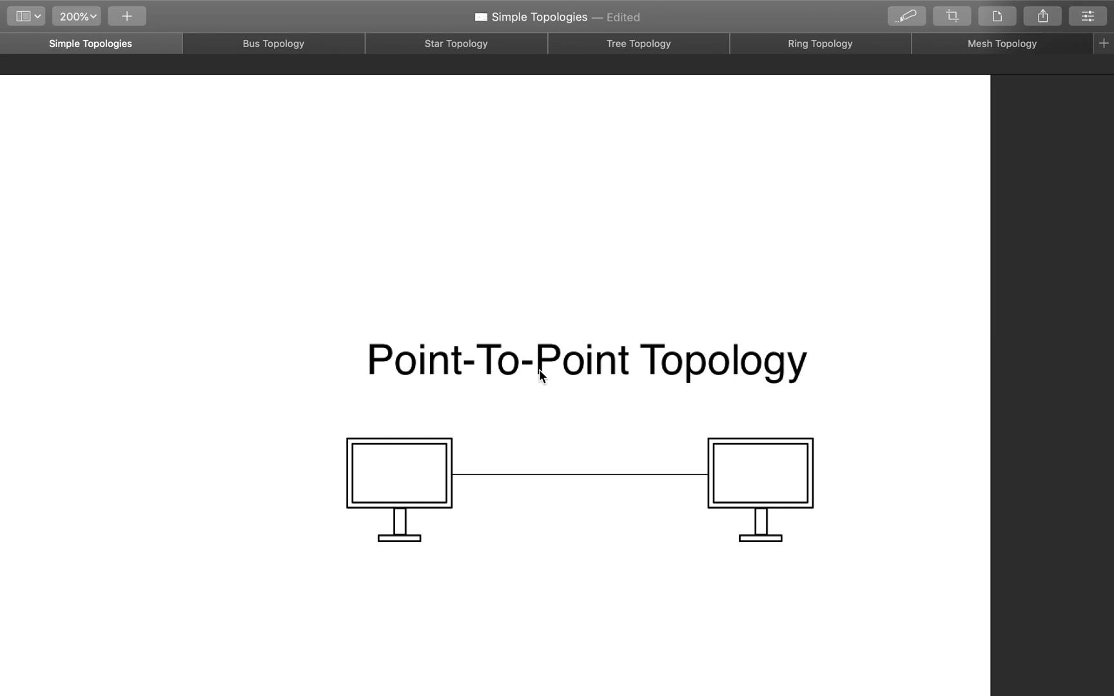
pyautogui.moveTo(484, 616)
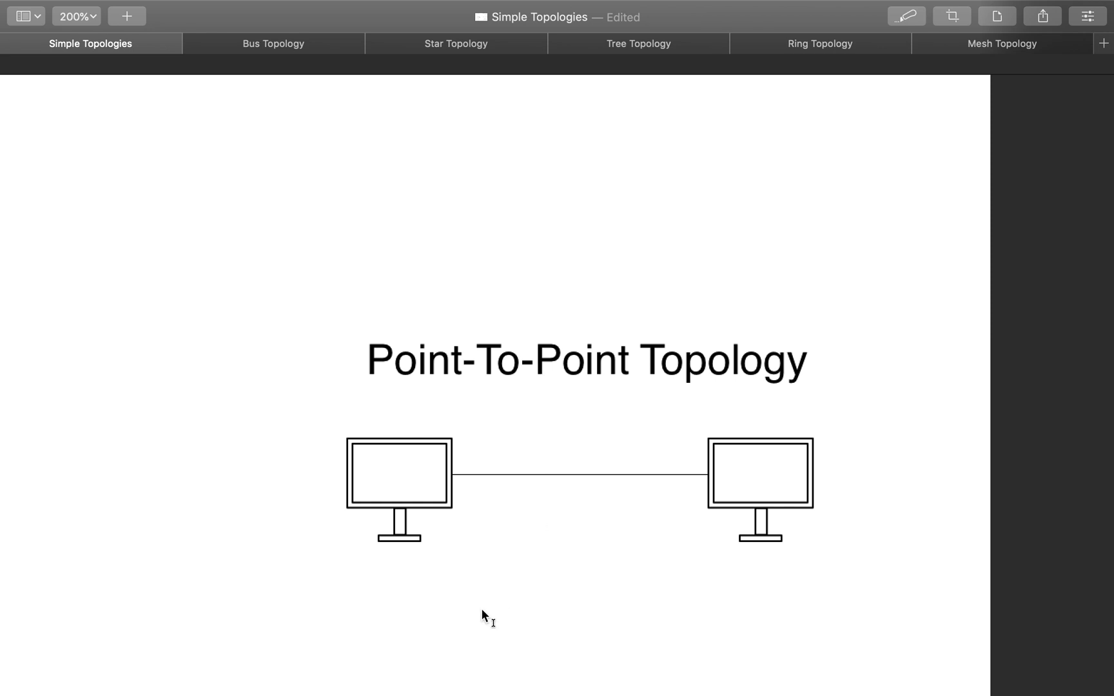
pyautogui.moveTo(712, 483)
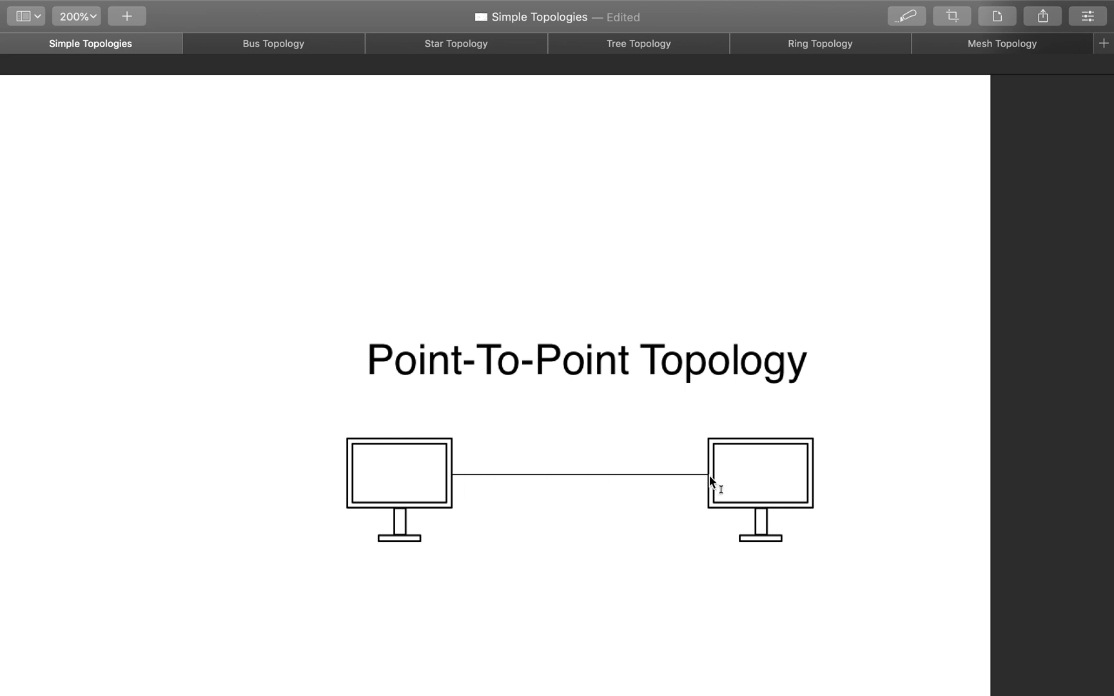
pyautogui.moveTo(643, 470)
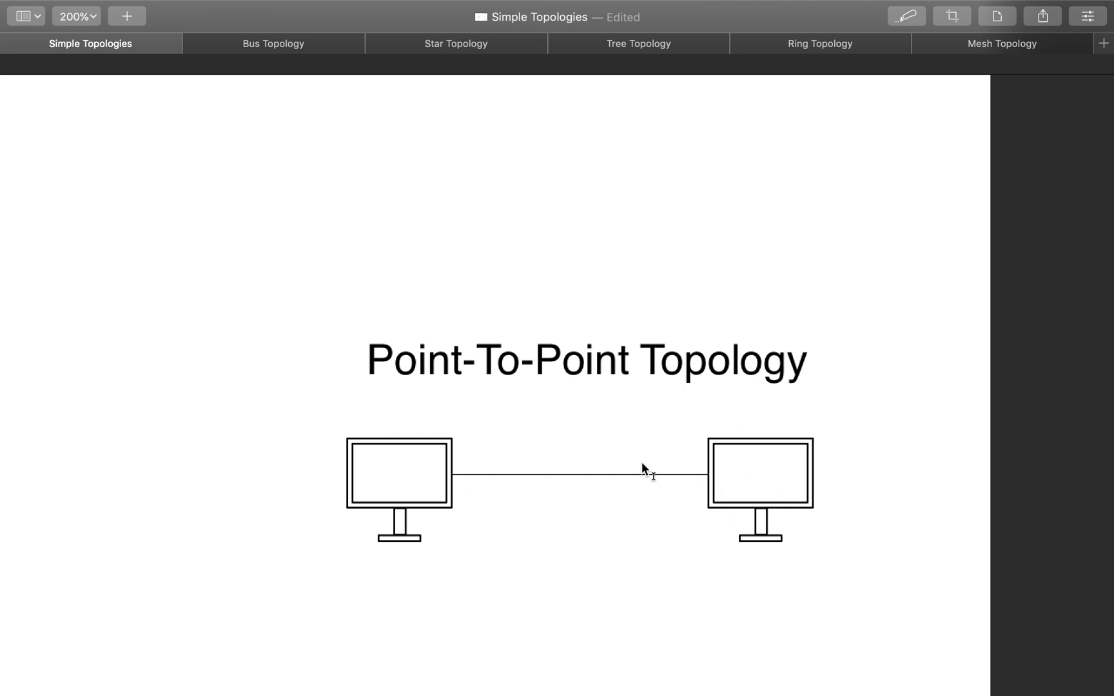
pyautogui.moveTo(454, 420)
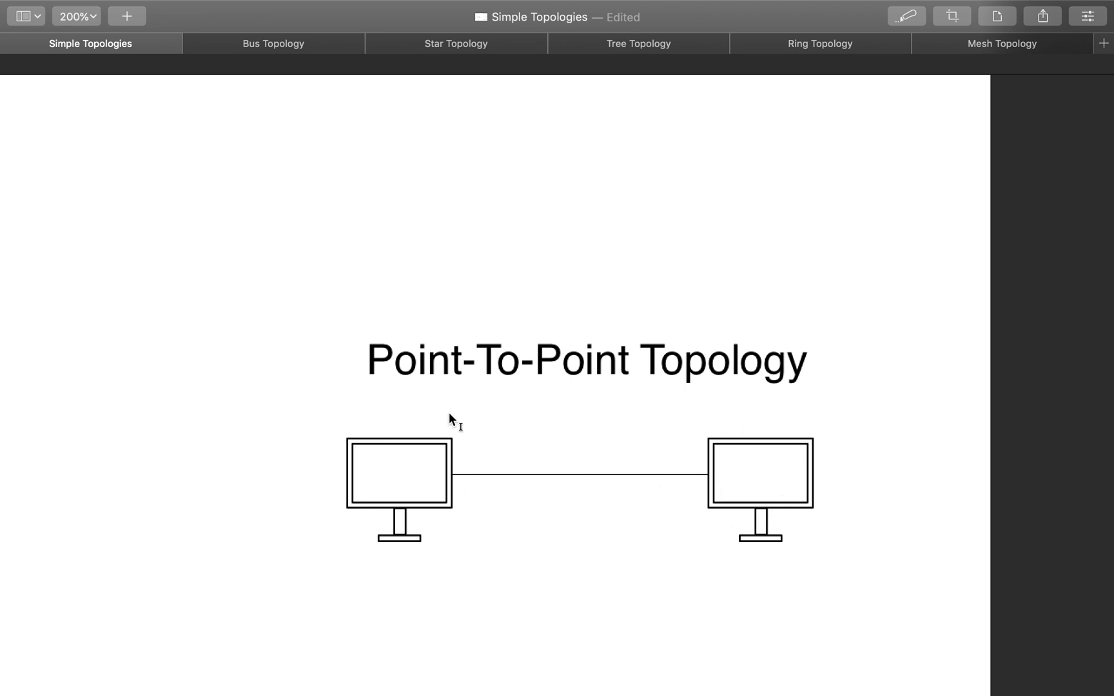
# - Scroll through the Peer-to-peer page to the second server rack below 192.168.1.1
pyautogui.hscroll(3)
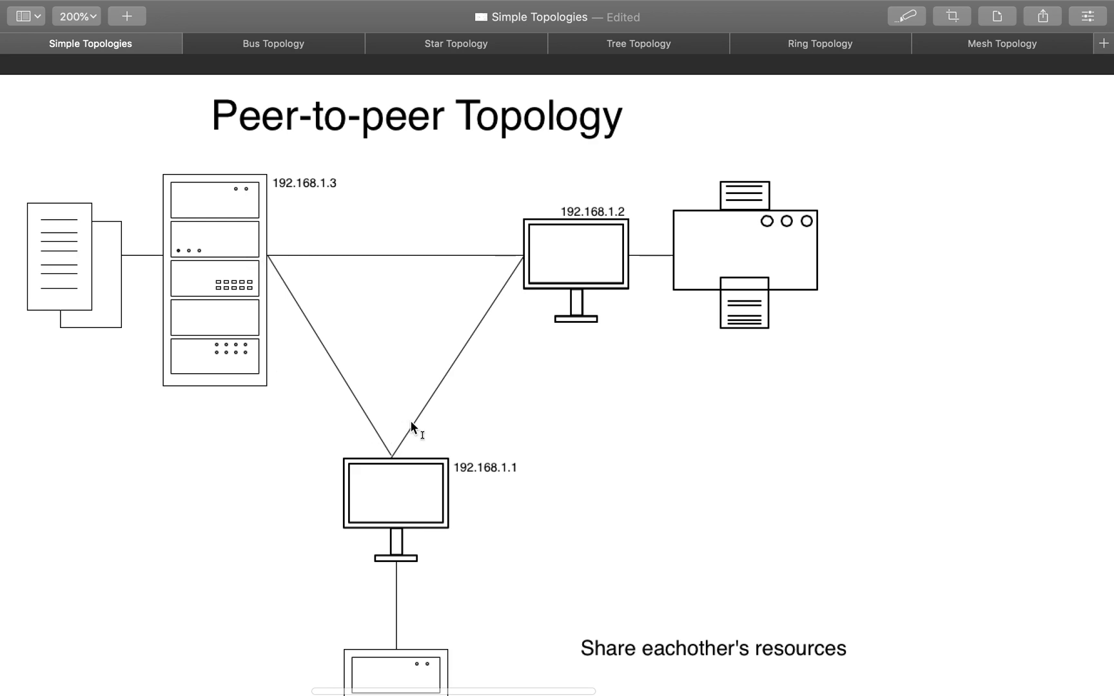
pyautogui.moveTo(592, 223)
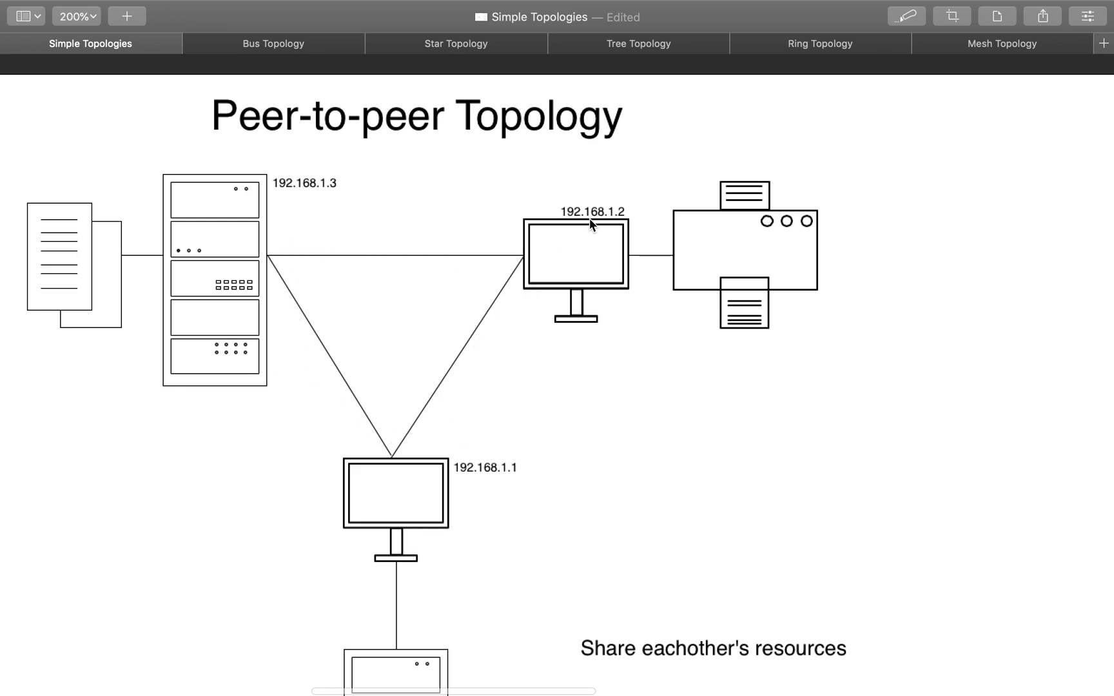
pyautogui.moveTo(203, 345)
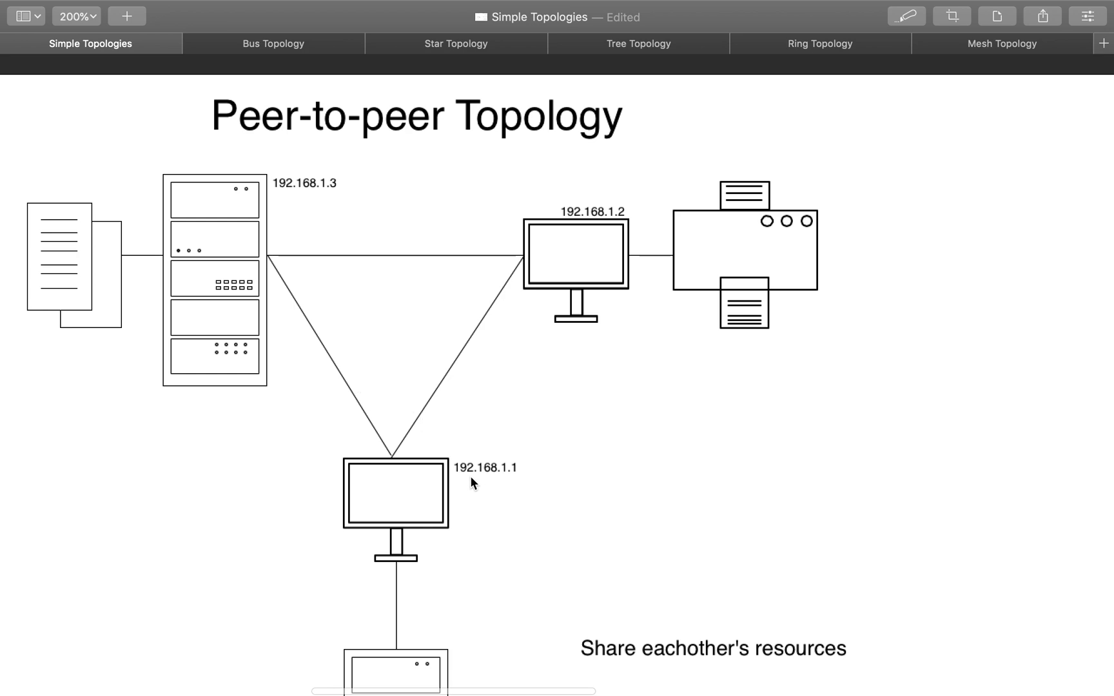
pyautogui.moveTo(514, 479)
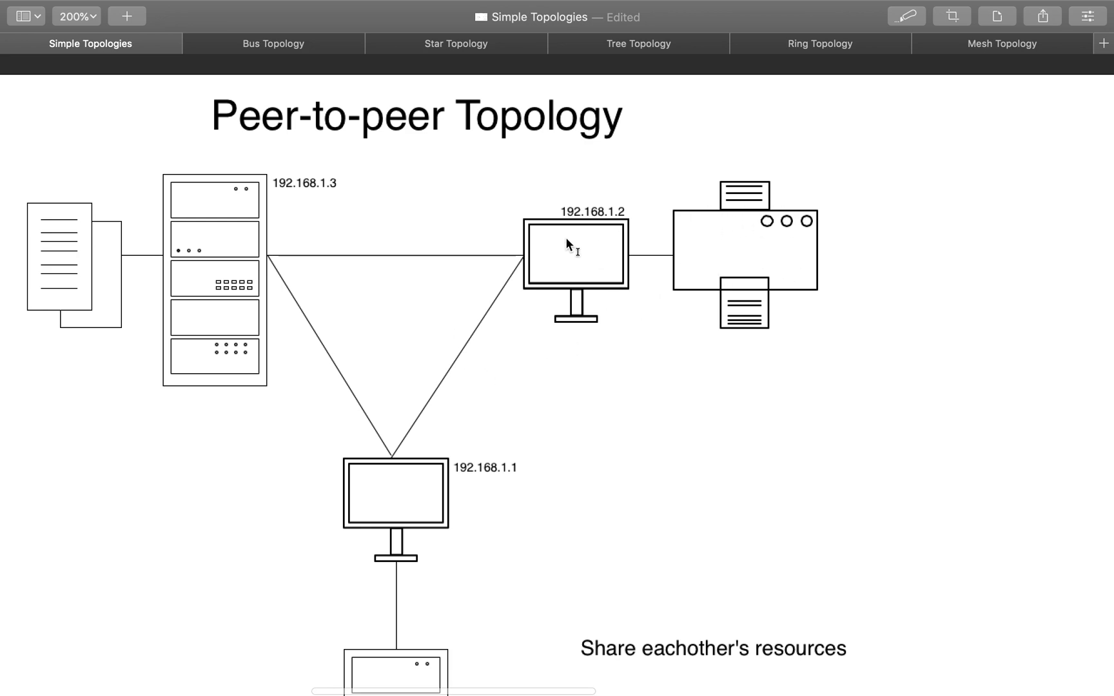
pyautogui.moveTo(617, 226)
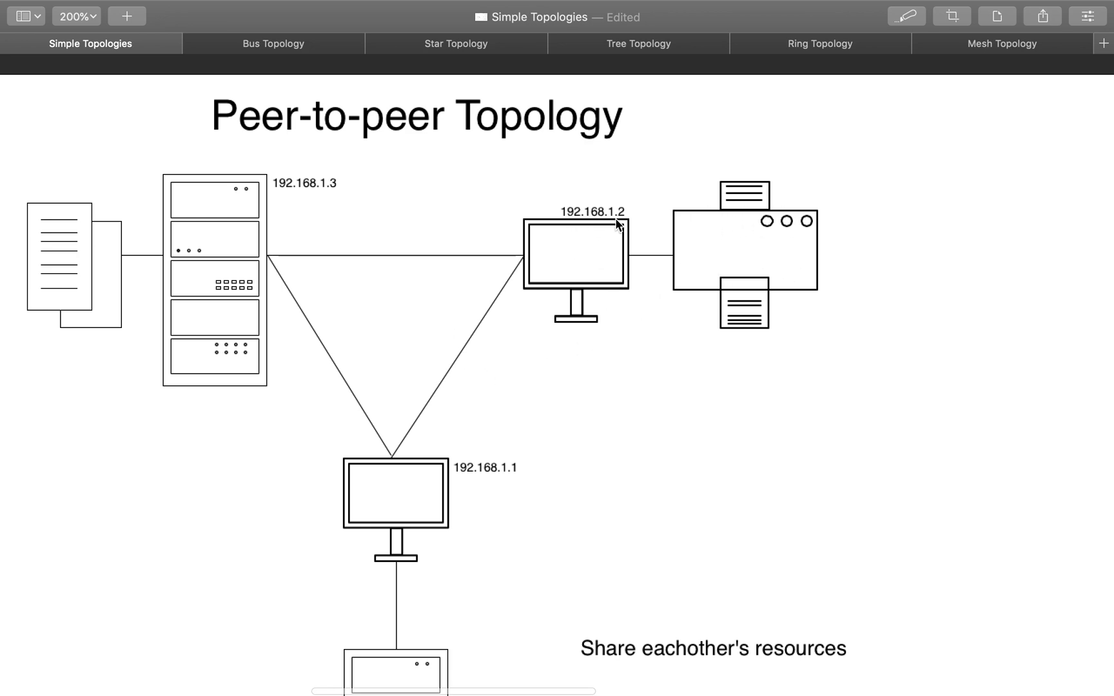
pyautogui.moveTo(405, 496)
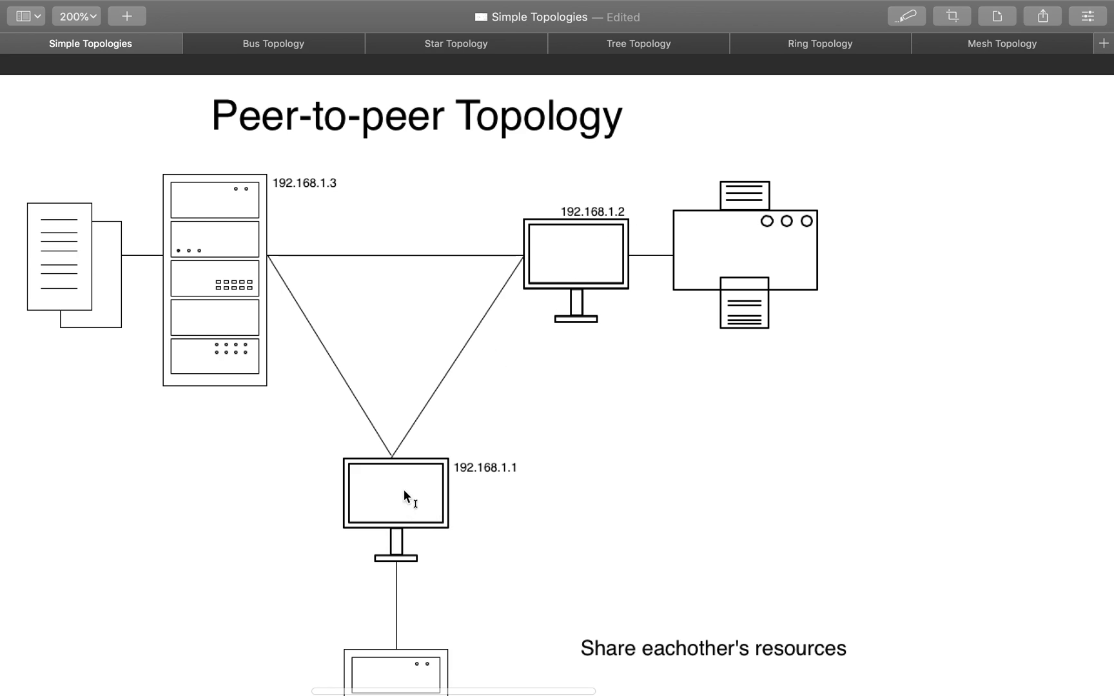
pyautogui.scroll(-3)
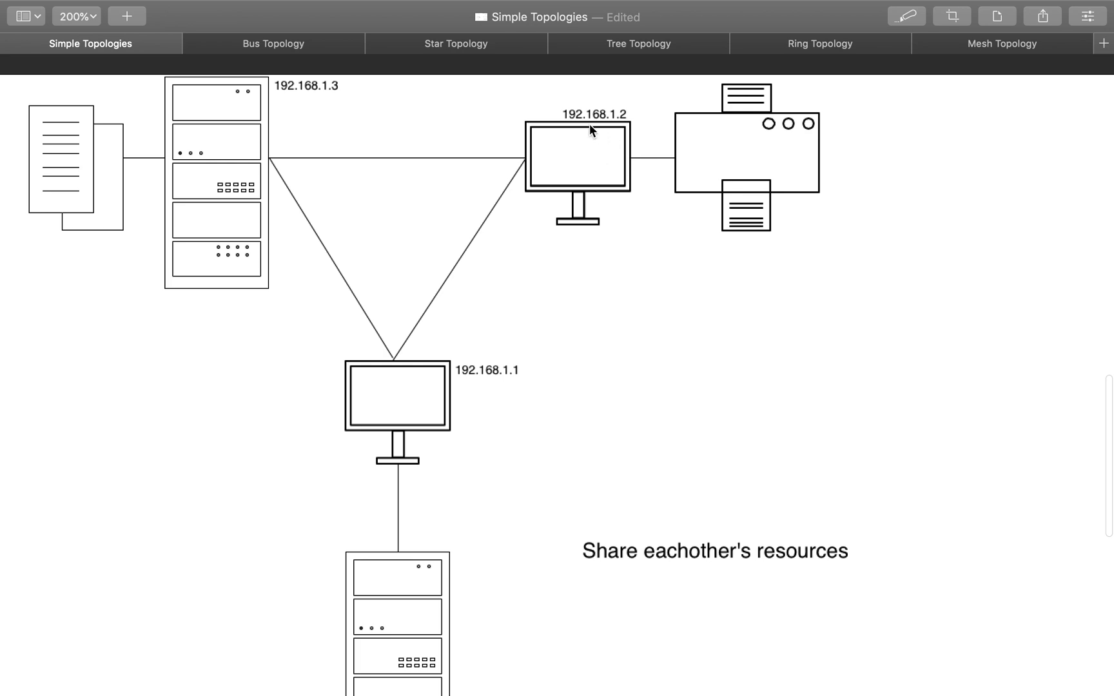
pyautogui.scroll(-3)
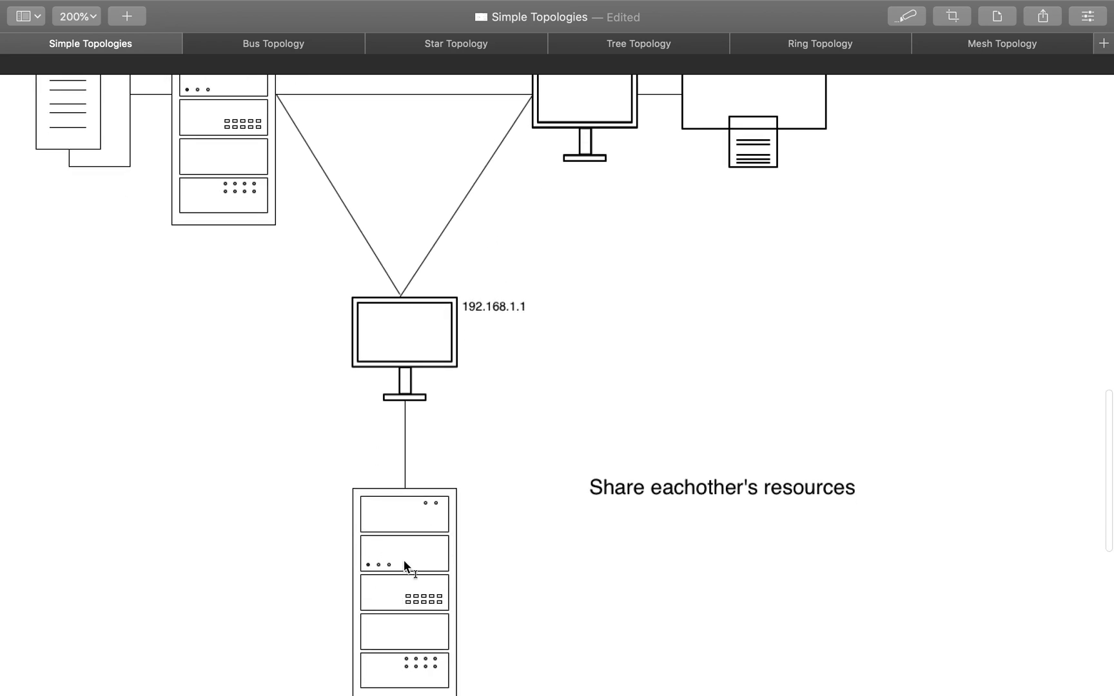
pyautogui.scroll(-3)
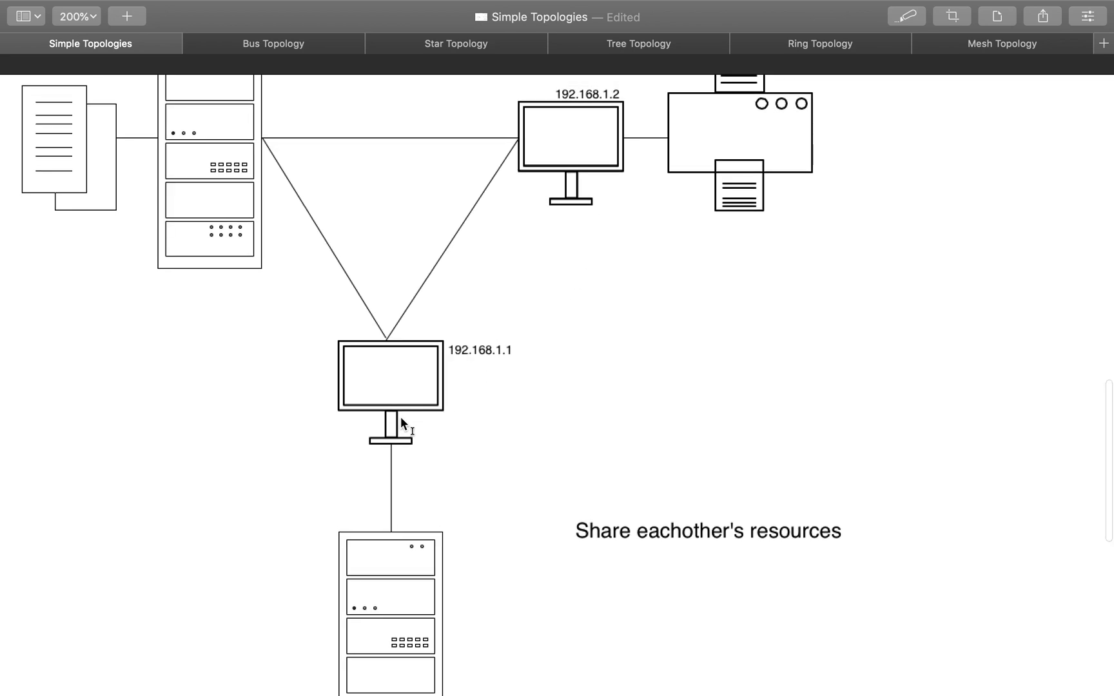
pyautogui.moveTo(417, 405)
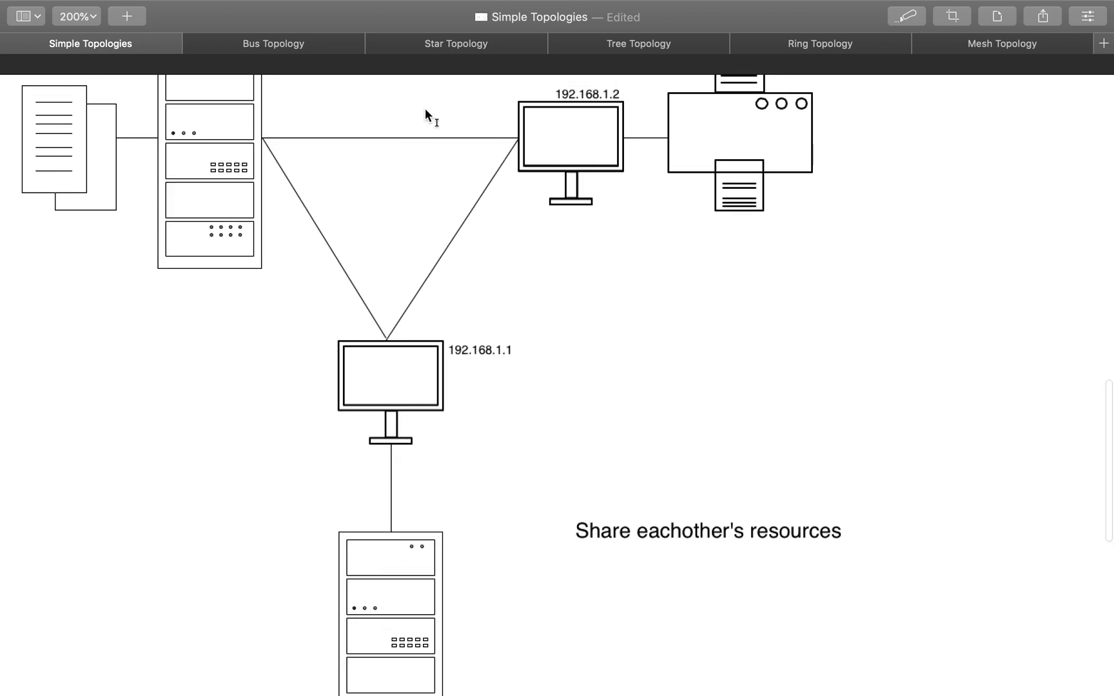
pyautogui.moveTo(572, 229)
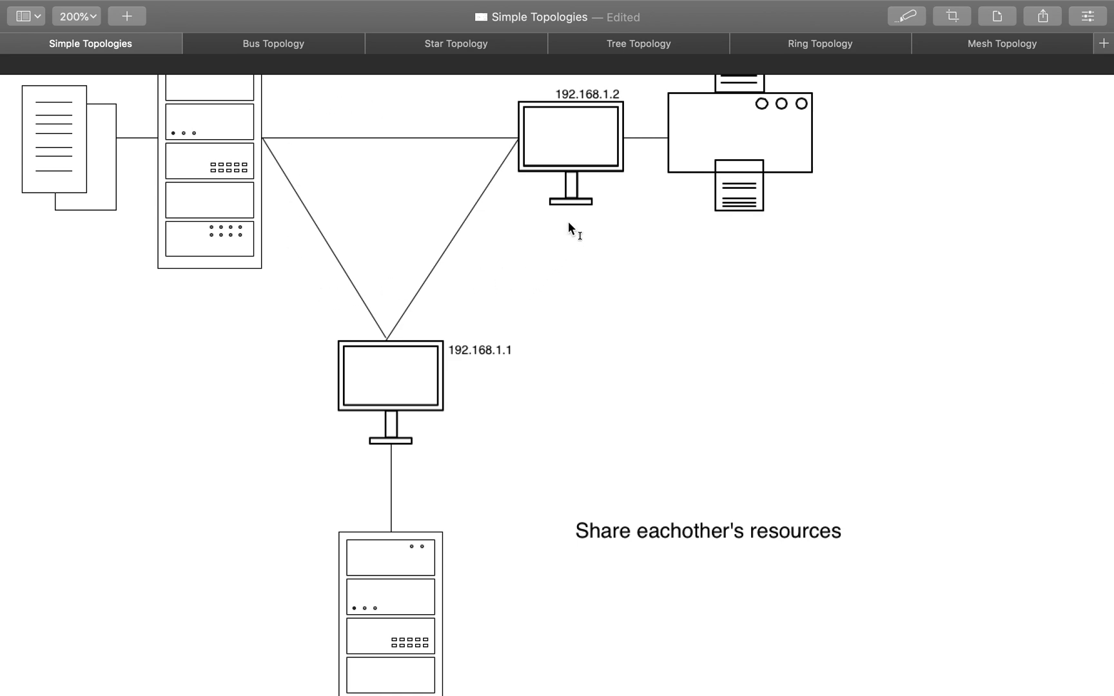
pyautogui.moveTo(670, 161)
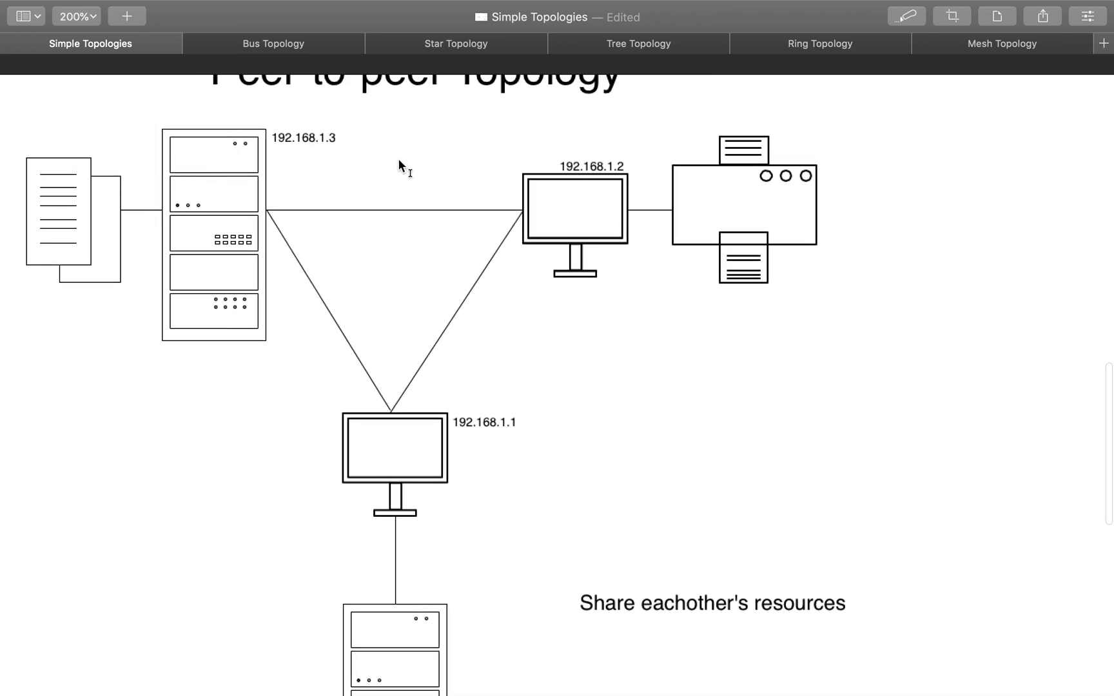
pyautogui.moveTo(71, 257)
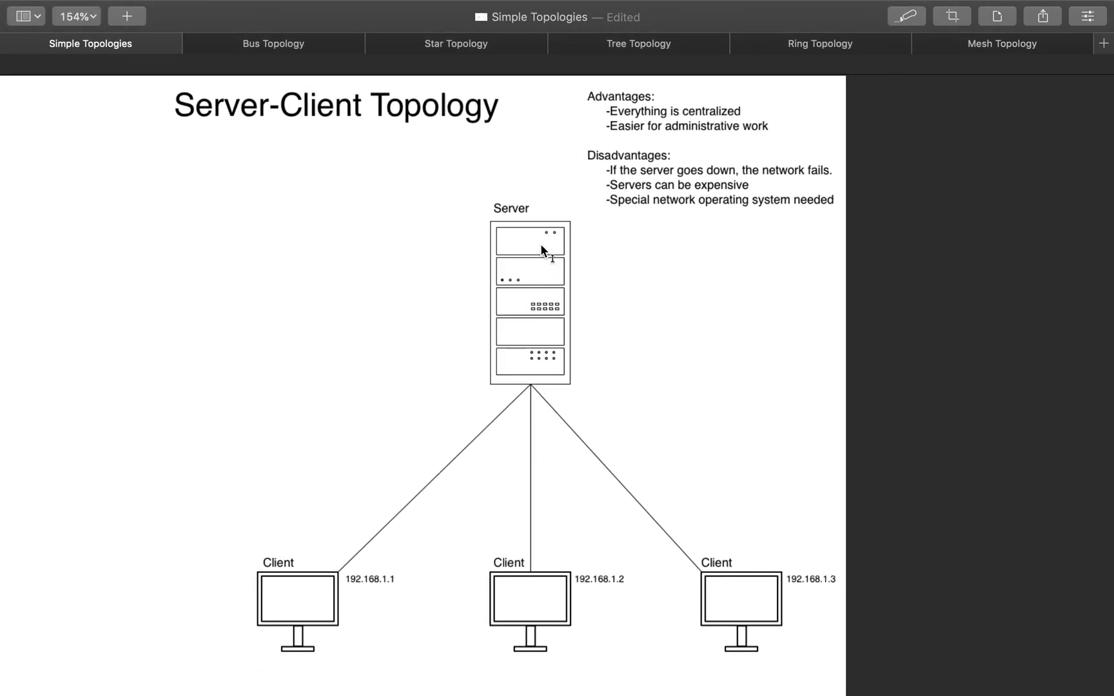
pyautogui.moveTo(562, 259)
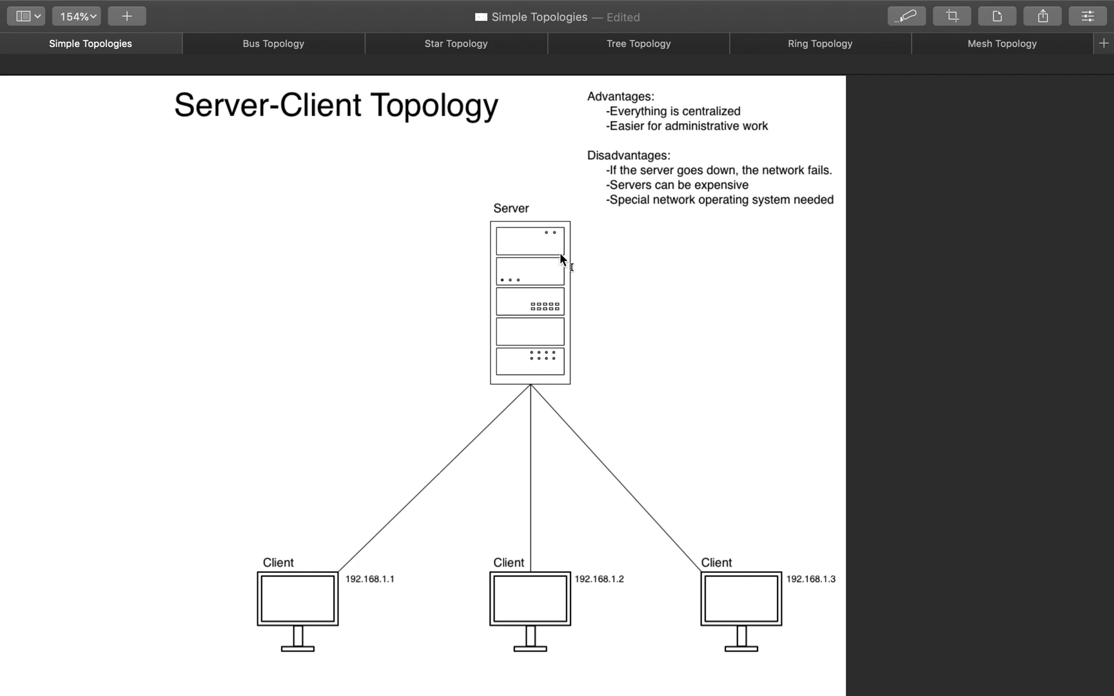
pyautogui.moveTo(308, 583)
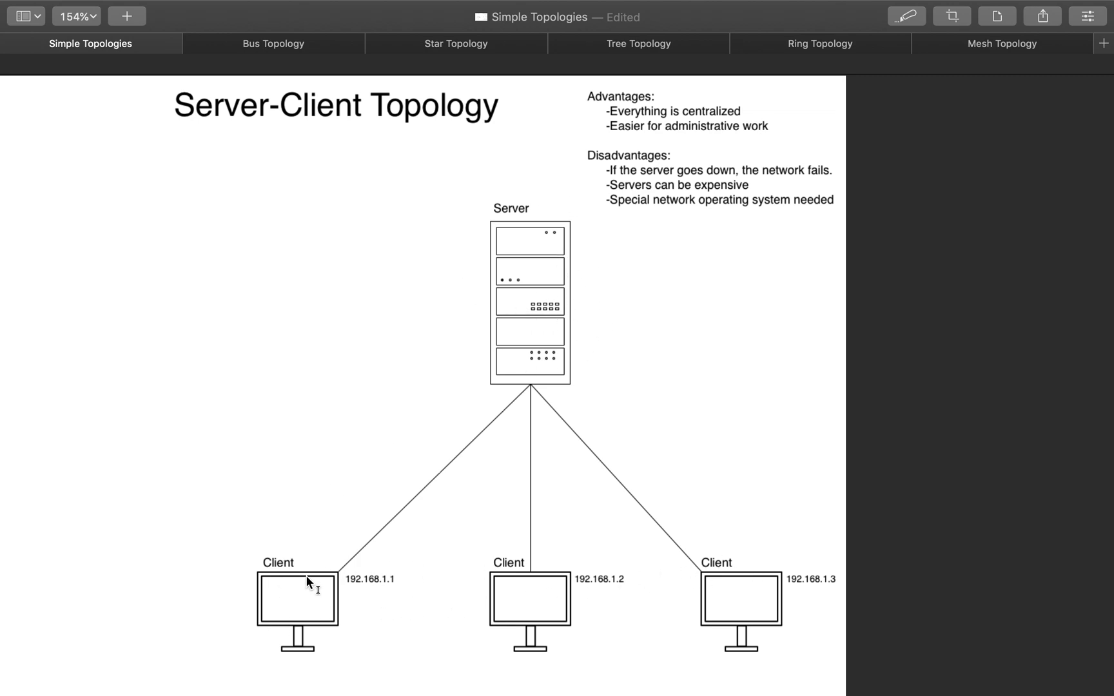
pyautogui.moveTo(296, 554)
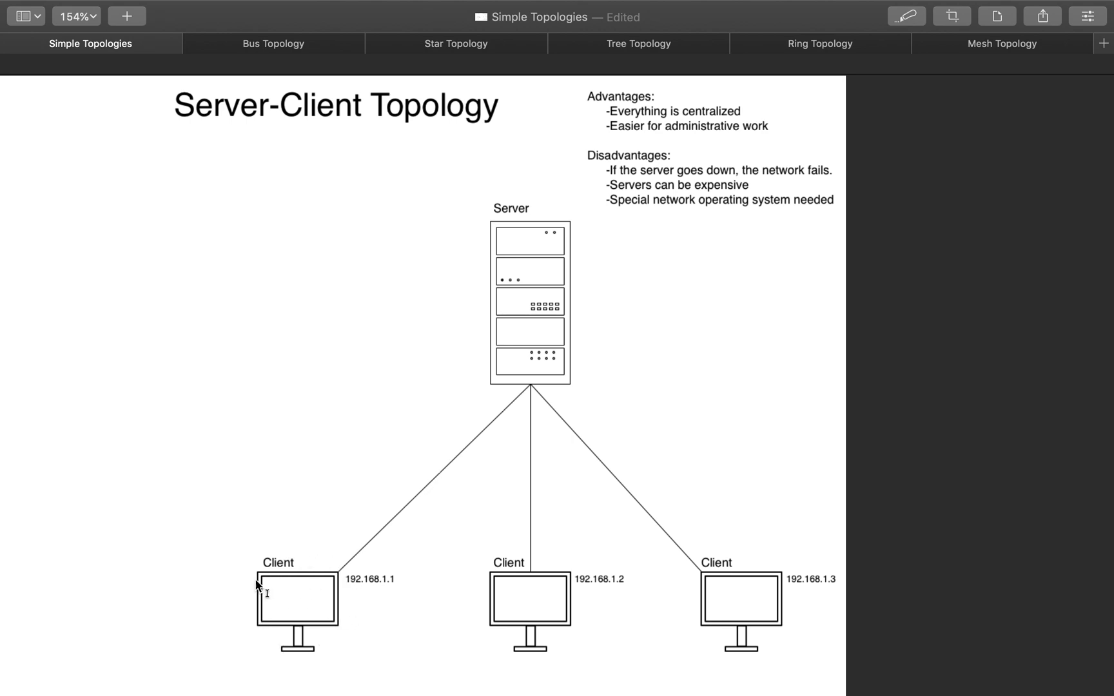
pyautogui.moveTo(283, 575)
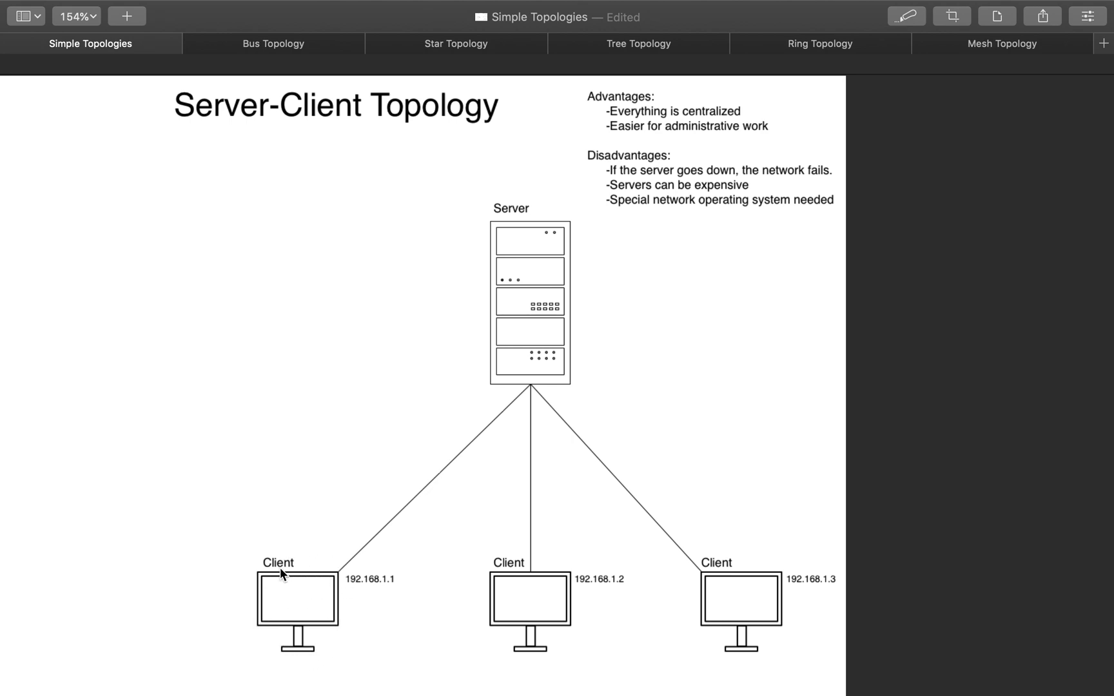
pyautogui.moveTo(354, 661)
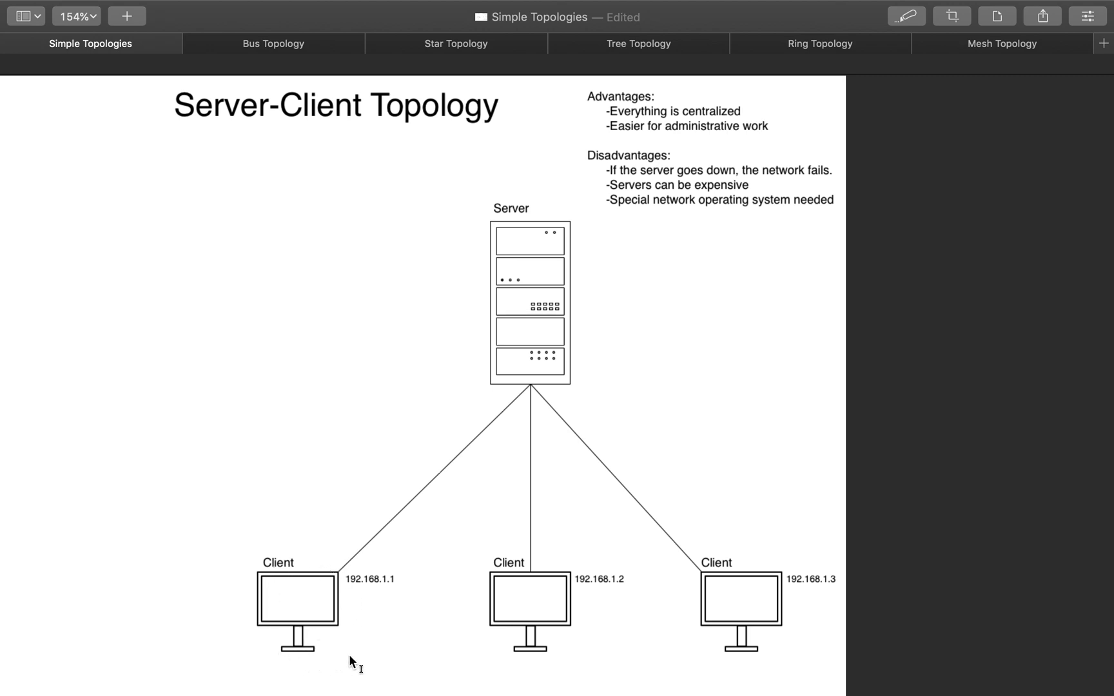
pyautogui.moveTo(554, 315)
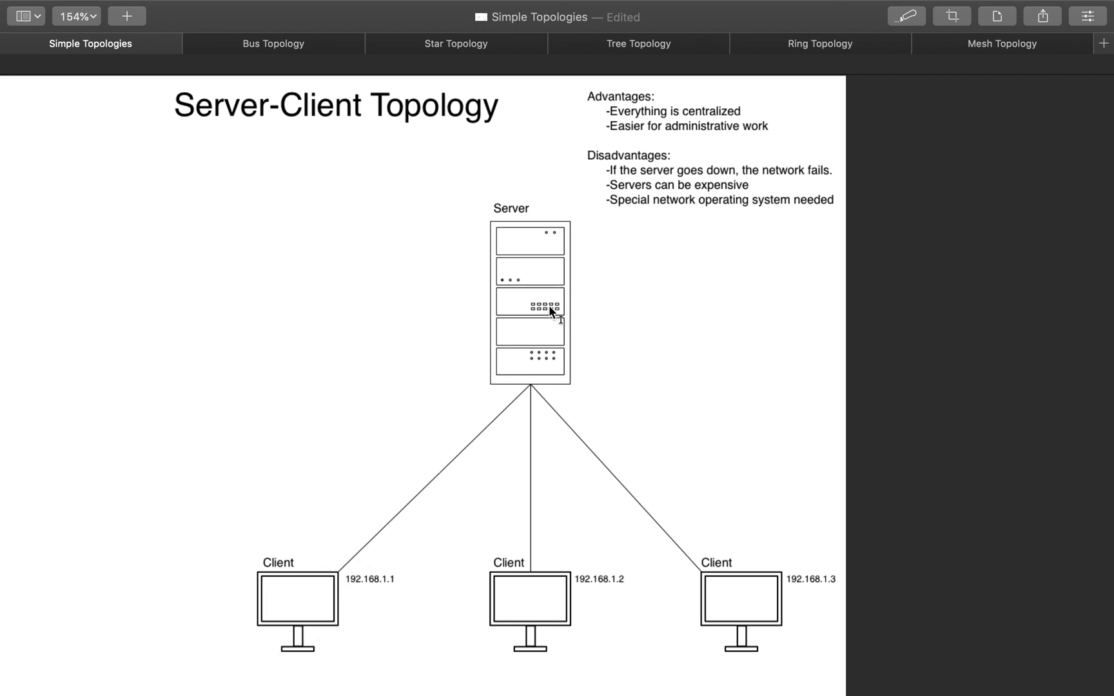
pyautogui.moveTo(399, 526)
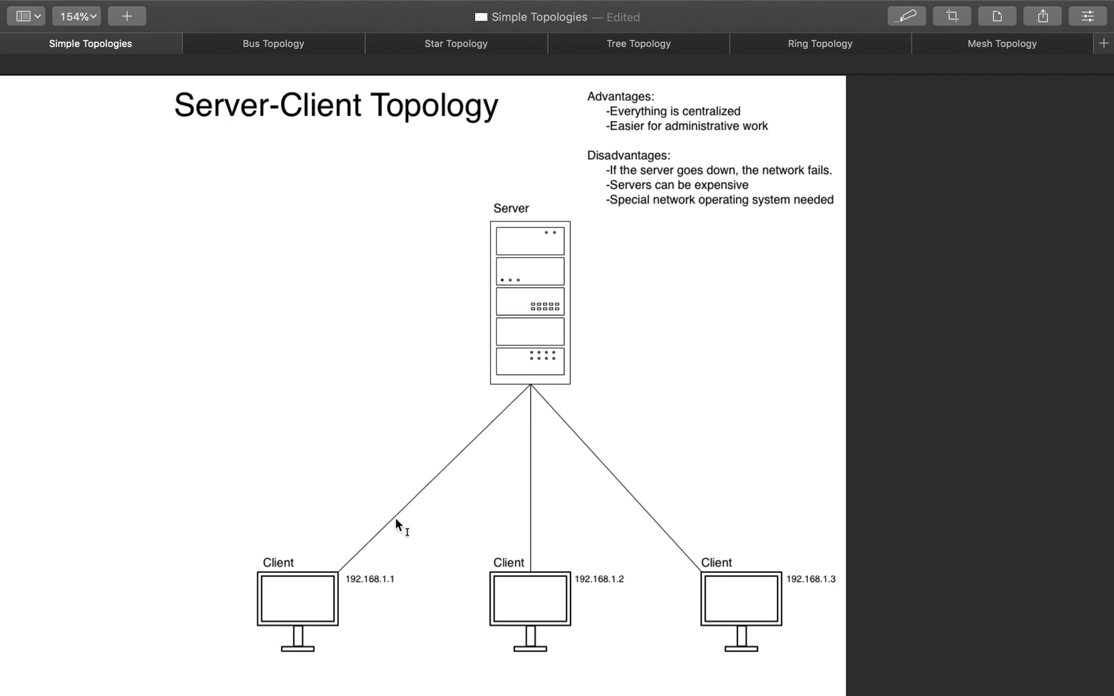
pyautogui.moveTo(476, 462)
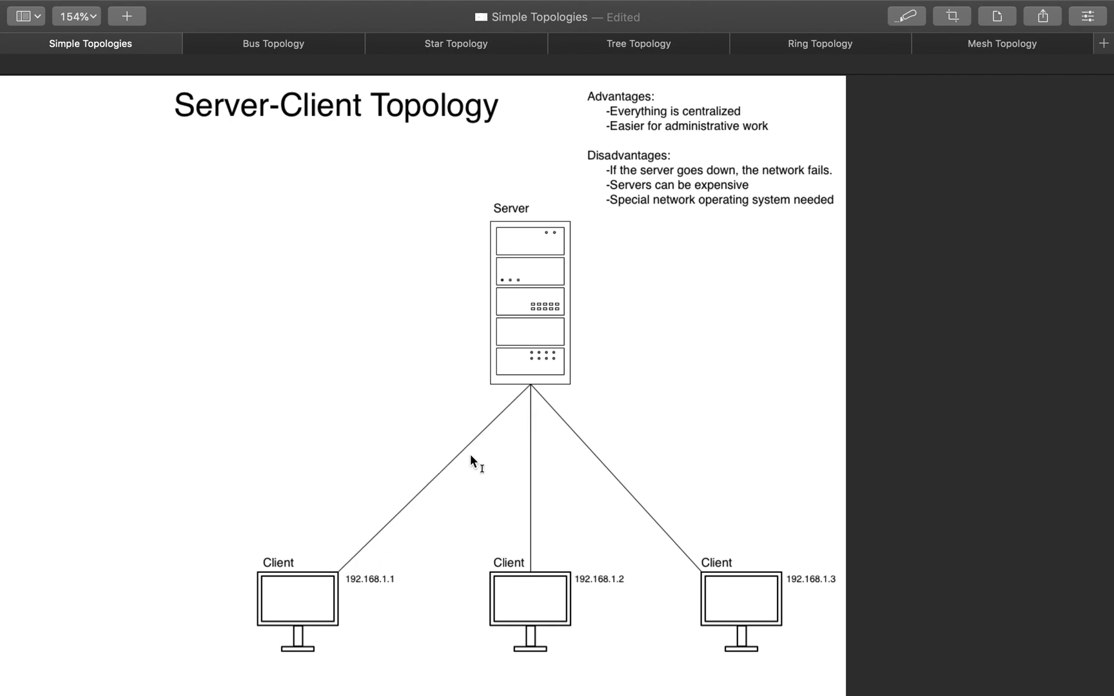
pyautogui.moveTo(613, 194)
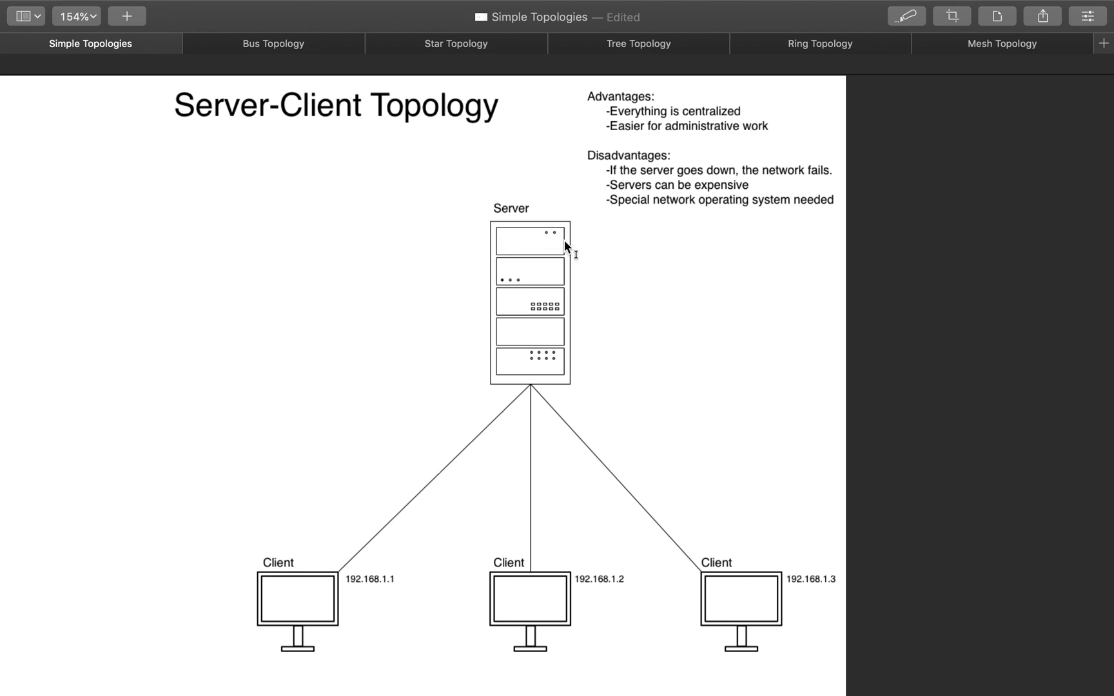
pyautogui.moveTo(630, 250)
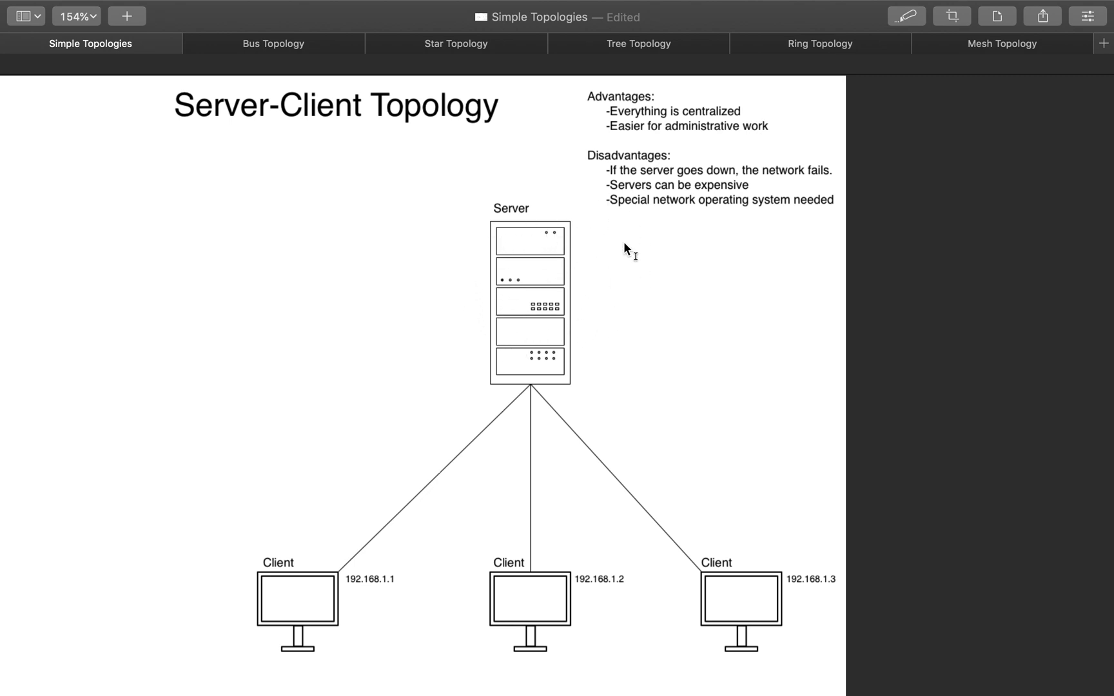
pyautogui.moveTo(555, 249)
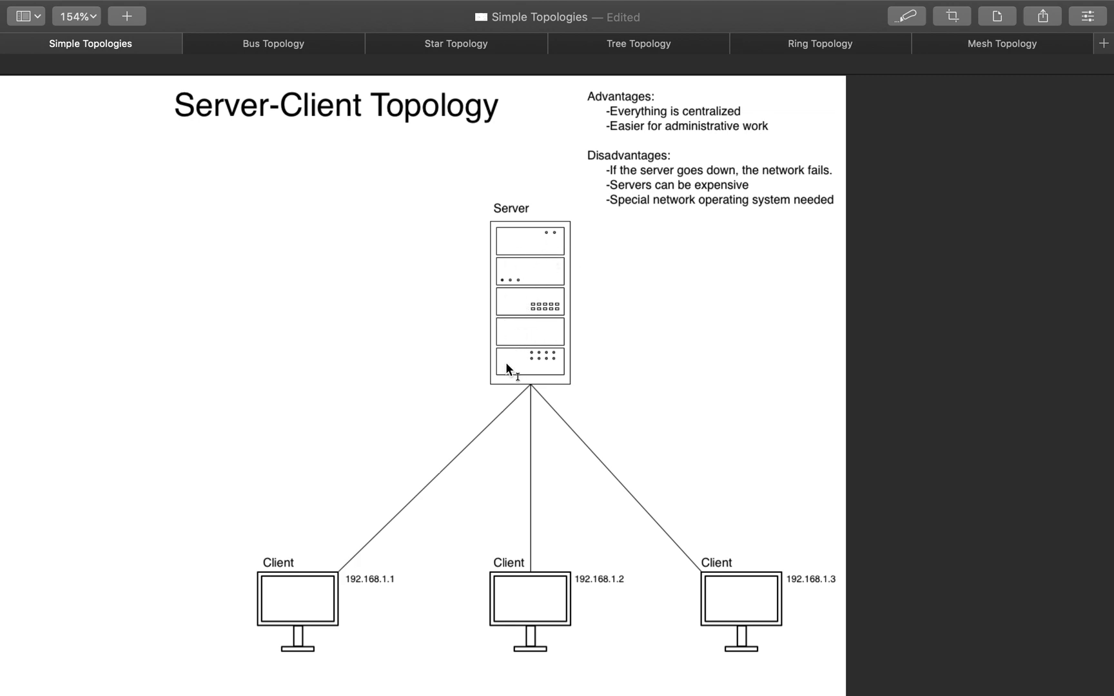
pyautogui.moveTo(515, 297)
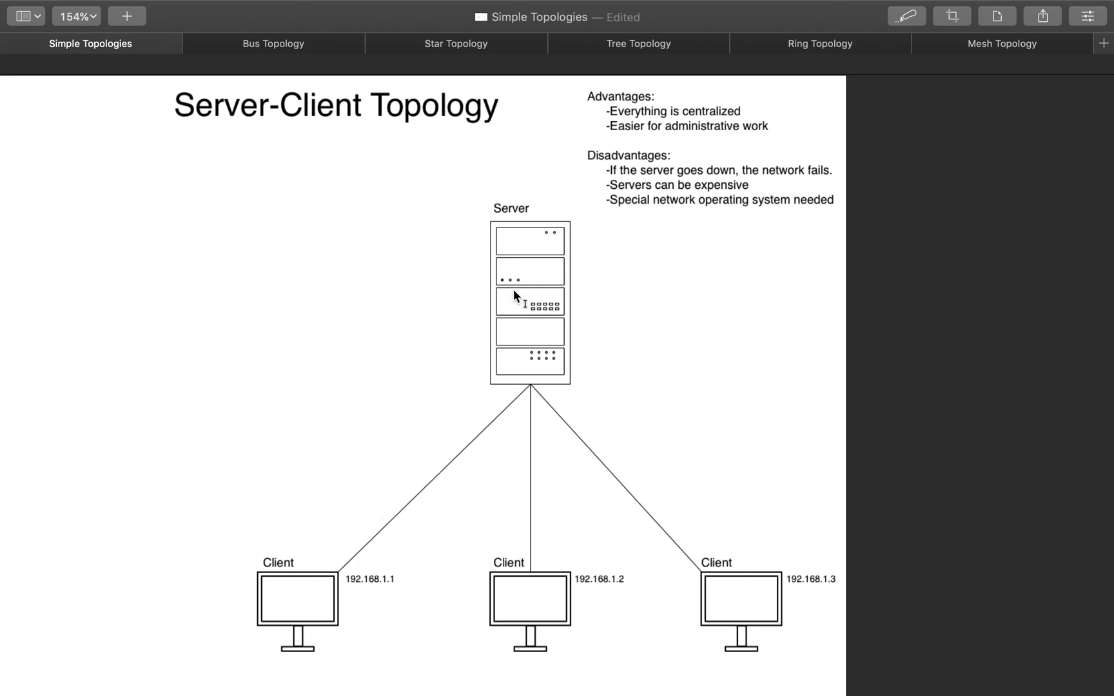
pyautogui.moveTo(508, 332)
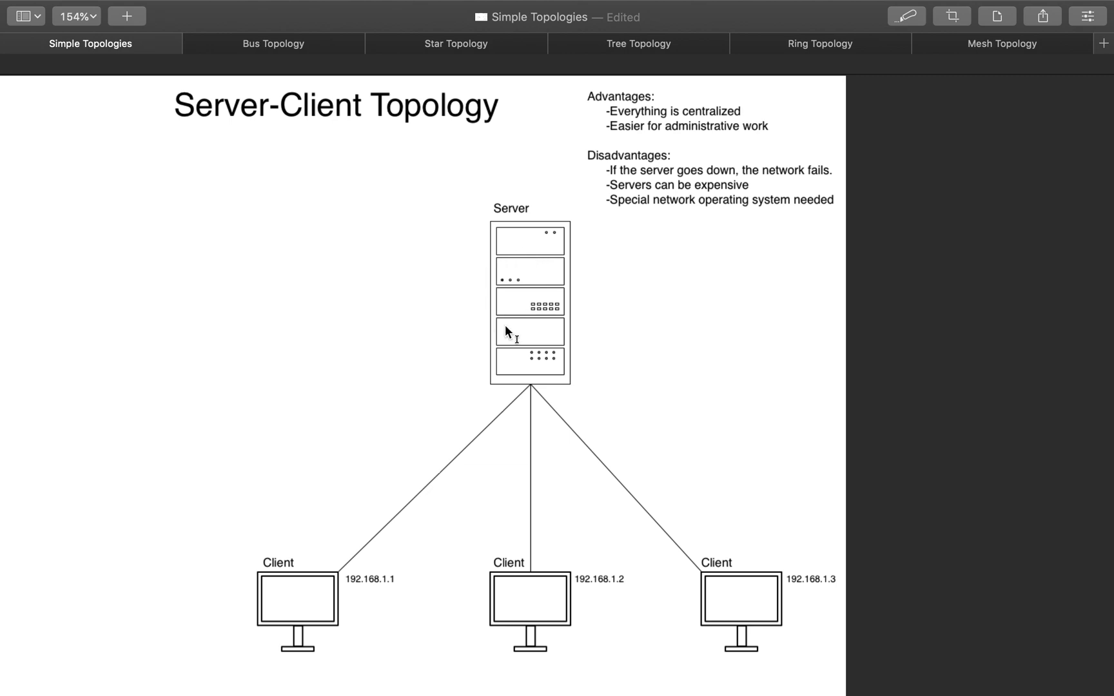
pyautogui.moveTo(517, 324)
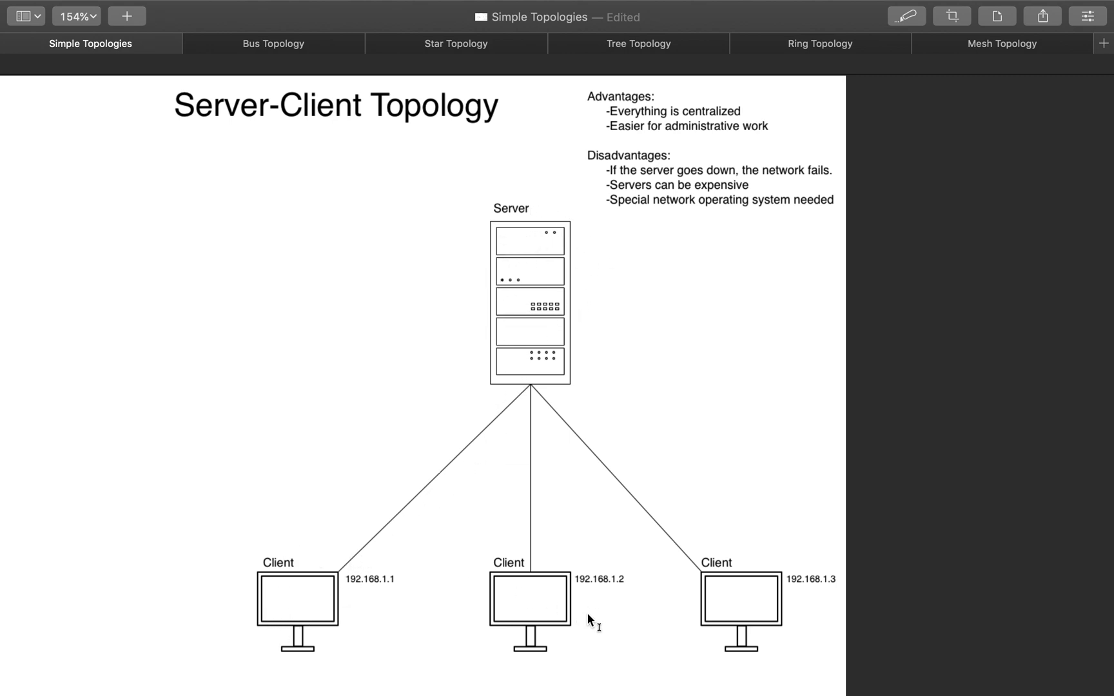
pyautogui.moveTo(279, 574)
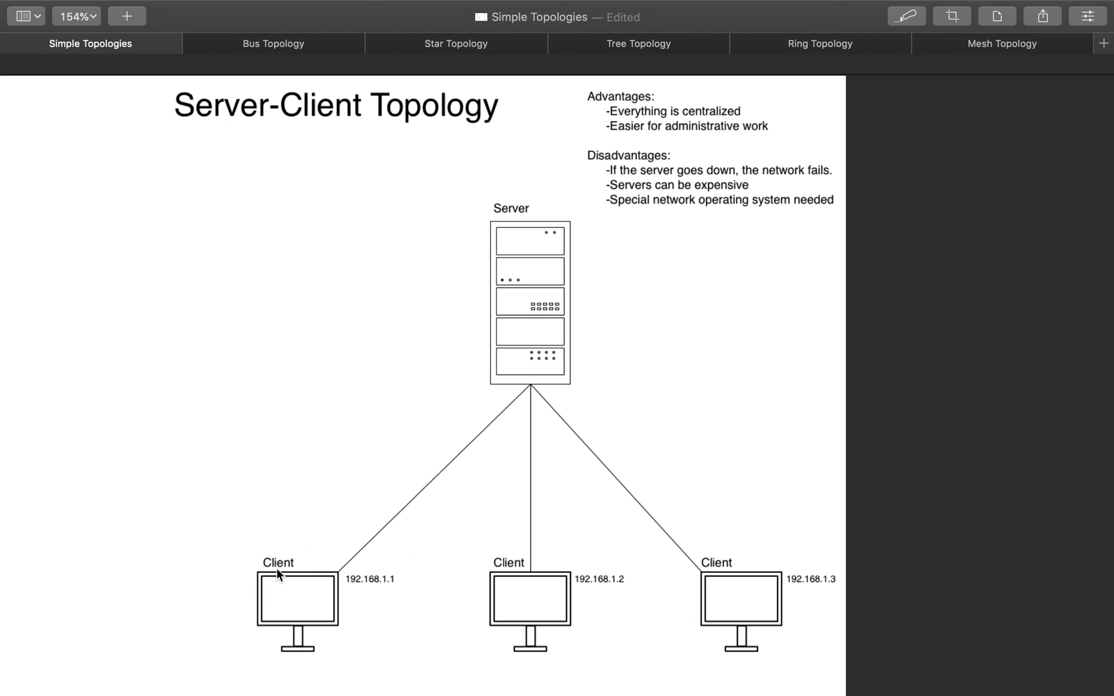
pyautogui.moveTo(552, 286)
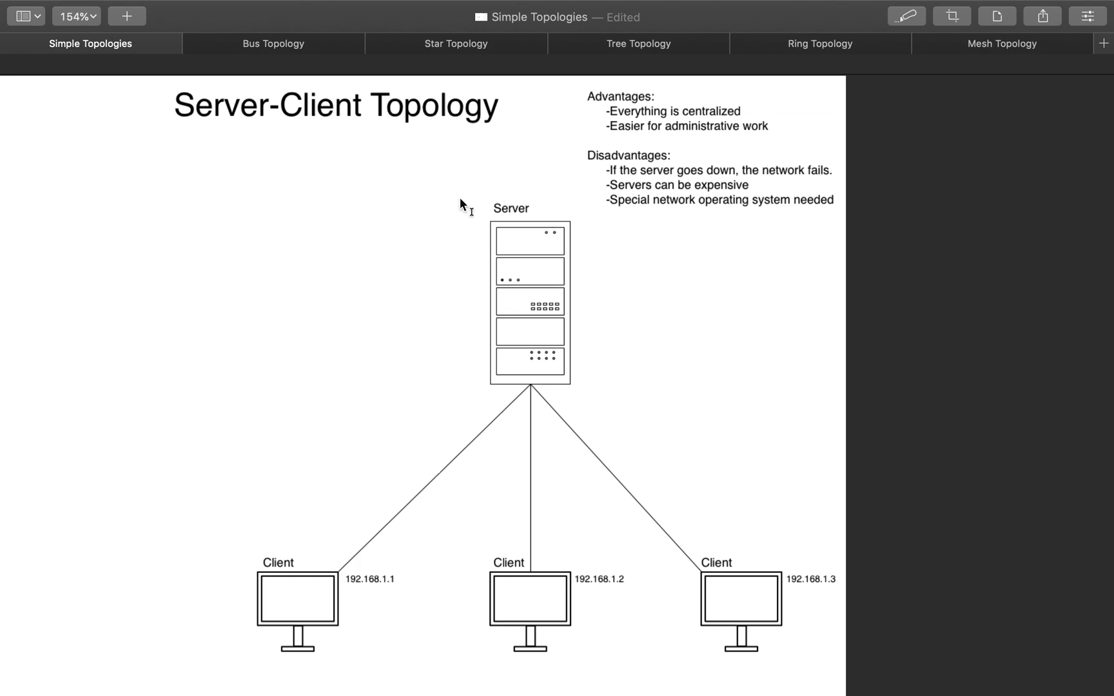
pyautogui.moveTo(574, 277)
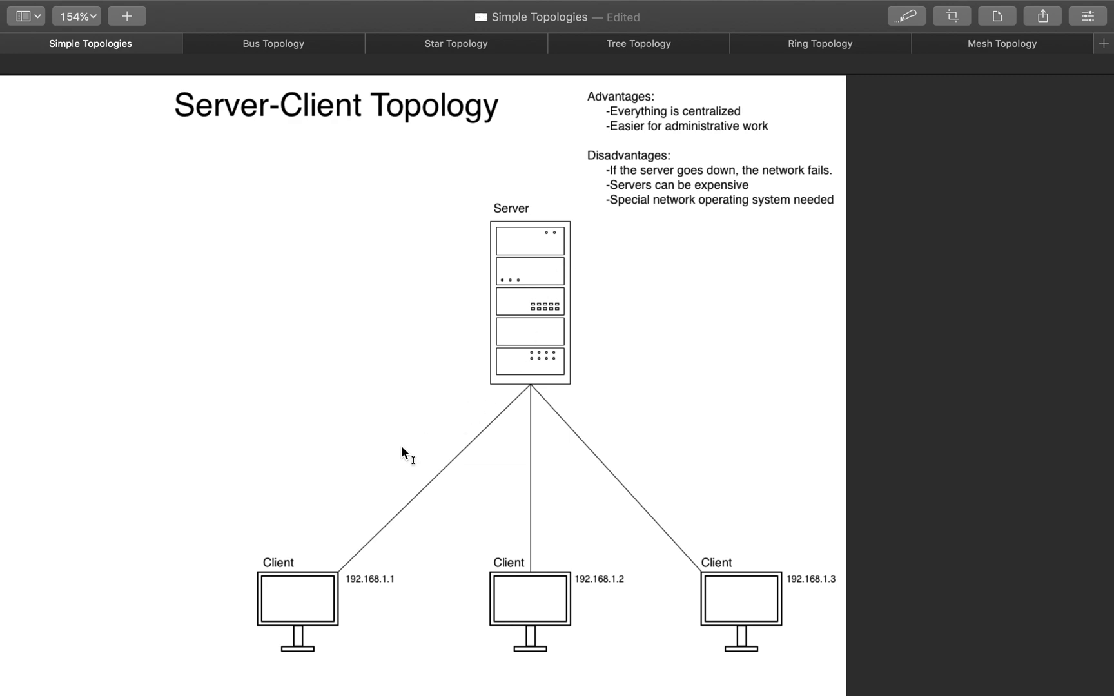
pyautogui.moveTo(282, 585)
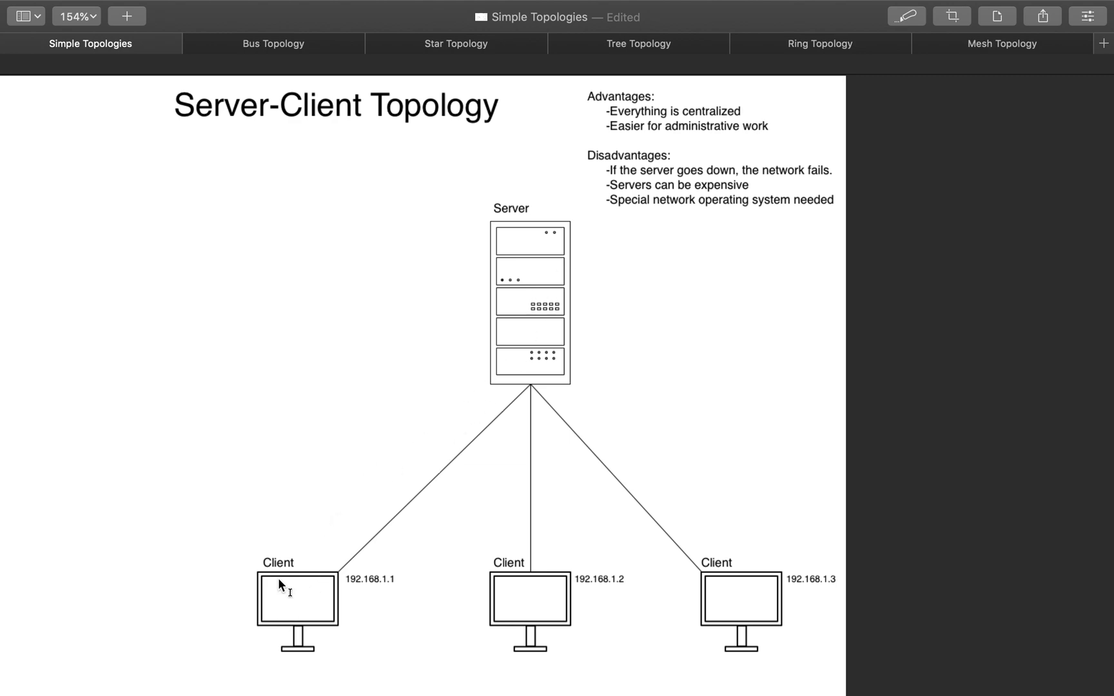
pyautogui.moveTo(309, 595)
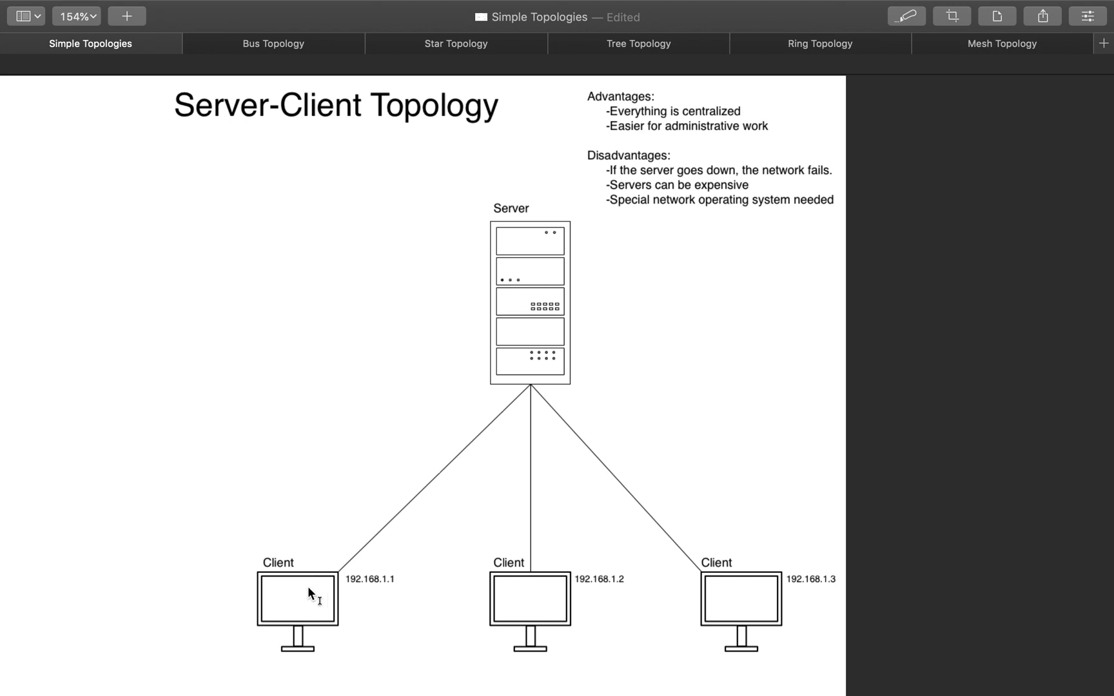
pyautogui.moveTo(481, 427)
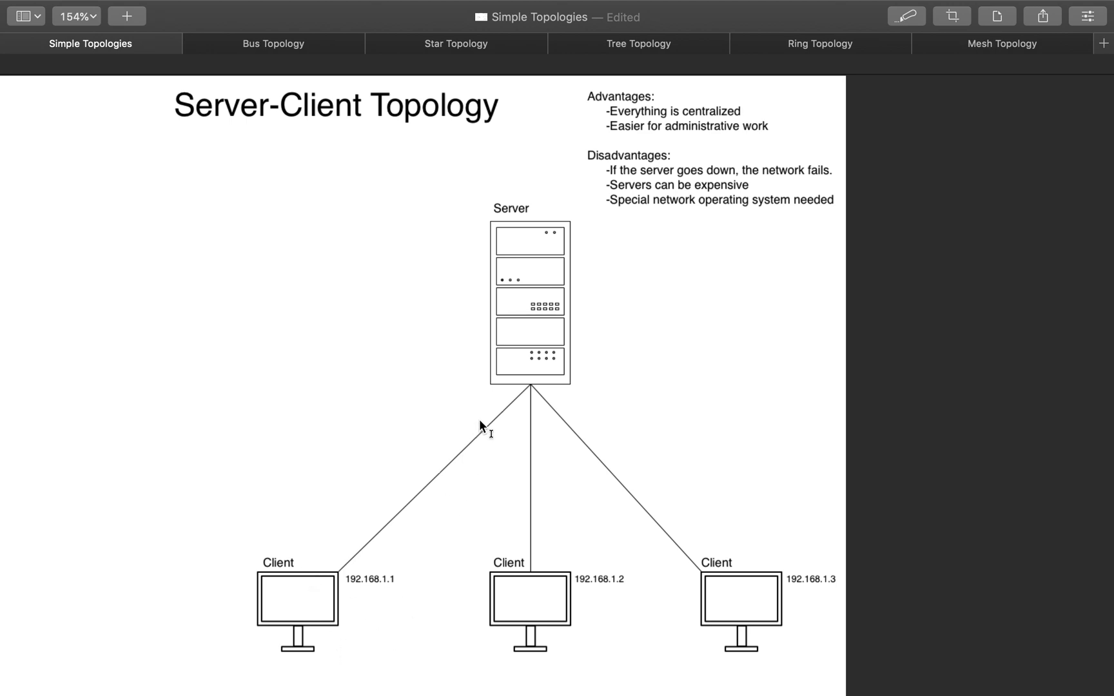
pyautogui.moveTo(699, 489)
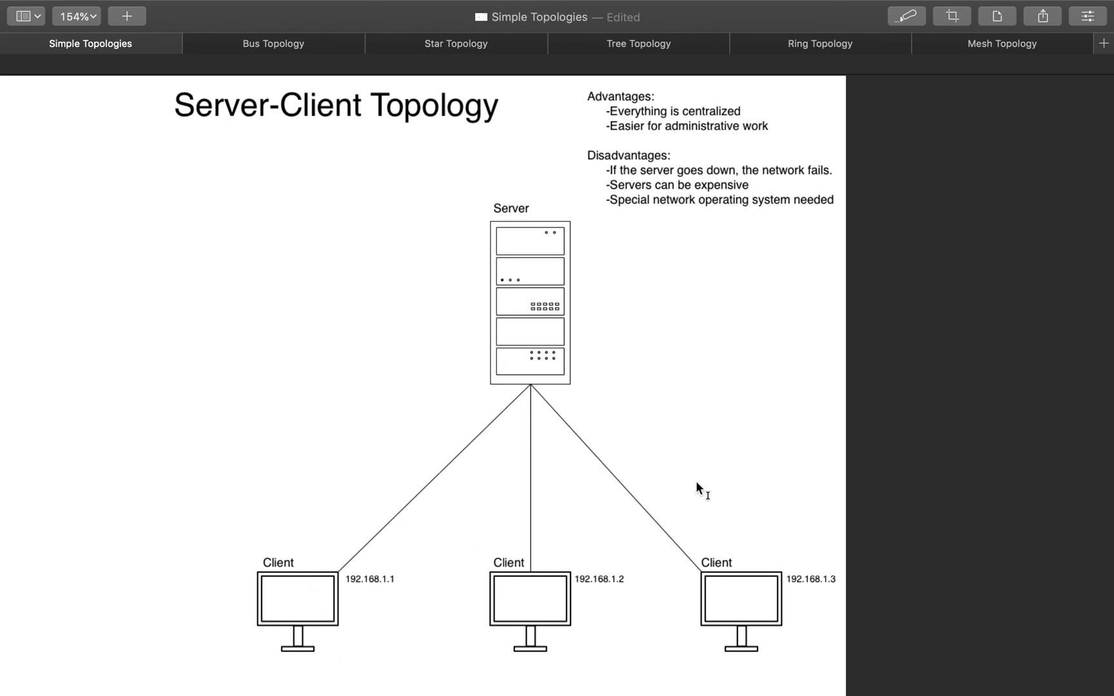
pyautogui.moveTo(384, 353)
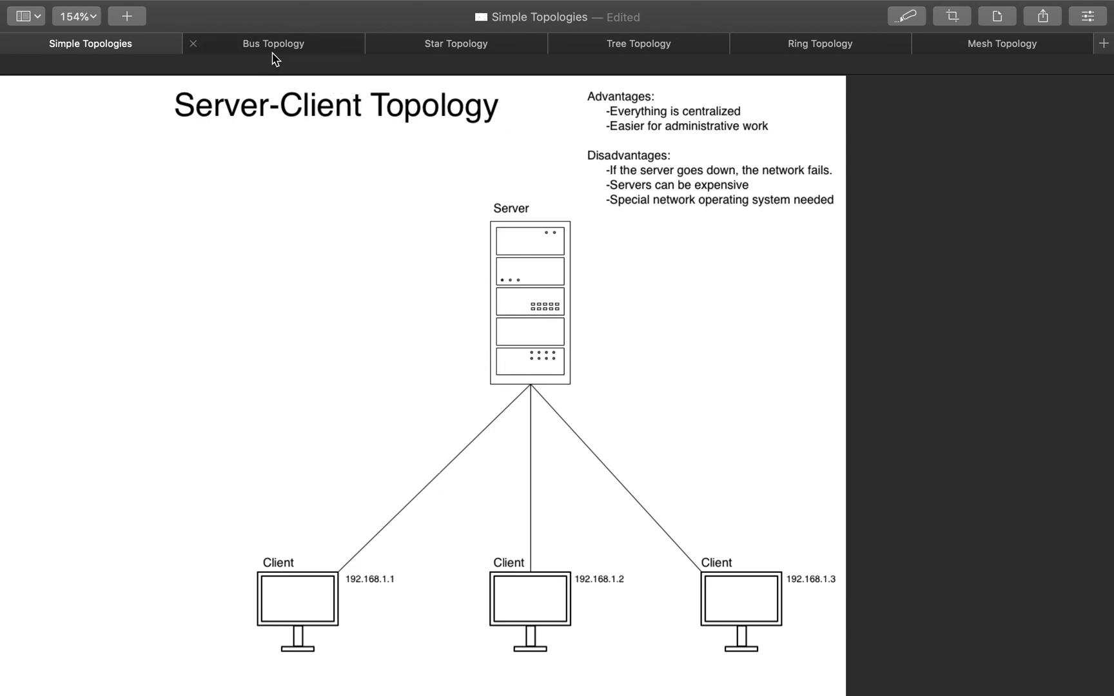
pyautogui.click(273, 44)
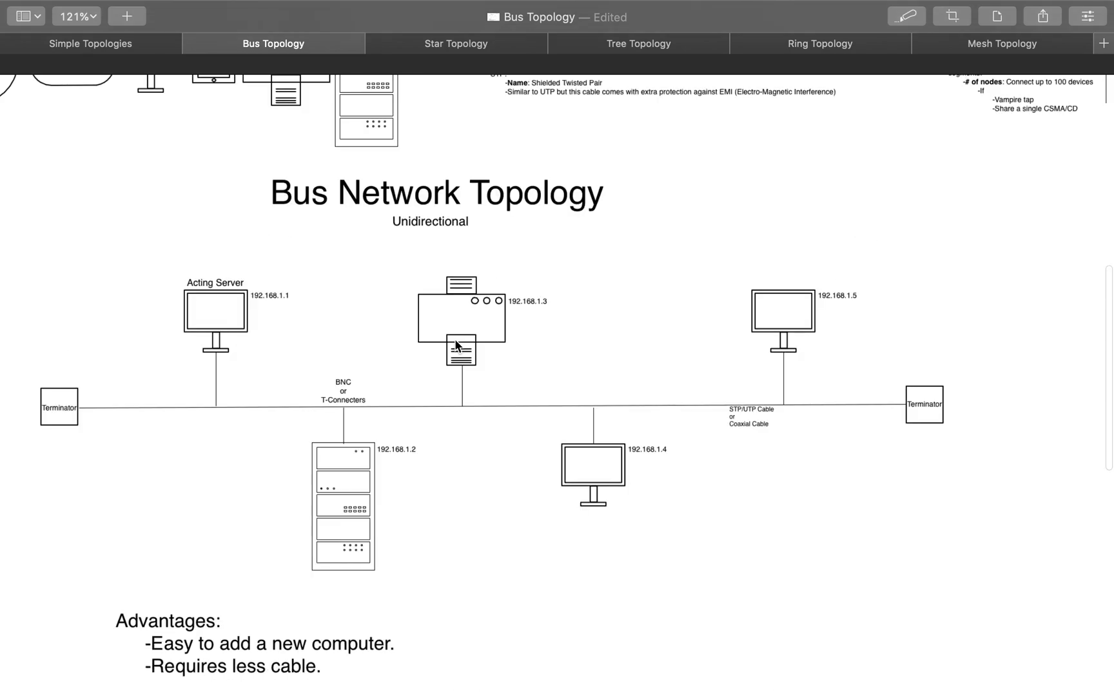
pyautogui.scroll(-3)
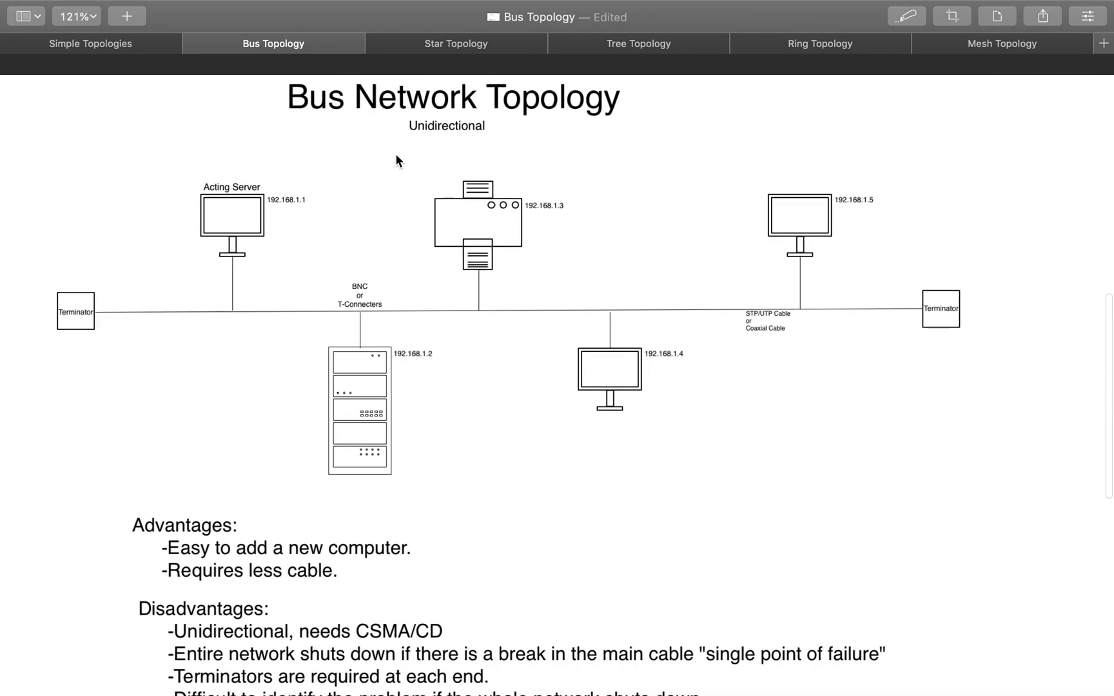
pyautogui.moveTo(362, 326)
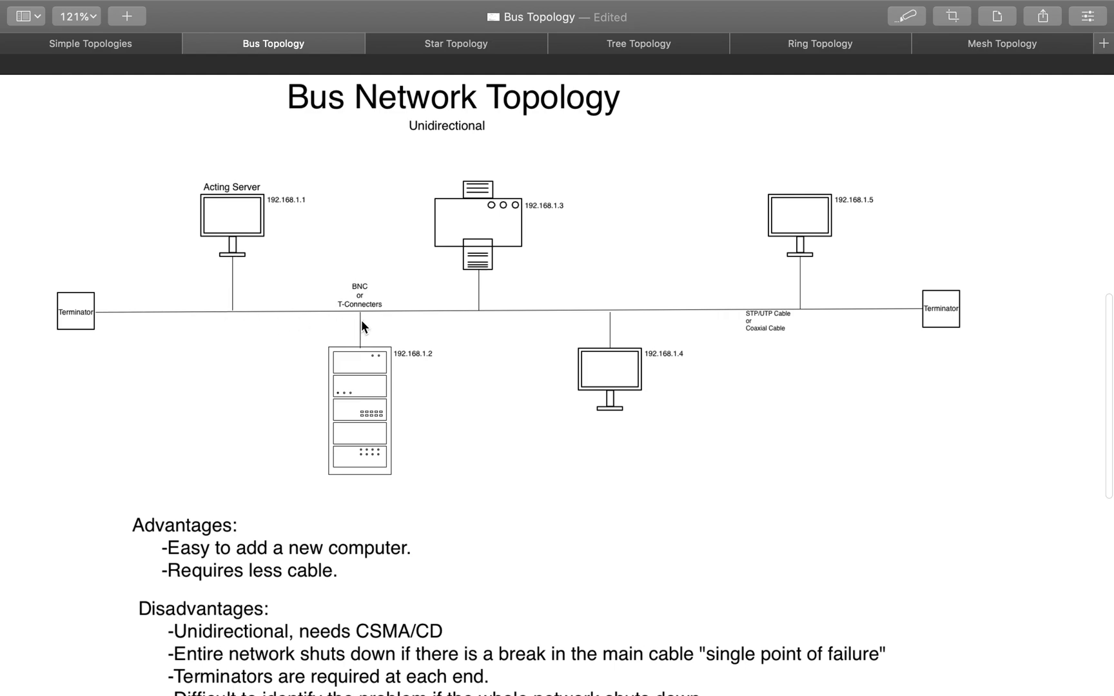
pyautogui.moveTo(217, 323)
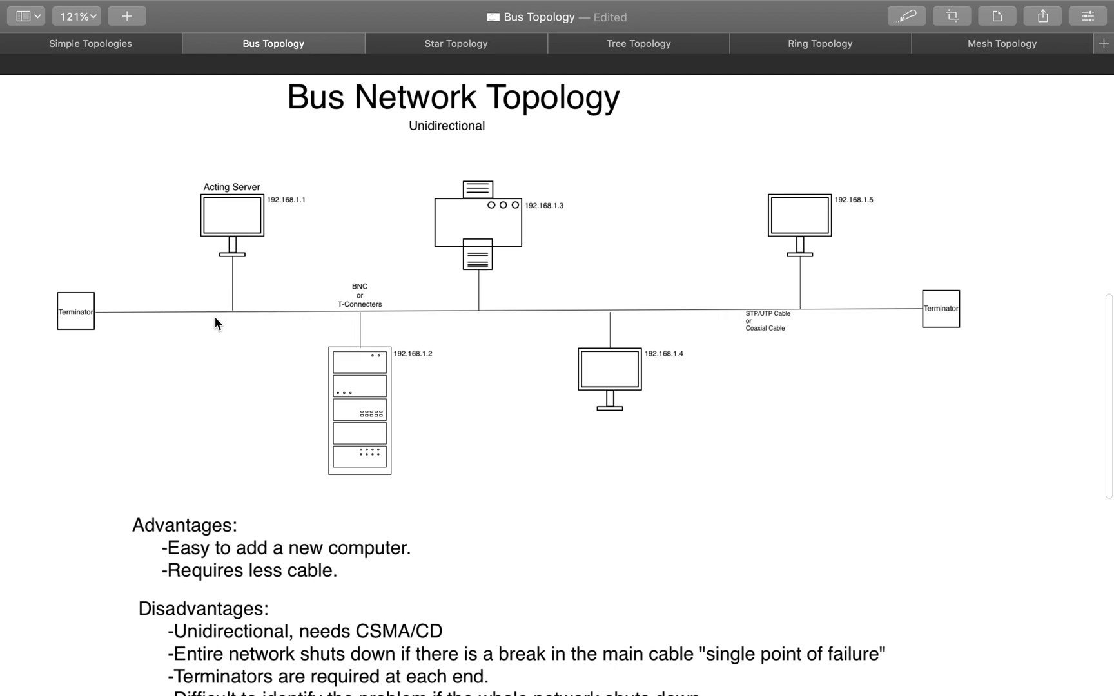
pyautogui.moveTo(240, 197)
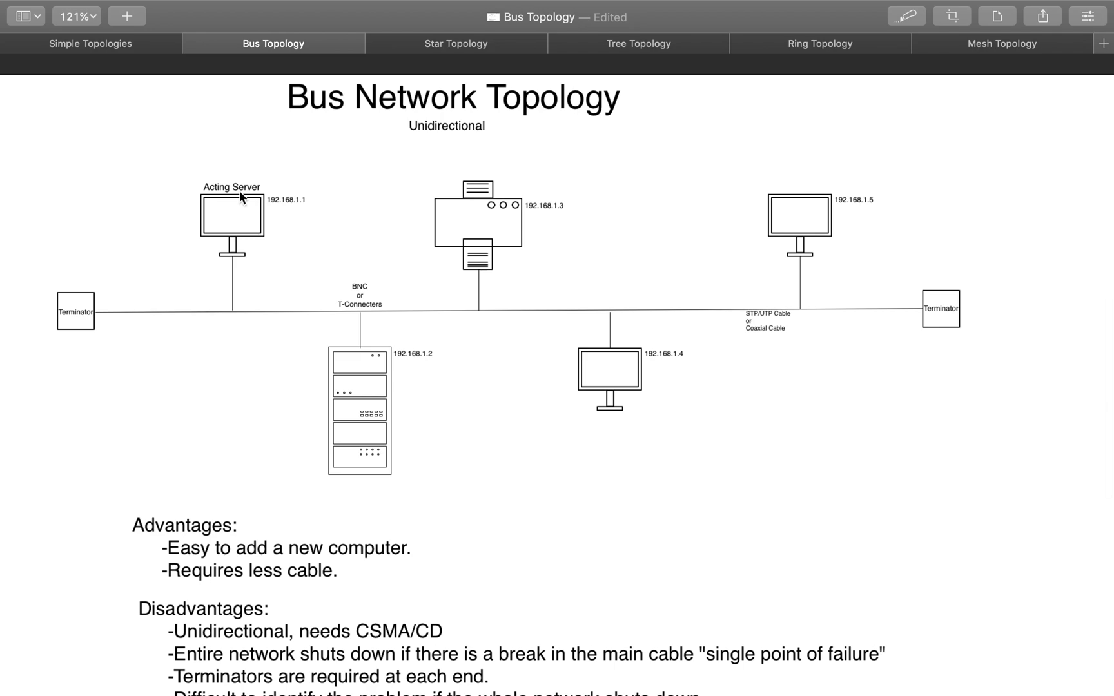
pyautogui.moveTo(299, 261)
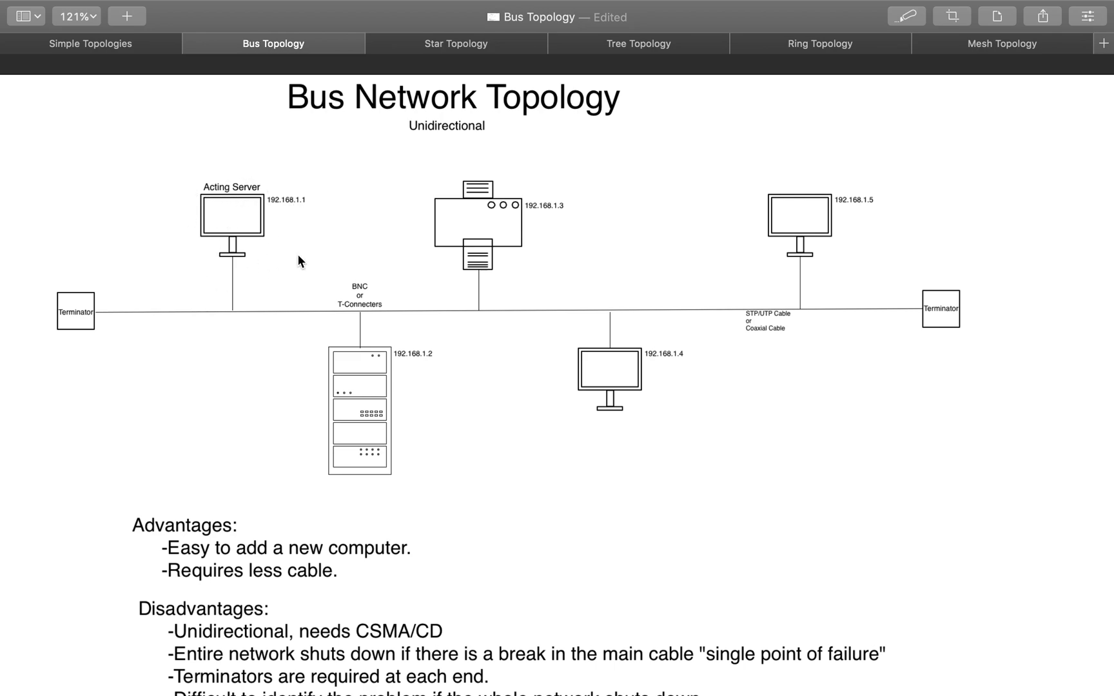
pyautogui.moveTo(237, 210)
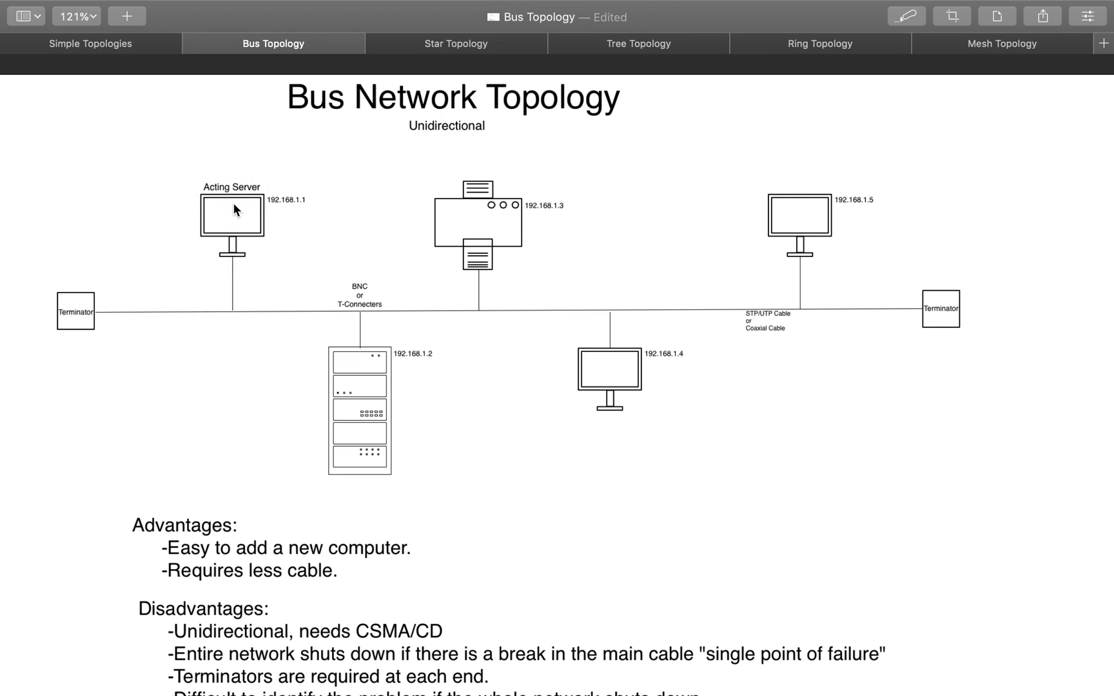
pyautogui.moveTo(653, 320)
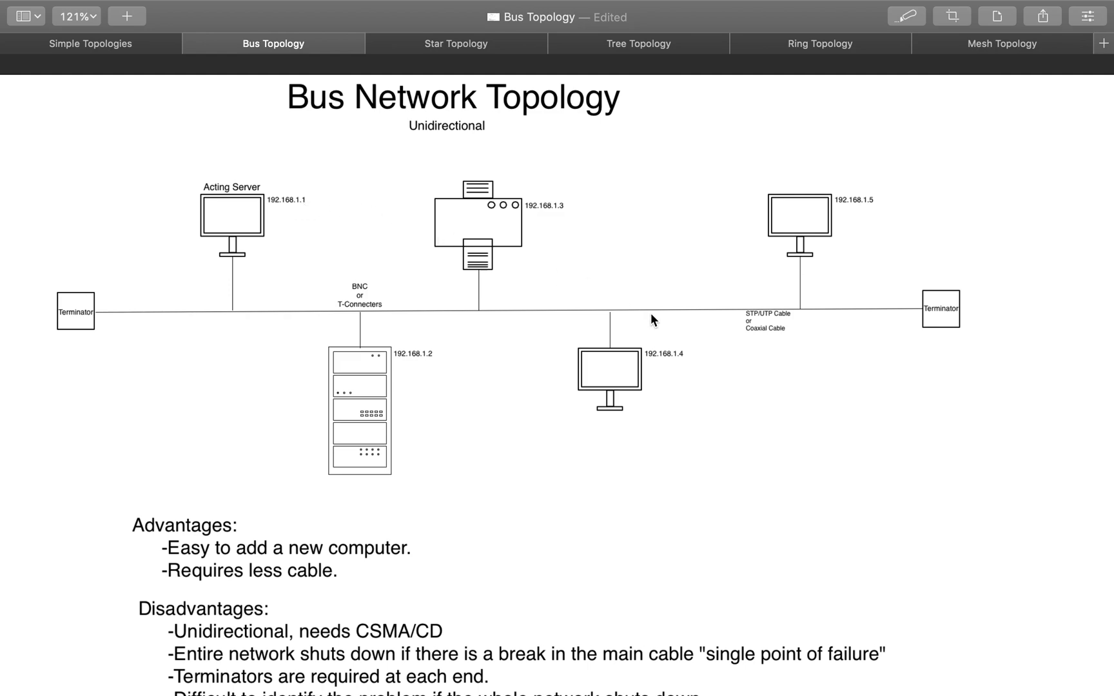
pyautogui.moveTo(365, 268)
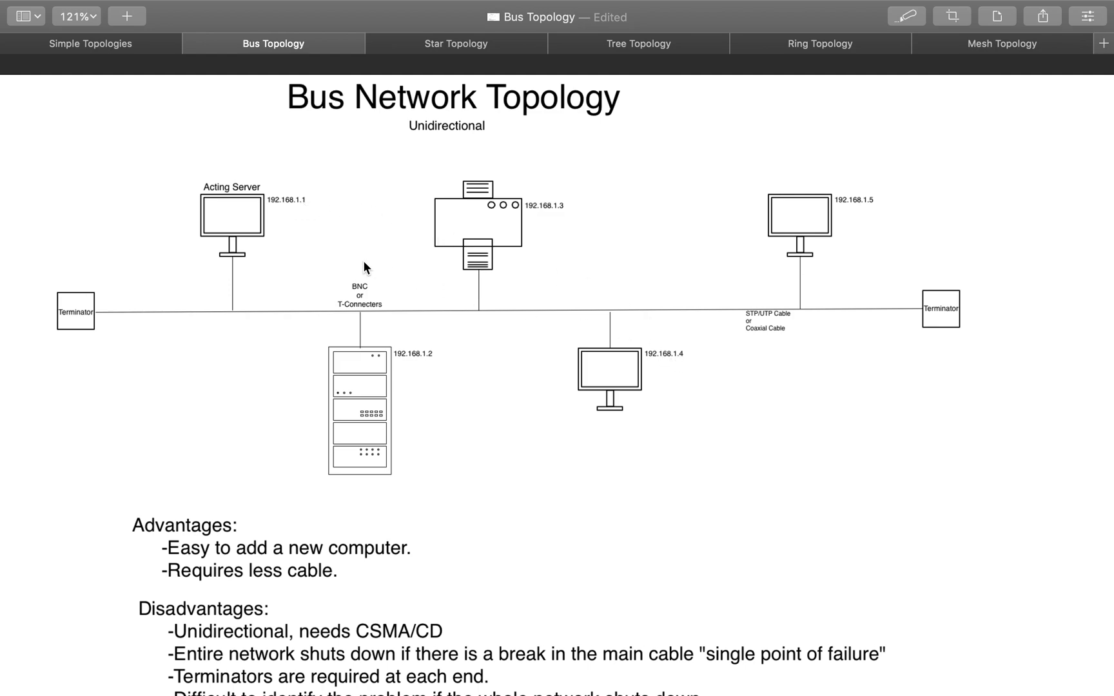
pyautogui.moveTo(231, 265)
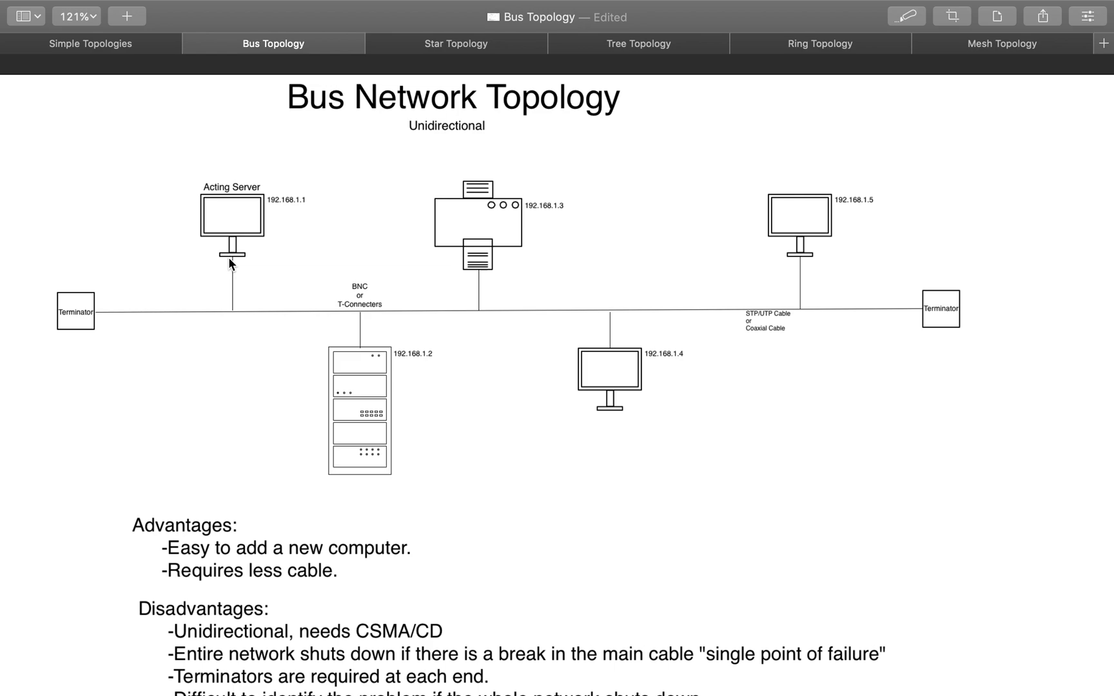
pyautogui.moveTo(235, 290)
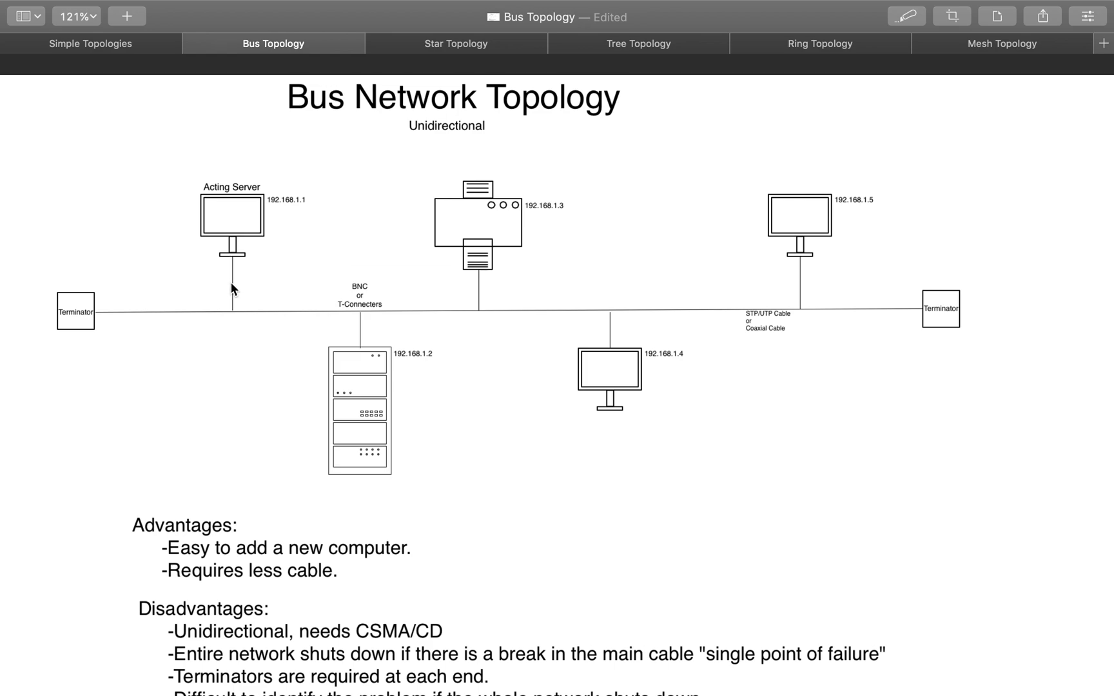
pyautogui.moveTo(221, 321)
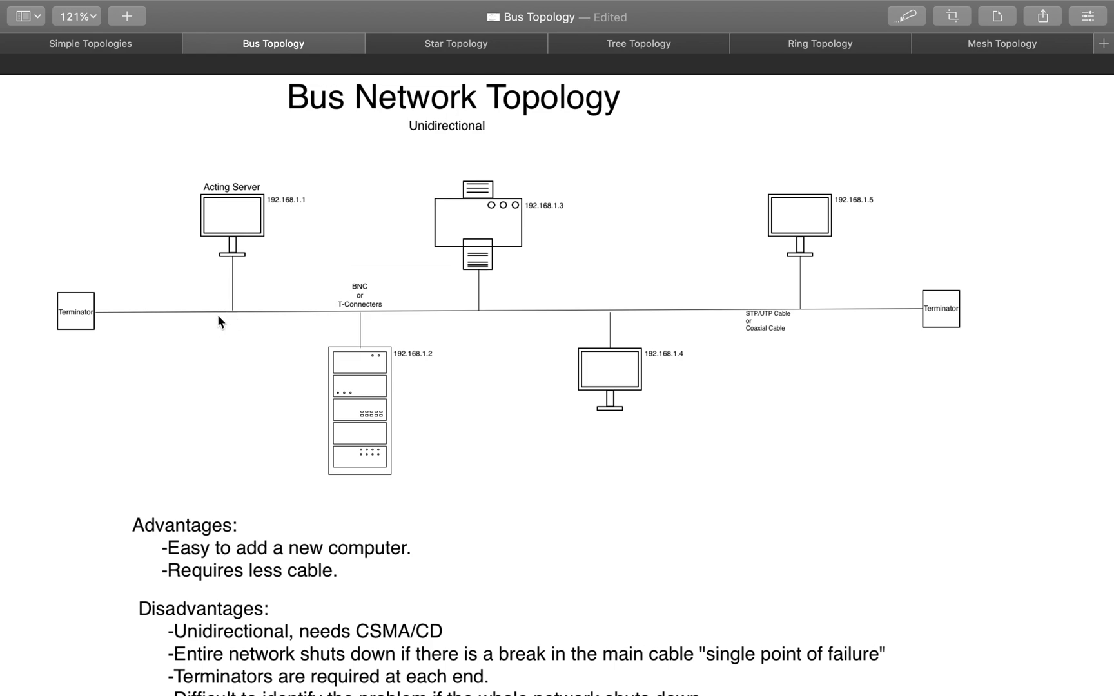
pyautogui.moveTo(229, 314)
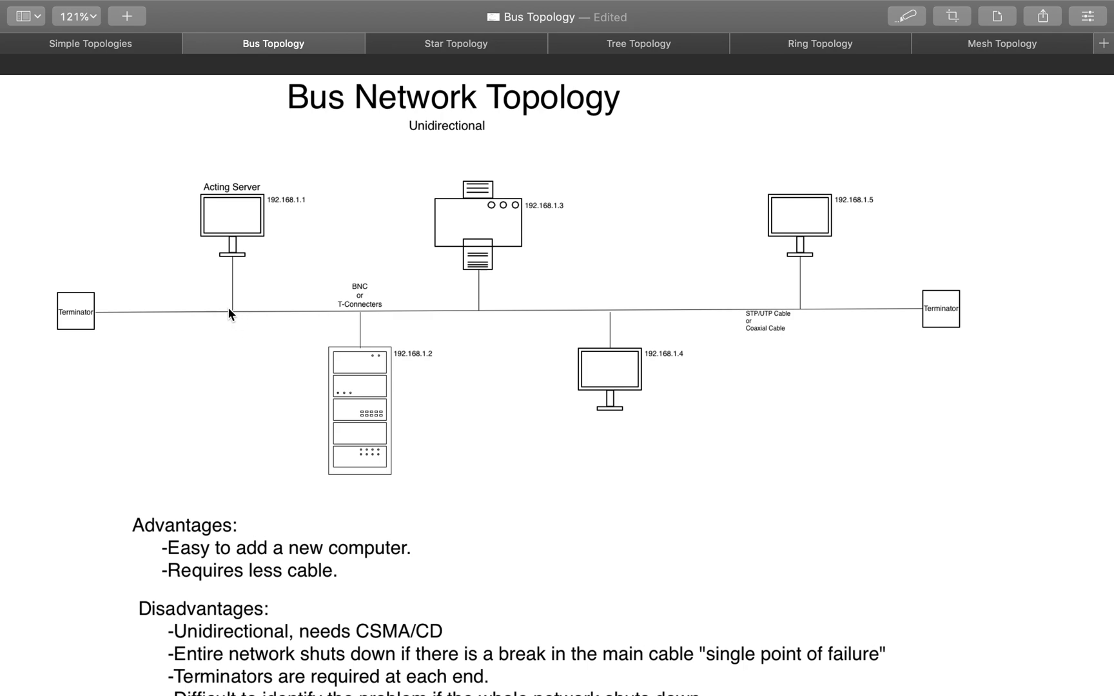
pyautogui.moveTo(239, 265)
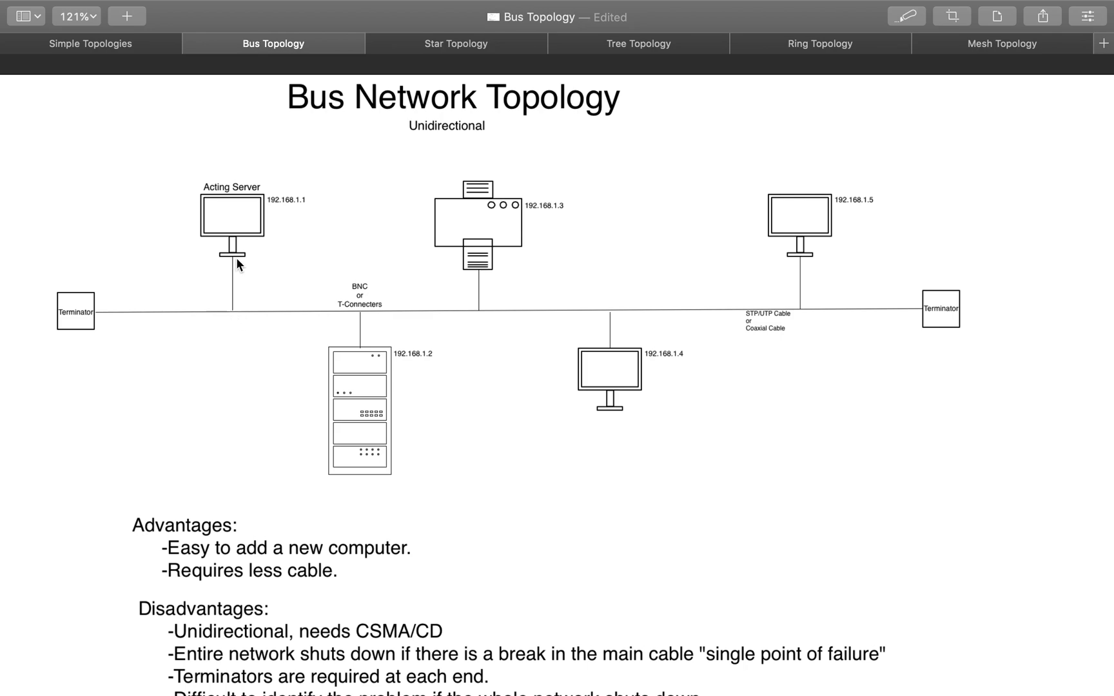
pyautogui.moveTo(207, 323)
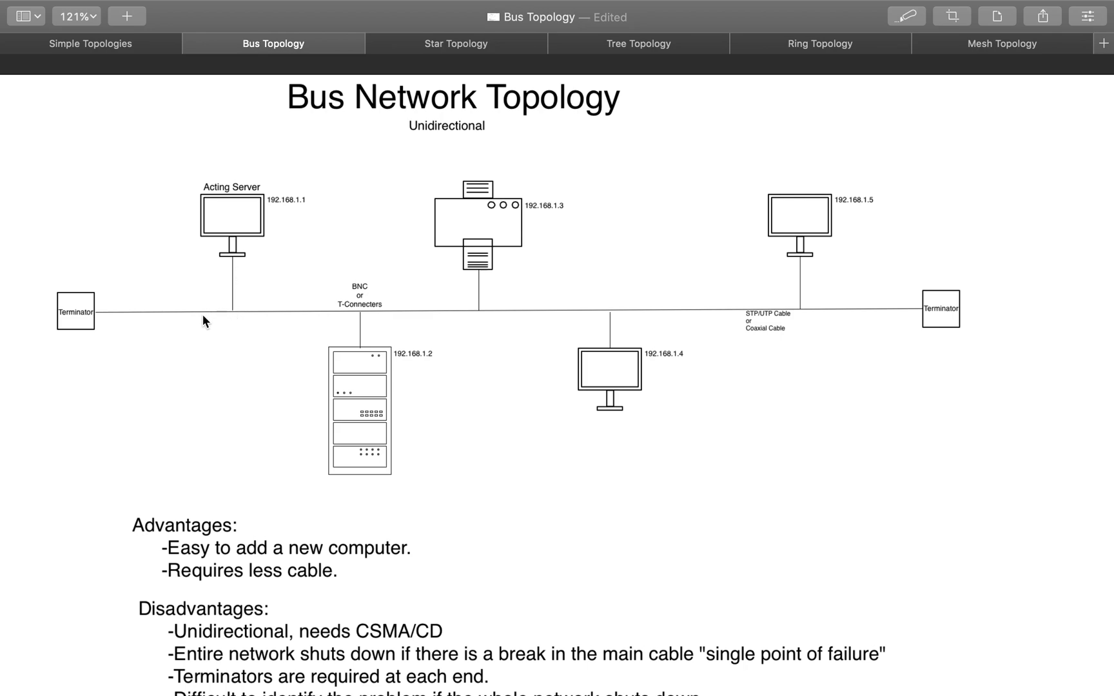
pyautogui.moveTo(202, 348)
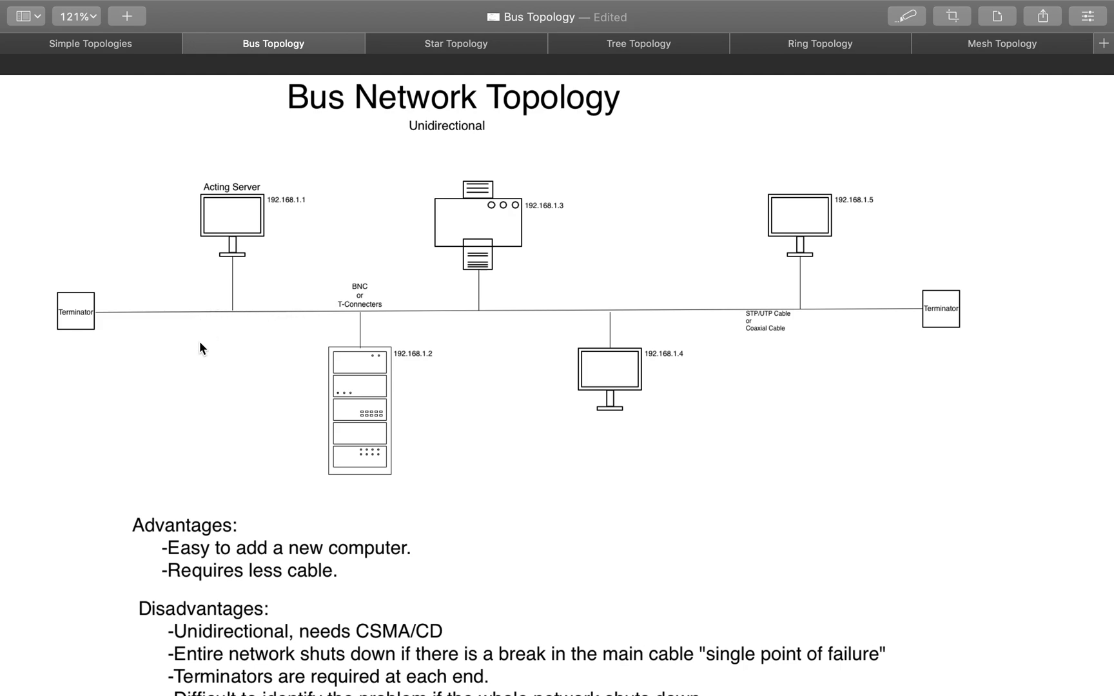
pyautogui.moveTo(238, 332)
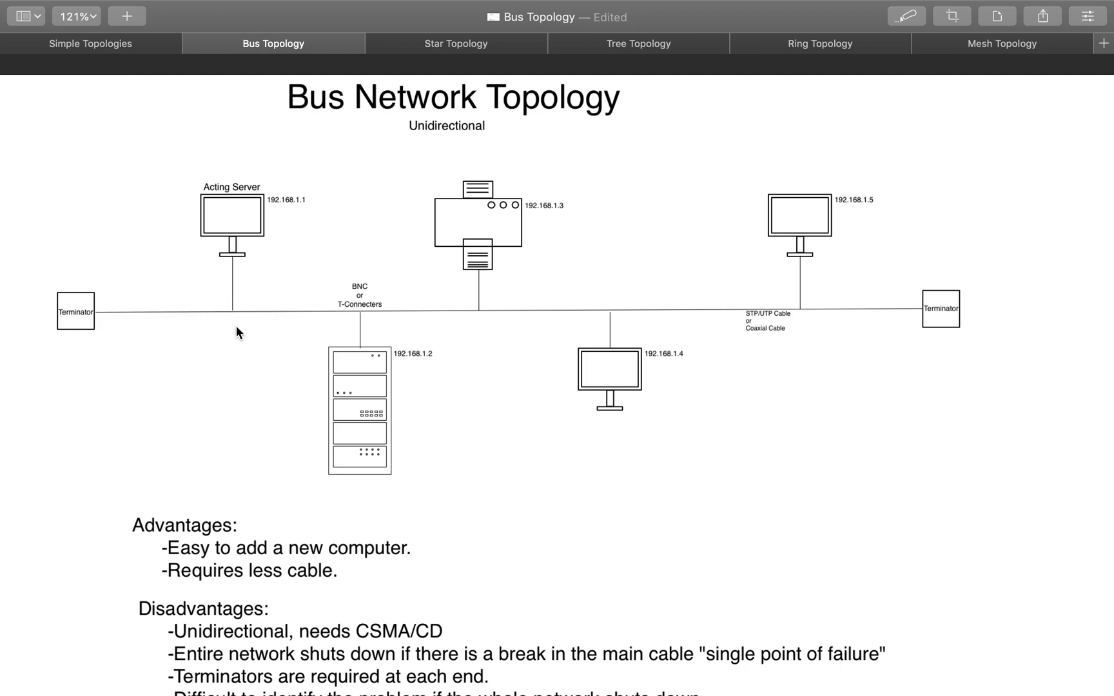
pyautogui.moveTo(236, 308)
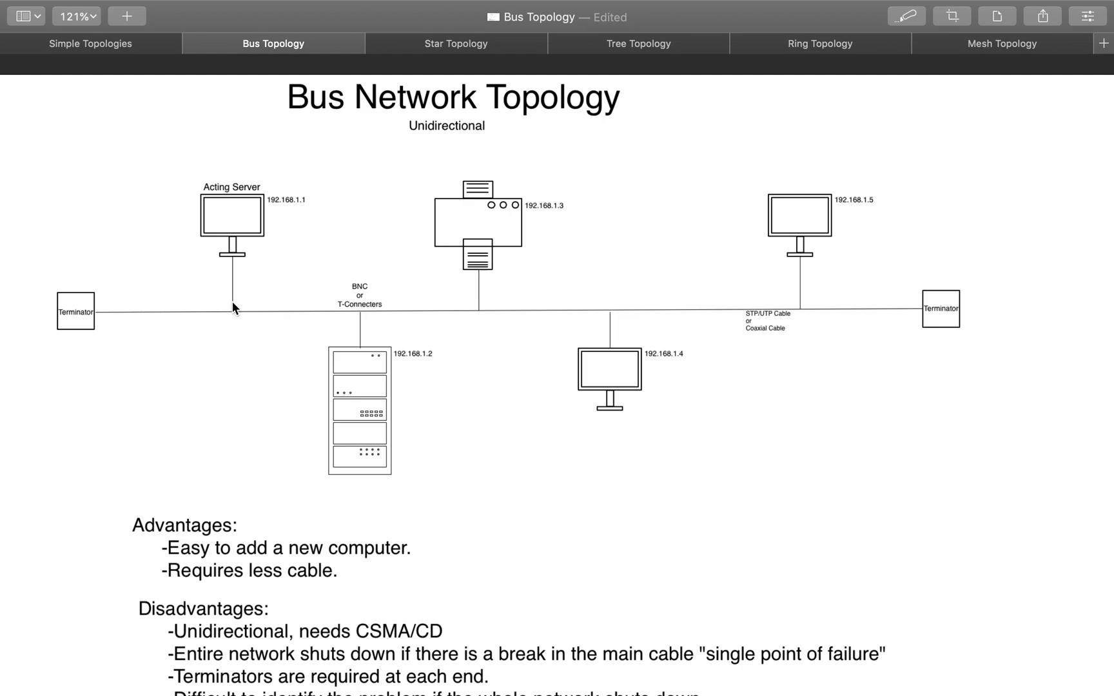
pyautogui.moveTo(238, 315)
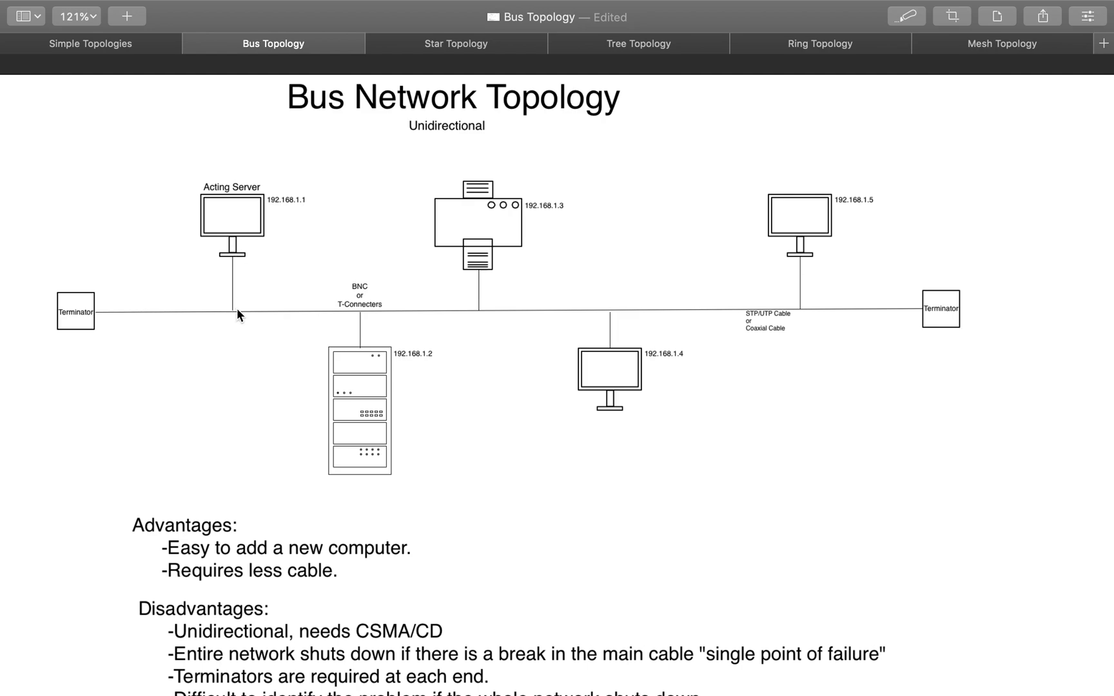
pyautogui.moveTo(448, 261)
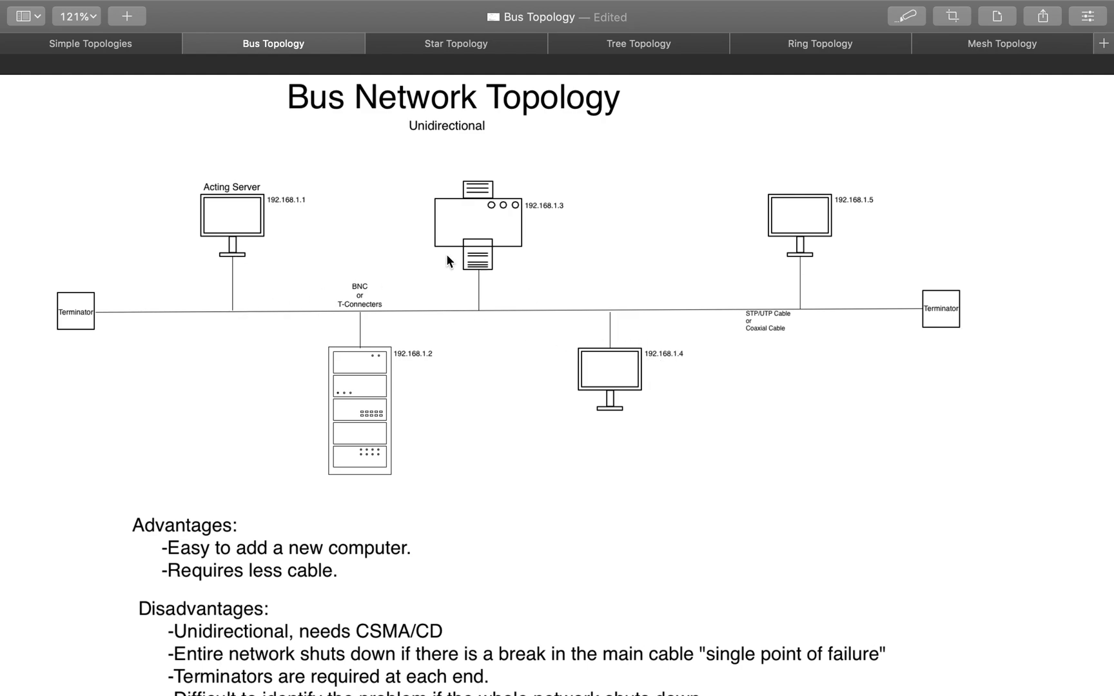
pyautogui.moveTo(170, 325)
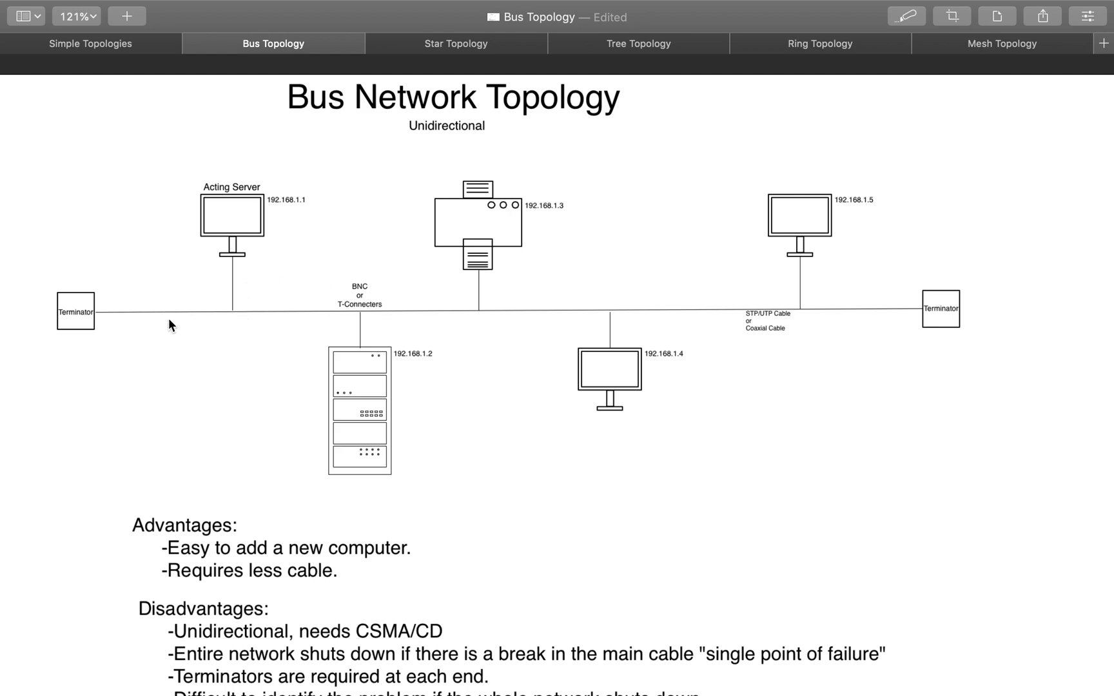
pyautogui.moveTo(231, 267)
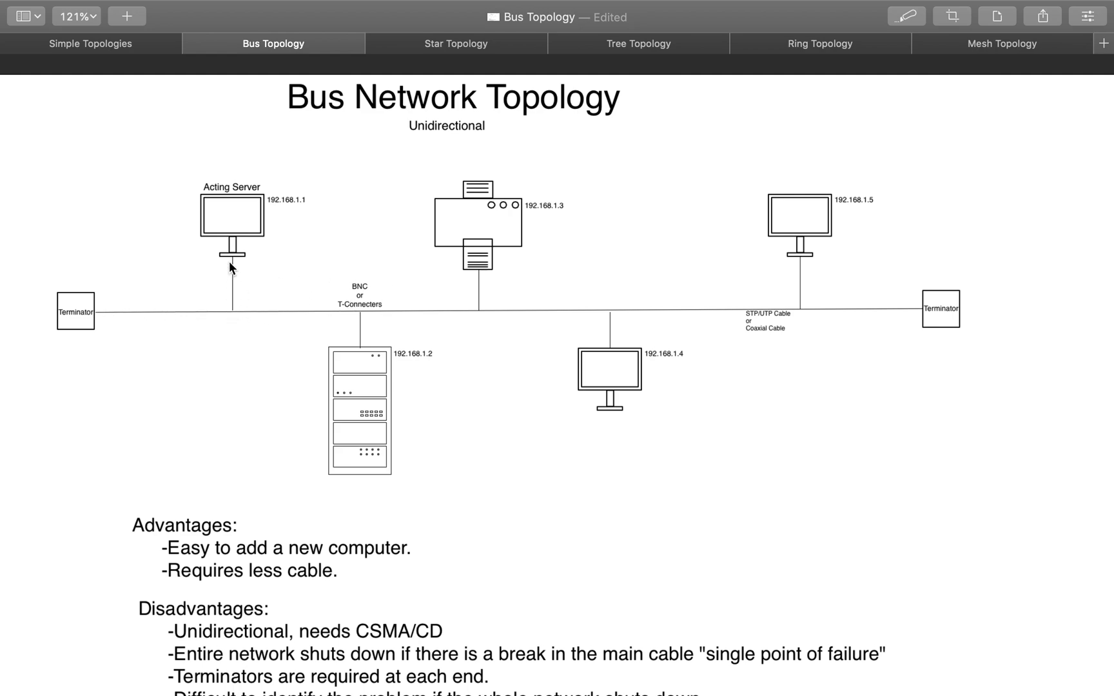
pyautogui.moveTo(142, 316)
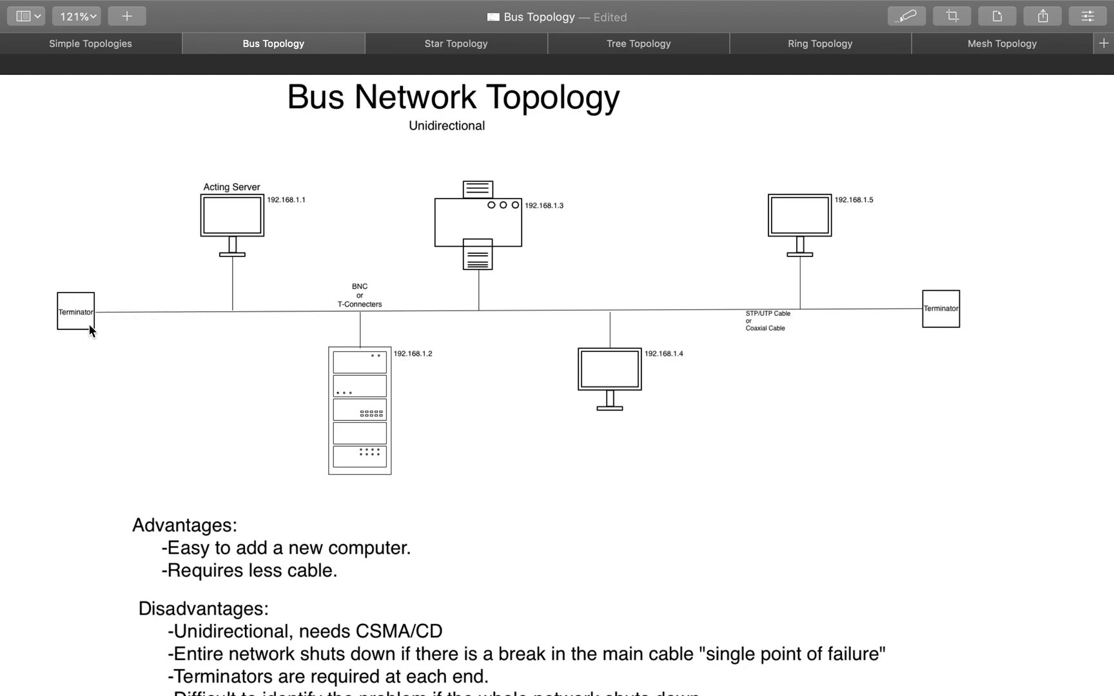
pyautogui.moveTo(95, 336)
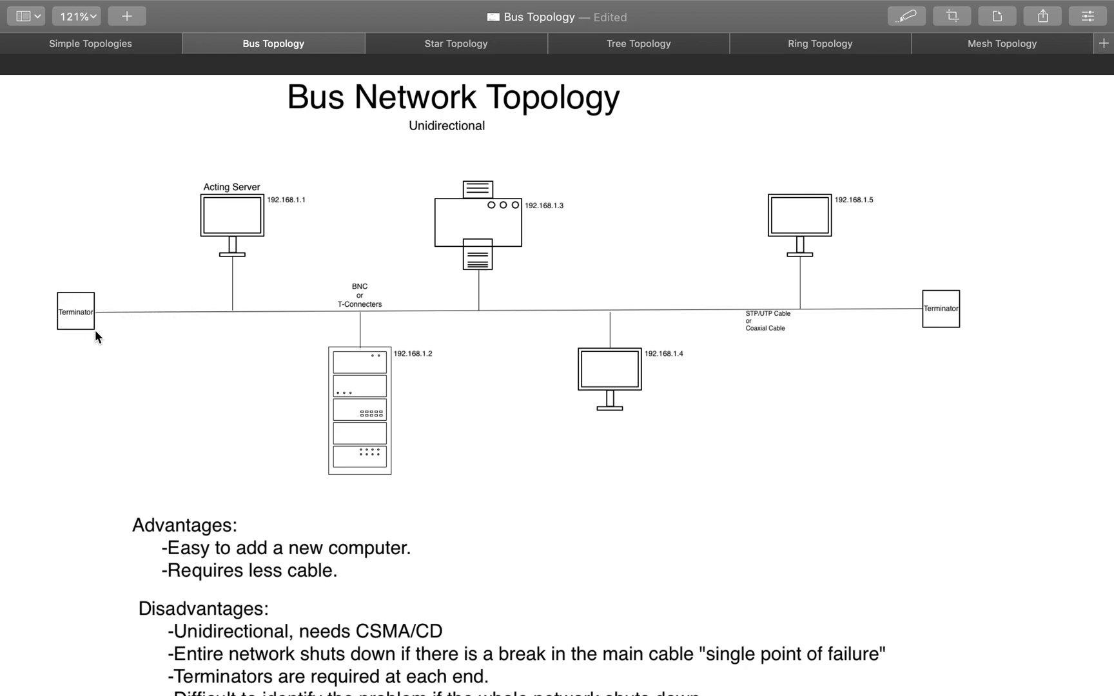
pyautogui.moveTo(101, 319)
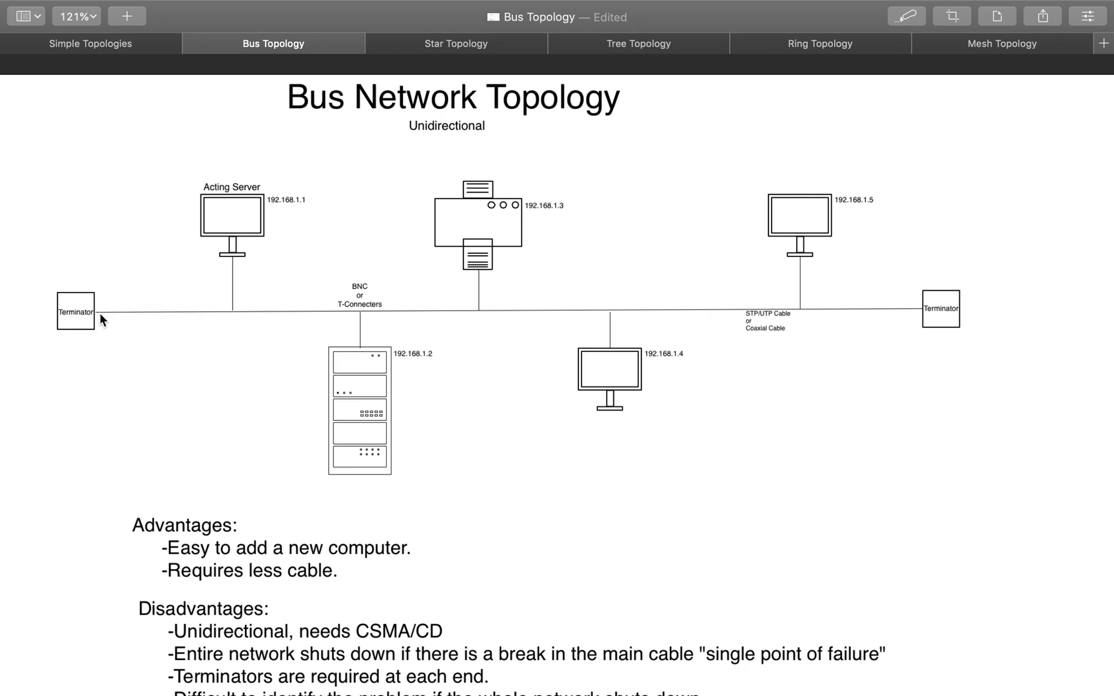
pyautogui.moveTo(98, 321)
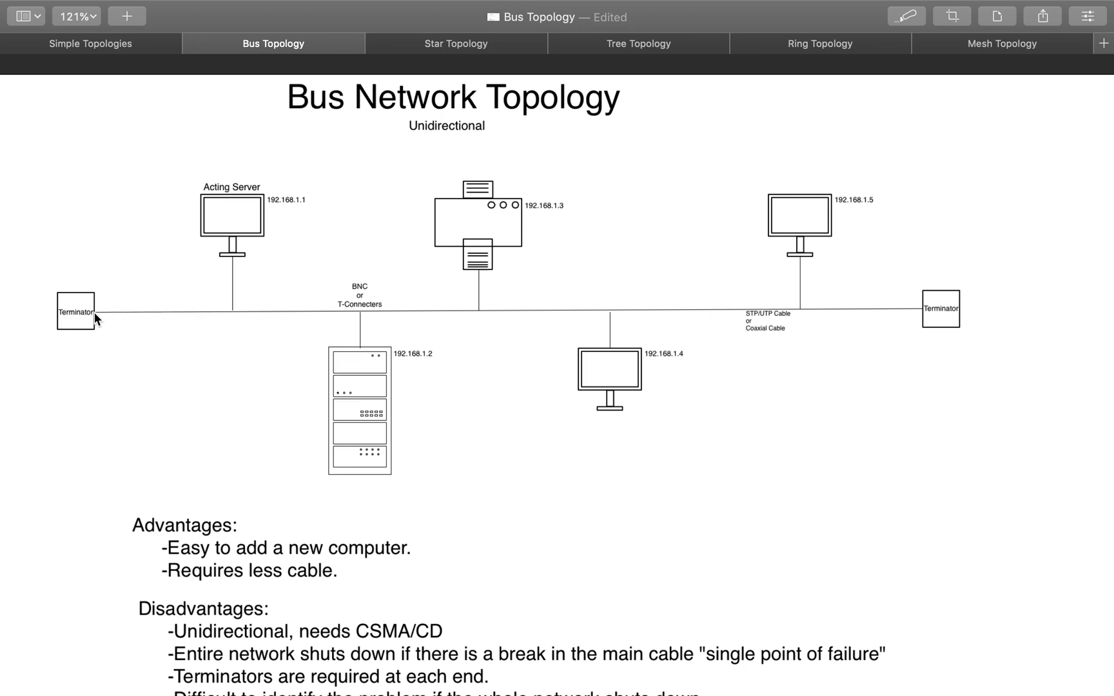
pyautogui.moveTo(101, 319)
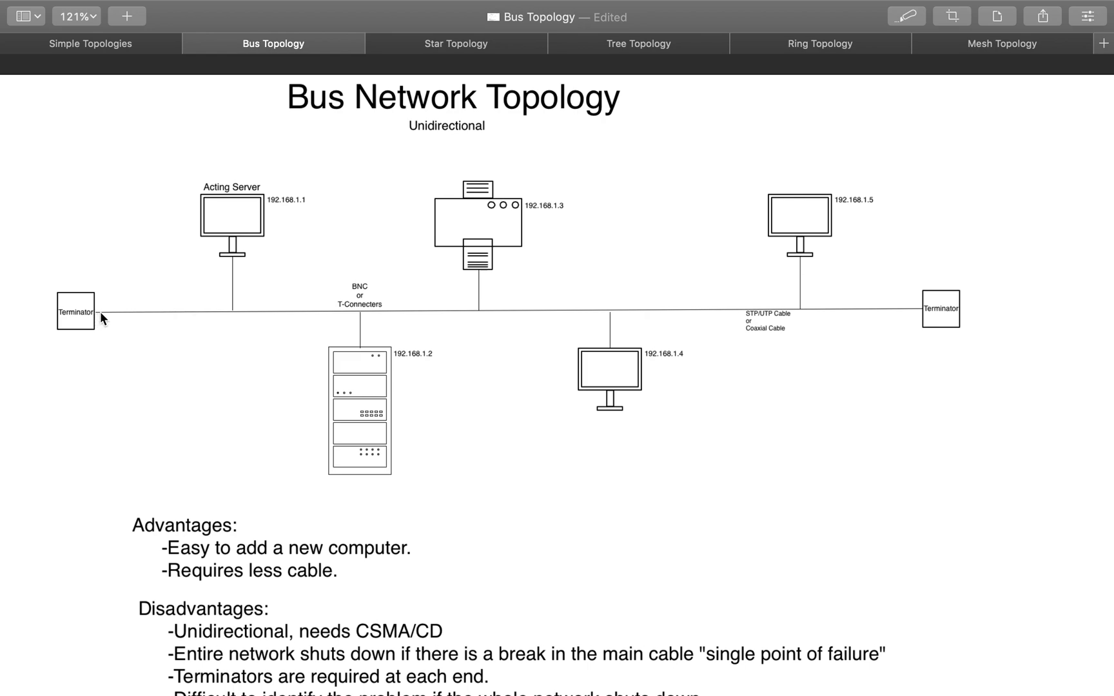
pyautogui.moveTo(235, 297)
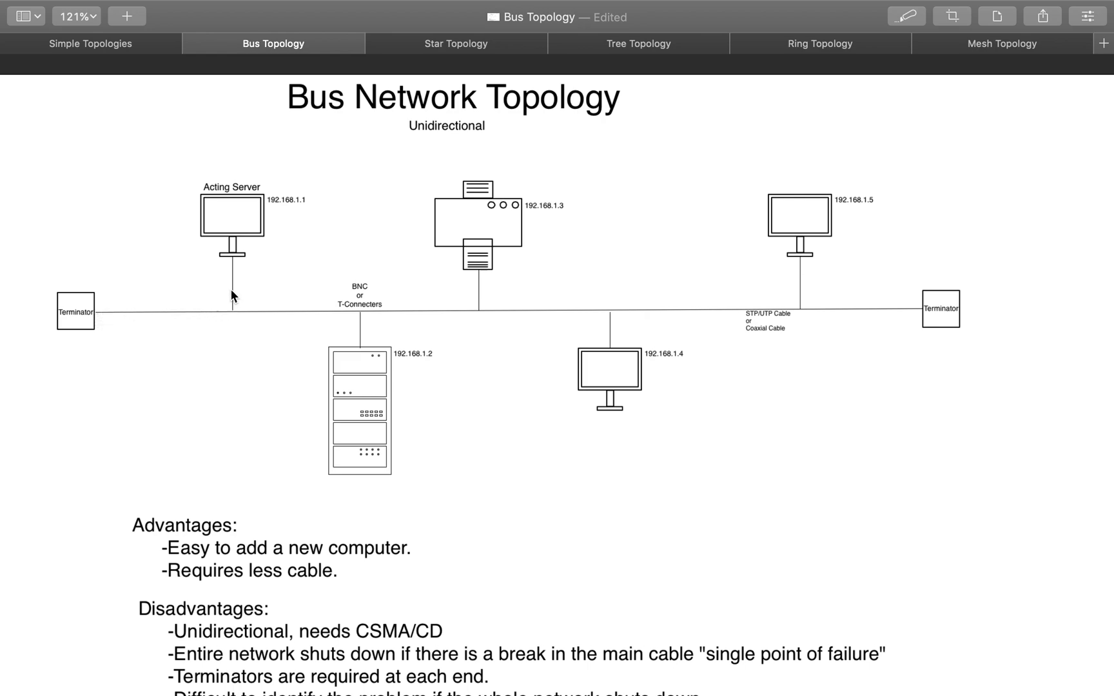
pyautogui.moveTo(579, 360)
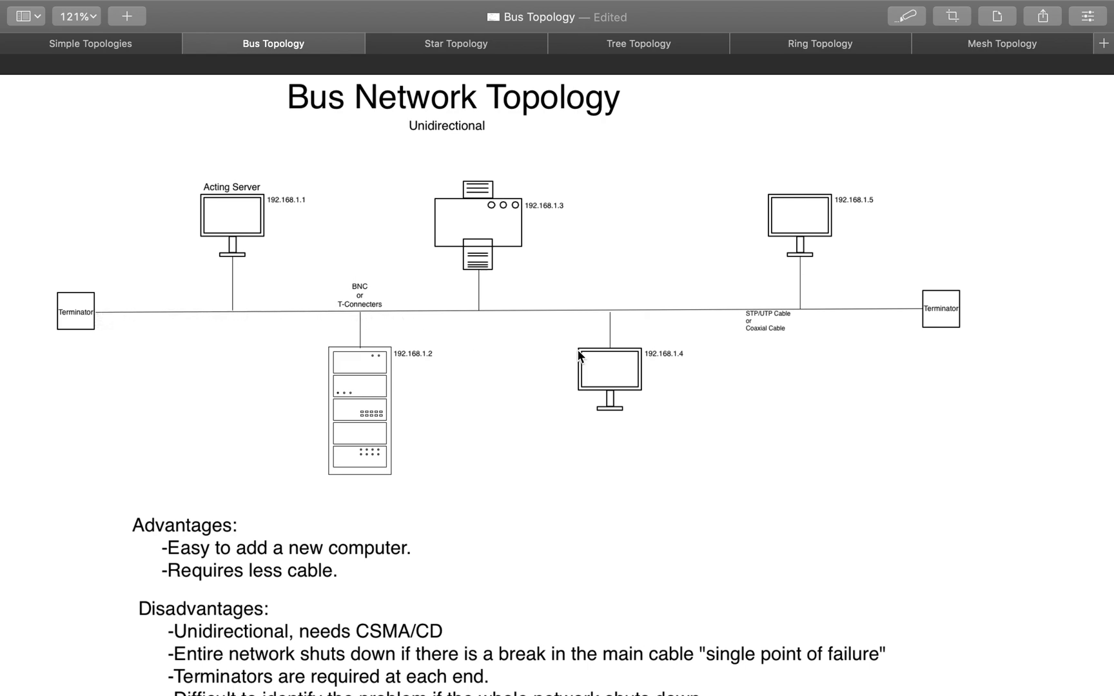
pyautogui.moveTo(675, 364)
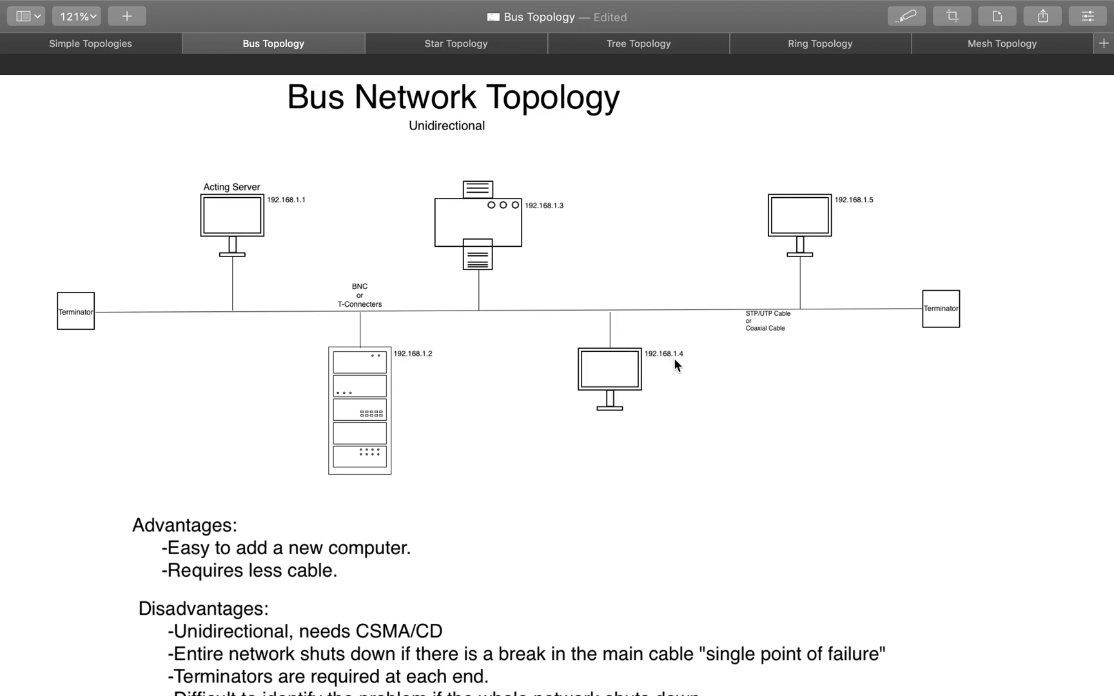
pyautogui.moveTo(141, 320)
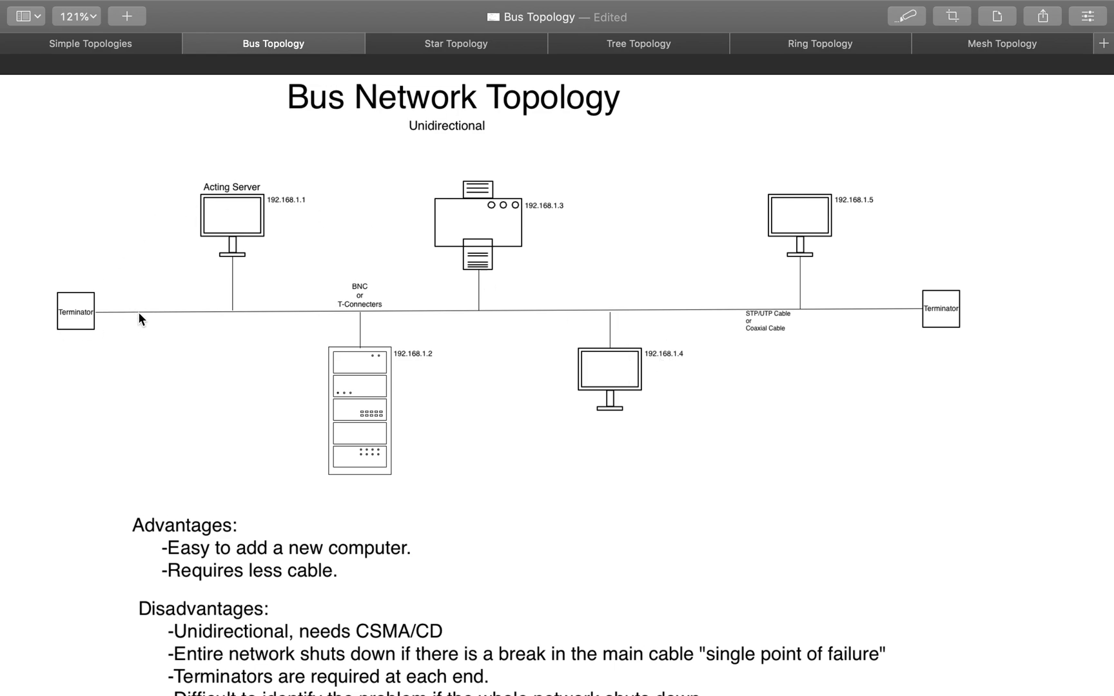
pyautogui.moveTo(648, 371)
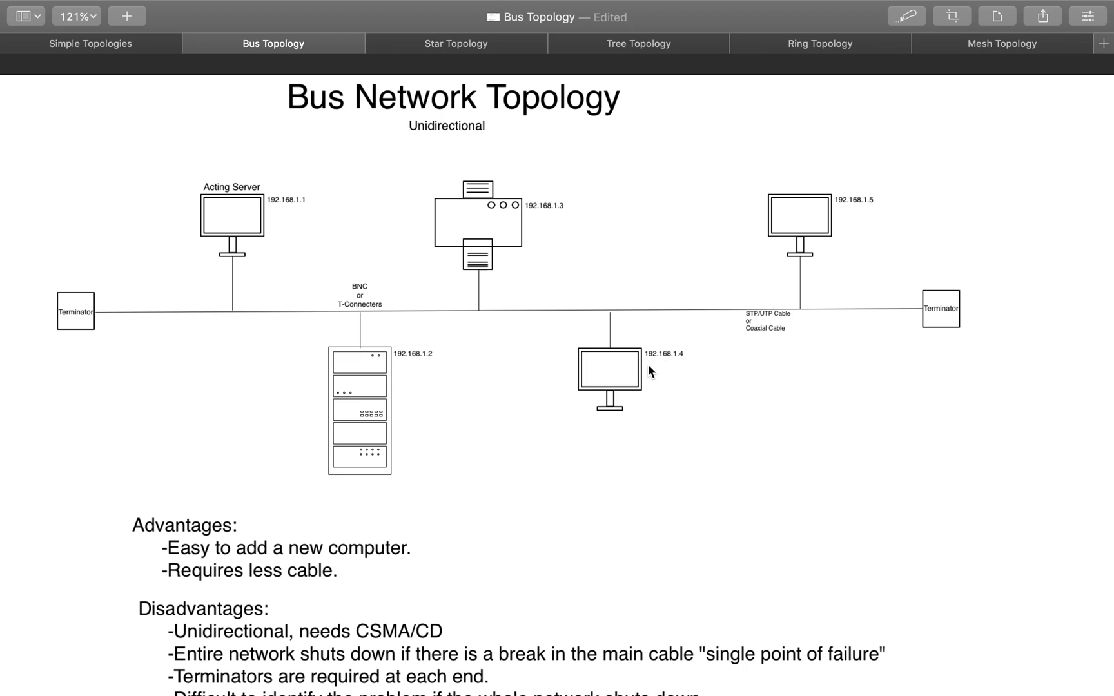
pyautogui.moveTo(559, 405)
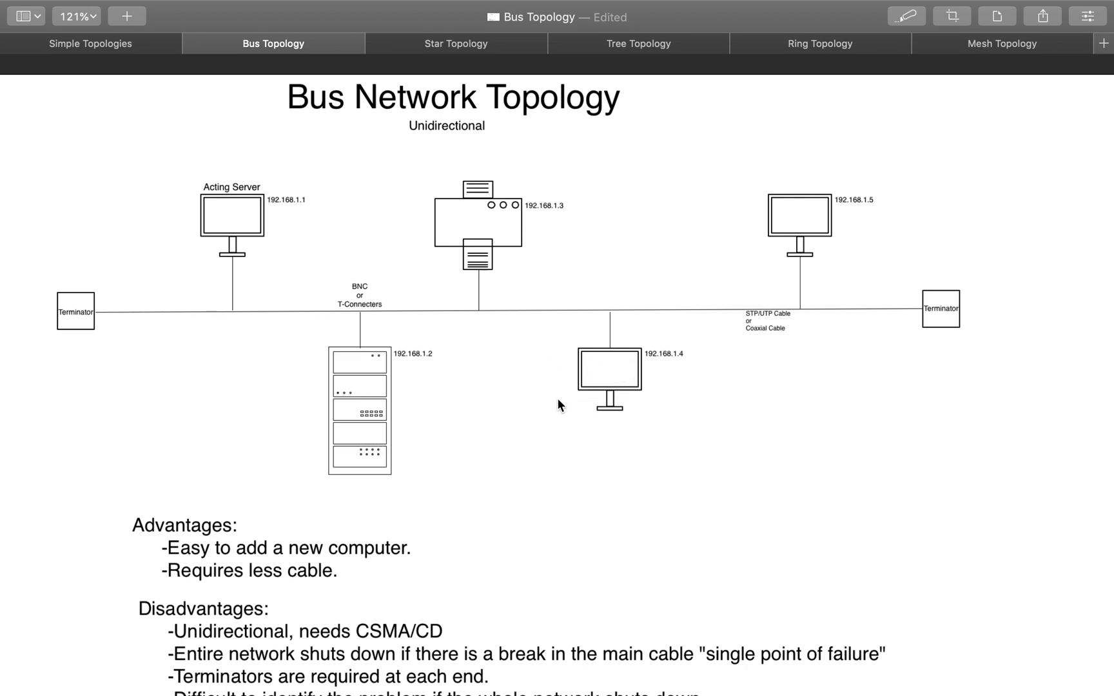
pyautogui.moveTo(610, 361)
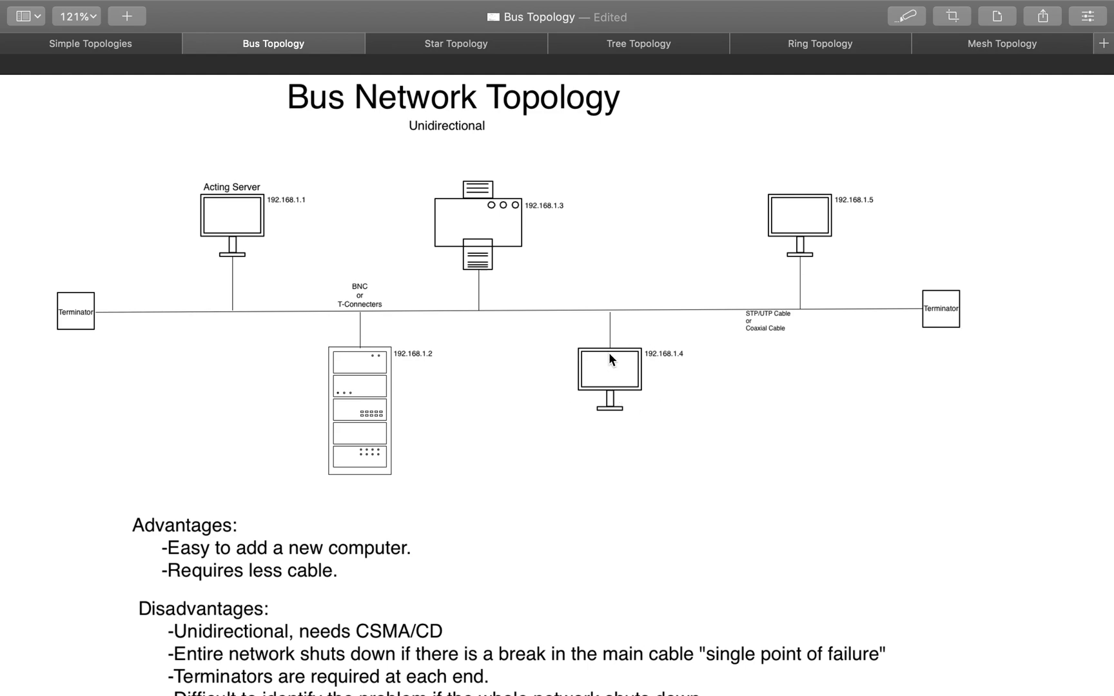
pyautogui.moveTo(584, 365)
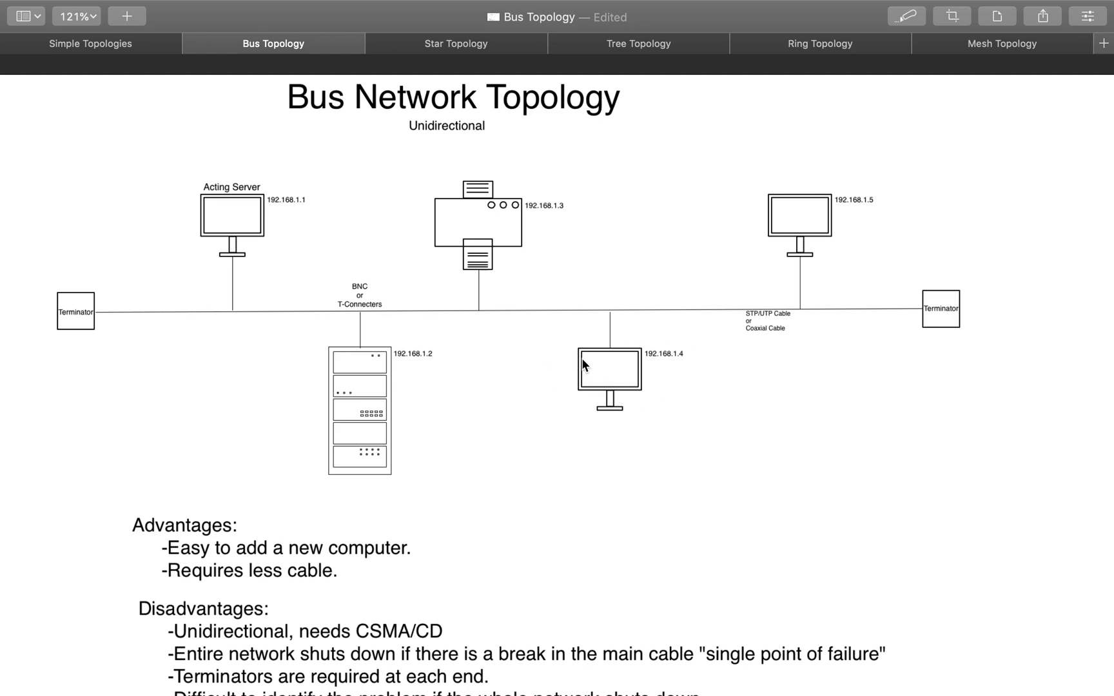
pyautogui.moveTo(130, 312)
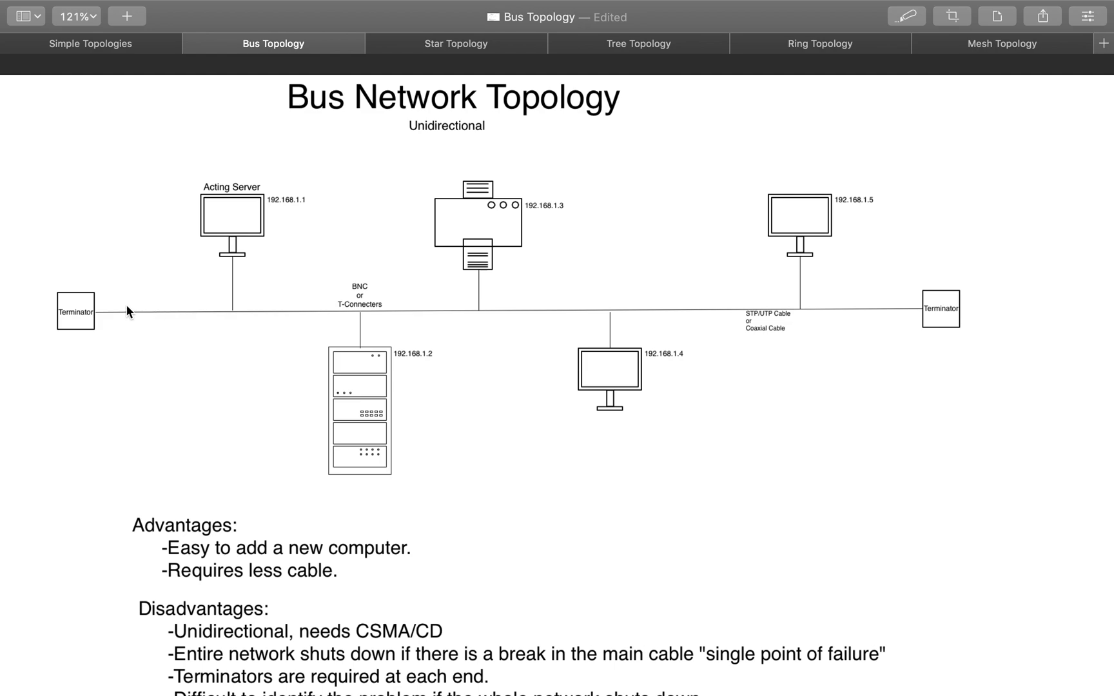
pyautogui.moveTo(83, 334)
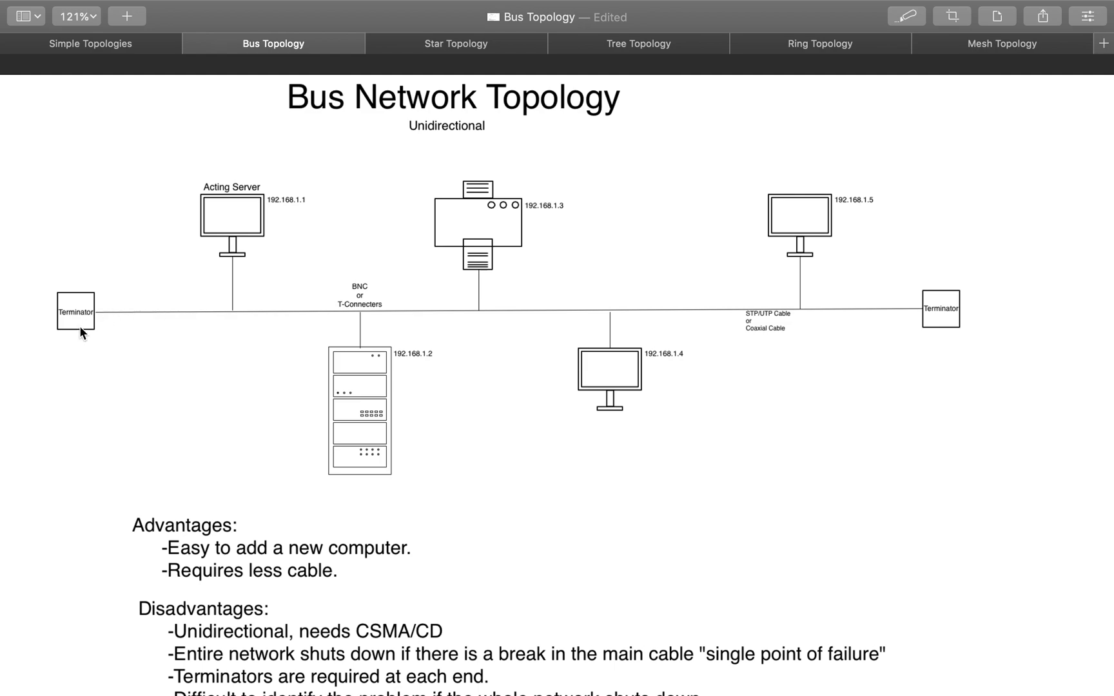
pyautogui.moveTo(26, 397)
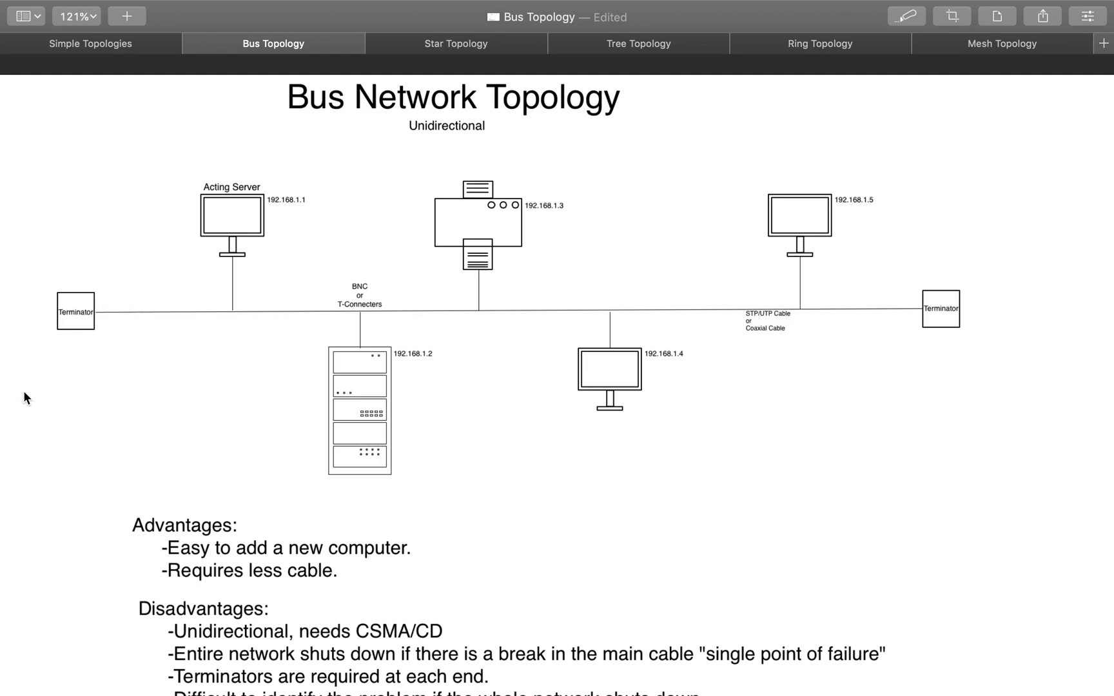
pyautogui.moveTo(236, 288)
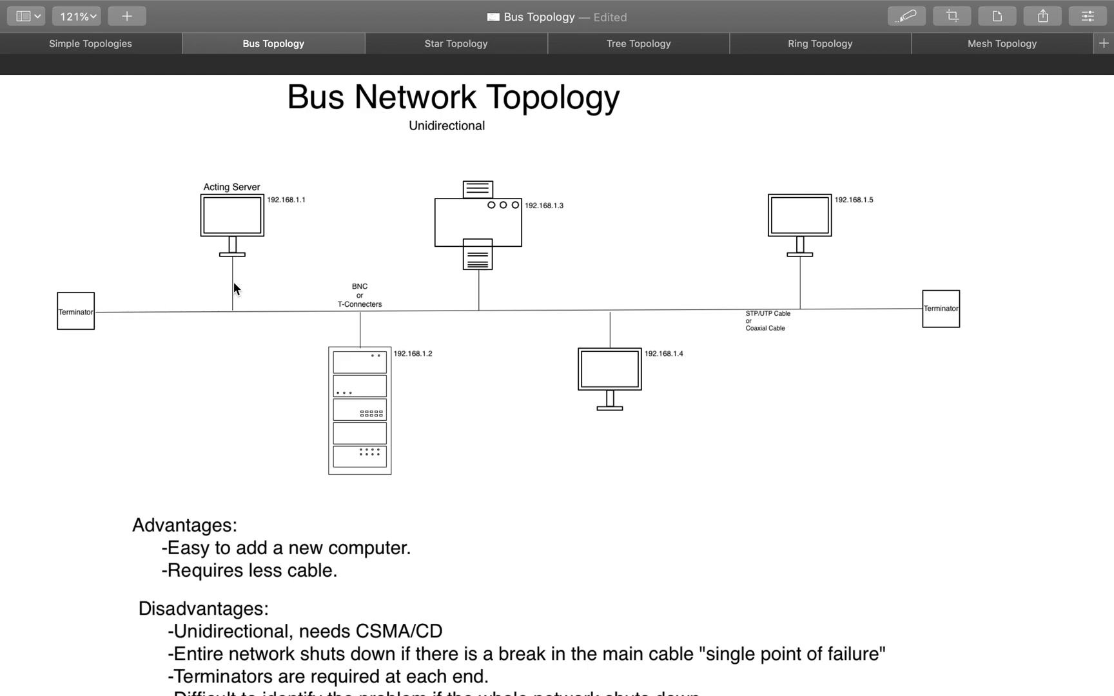
pyautogui.moveTo(263, 315)
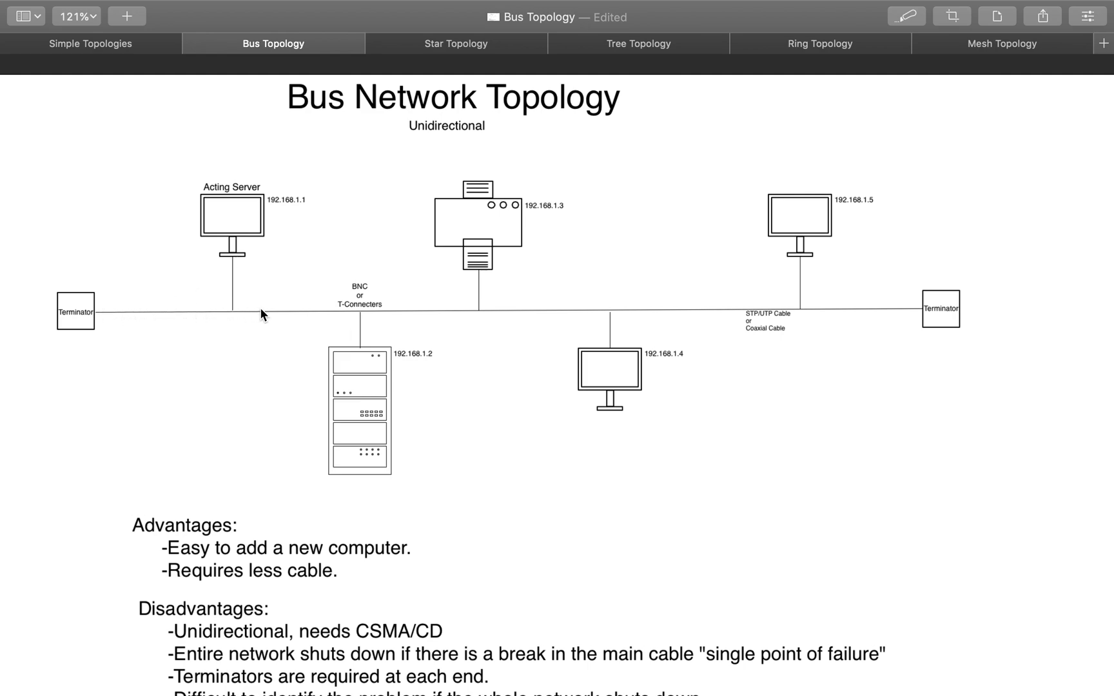
pyautogui.moveTo(363, 320)
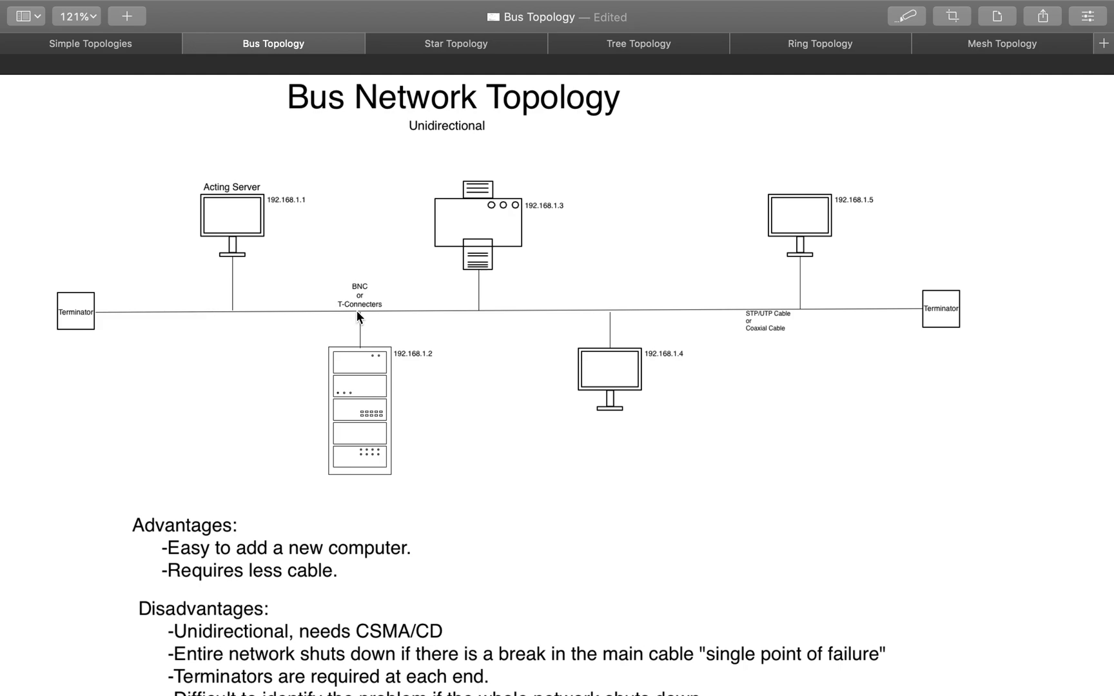
pyautogui.moveTo(364, 367)
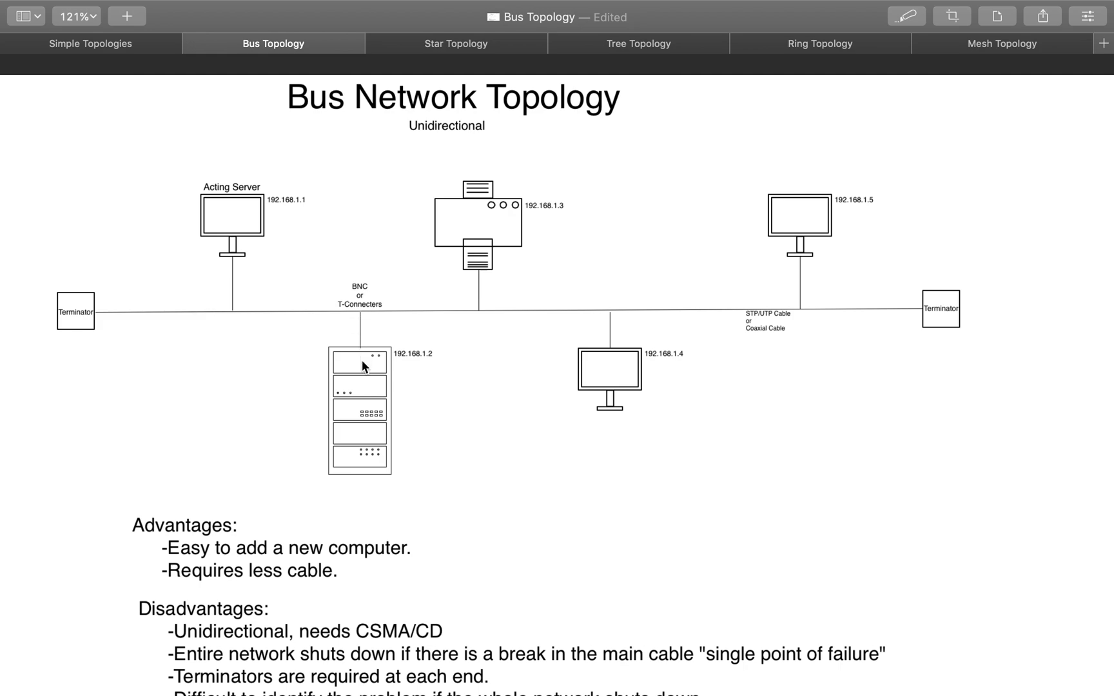
pyautogui.moveTo(360, 374)
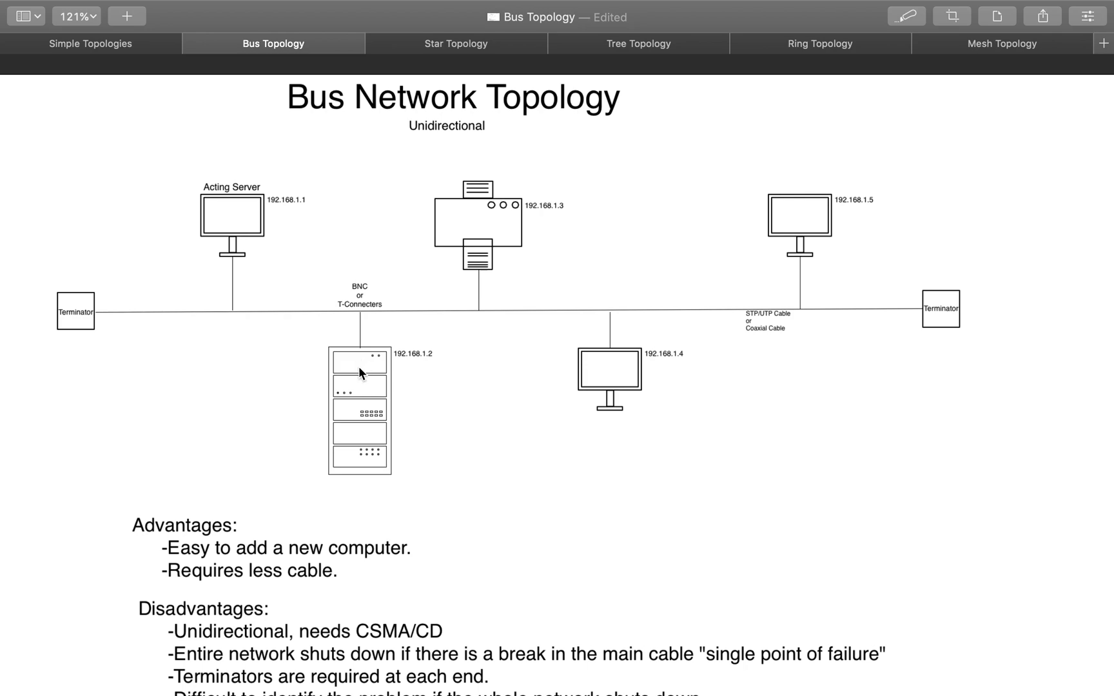
pyautogui.moveTo(382, 364)
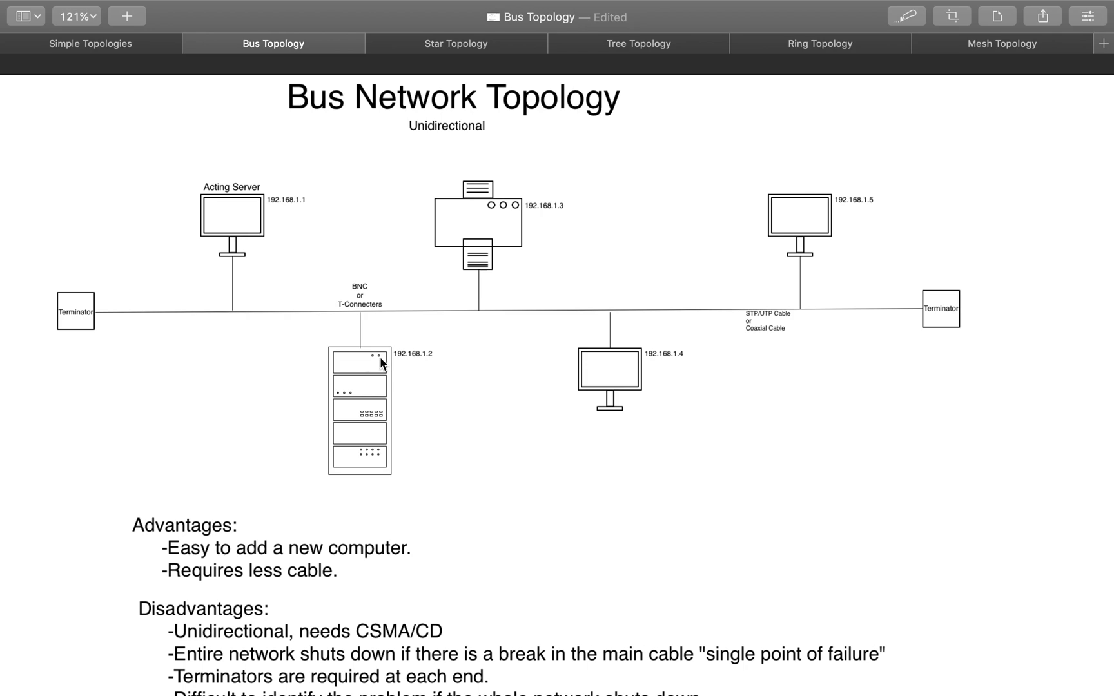
pyautogui.moveTo(347, 382)
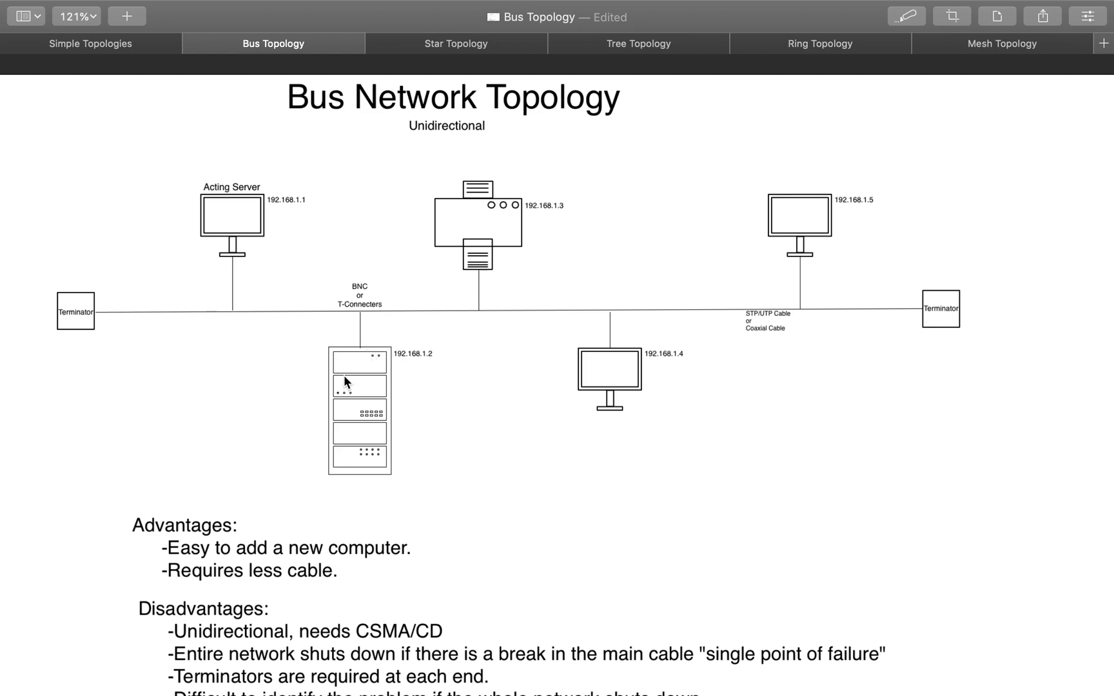
pyautogui.moveTo(441, 351)
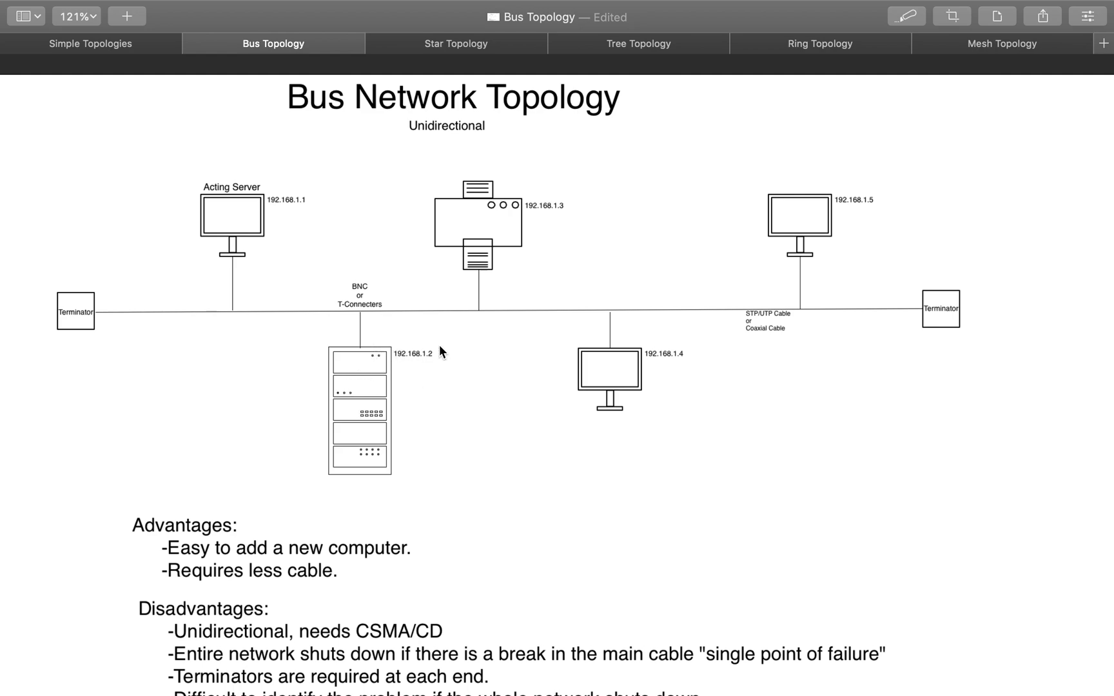
pyautogui.moveTo(371, 314)
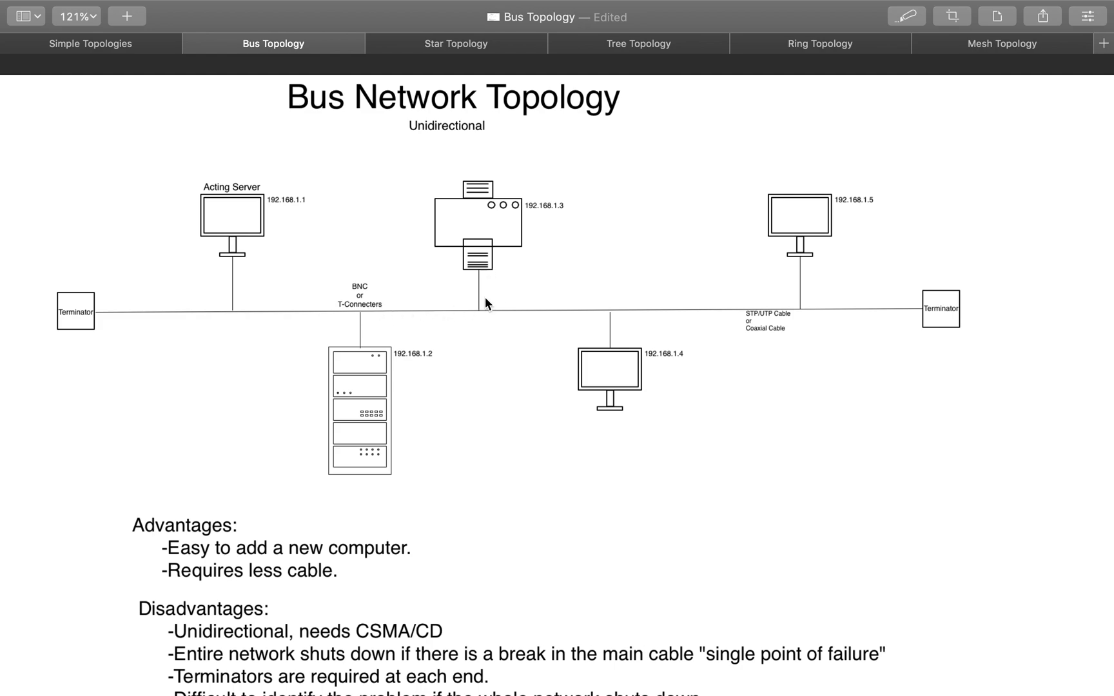
pyautogui.moveTo(614, 327)
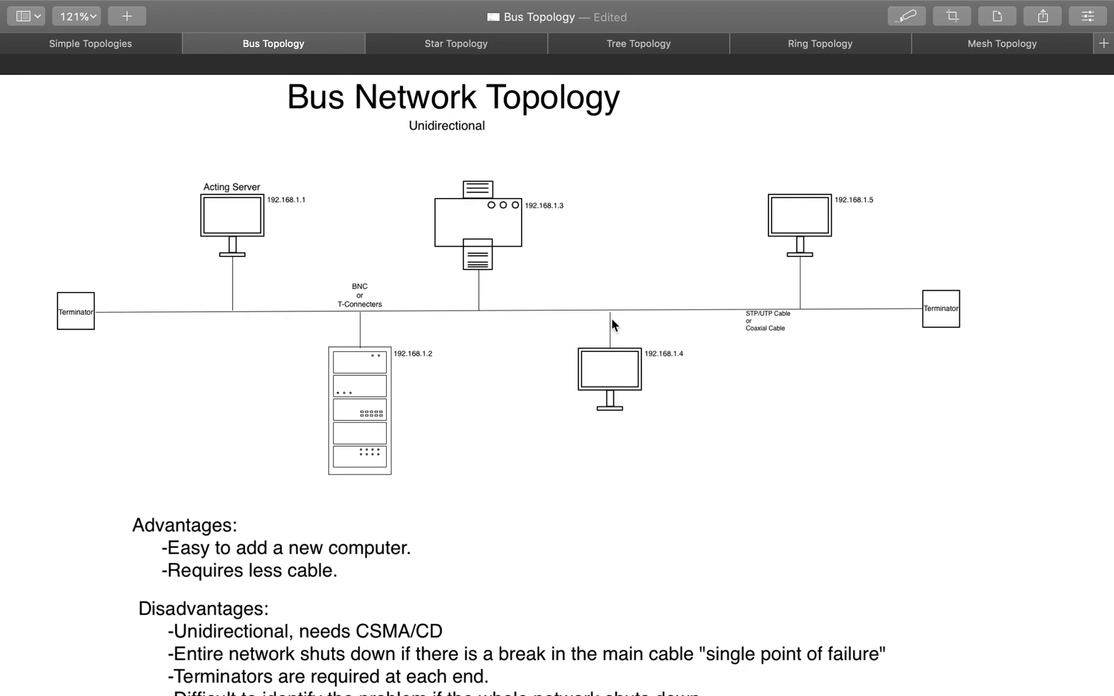
pyautogui.moveTo(822, 243)
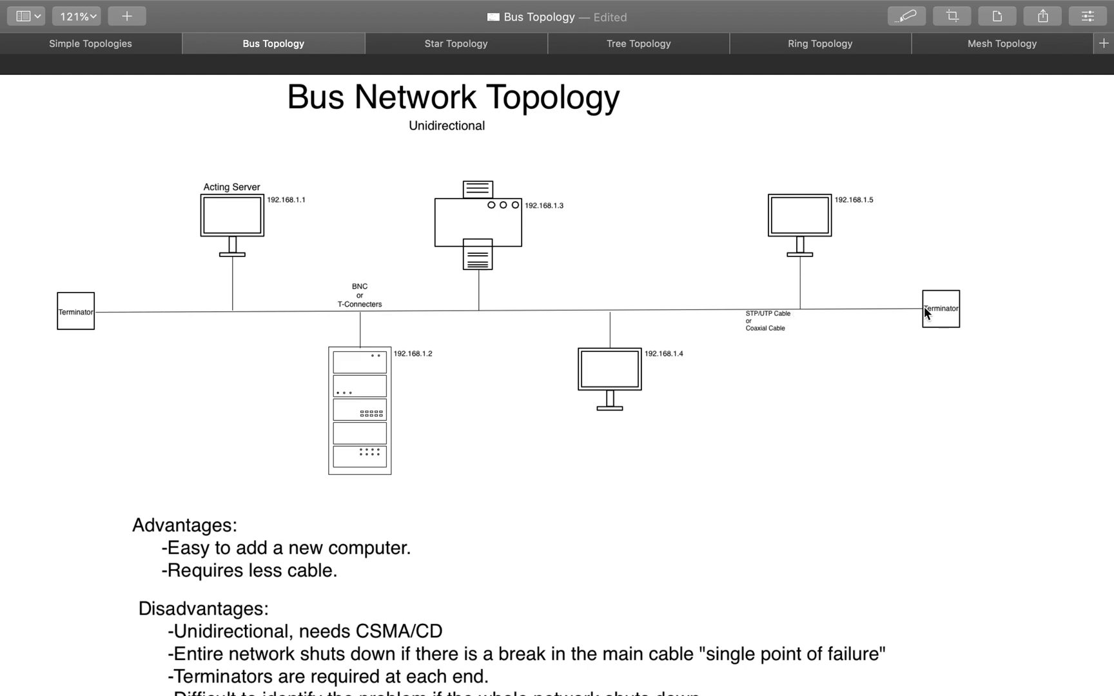
pyautogui.moveTo(632, 381)
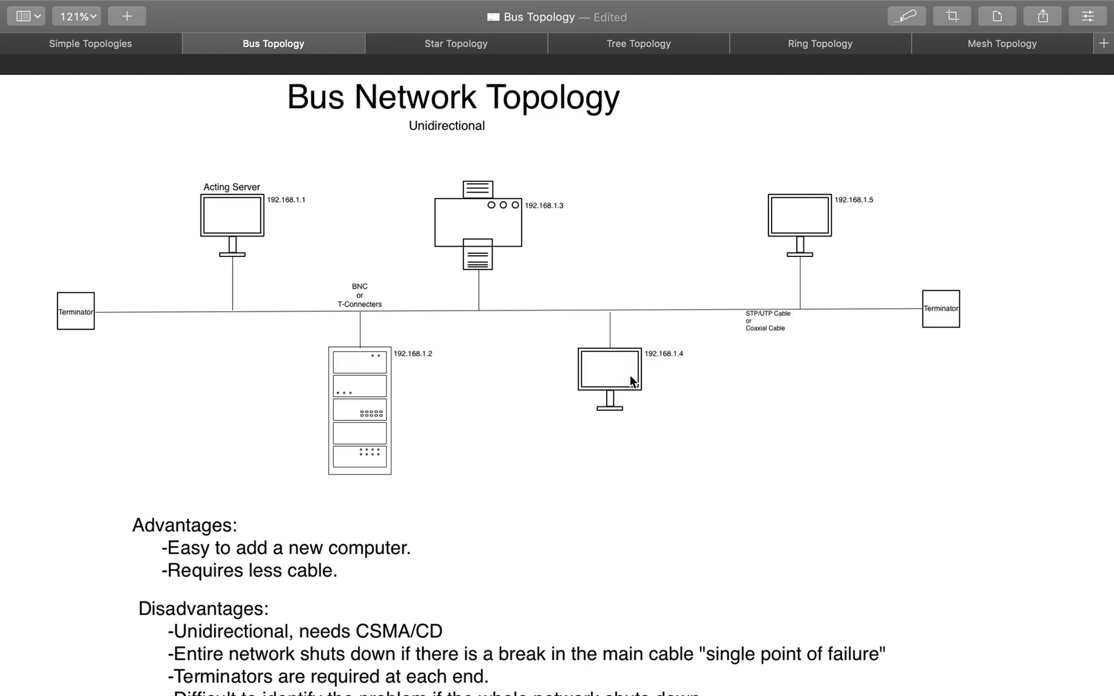
pyautogui.moveTo(575, 472)
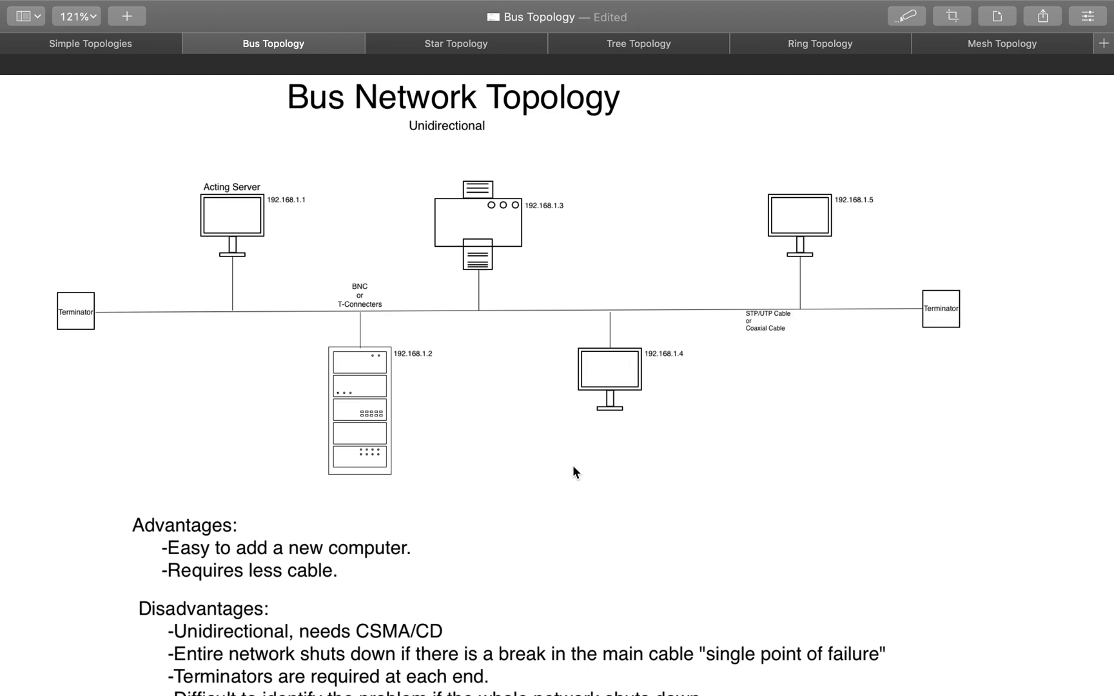
pyautogui.moveTo(615, 423)
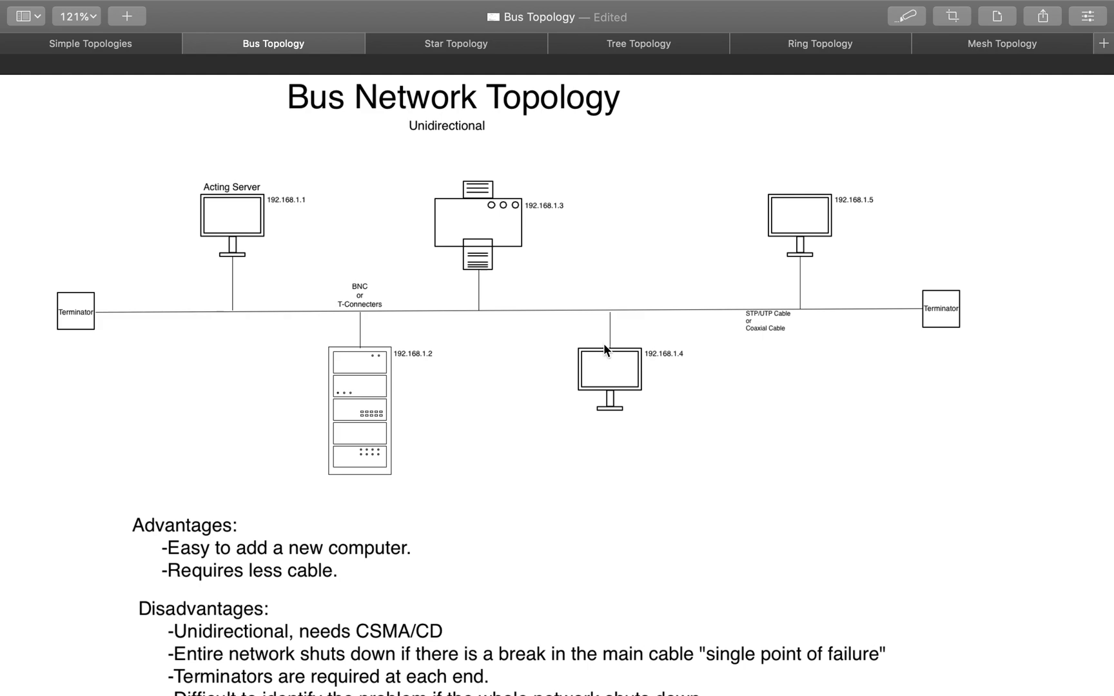
pyautogui.moveTo(298, 209)
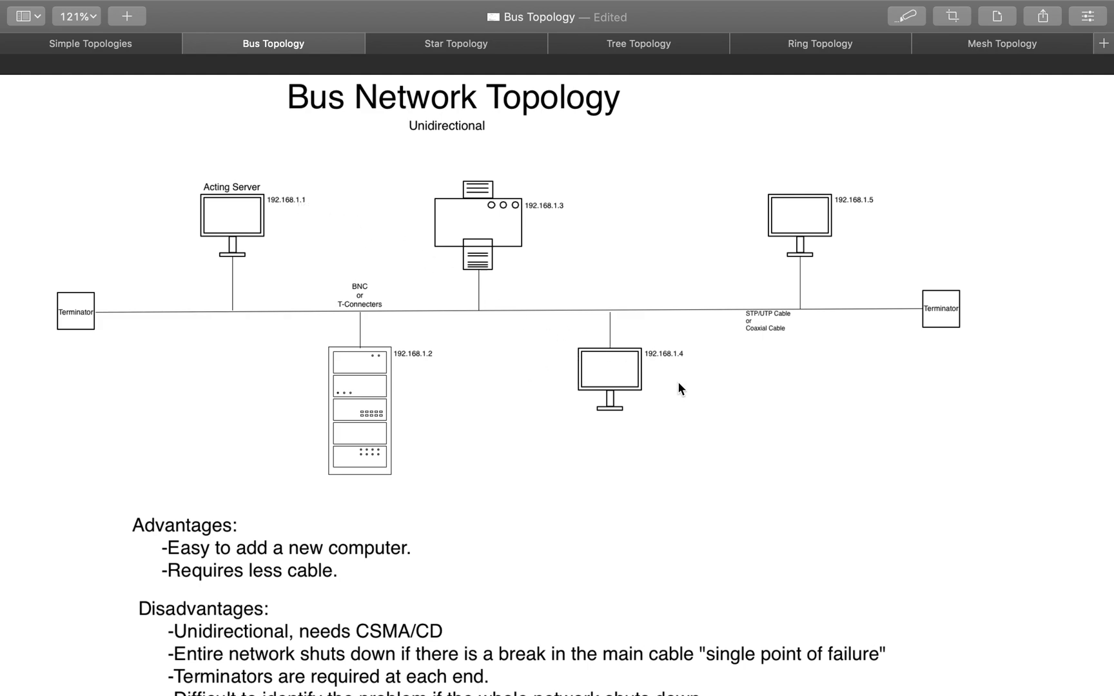
pyautogui.moveTo(685, 362)
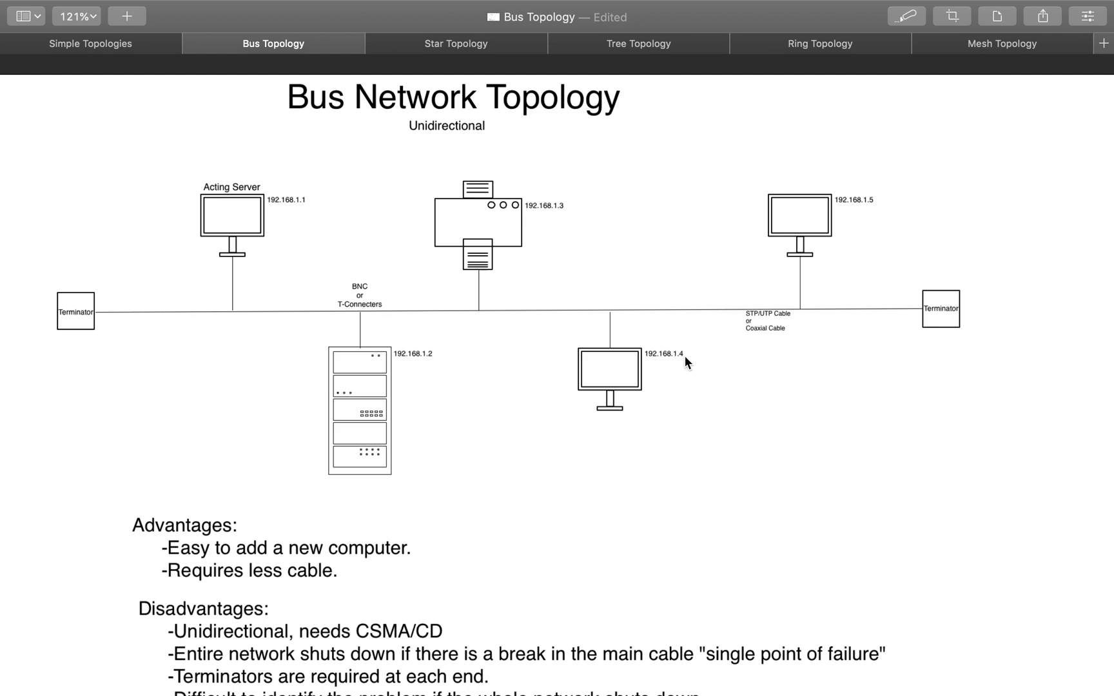
pyautogui.moveTo(648, 410)
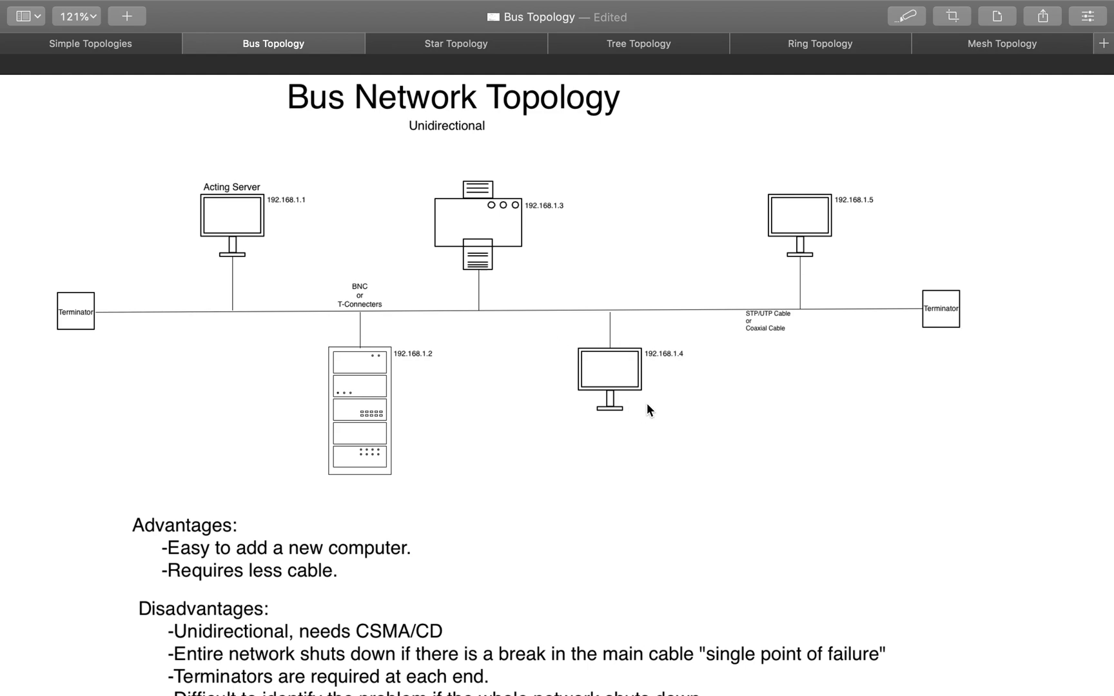
pyautogui.moveTo(661, 405)
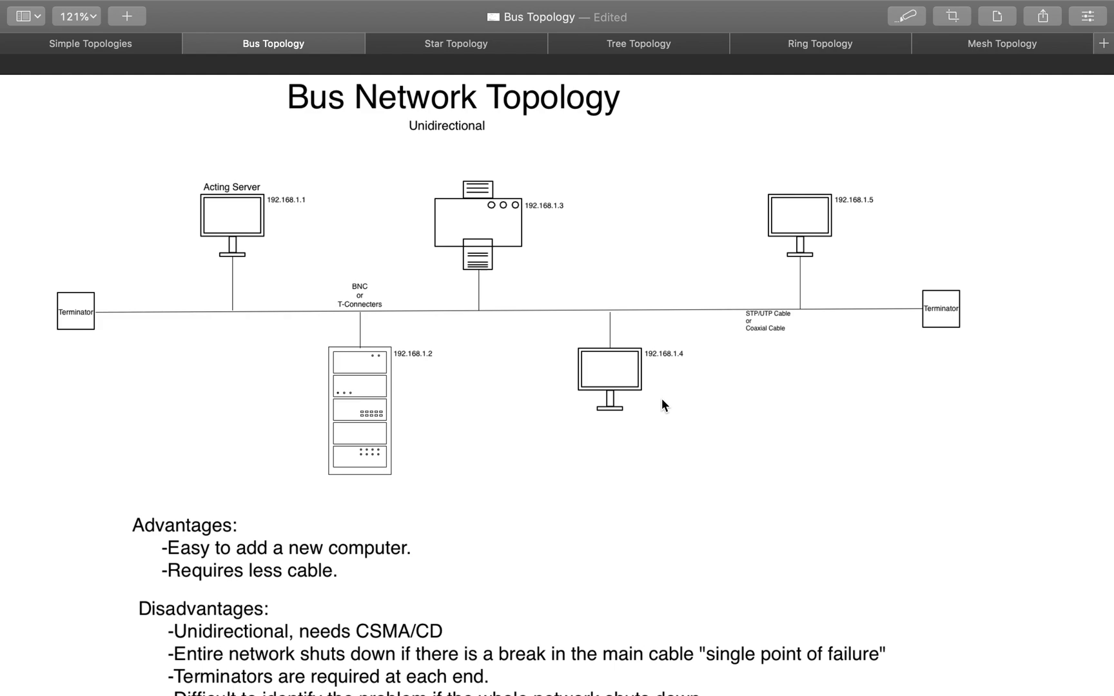
pyautogui.moveTo(626, 341)
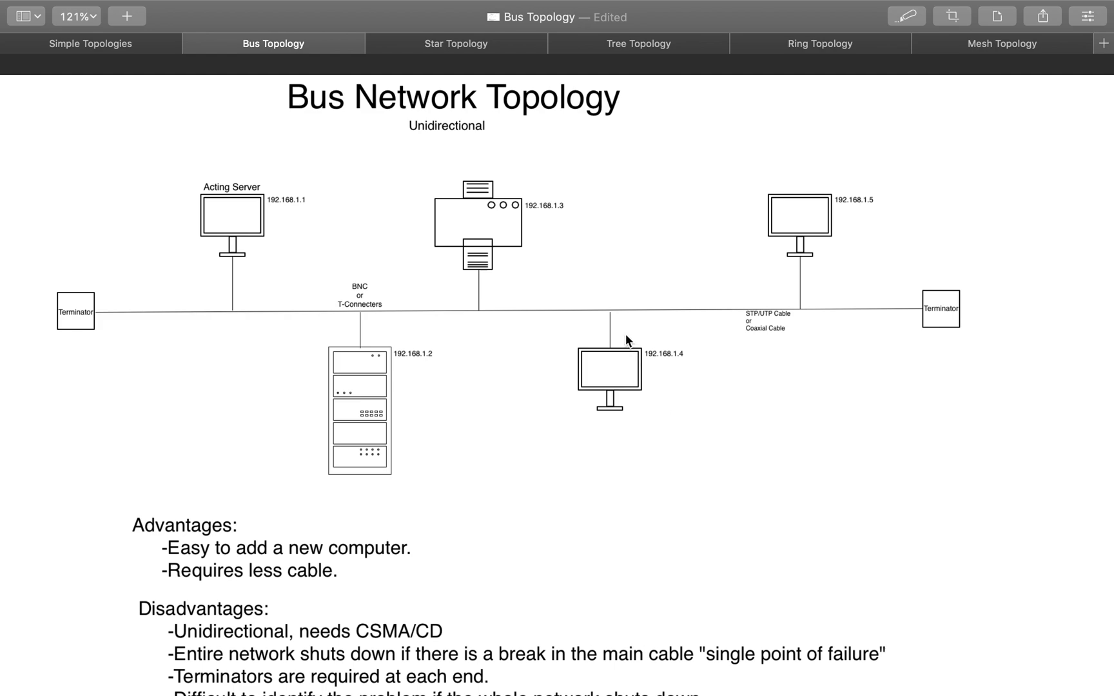
pyautogui.moveTo(656, 368)
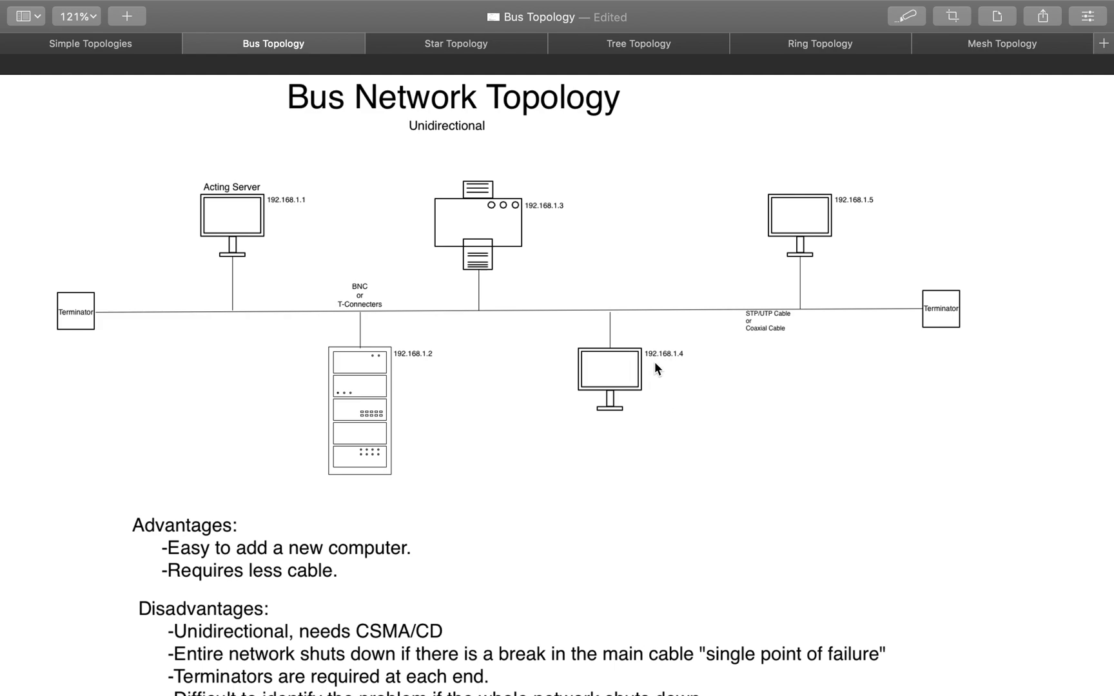
pyautogui.moveTo(668, 361)
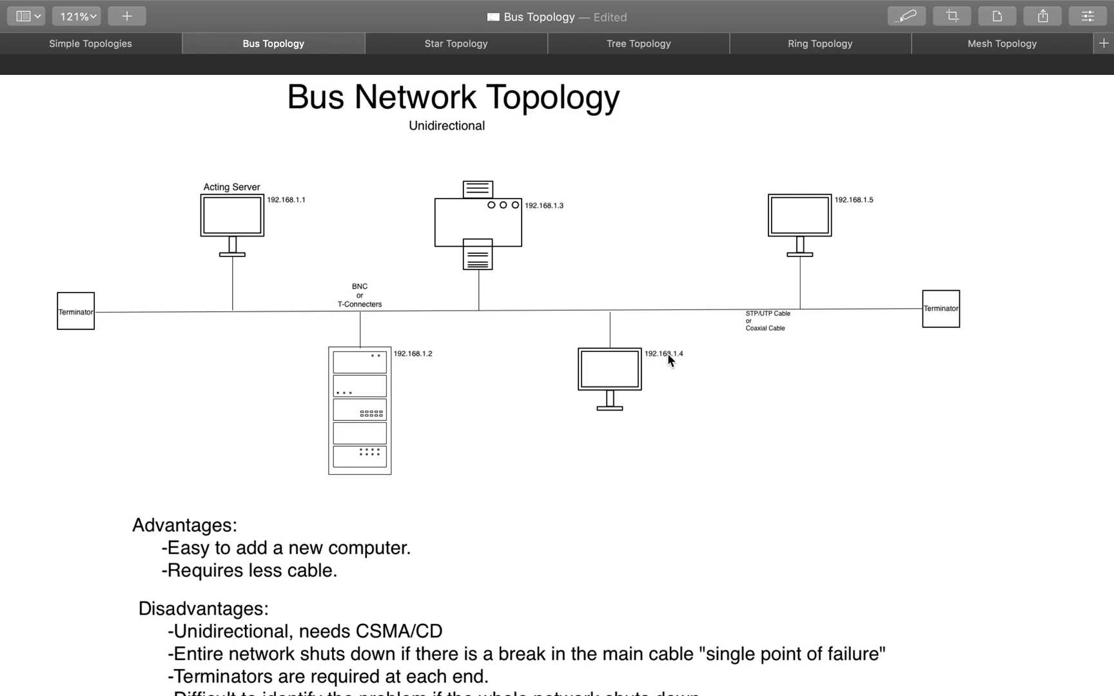
pyautogui.moveTo(673, 365)
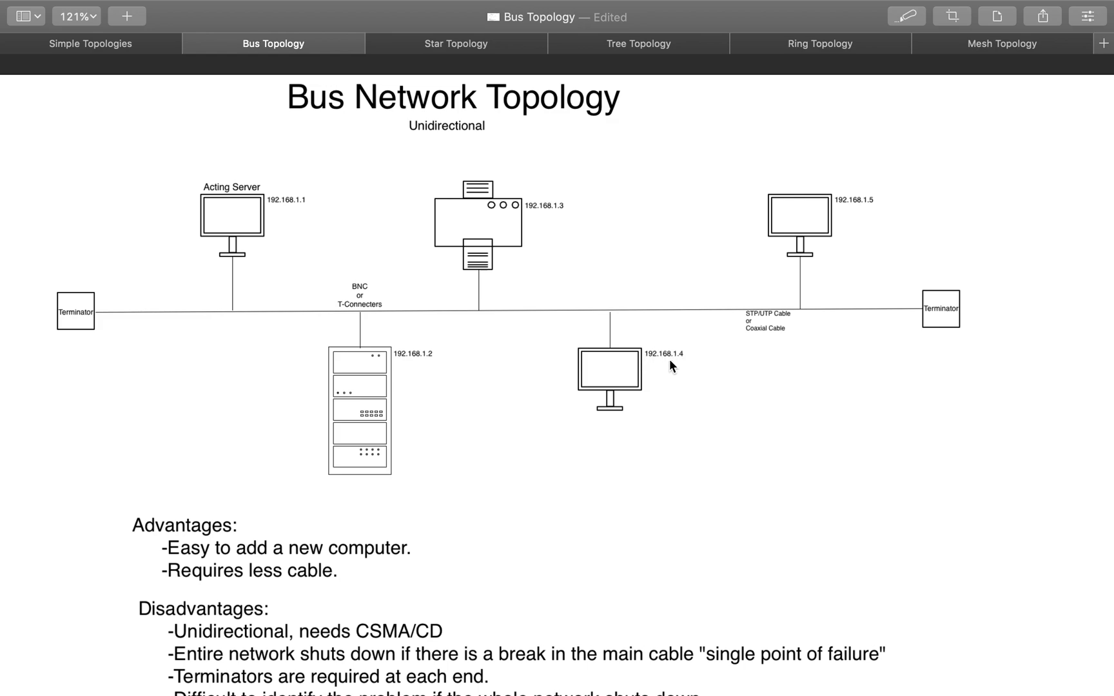
pyautogui.moveTo(259, 299)
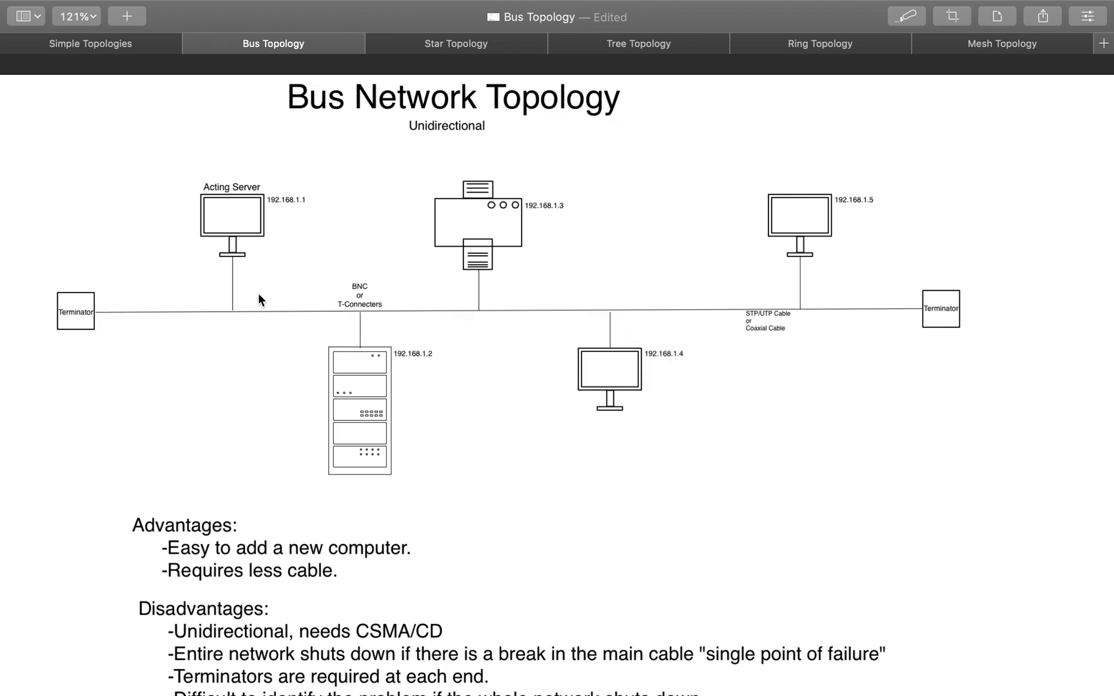
pyautogui.moveTo(678, 367)
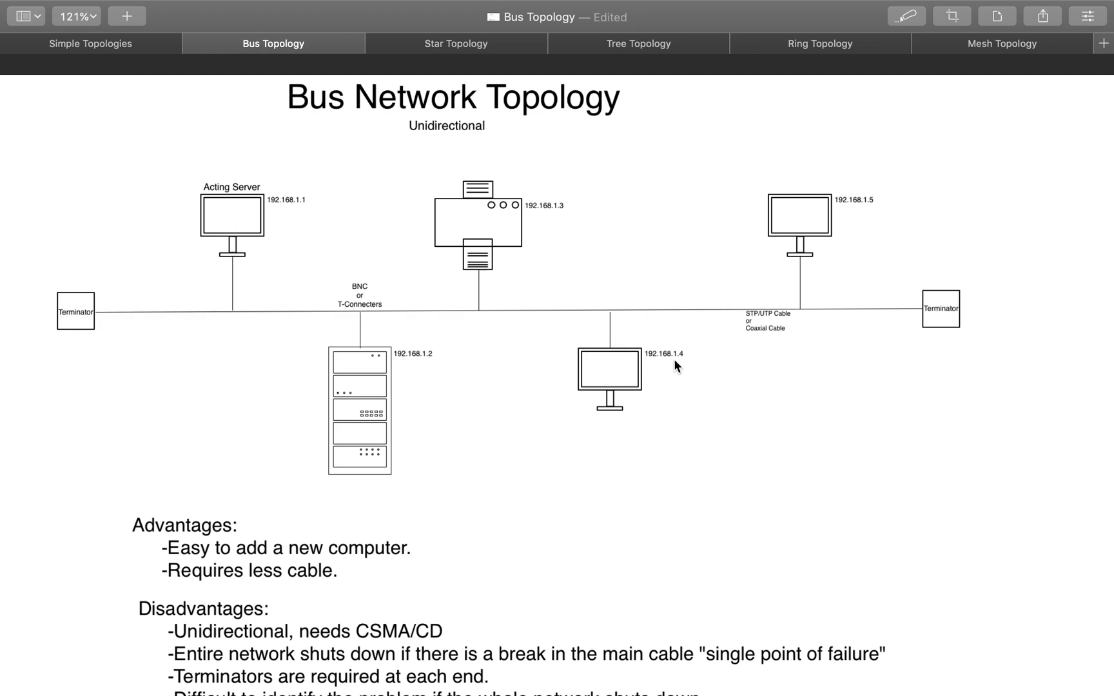
pyautogui.moveTo(601, 287)
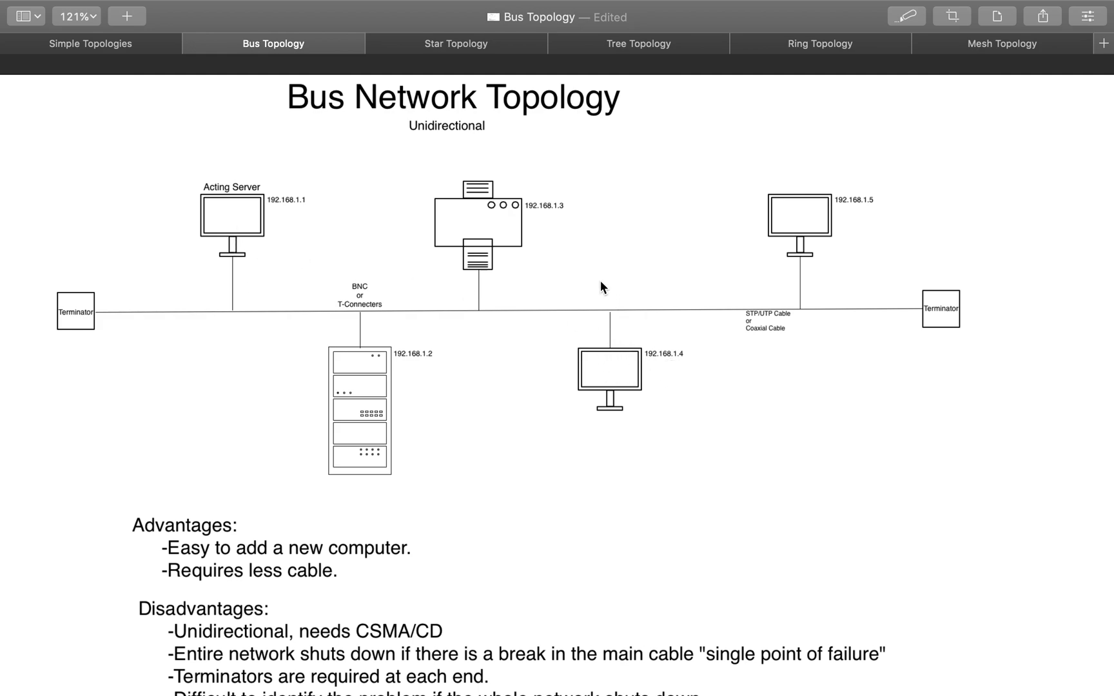
pyautogui.moveTo(235, 231)
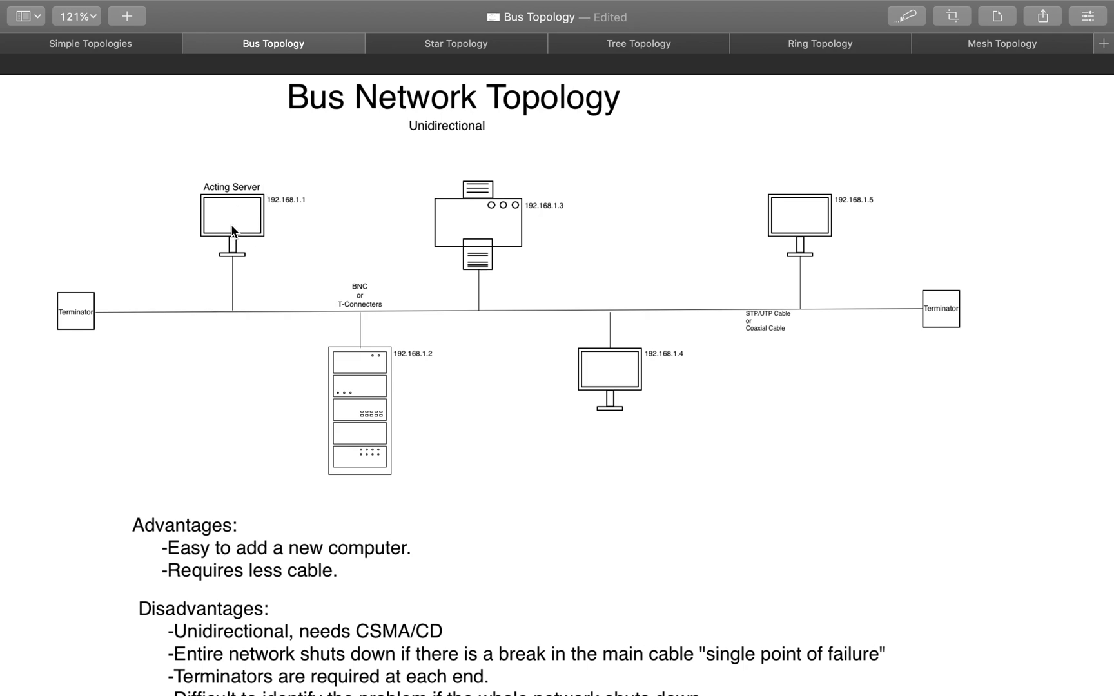
pyautogui.moveTo(269, 221)
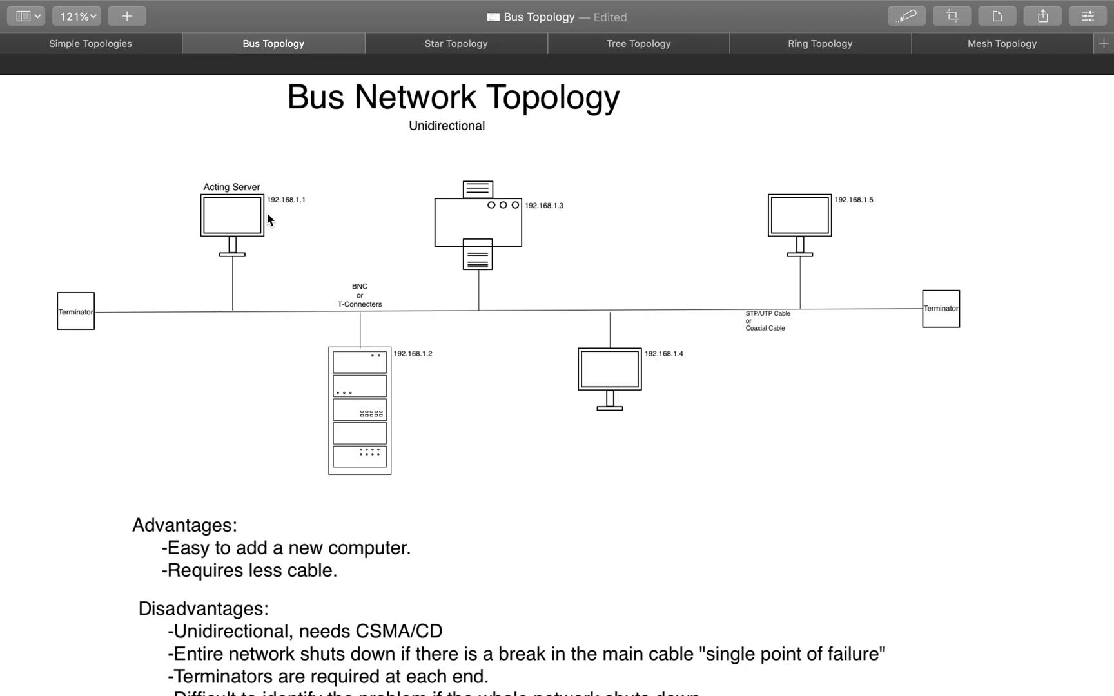
pyautogui.moveTo(233, 254)
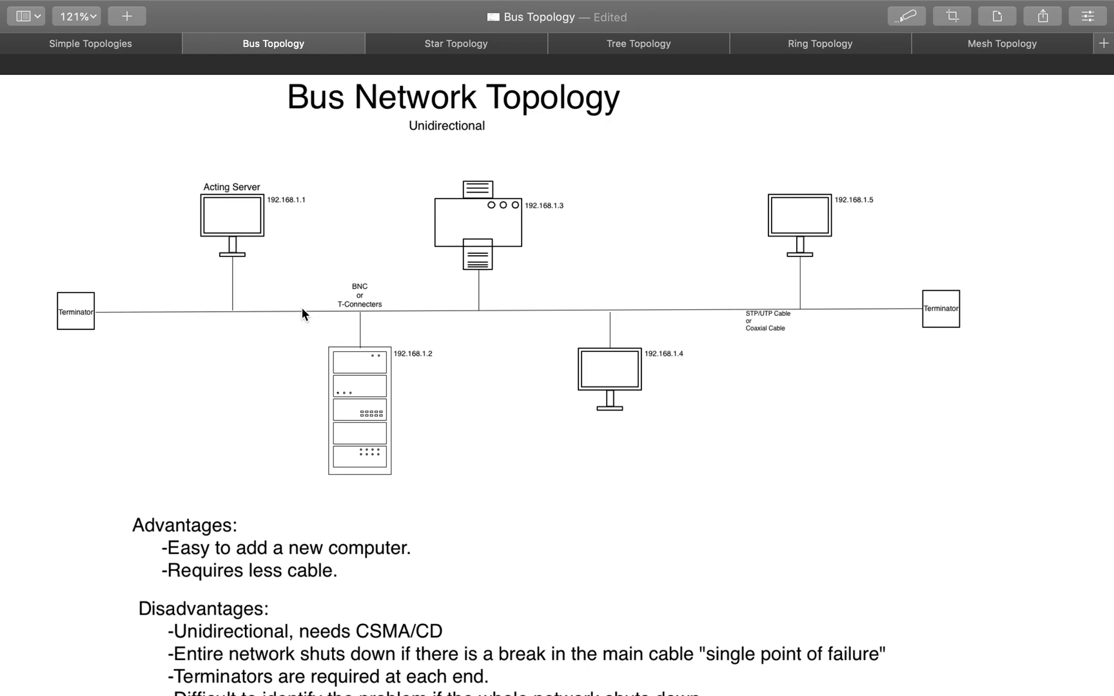
pyautogui.moveTo(532, 334)
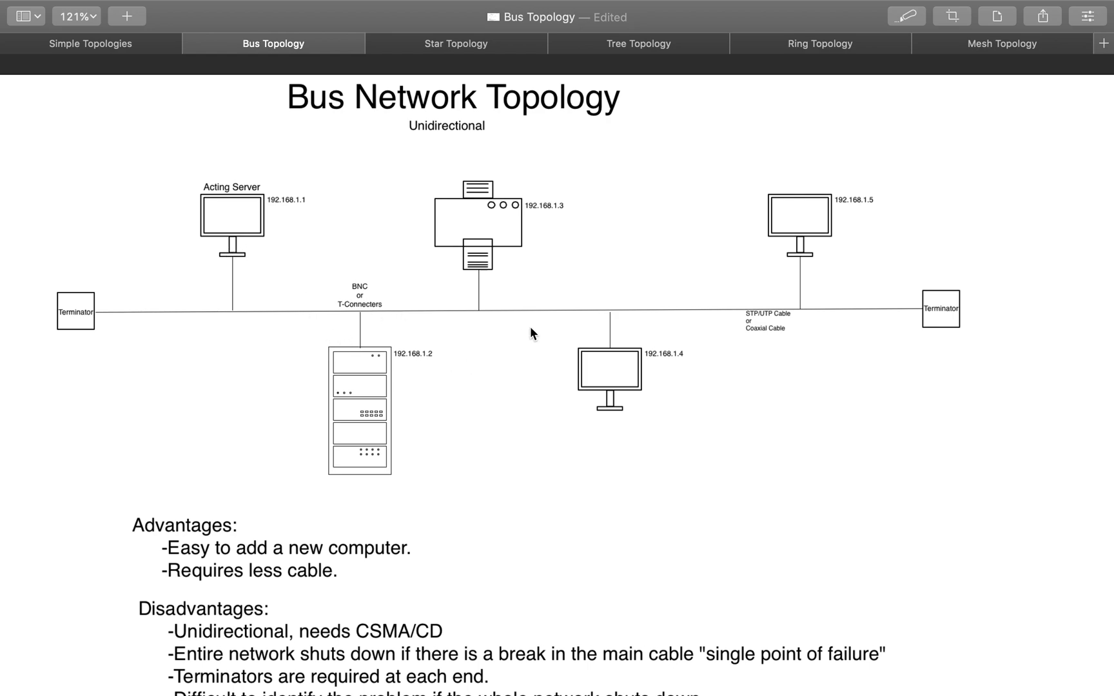
pyautogui.moveTo(497, 330)
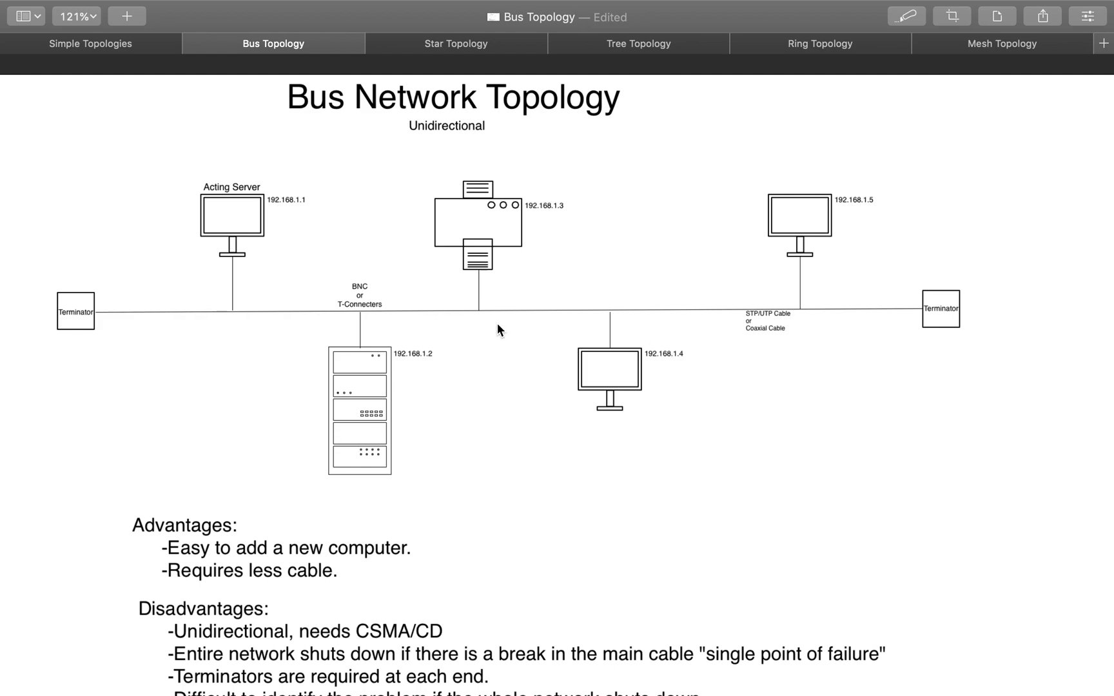
pyautogui.moveTo(726, 315)
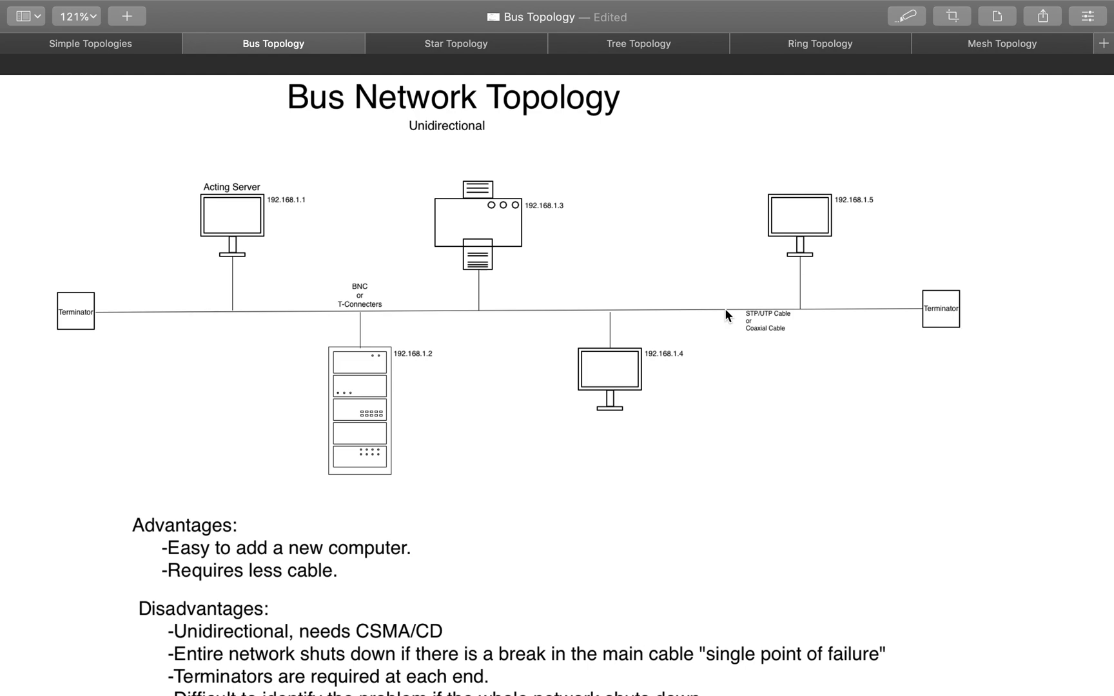
pyautogui.moveTo(598, 314)
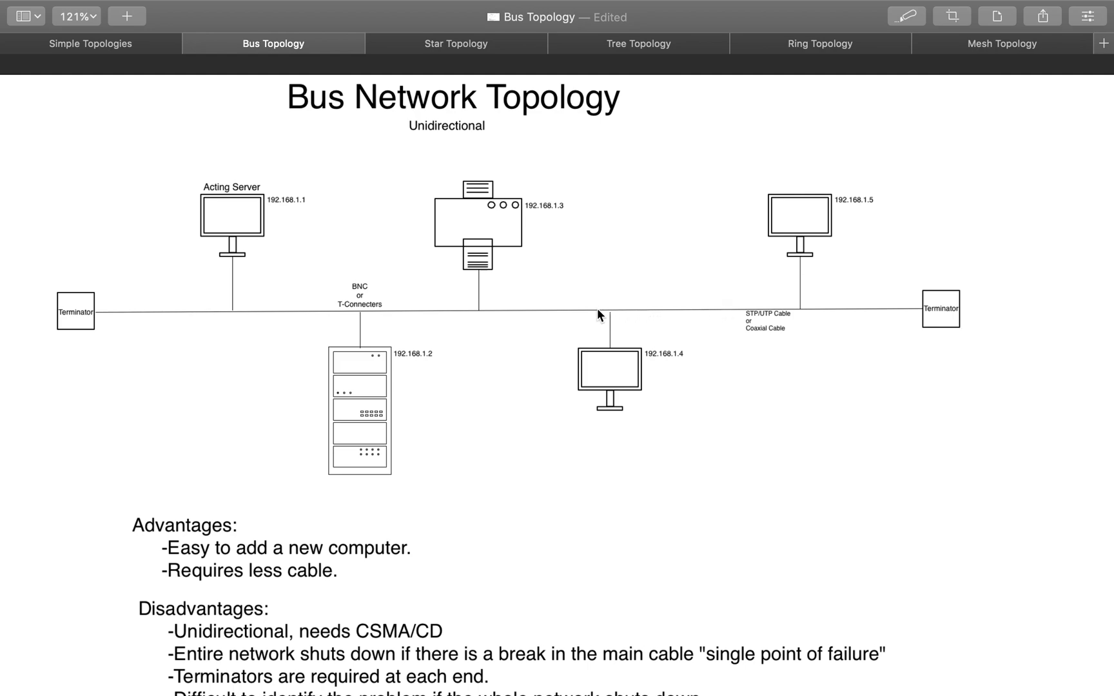
pyautogui.moveTo(219, 315)
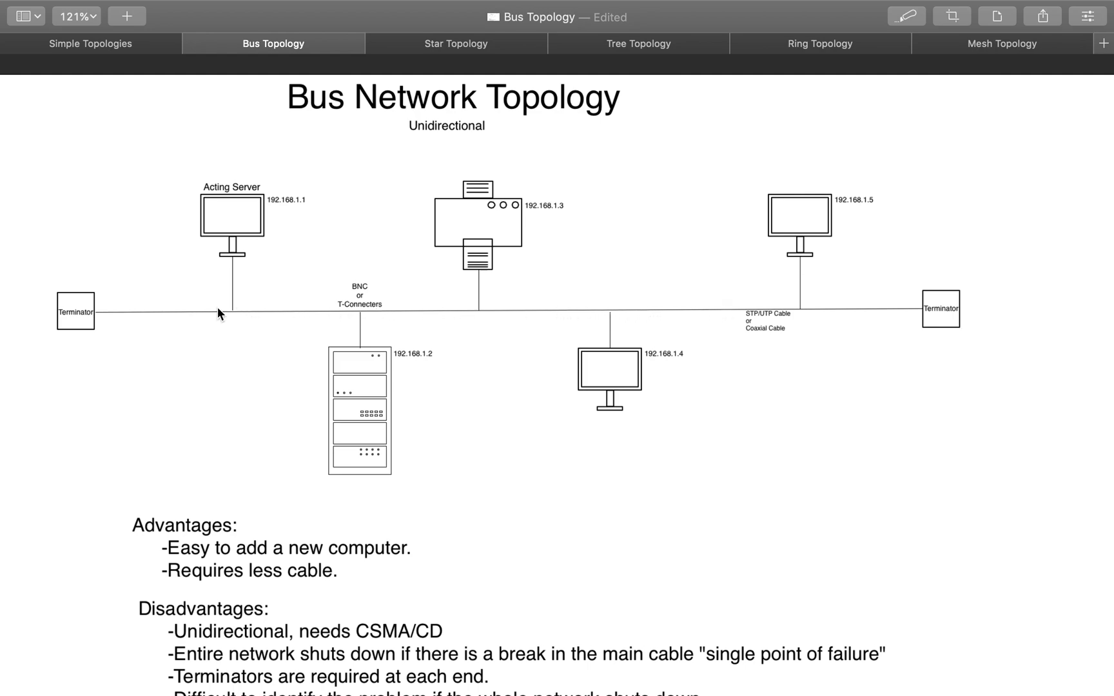
pyautogui.moveTo(448, 313)
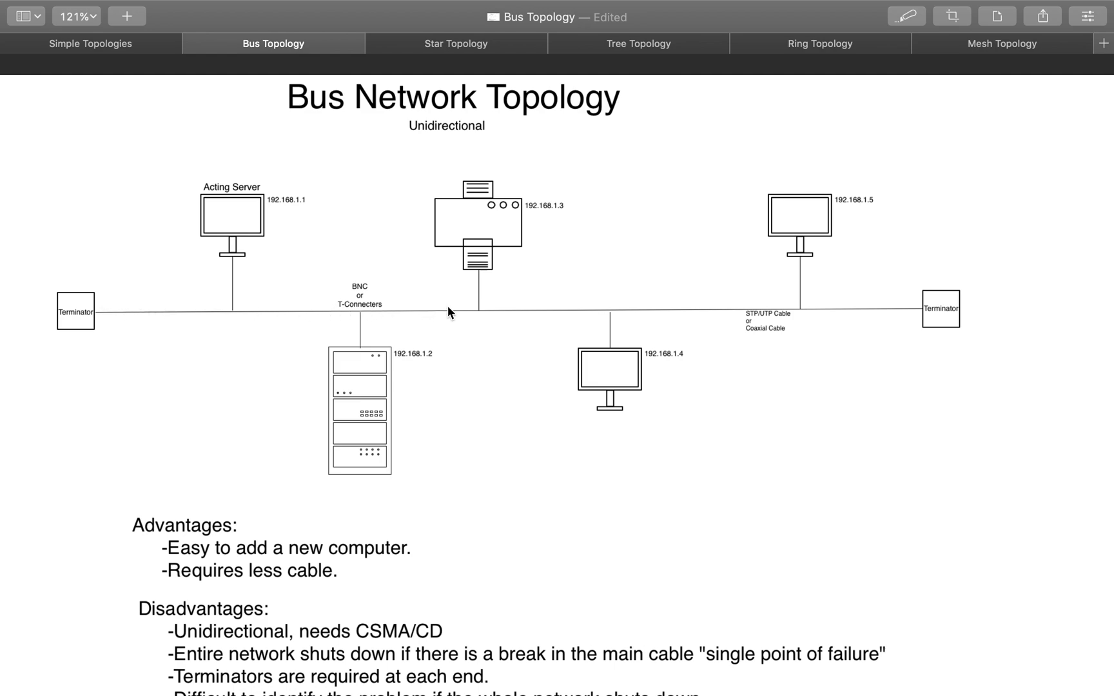
pyautogui.moveTo(487, 329)
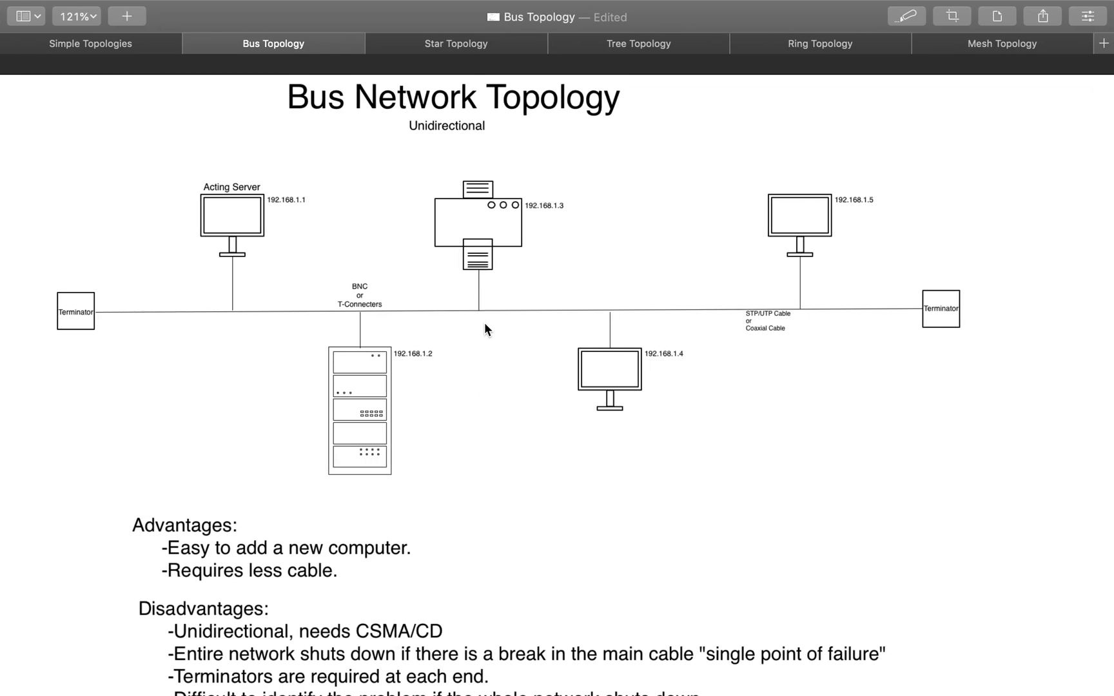
pyautogui.moveTo(483, 297)
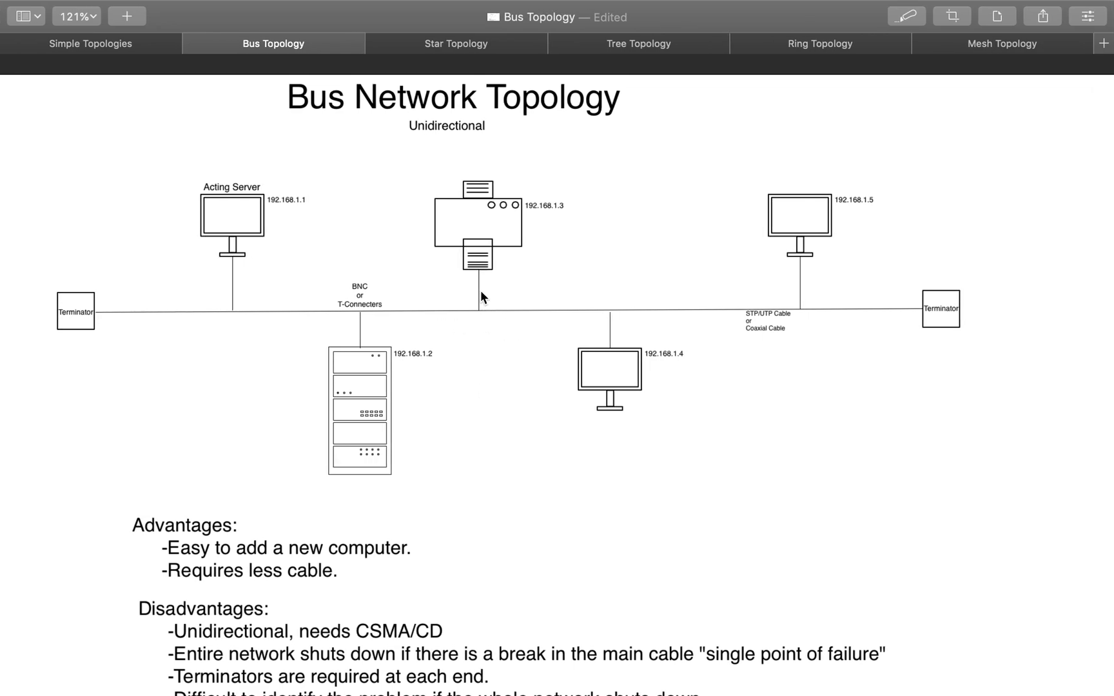
pyautogui.moveTo(734, 222)
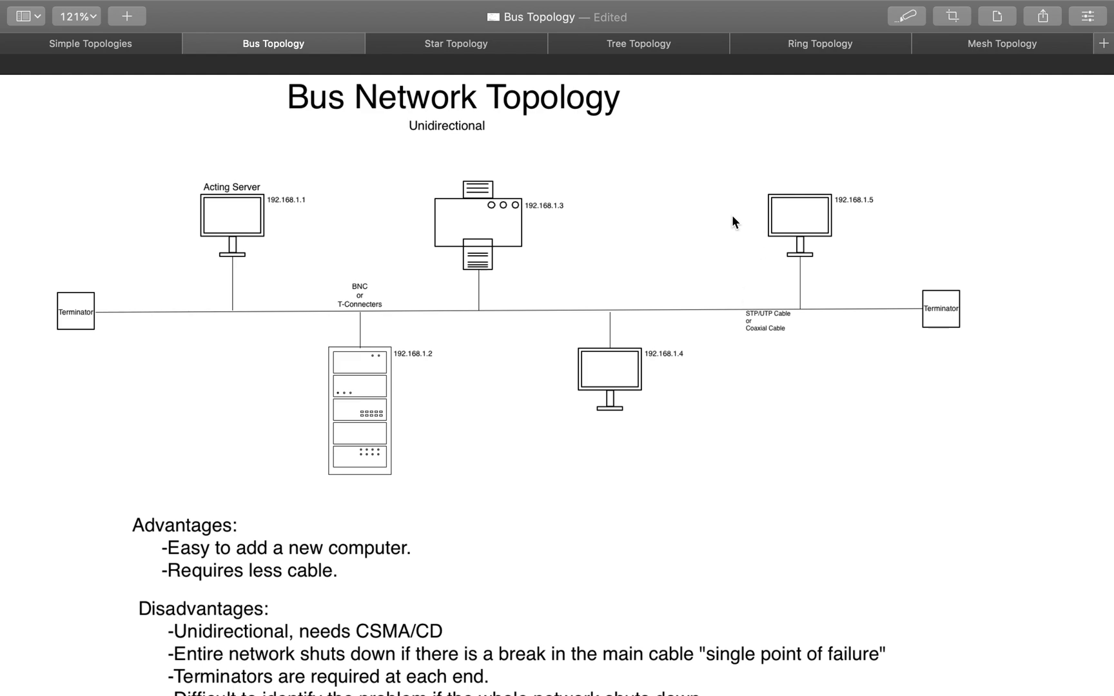
pyautogui.moveTo(723, 313)
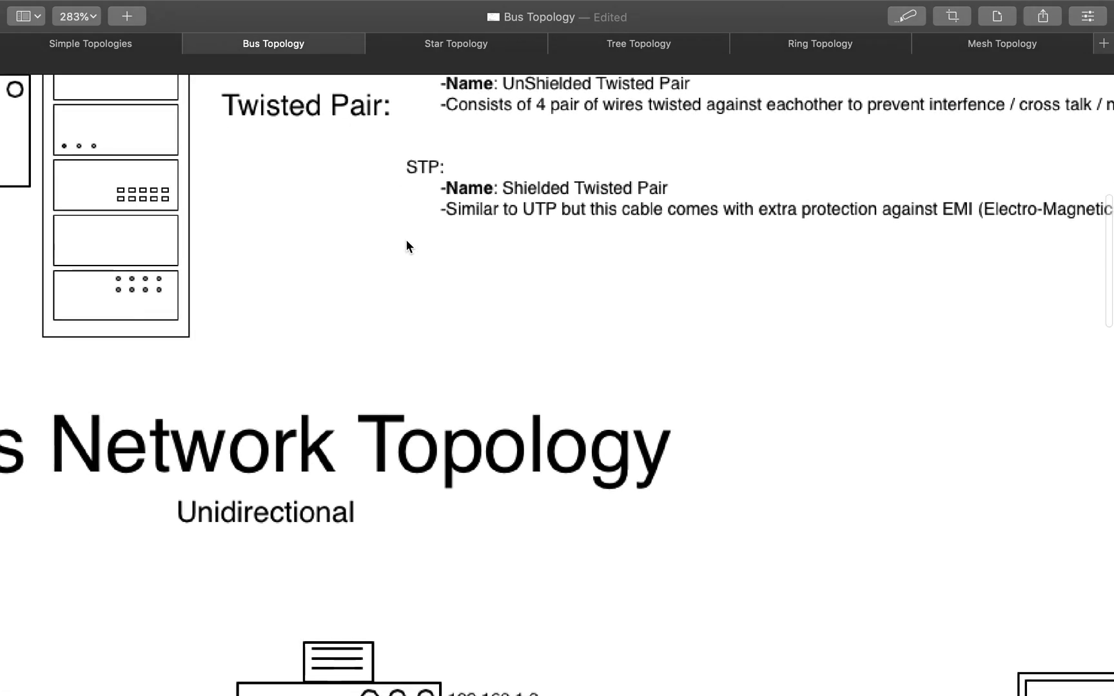
pyautogui.scroll(-3)
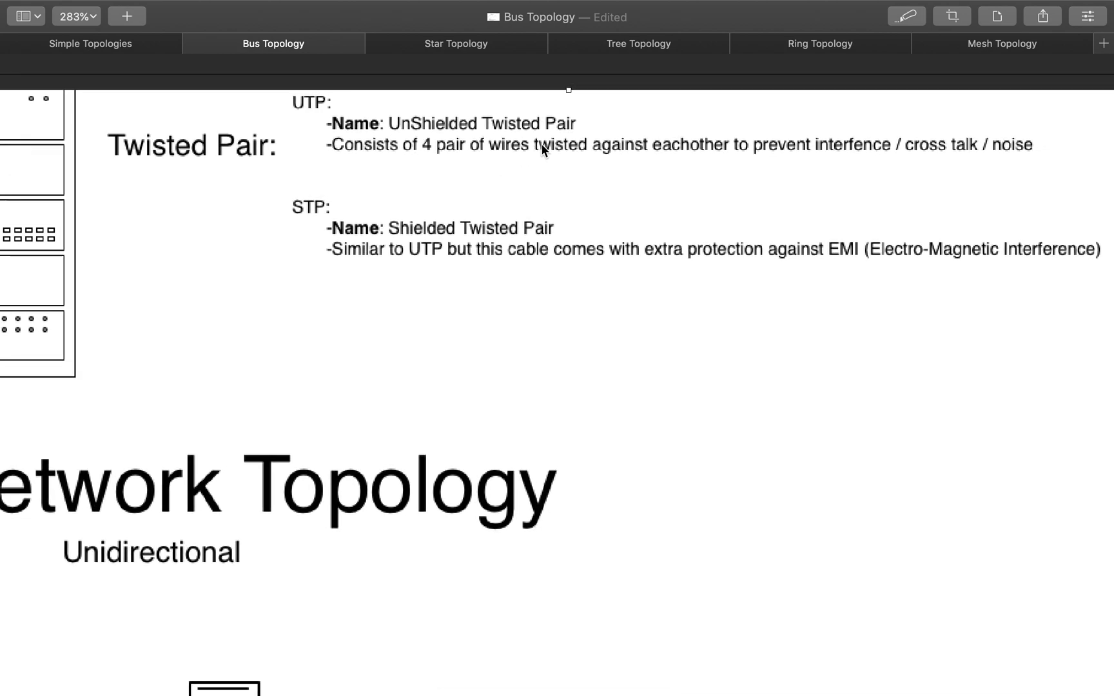
pyautogui.moveTo(885, 167)
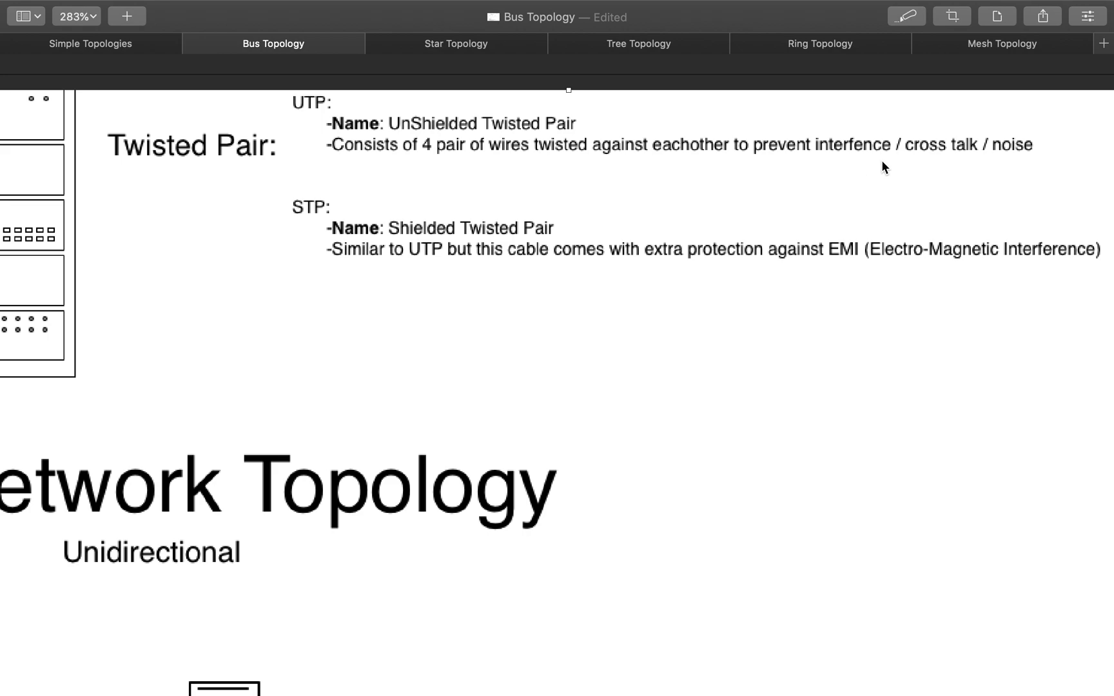
pyautogui.moveTo(856, 158)
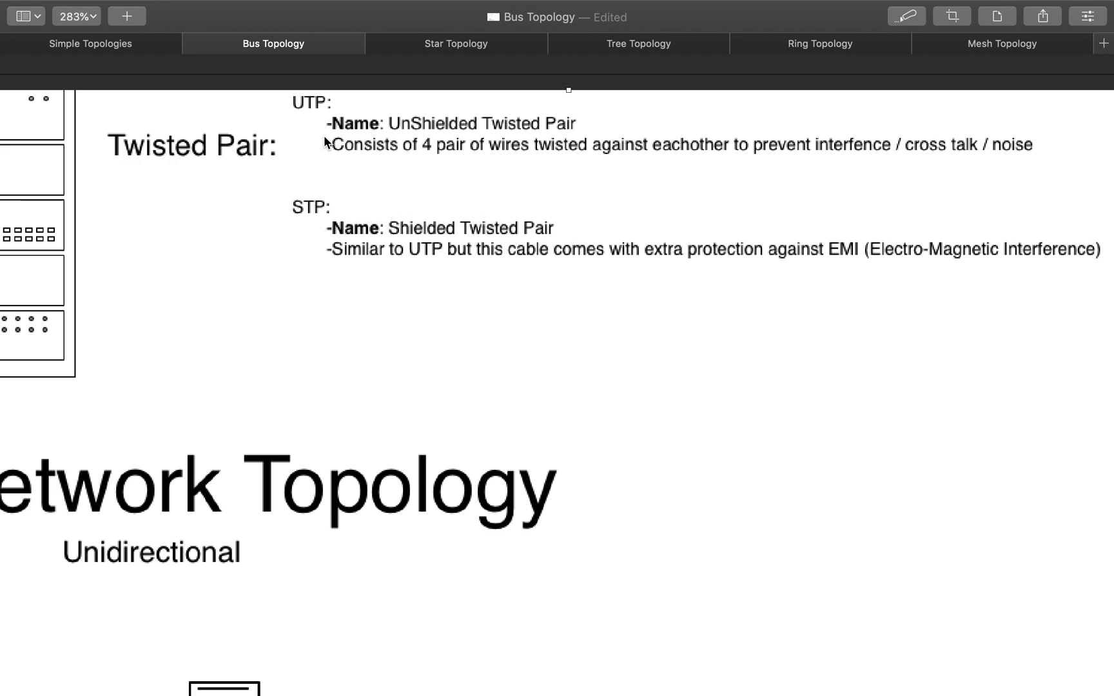
pyautogui.moveTo(730, 260)
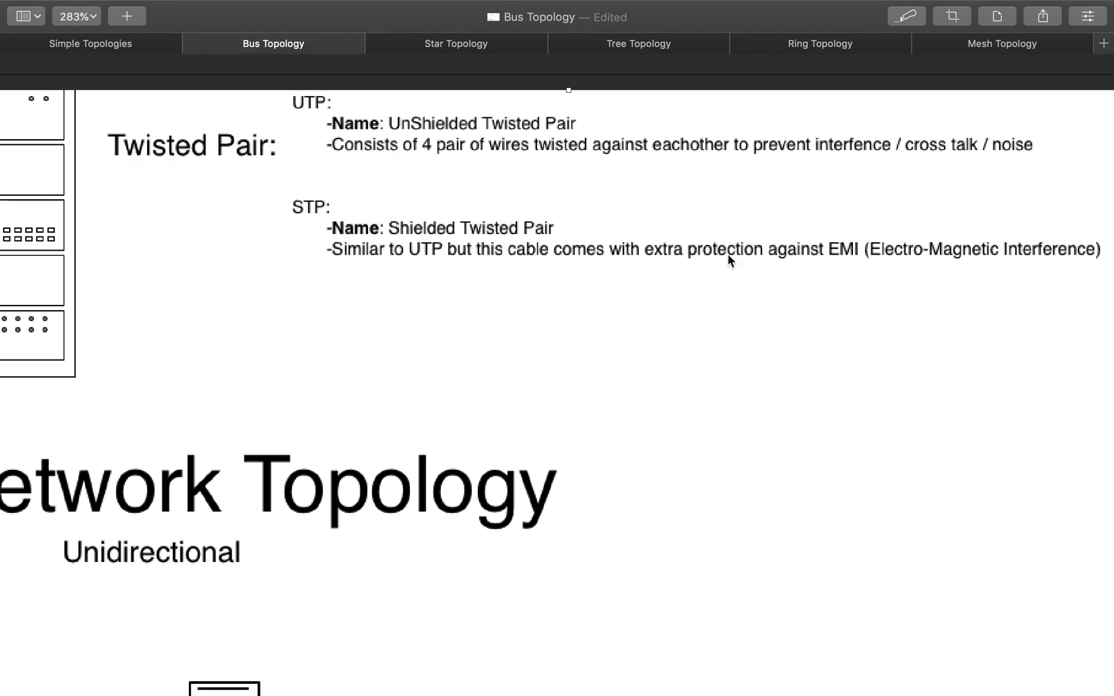
pyautogui.moveTo(773, 292)
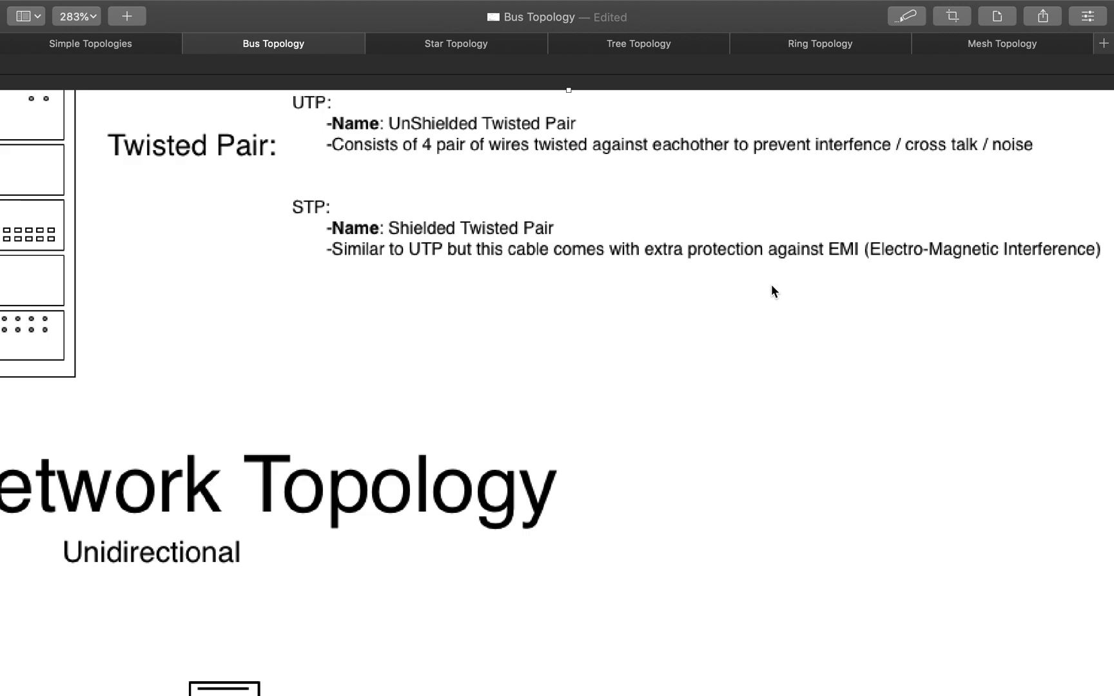
pyautogui.moveTo(424, 305)
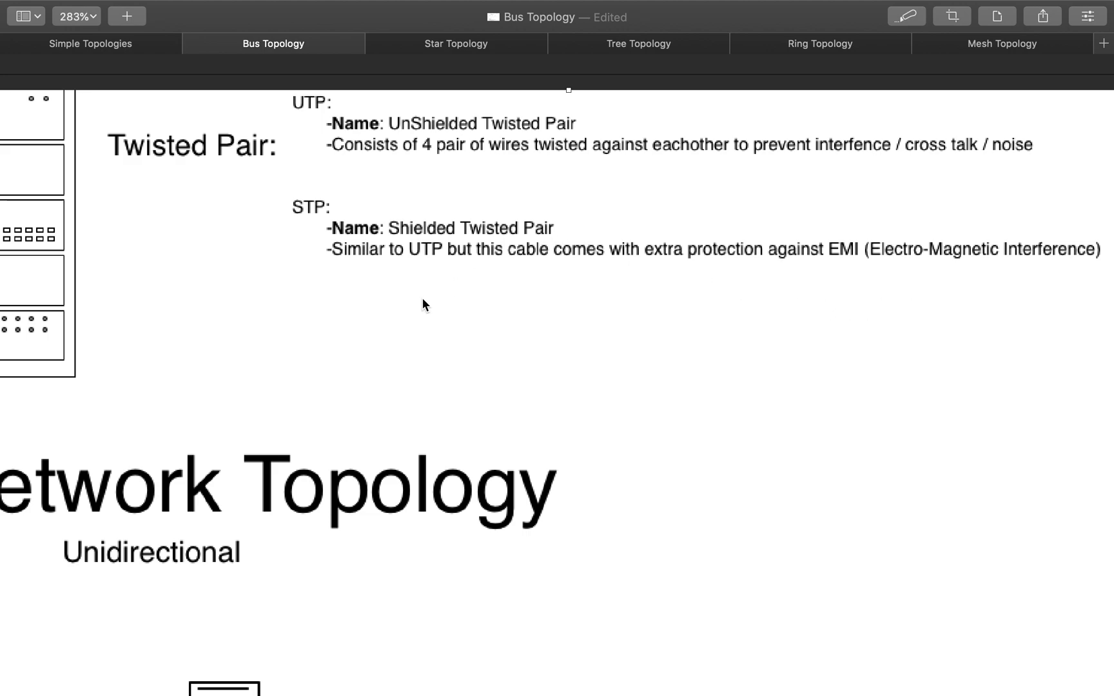
pyautogui.moveTo(434, 318)
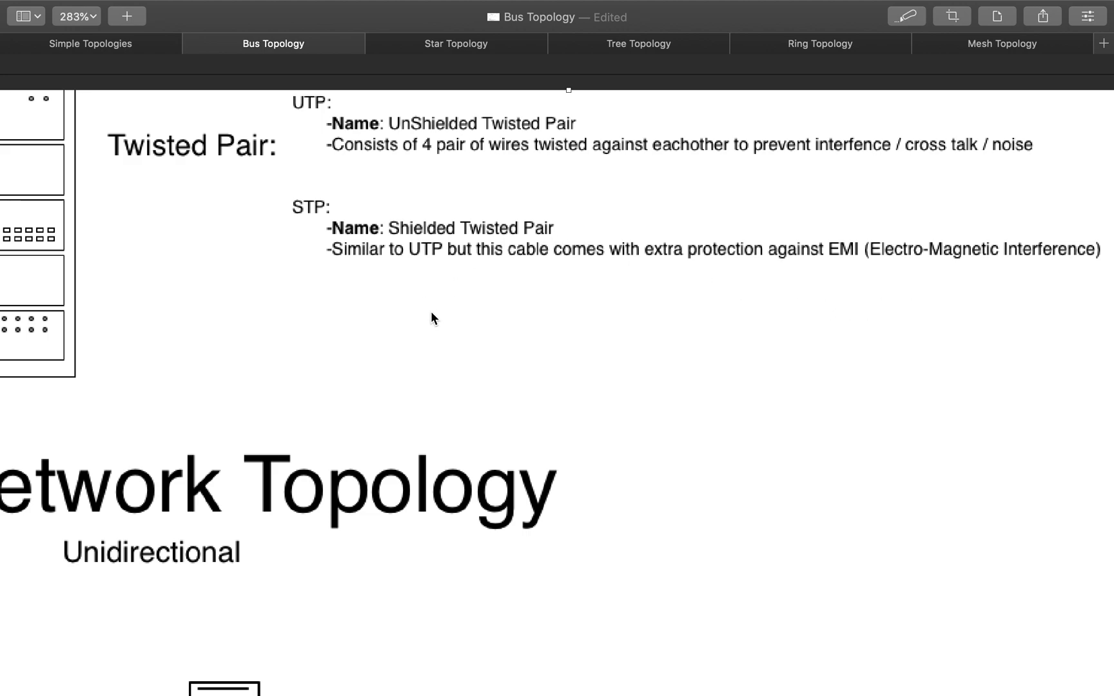
pyautogui.moveTo(574, 277)
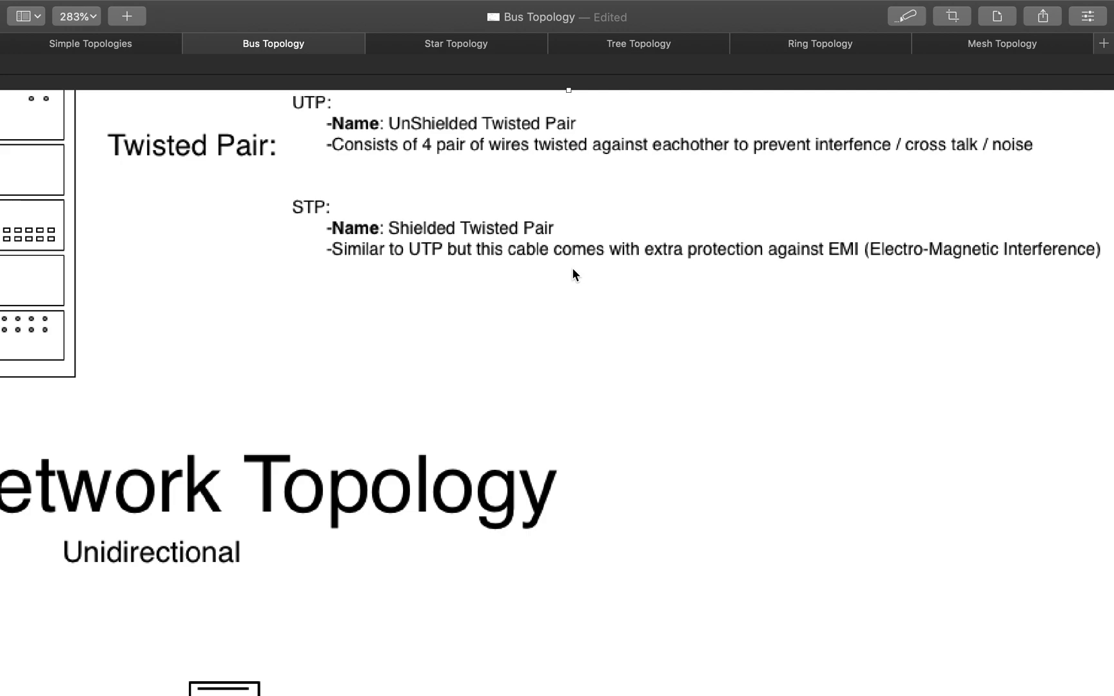
# - Scroll the Bus Topology document to the 10BASE5 ThickNet and 10BASE2 ThinNet notes
pyautogui.hscroll(3)
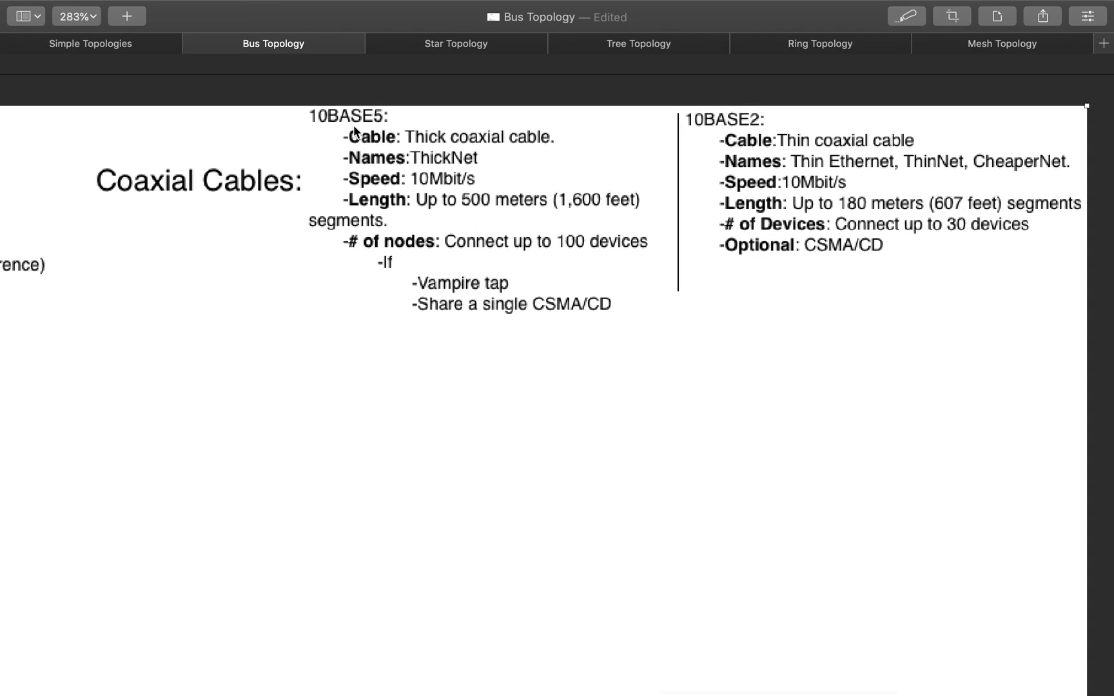
pyautogui.moveTo(418, 194)
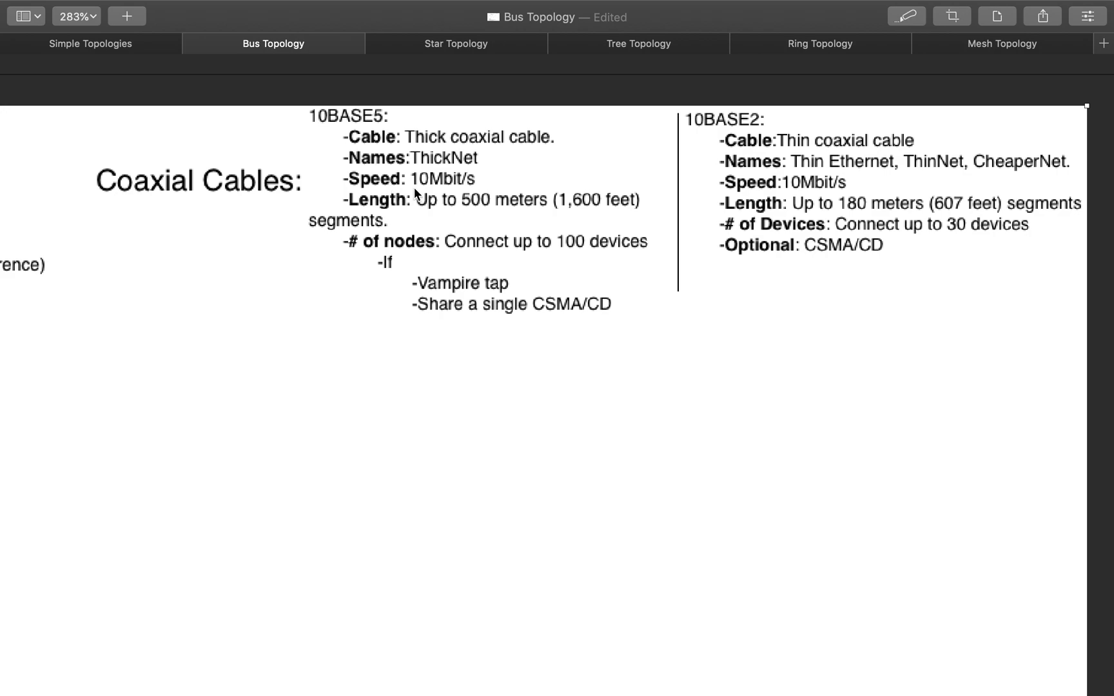
pyautogui.moveTo(342, 124)
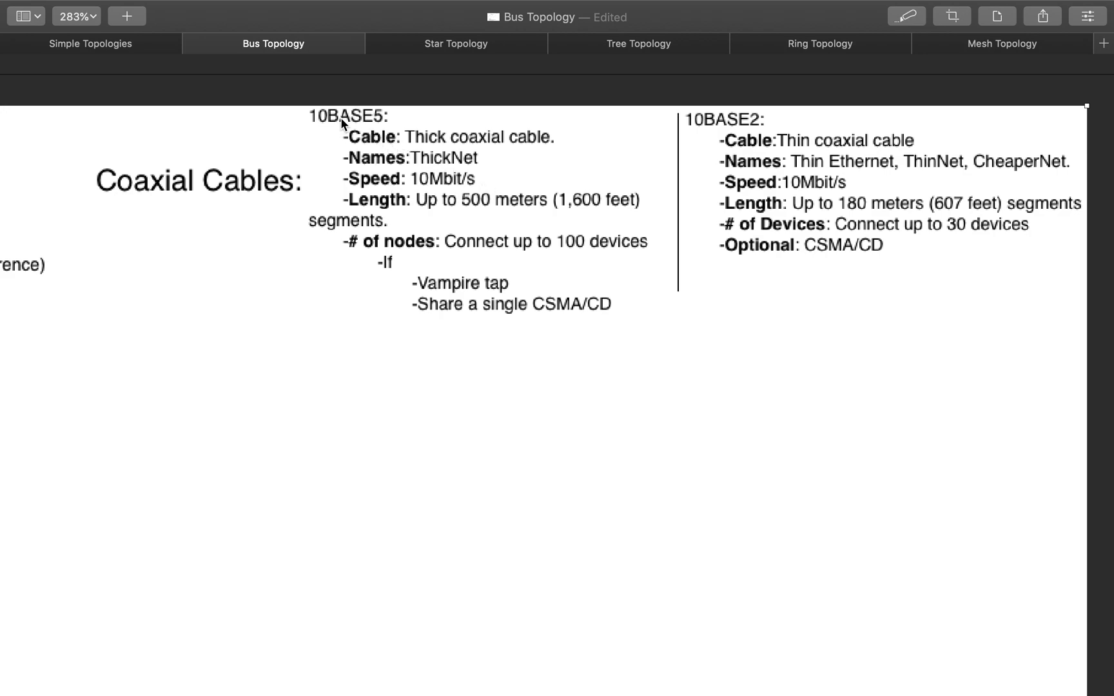
pyautogui.moveTo(375, 126)
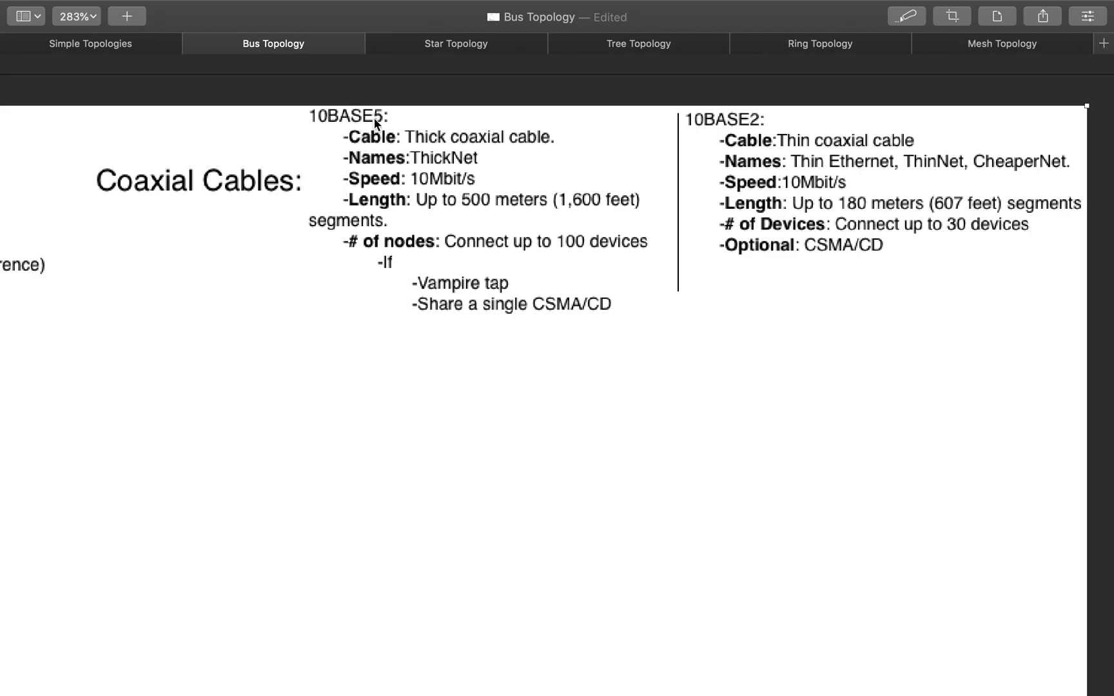
pyautogui.moveTo(512, 215)
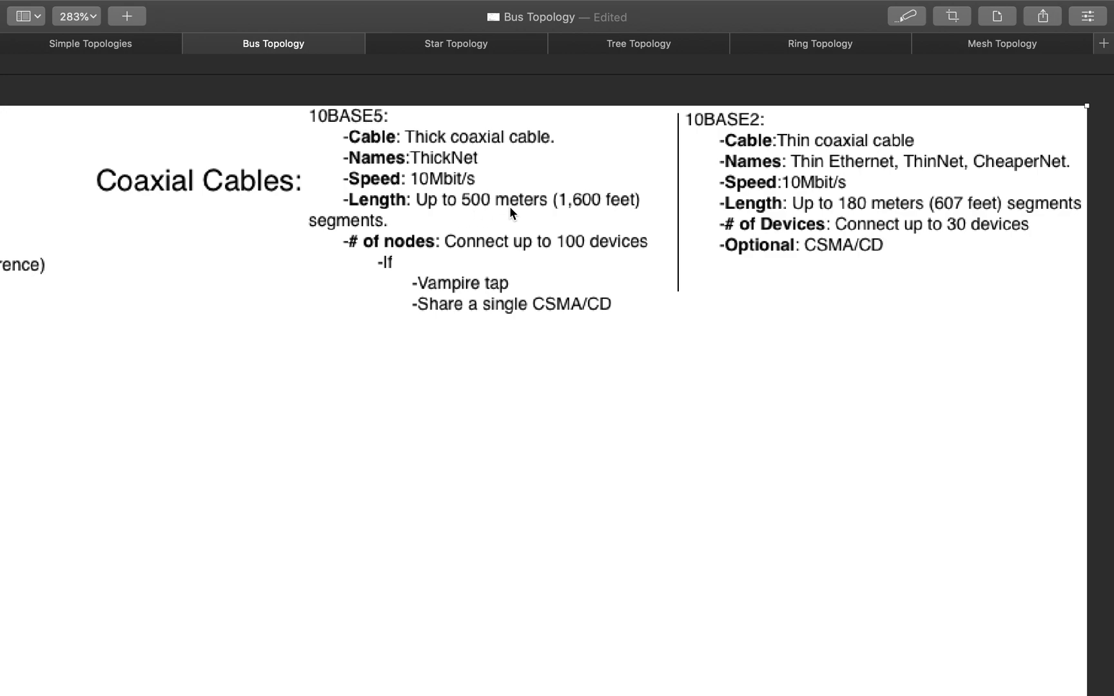
pyautogui.moveTo(145, 431)
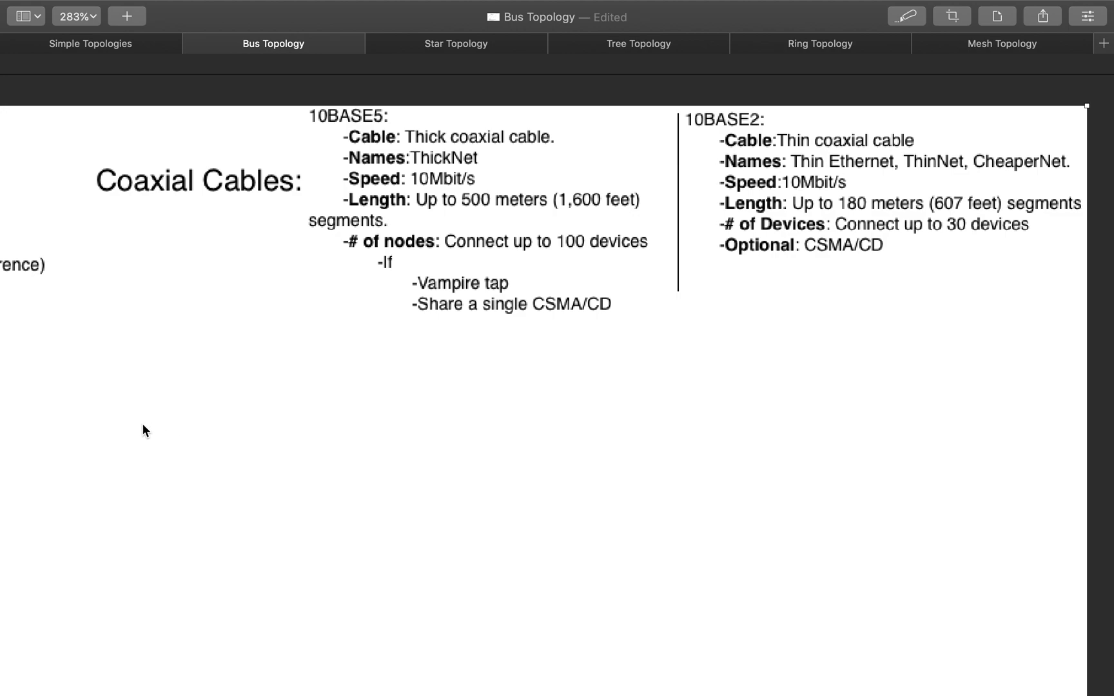
pyautogui.moveTo(411, 439)
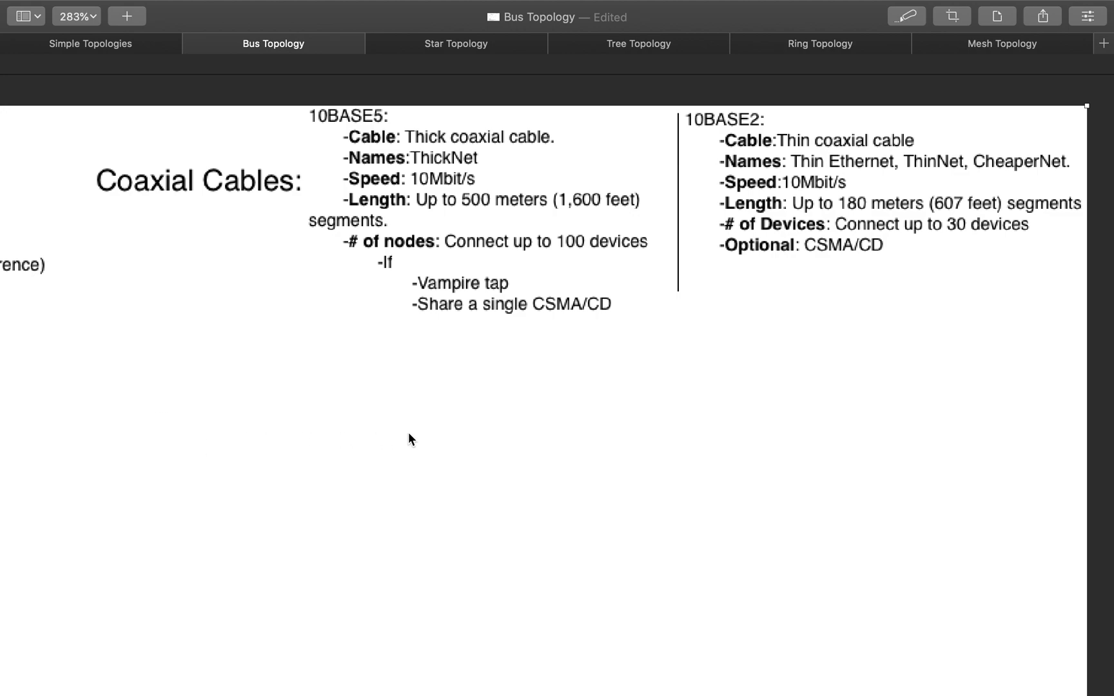
pyautogui.moveTo(654, 436)
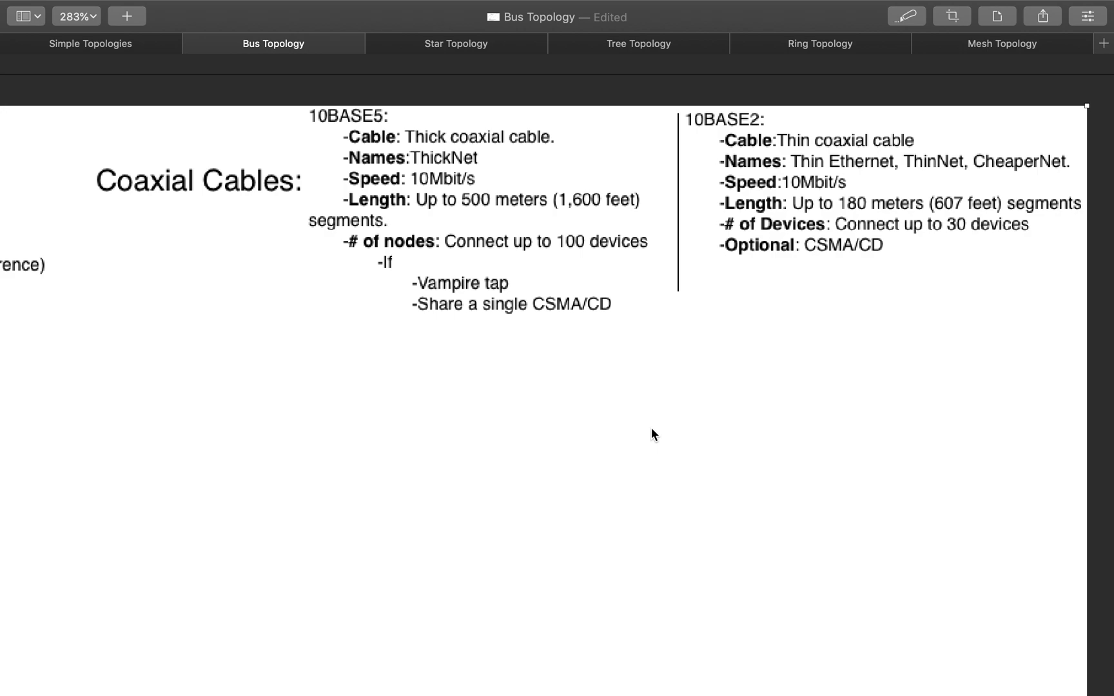
pyautogui.moveTo(548, 432)
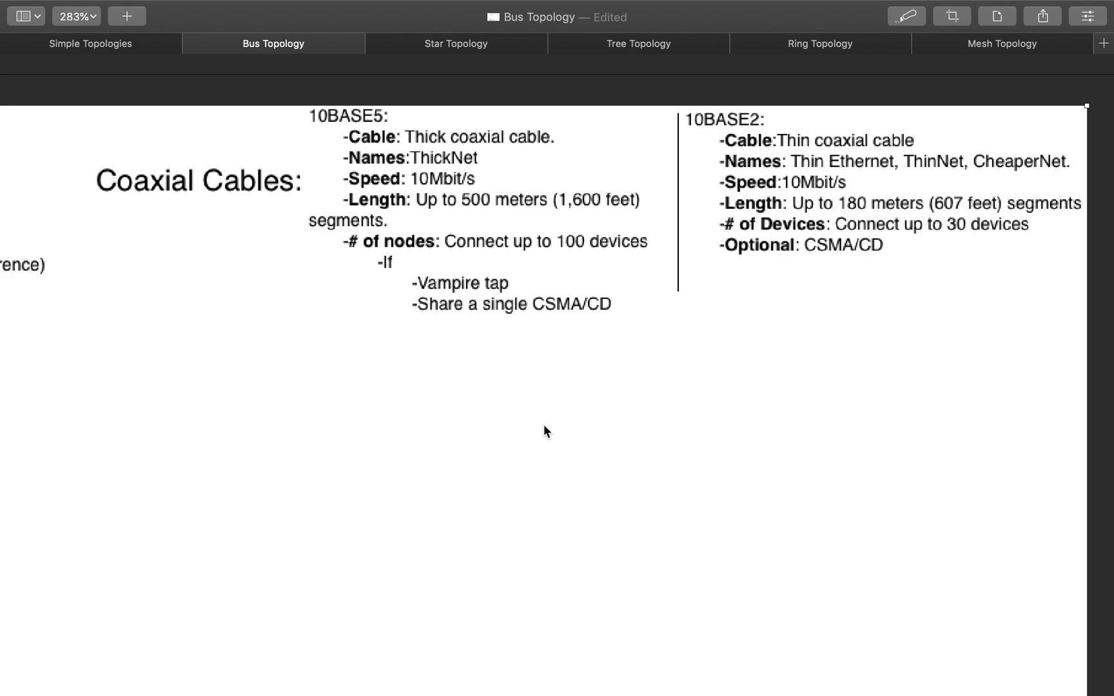
pyautogui.moveTo(371, 438)
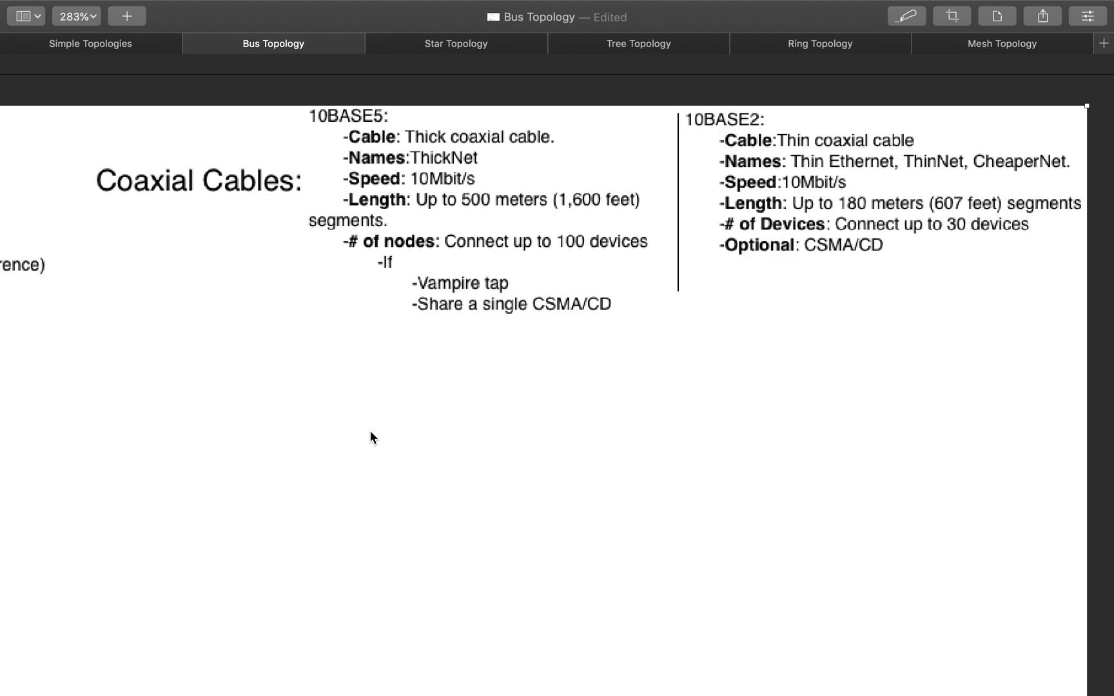
pyautogui.moveTo(340, 391)
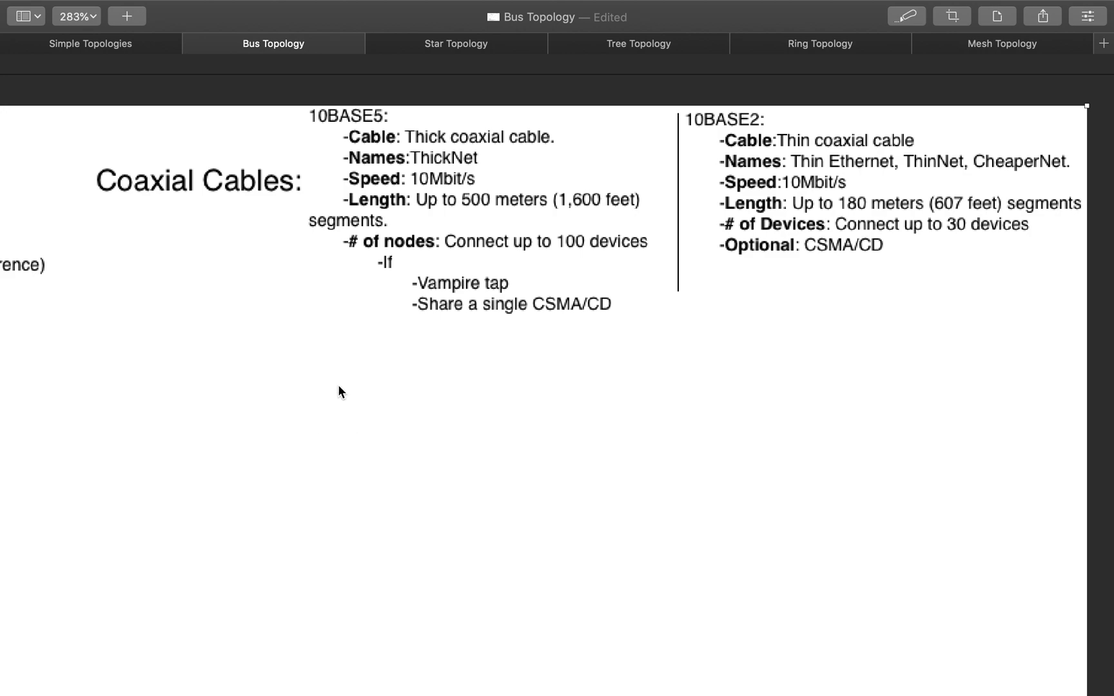
pyautogui.moveTo(396, 131)
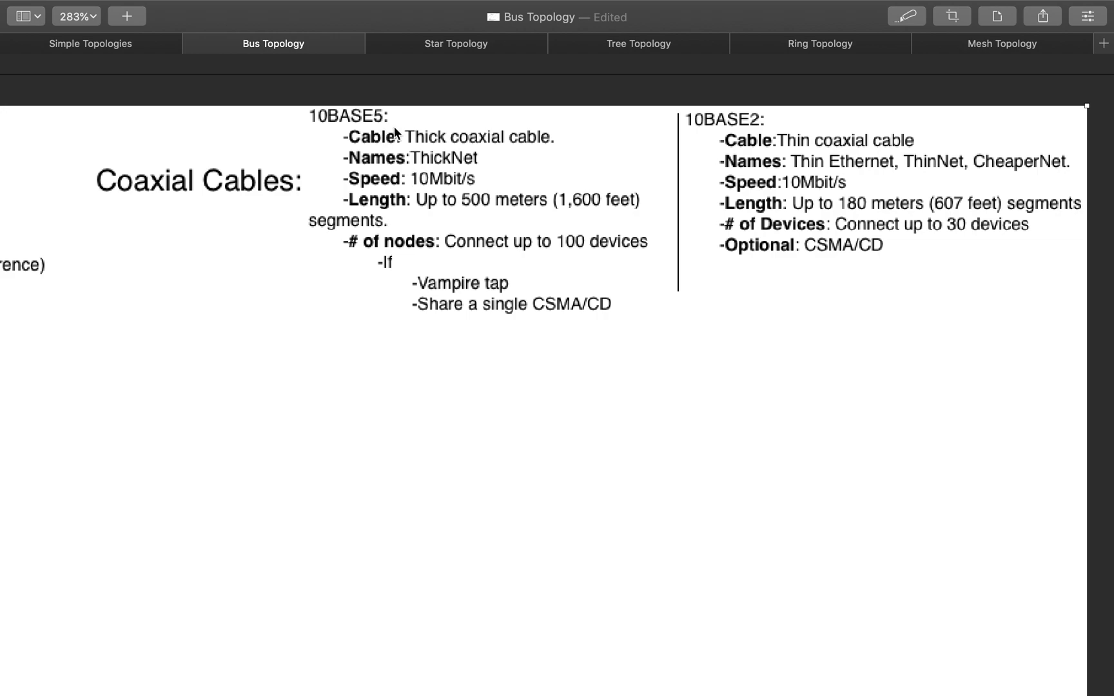
pyautogui.moveTo(451, 147)
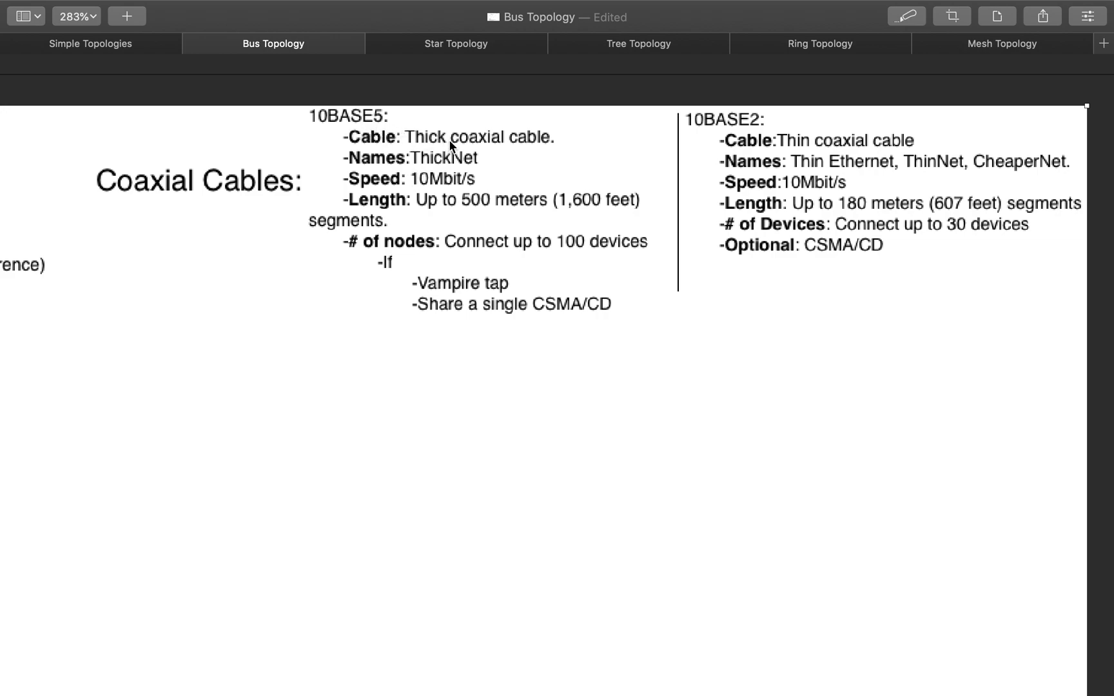
pyautogui.moveTo(495, 207)
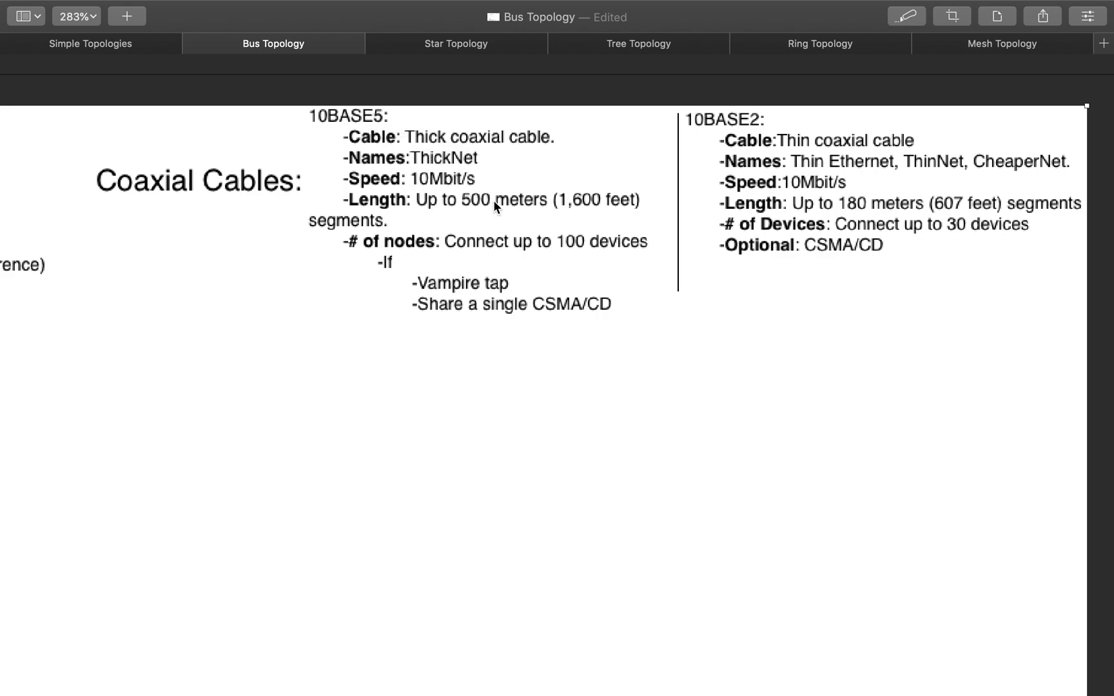
pyautogui.moveTo(544, 240)
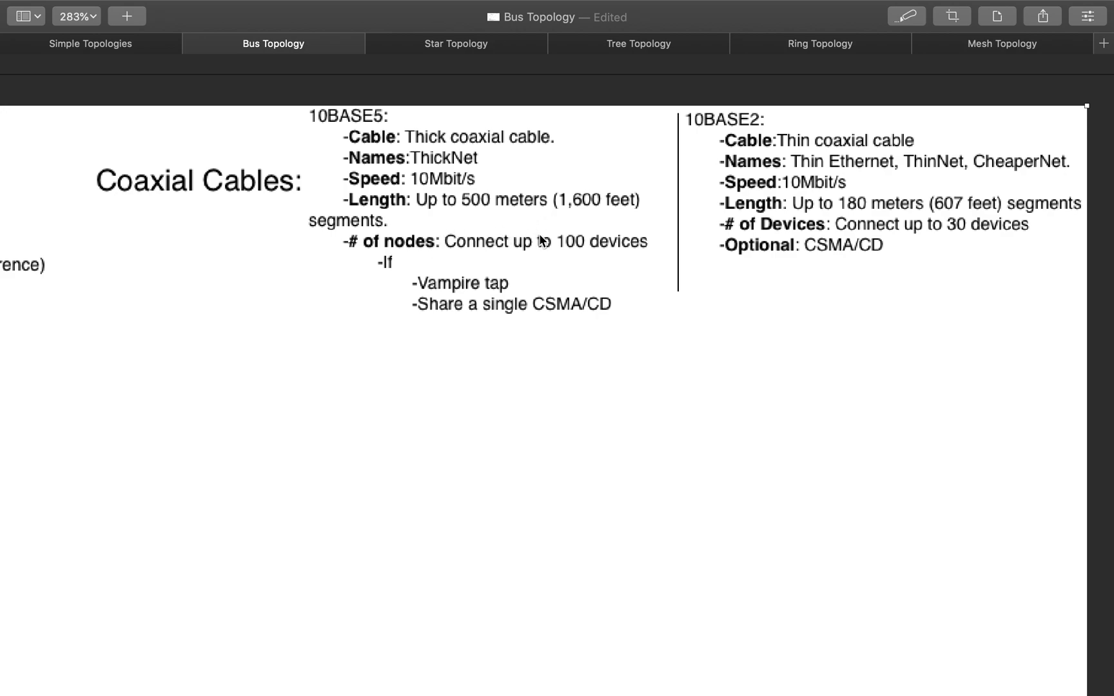
pyautogui.moveTo(451, 303)
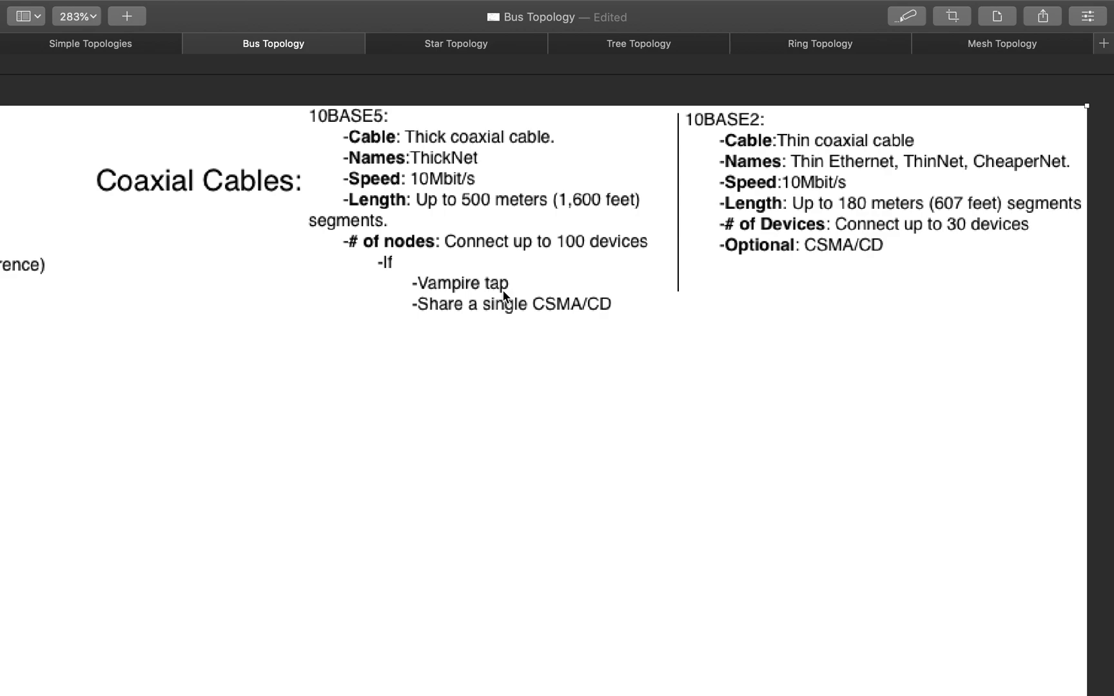
pyautogui.moveTo(459, 313)
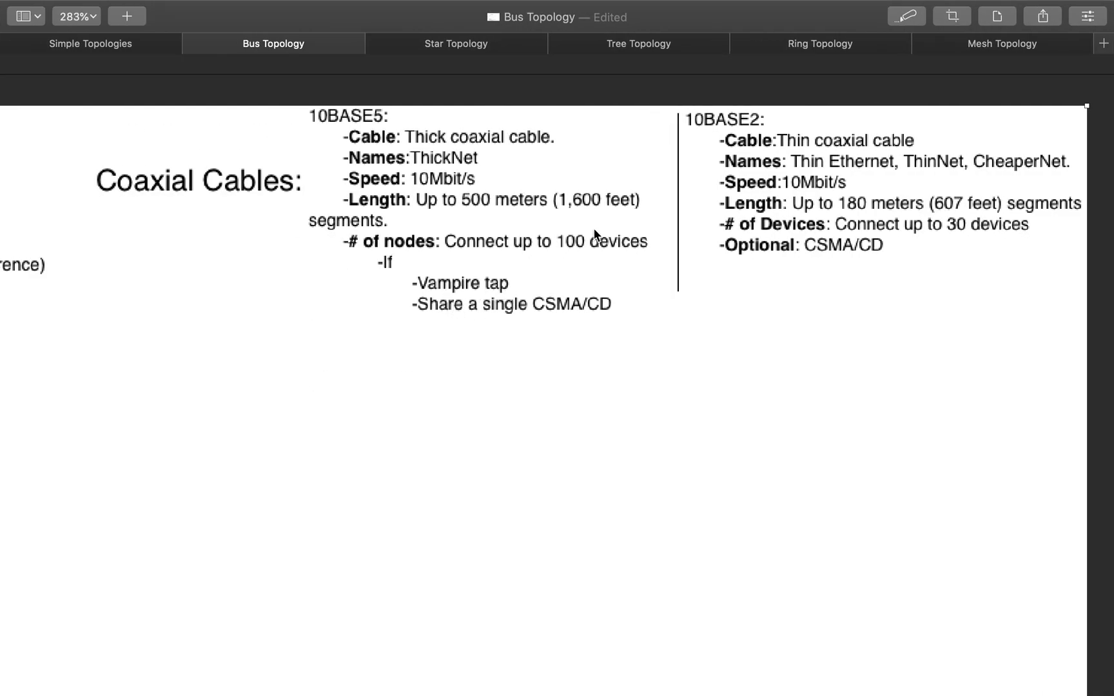
pyautogui.moveTo(492, 322)
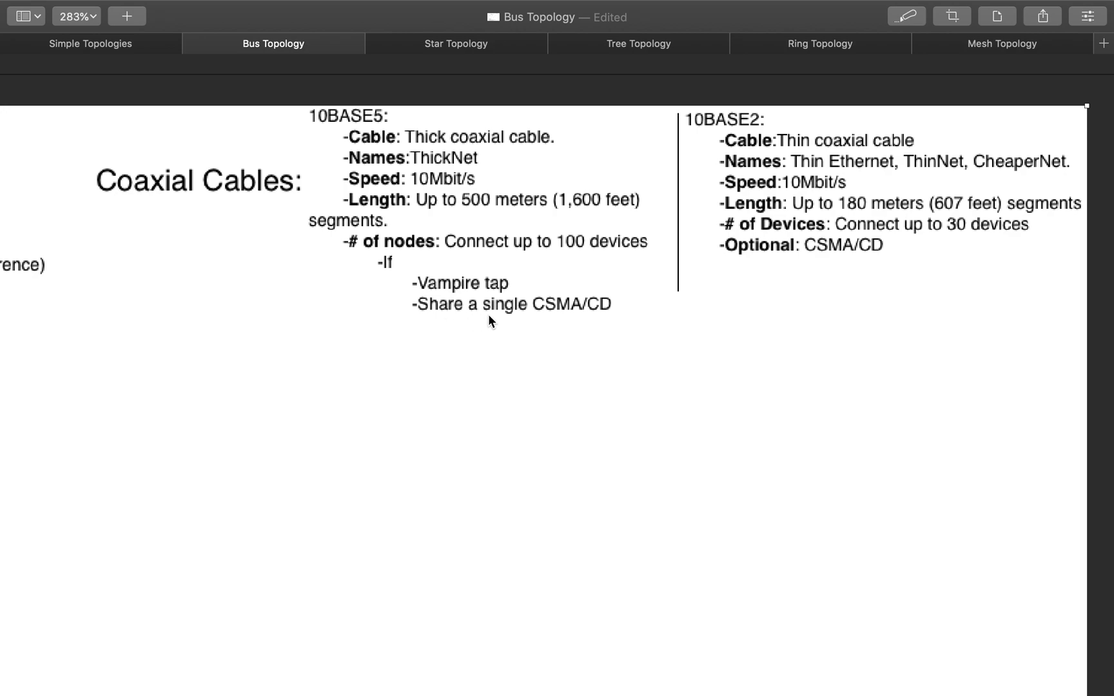
pyautogui.moveTo(576, 317)
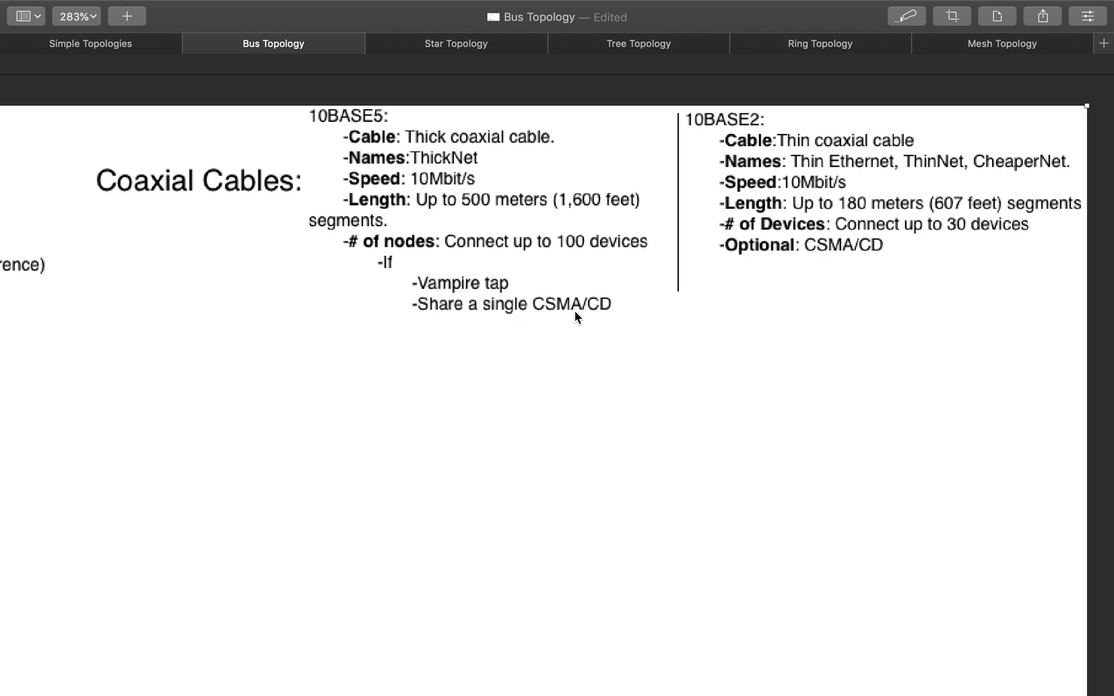
pyautogui.moveTo(557, 315)
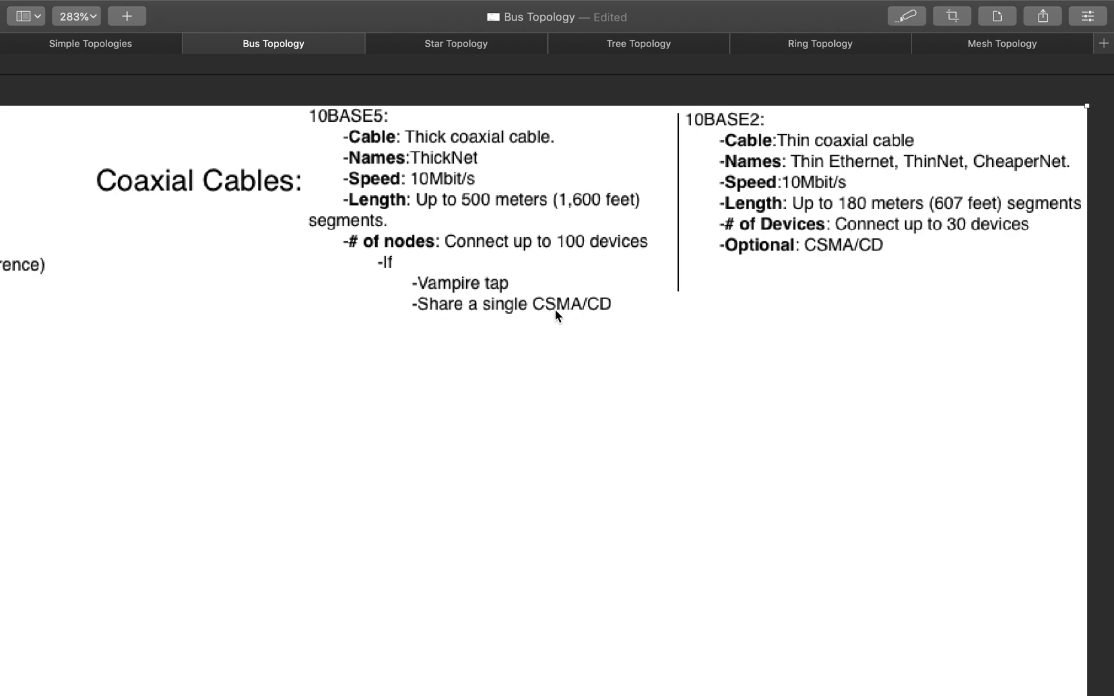
pyautogui.moveTo(593, 314)
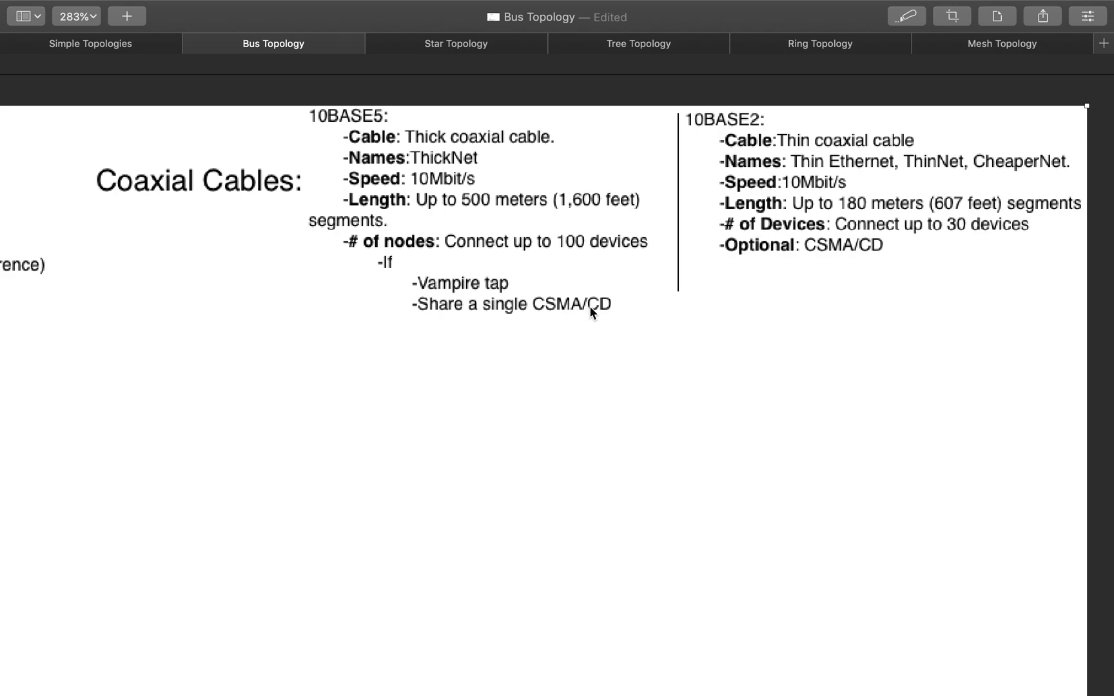
pyautogui.moveTo(588, 318)
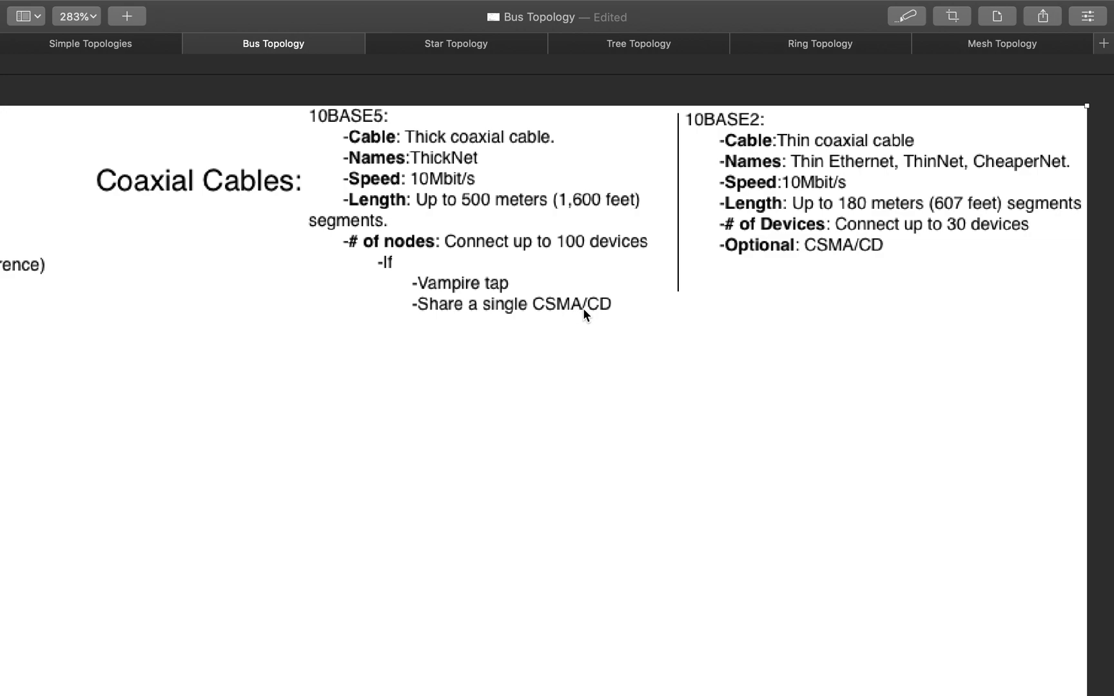
pyautogui.moveTo(462, 326)
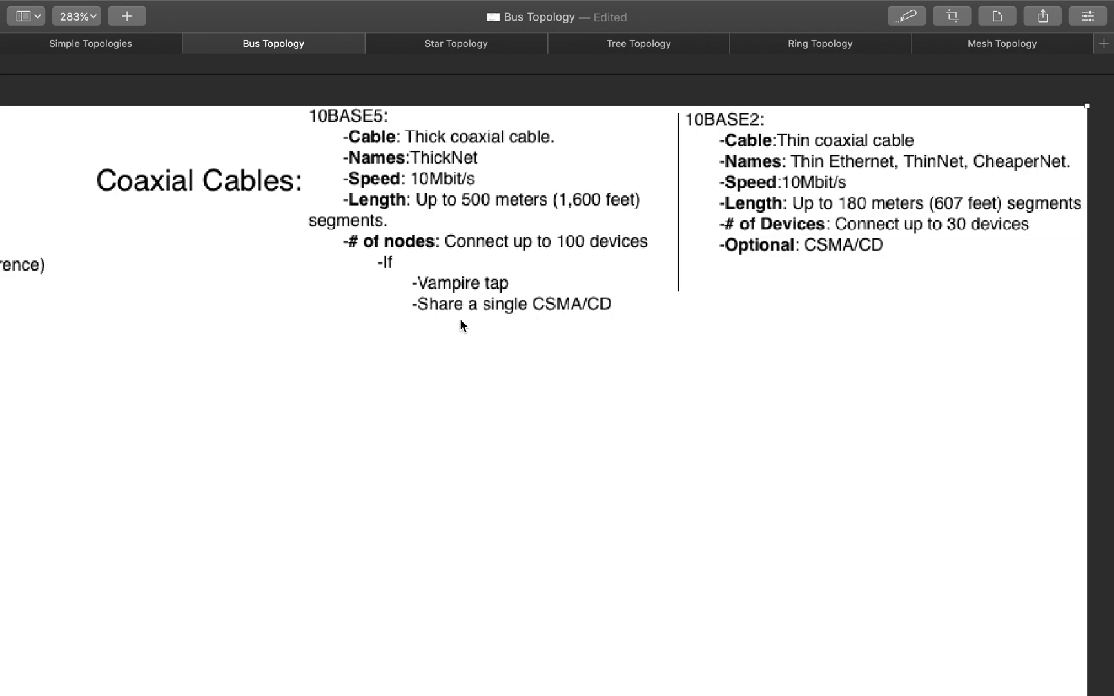
pyautogui.moveTo(528, 364)
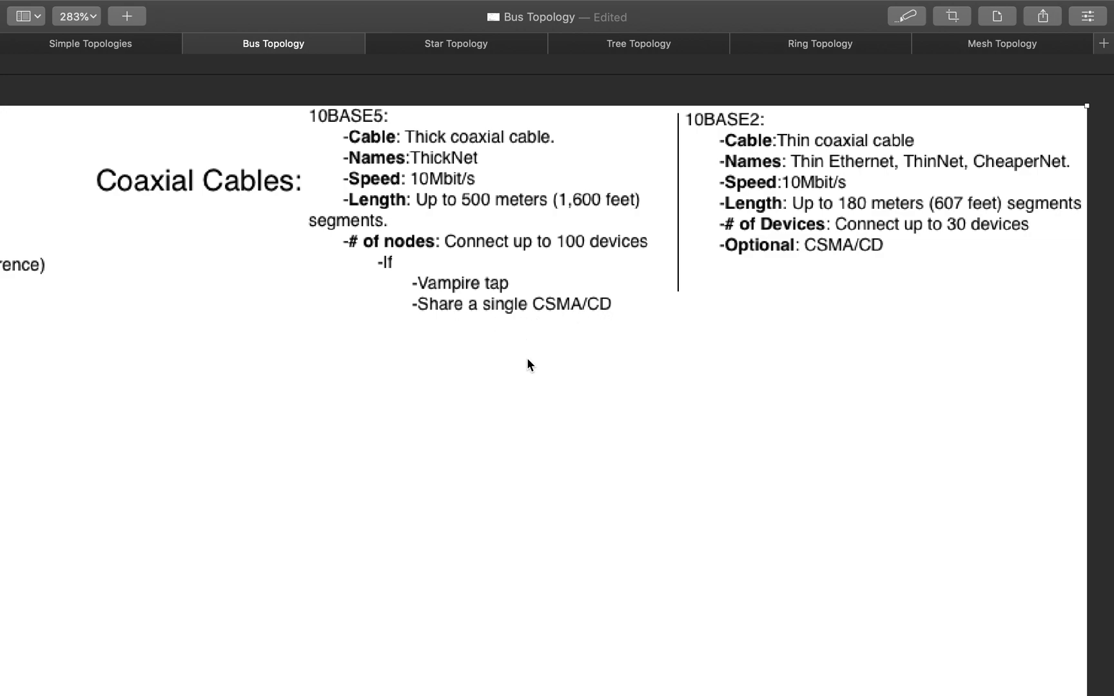
pyautogui.scroll(-3)
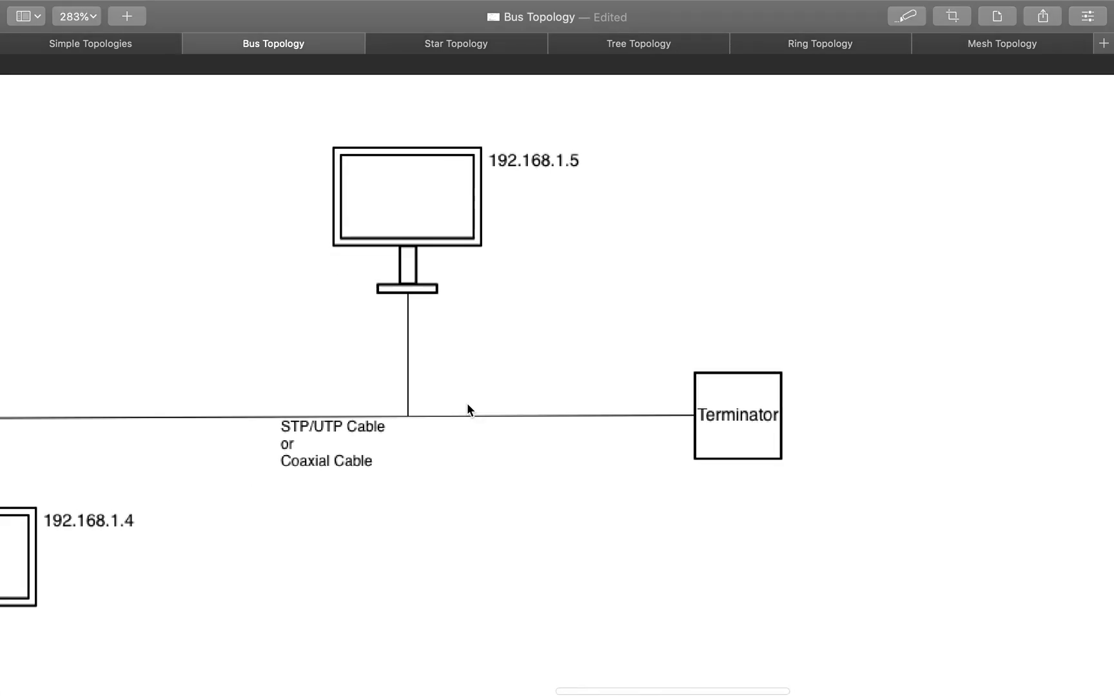
pyautogui.scroll(3)
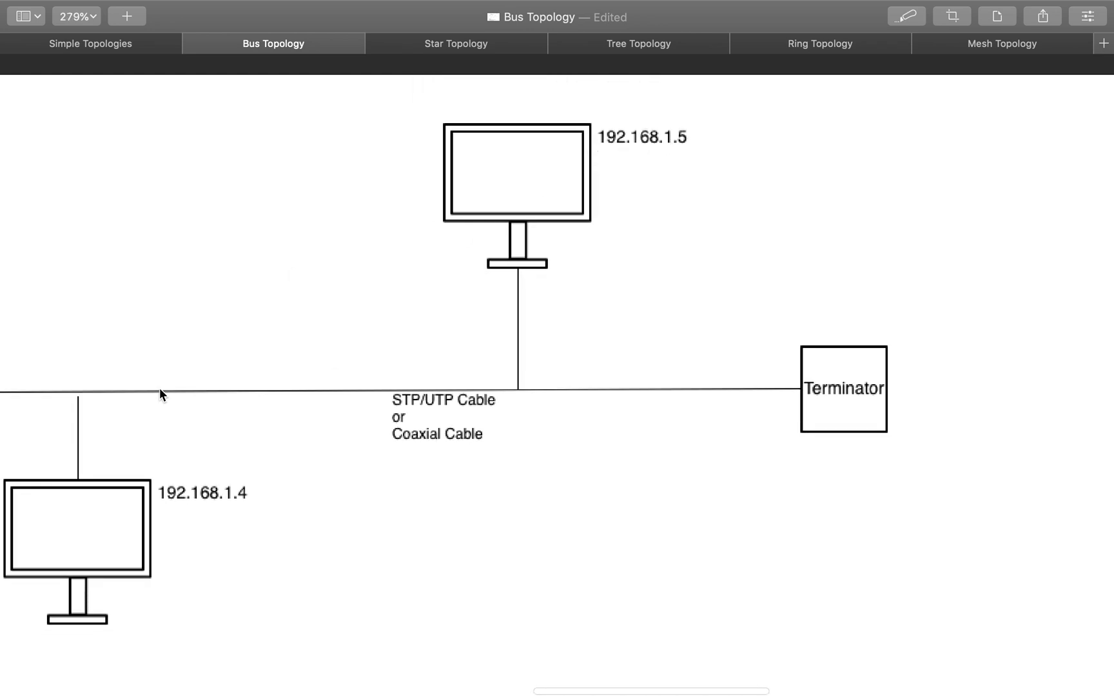
pyautogui.moveTo(538, 215)
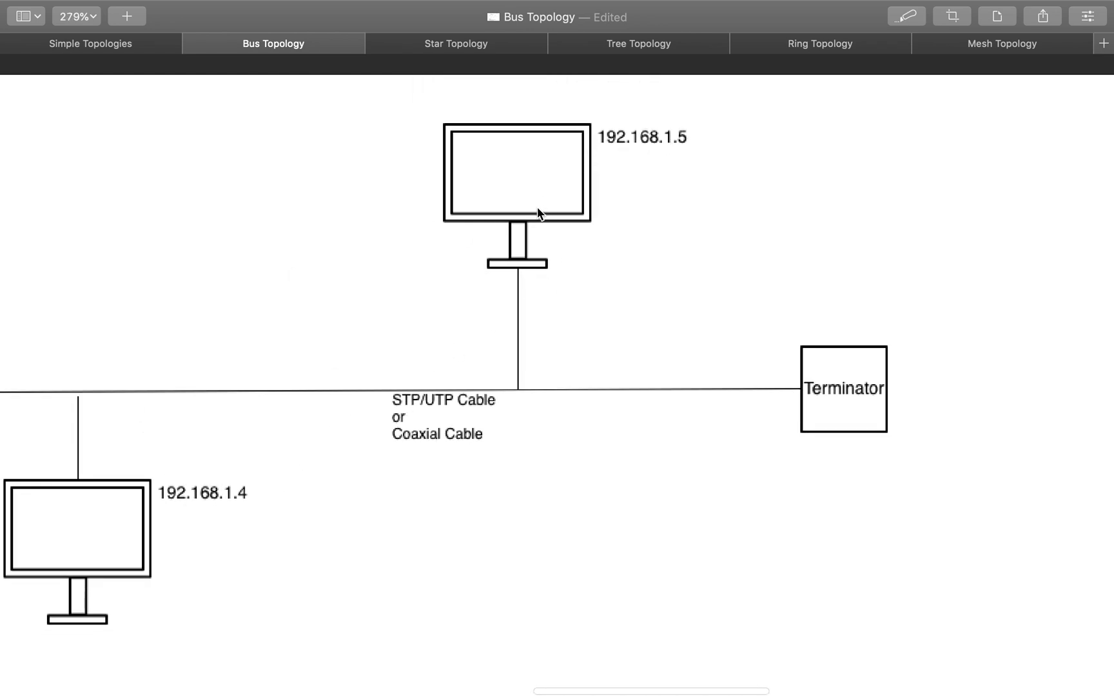
pyautogui.moveTo(539, 295)
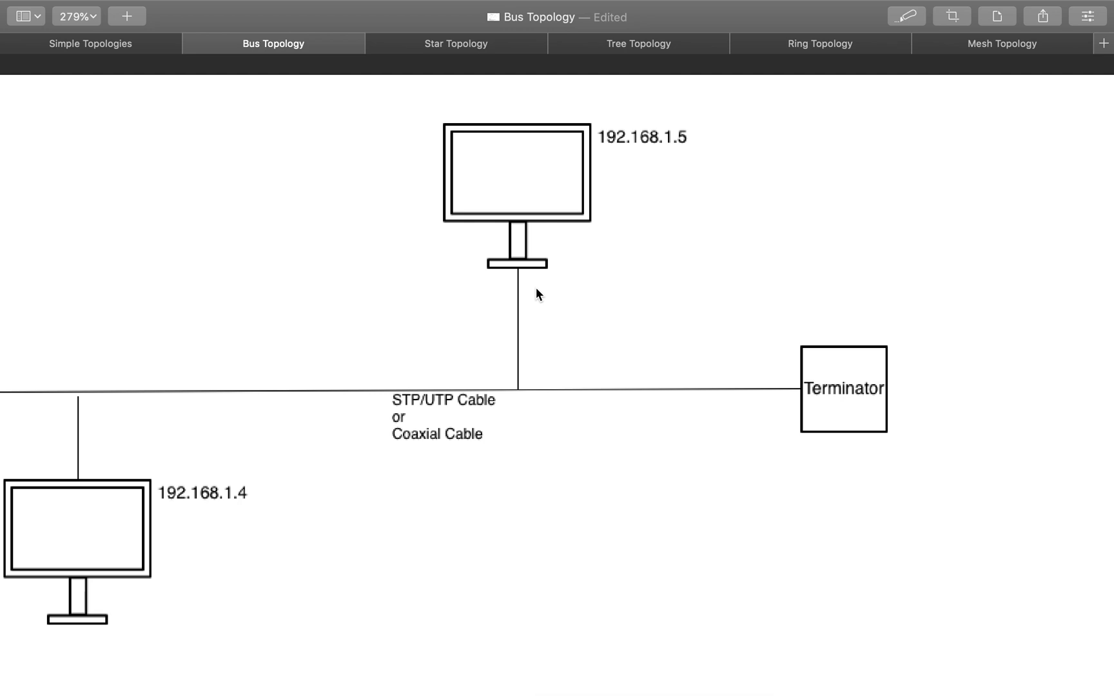
pyautogui.moveTo(368, 397)
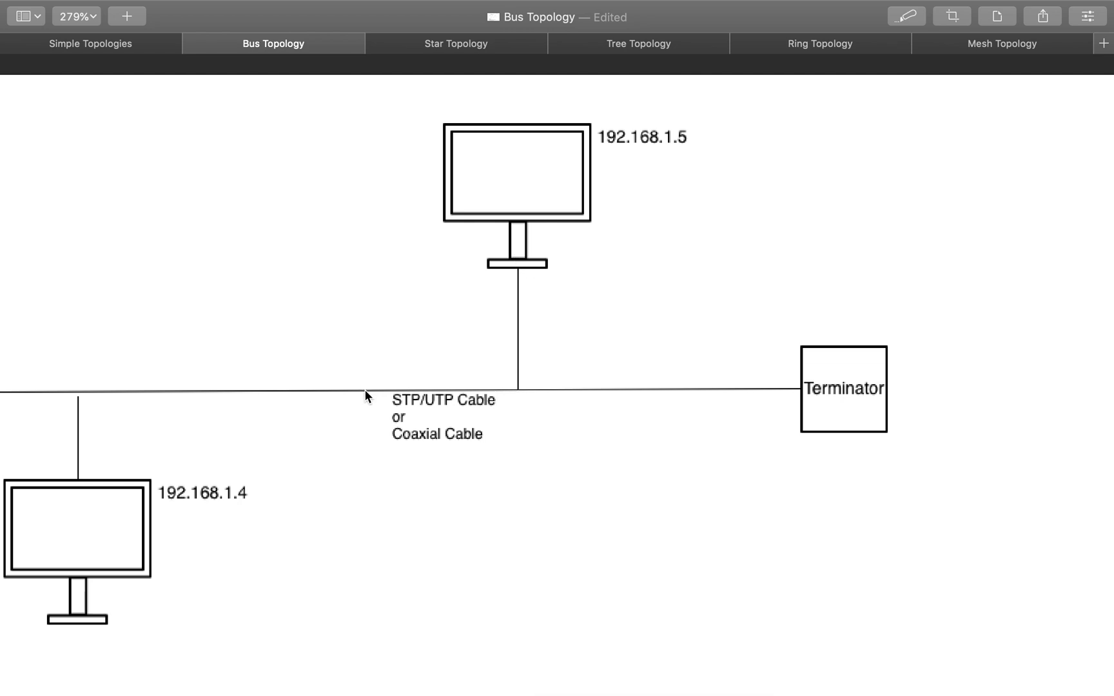
pyautogui.moveTo(297, 393)
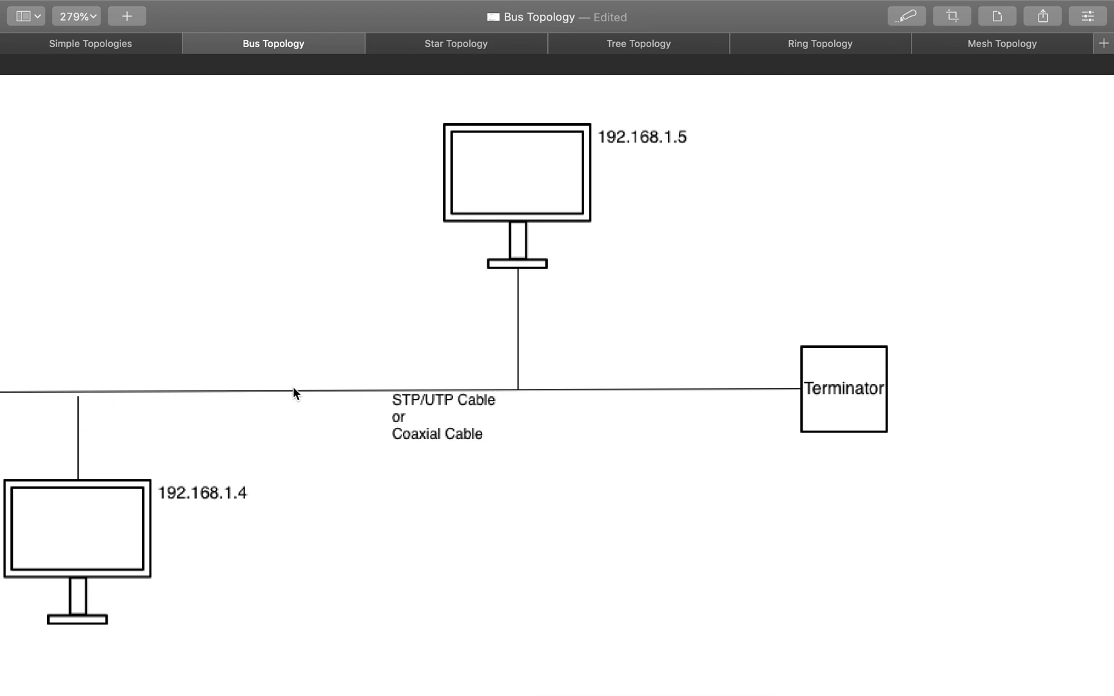
pyautogui.moveTo(291, 403)
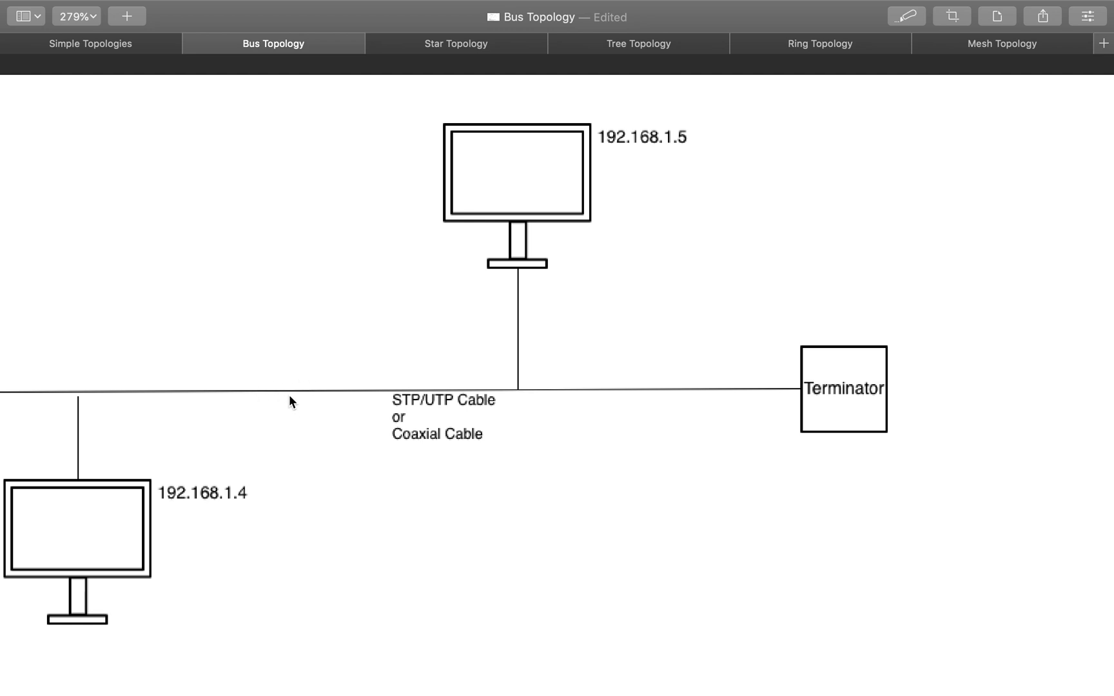
pyautogui.moveTo(302, 398)
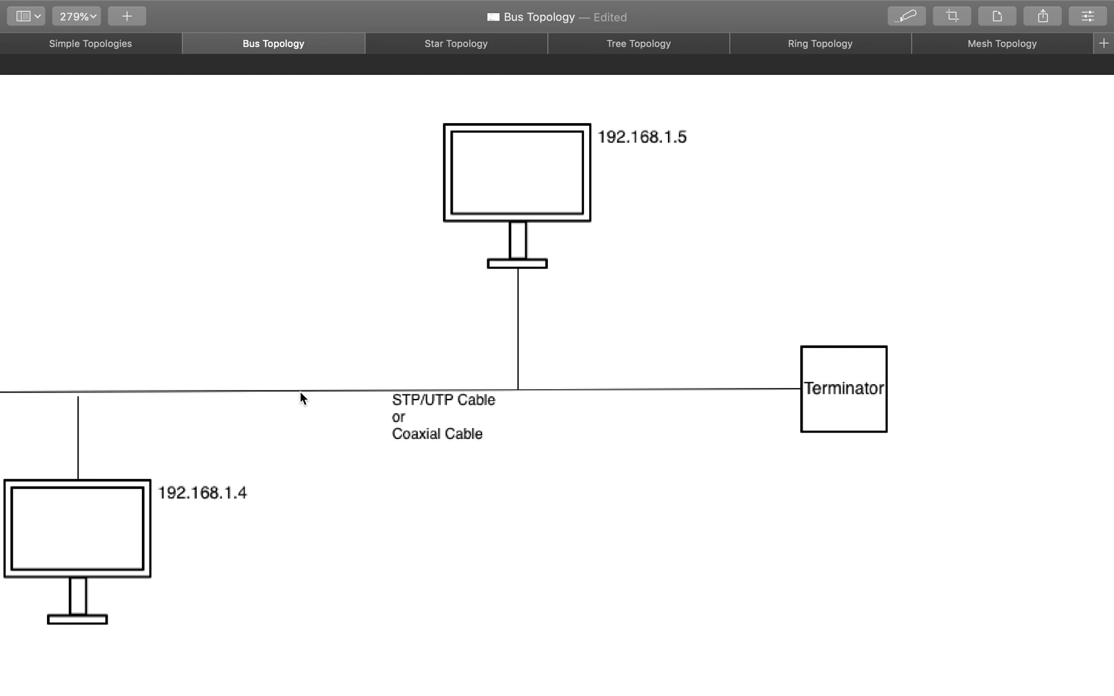
pyautogui.moveTo(302, 388)
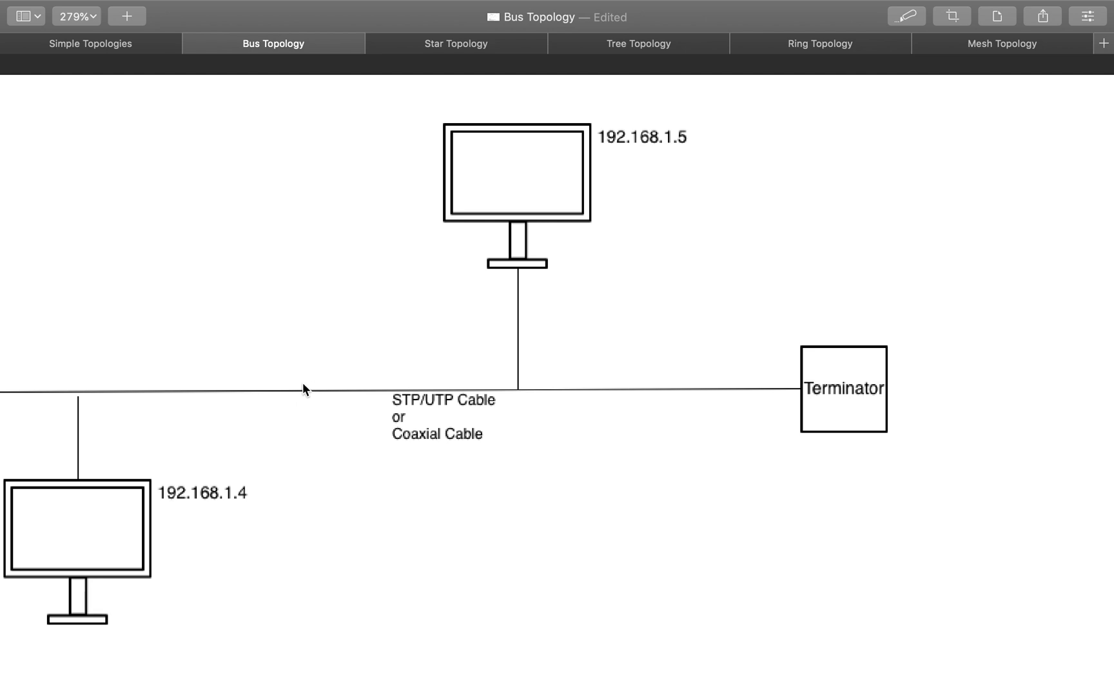
pyautogui.moveTo(341, 321)
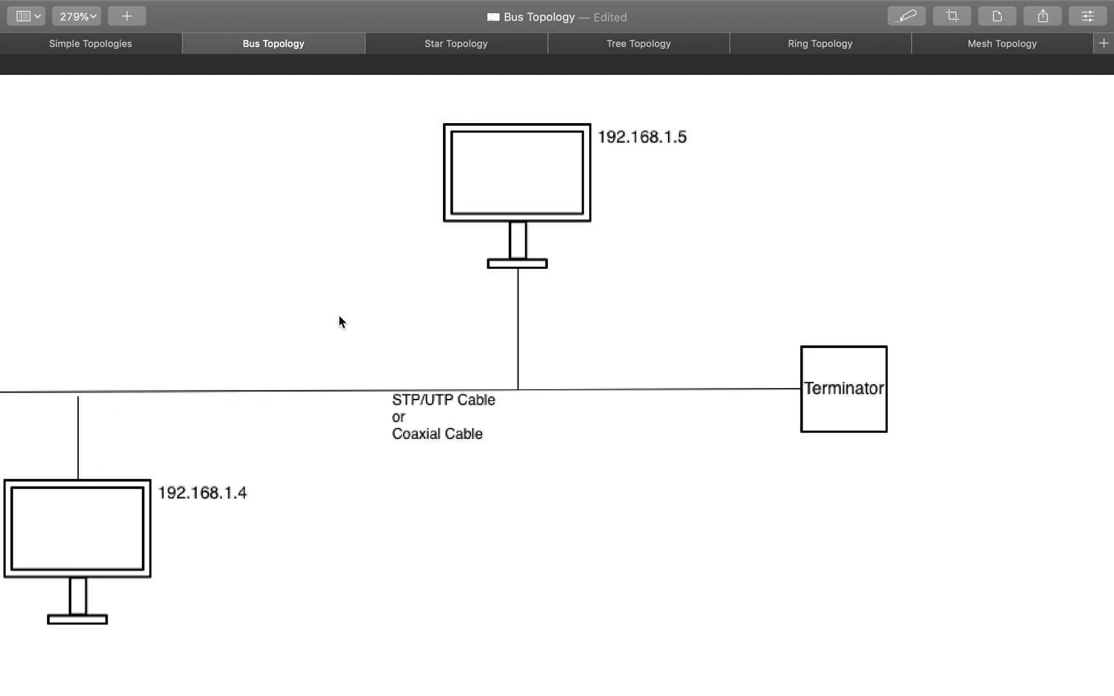
pyautogui.moveTo(288, 393)
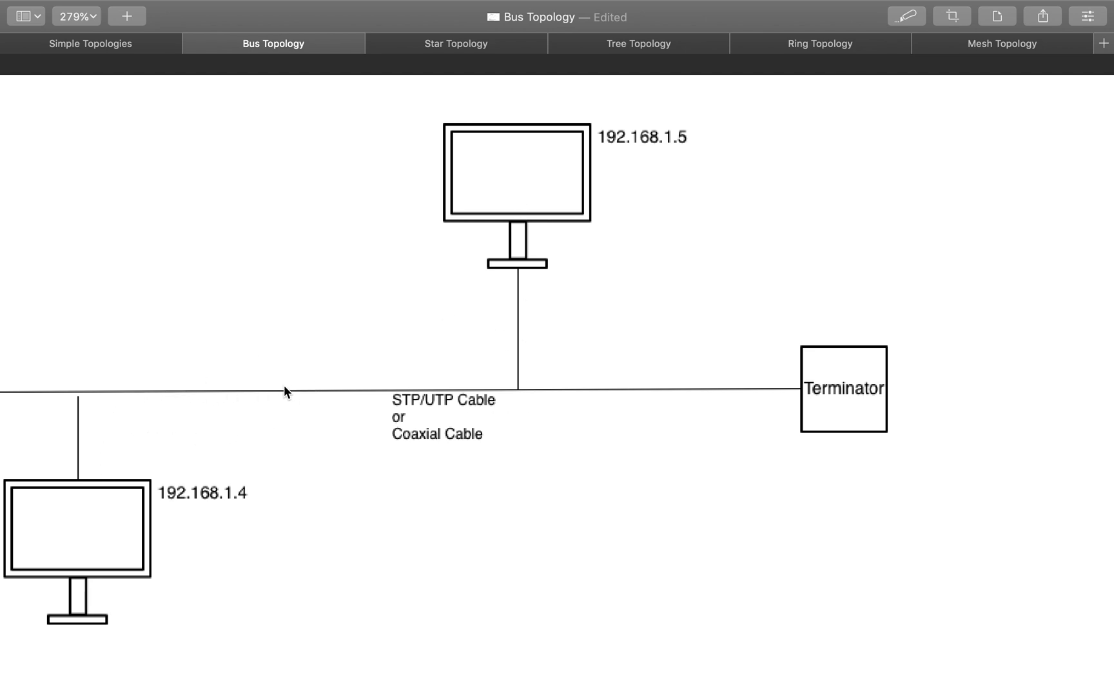
pyautogui.moveTo(263, 422)
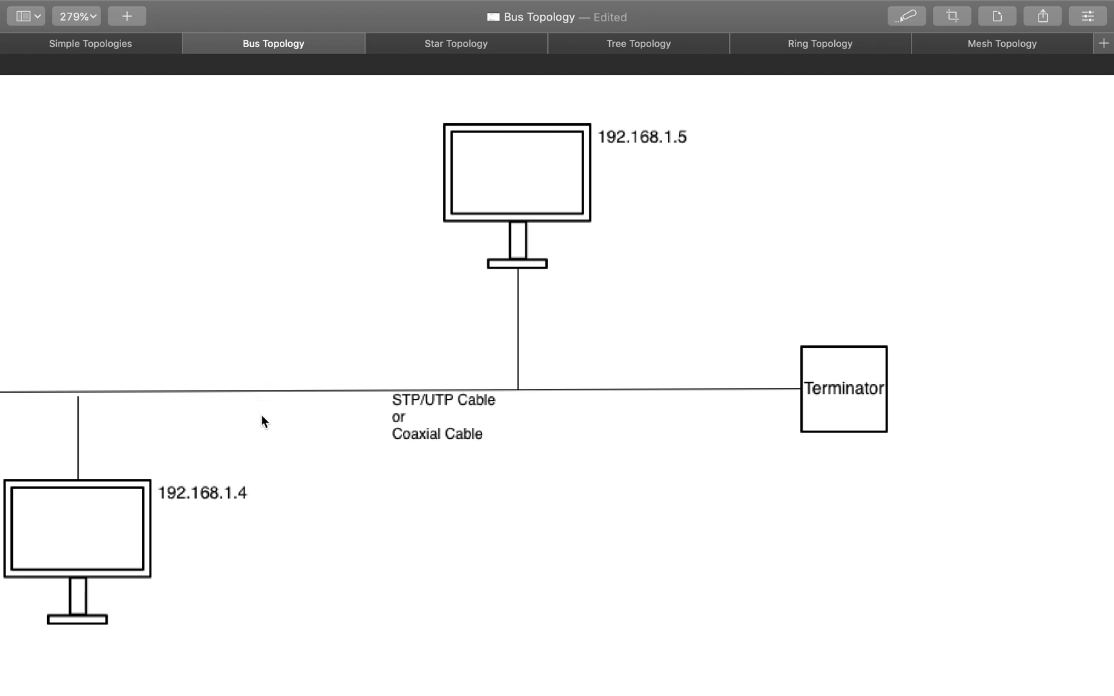
pyautogui.moveTo(581, 306)
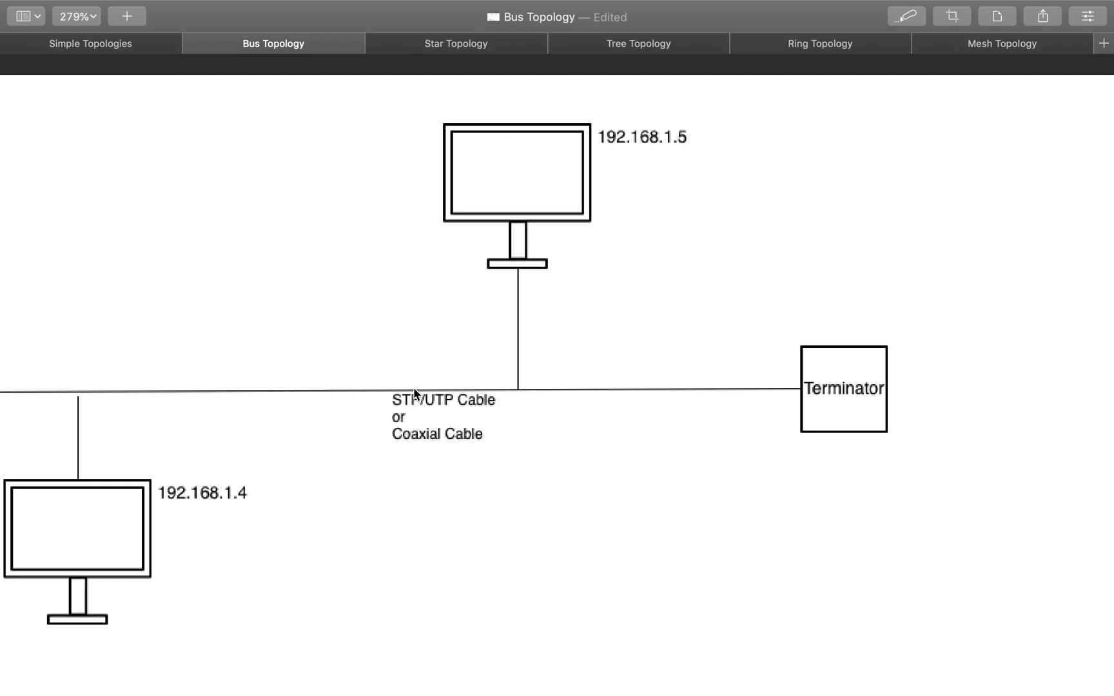
pyautogui.moveTo(363, 399)
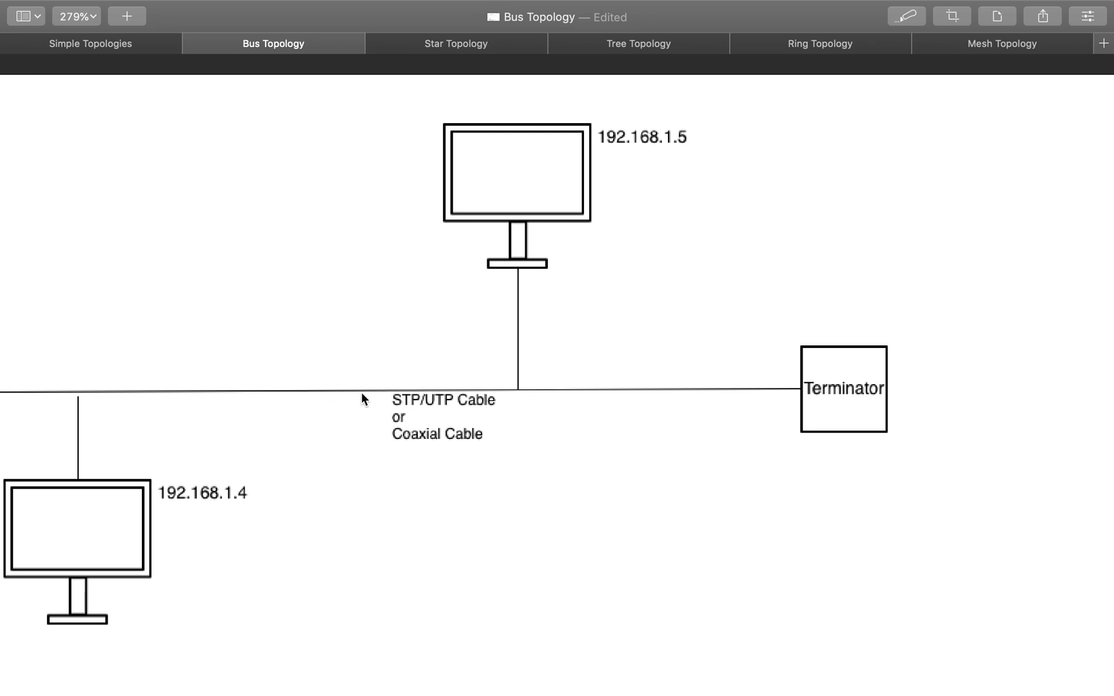
pyautogui.moveTo(521, 235)
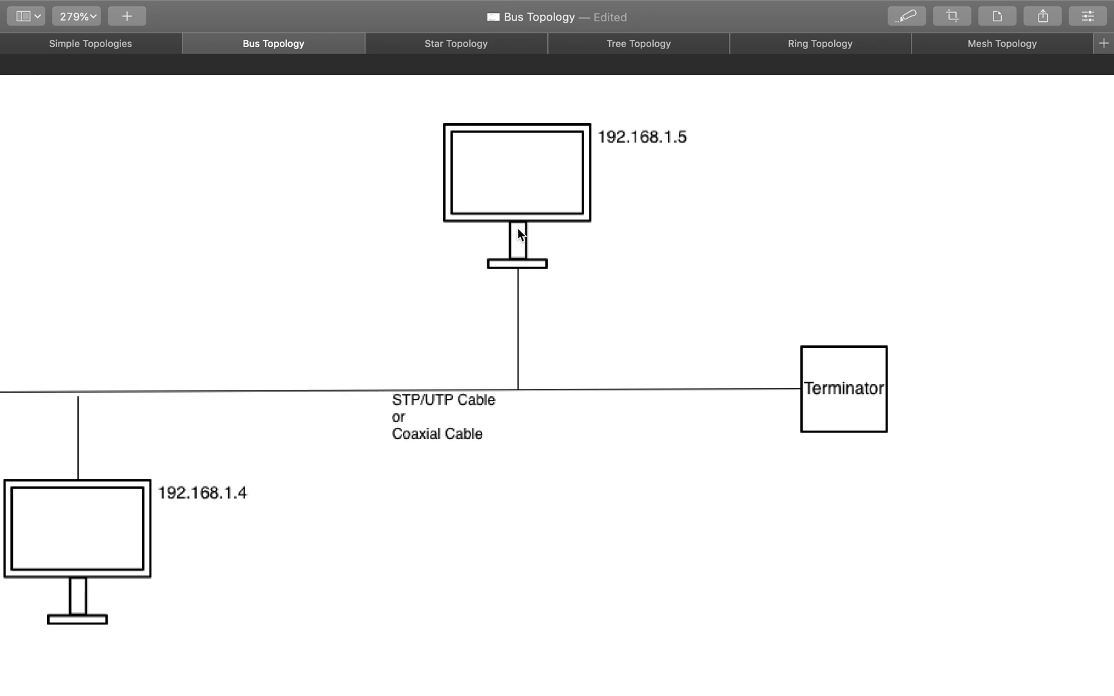
pyautogui.moveTo(615, 133)
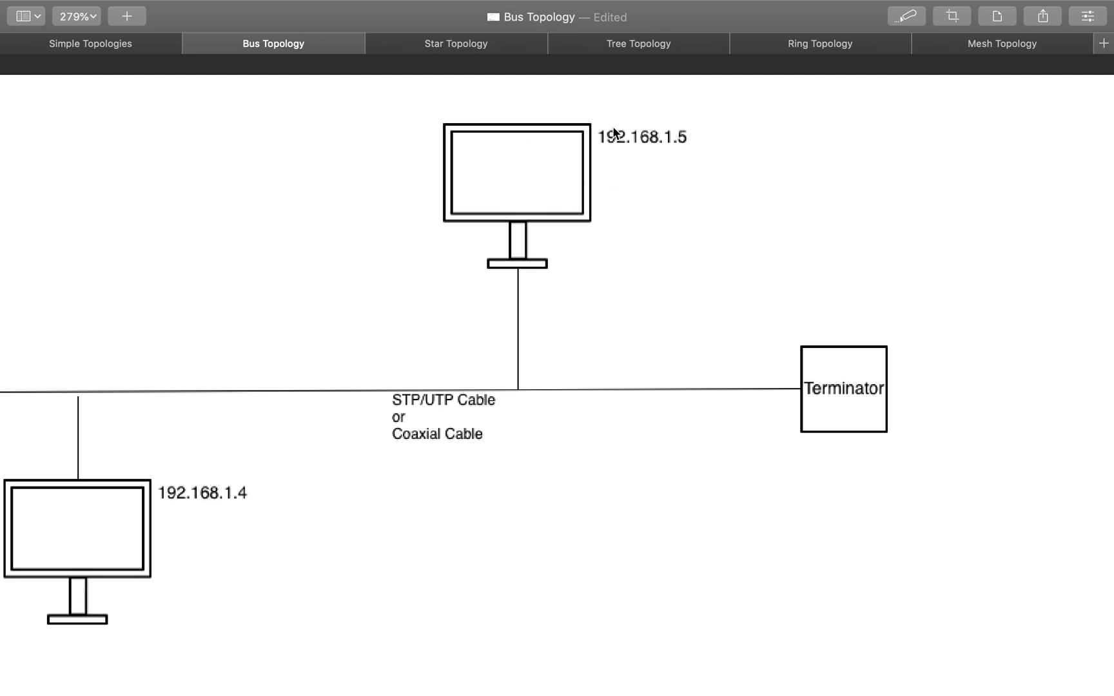
pyautogui.moveTo(532, 146)
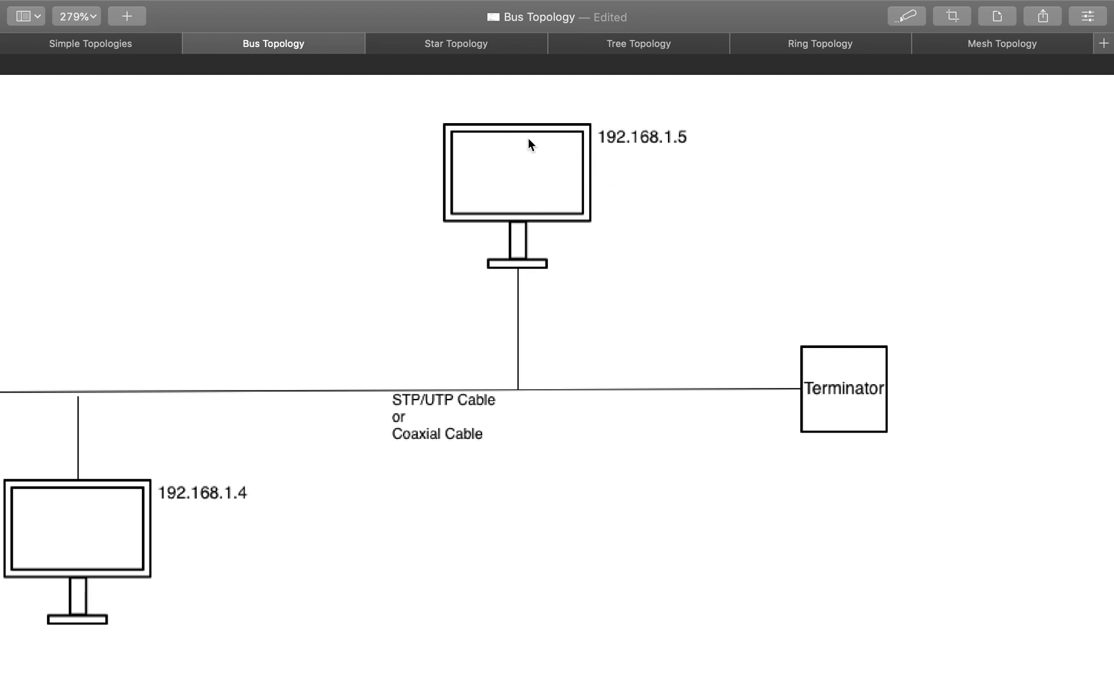
pyautogui.moveTo(69, 551)
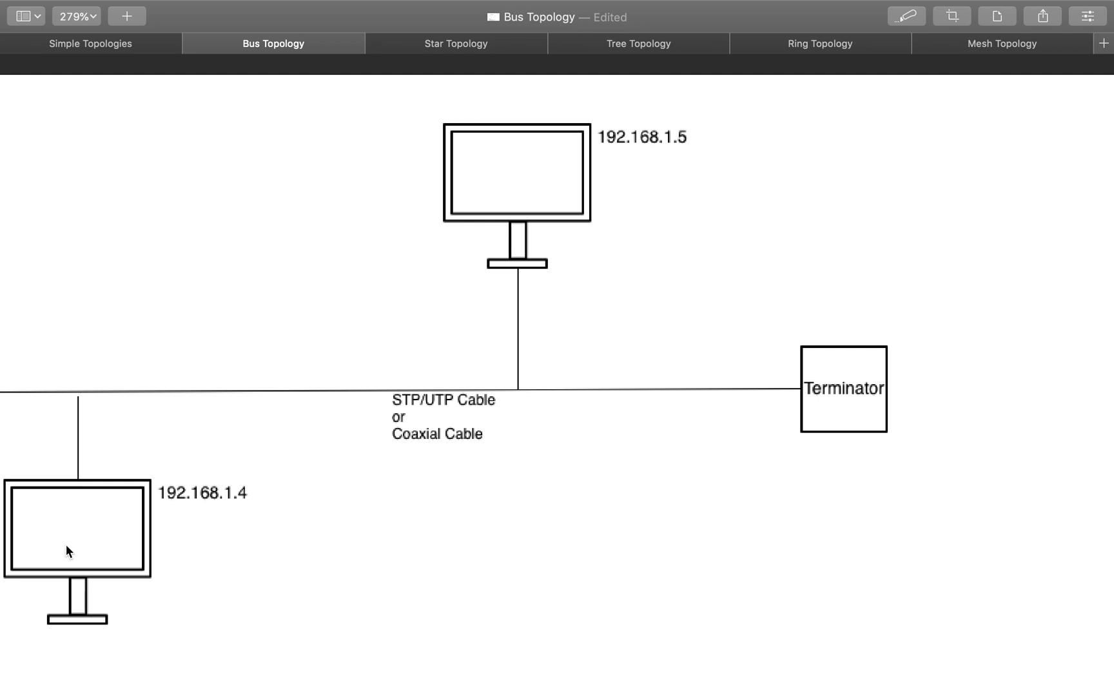
pyautogui.moveTo(526, 192)
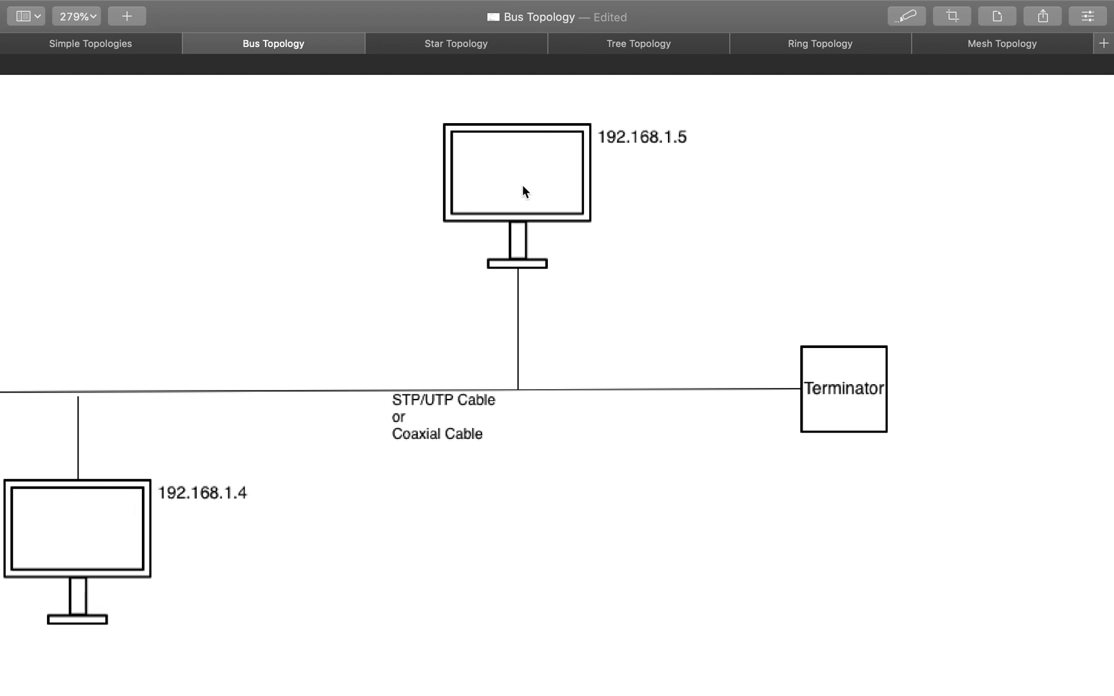
pyautogui.moveTo(328, 402)
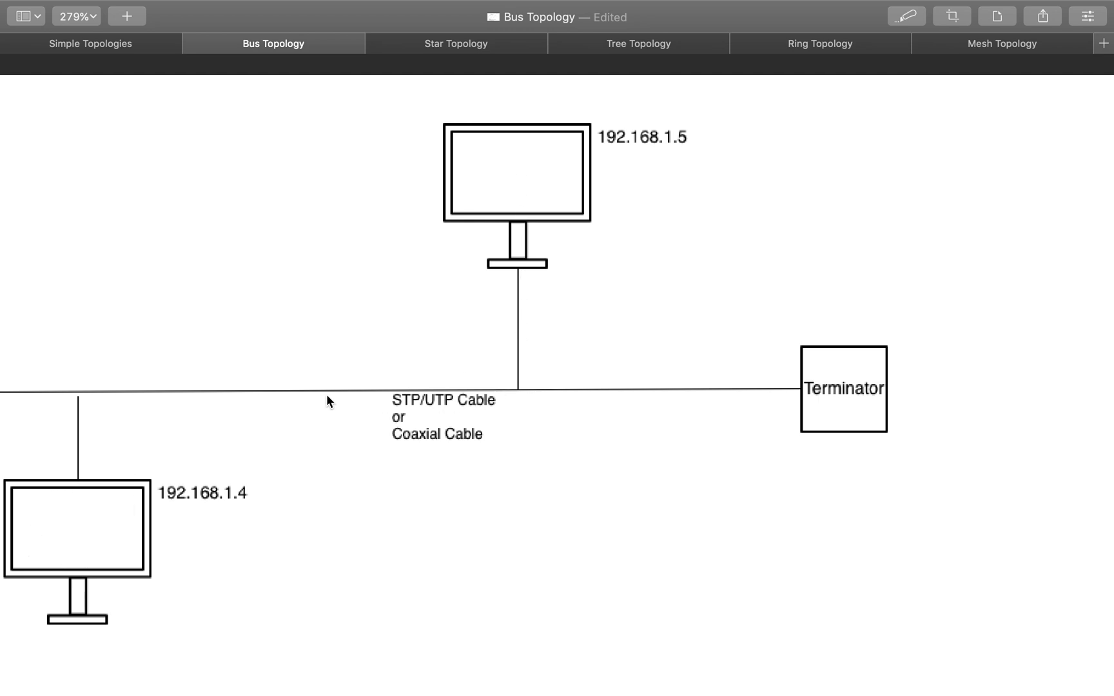
pyautogui.moveTo(329, 425)
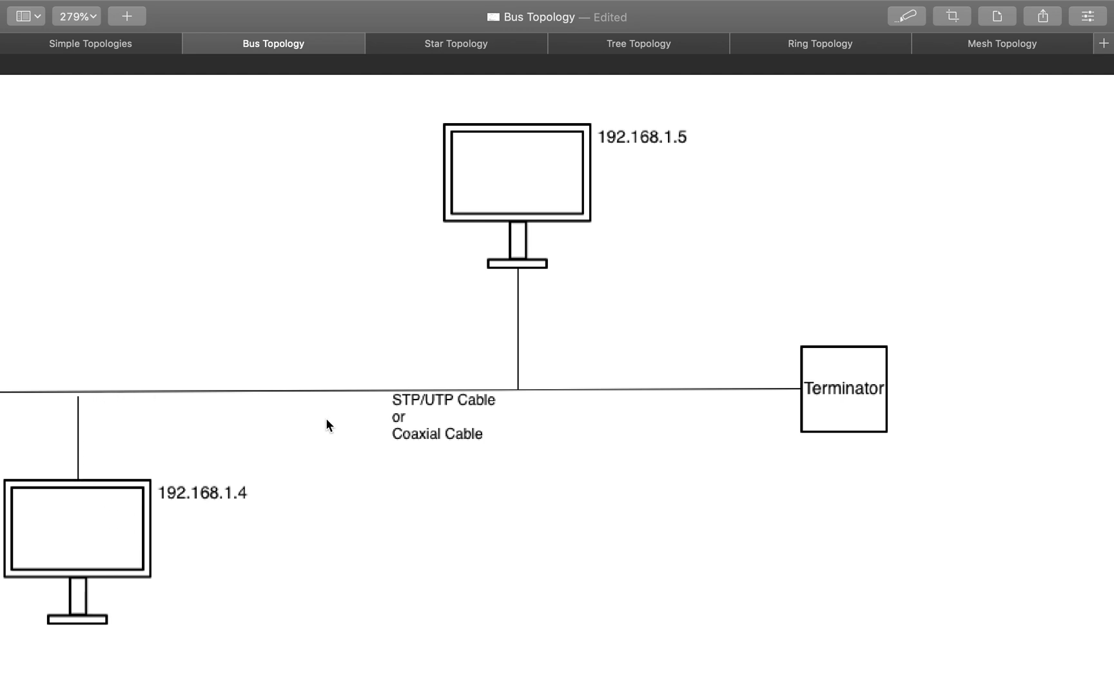
pyautogui.moveTo(475, 406)
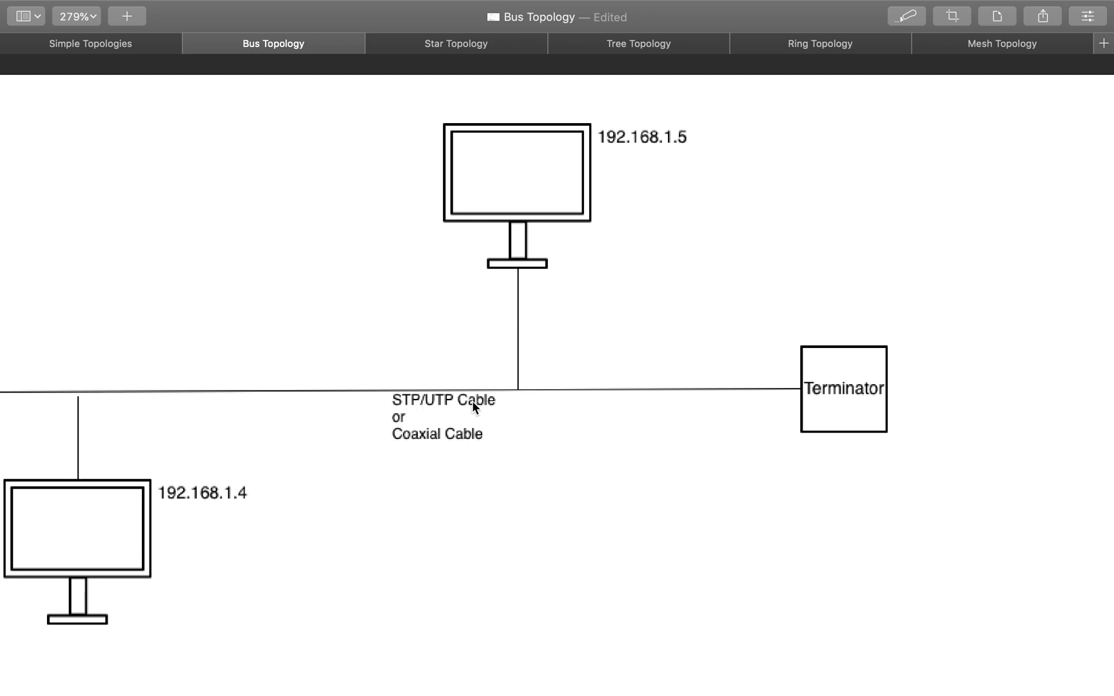
pyautogui.moveTo(238, 416)
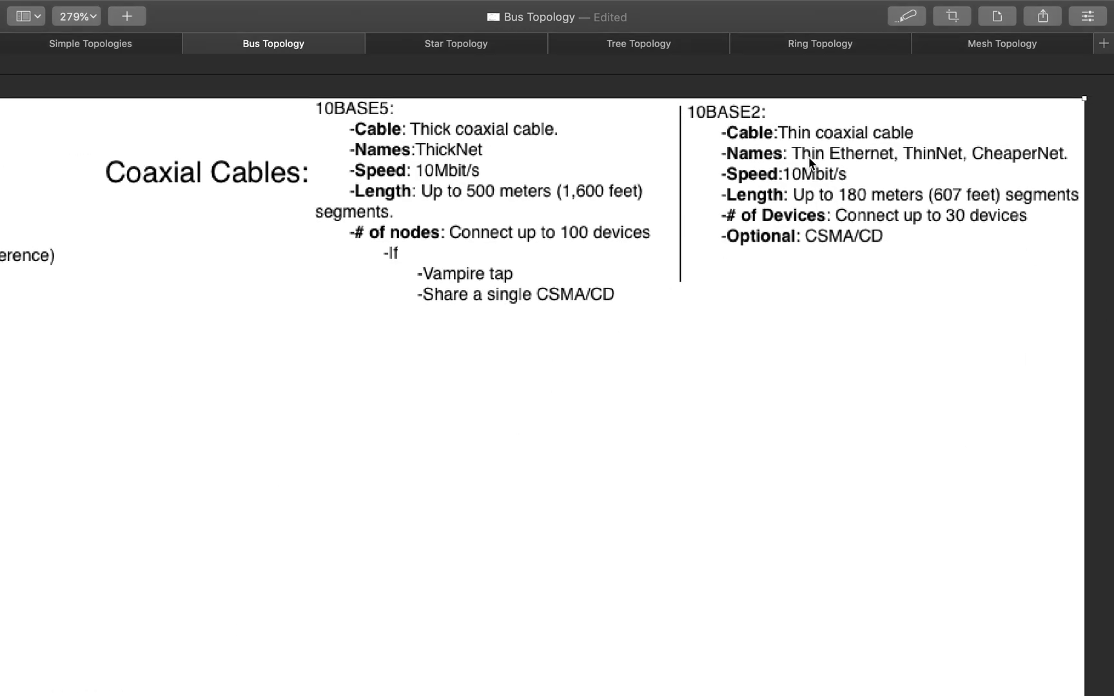
pyautogui.moveTo(767, 128)
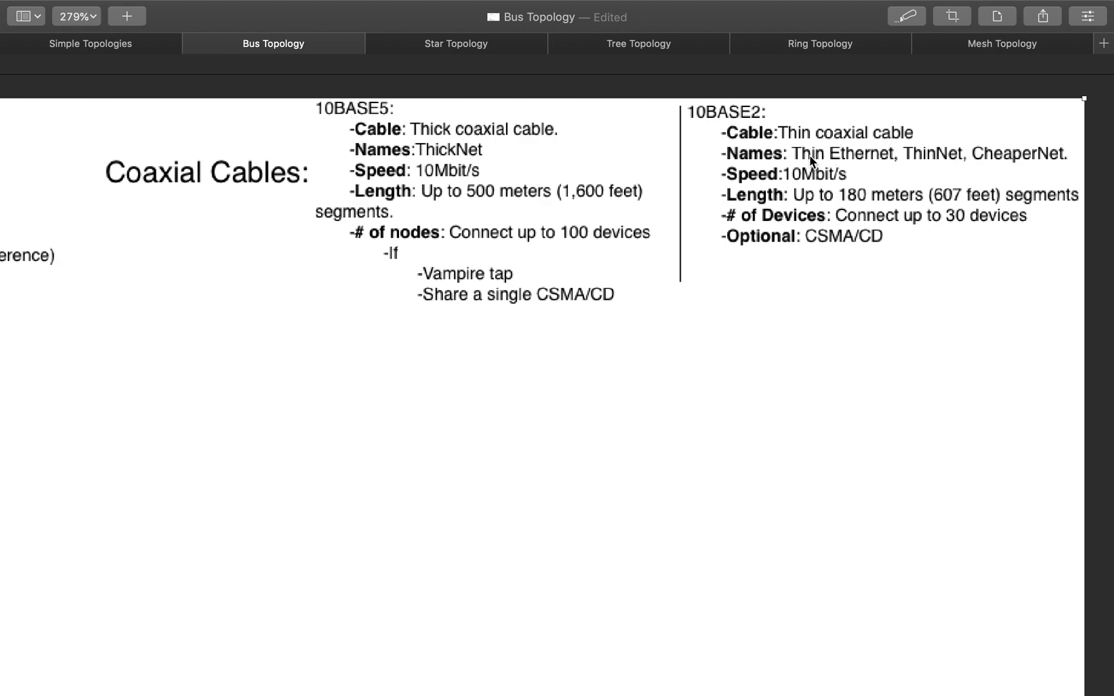
pyautogui.moveTo(928, 155)
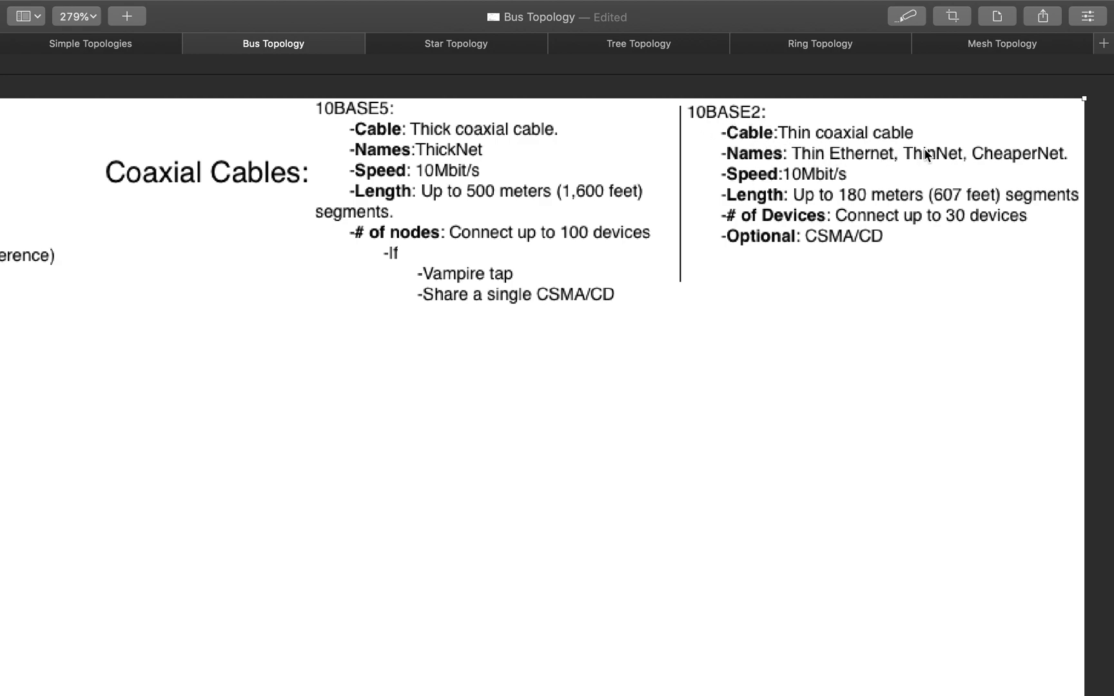
pyautogui.moveTo(789, 183)
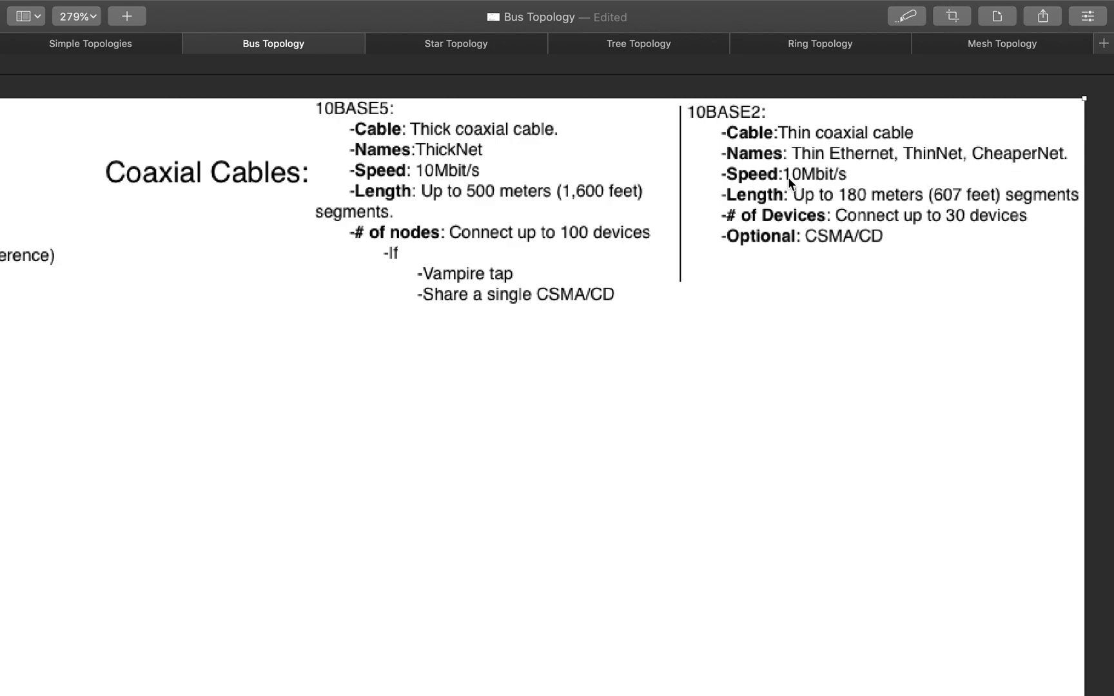
pyautogui.moveTo(844, 209)
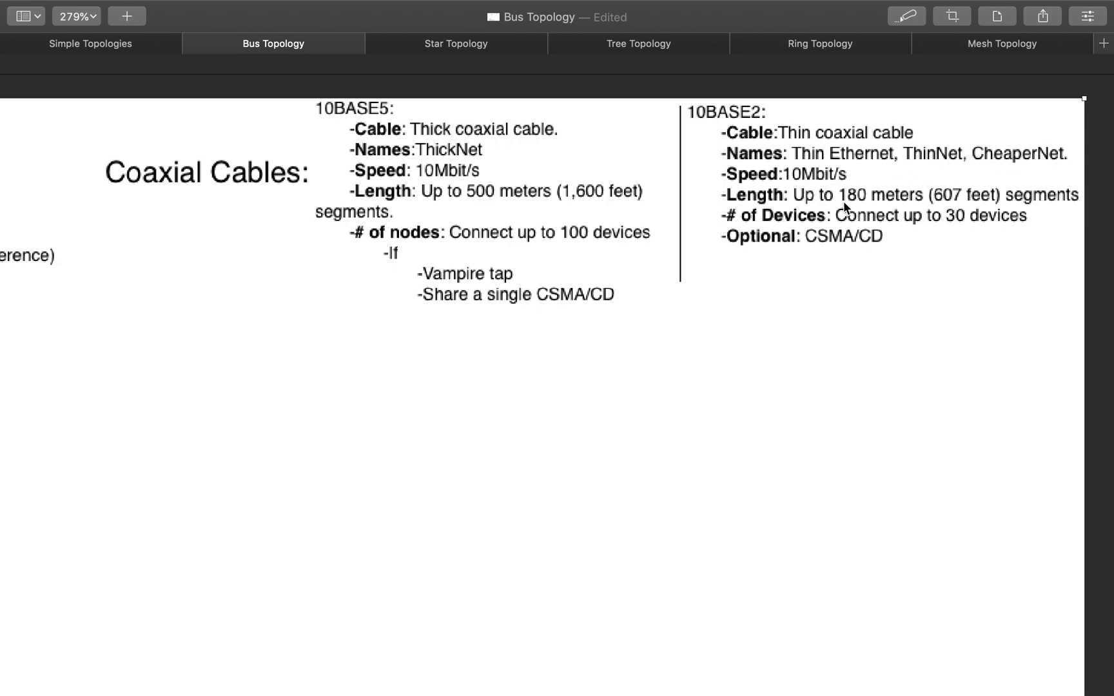
pyautogui.scroll(-3)
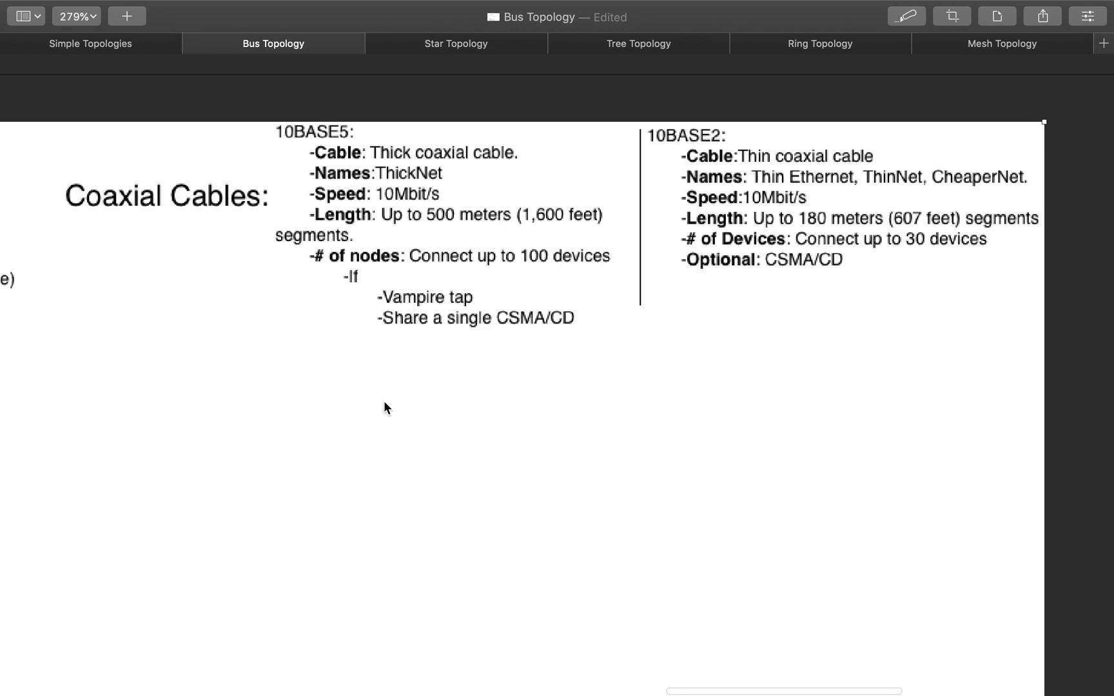
pyautogui.moveTo(754, 227)
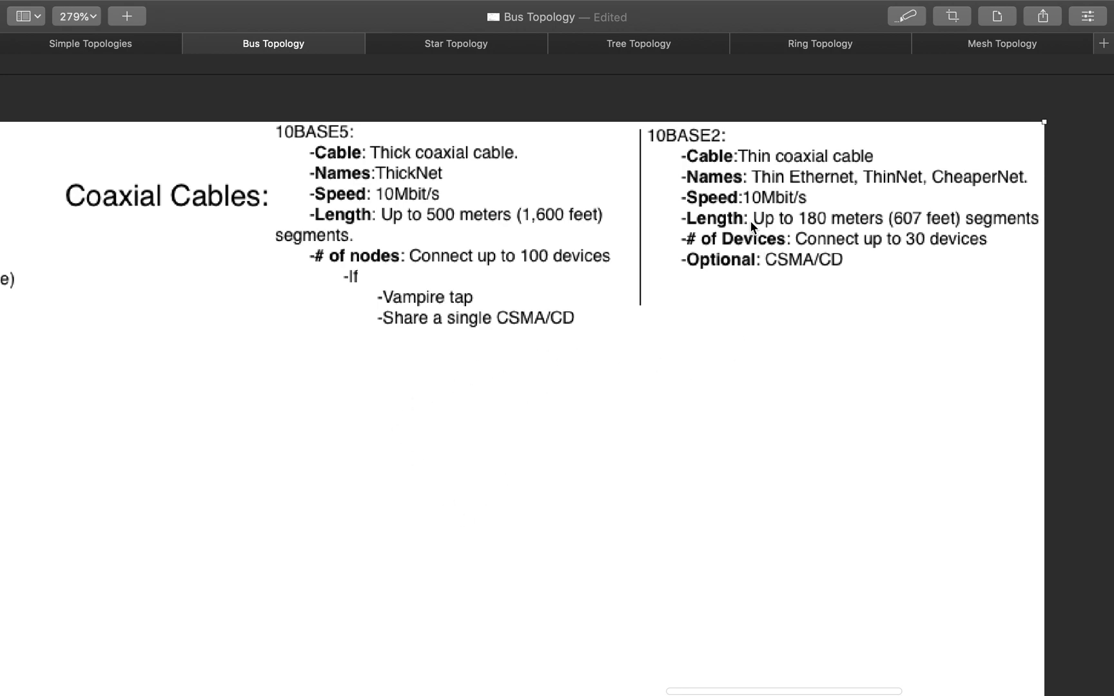
pyautogui.moveTo(758, 189)
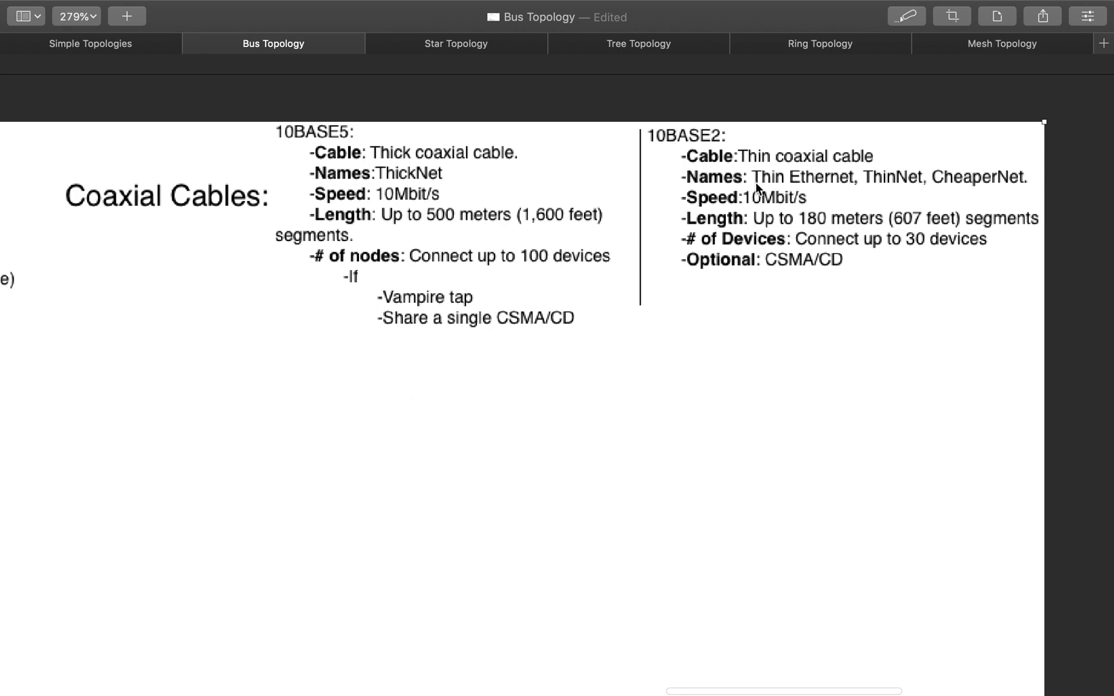
pyautogui.moveTo(892, 206)
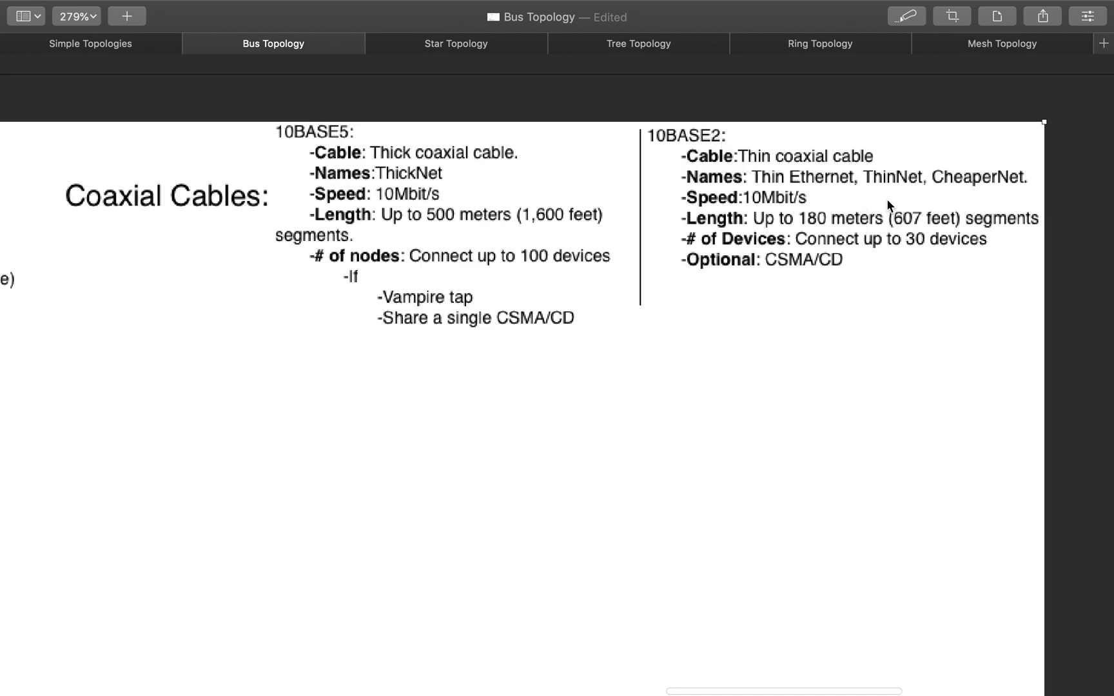
pyautogui.moveTo(860, 238)
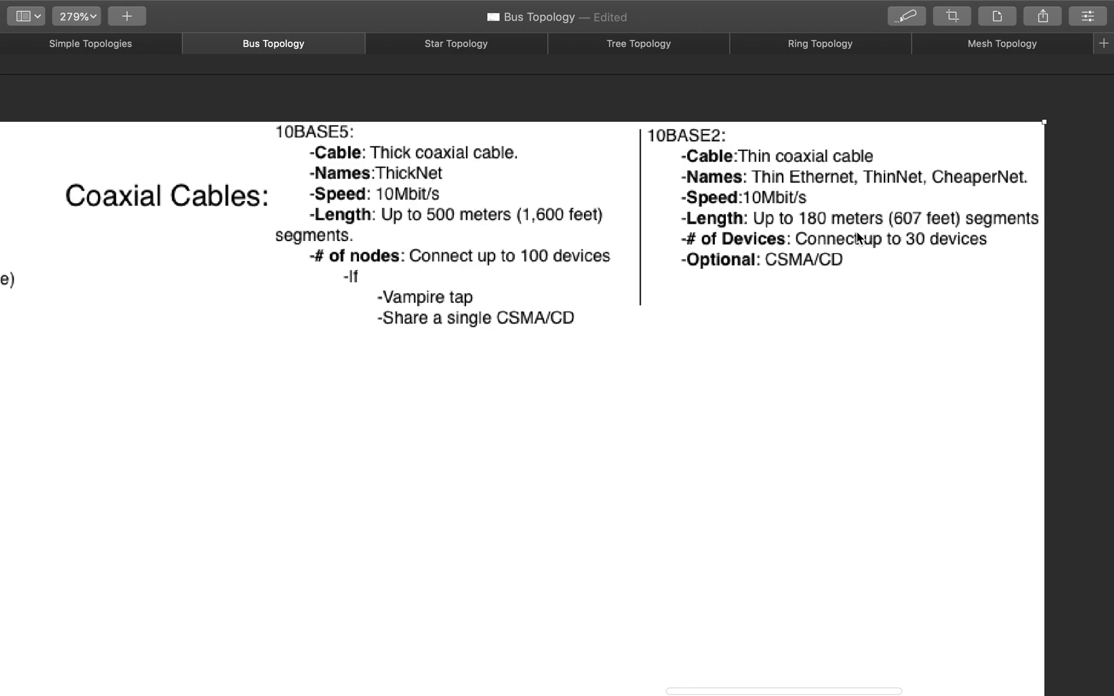
pyautogui.moveTo(939, 256)
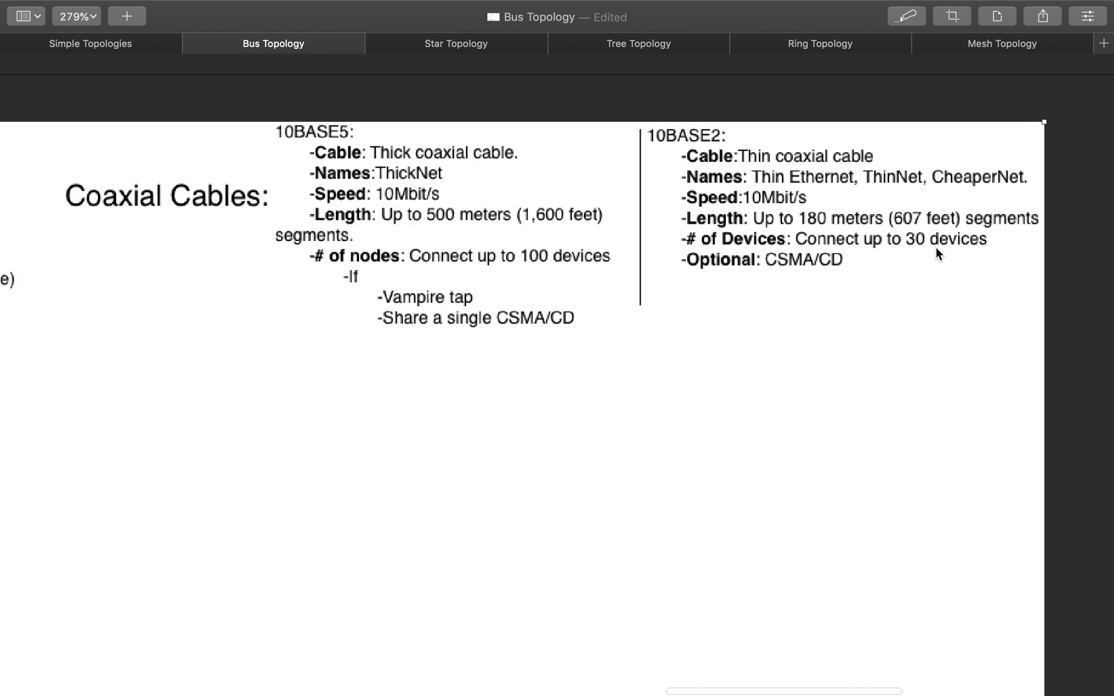
pyautogui.moveTo(776, 273)
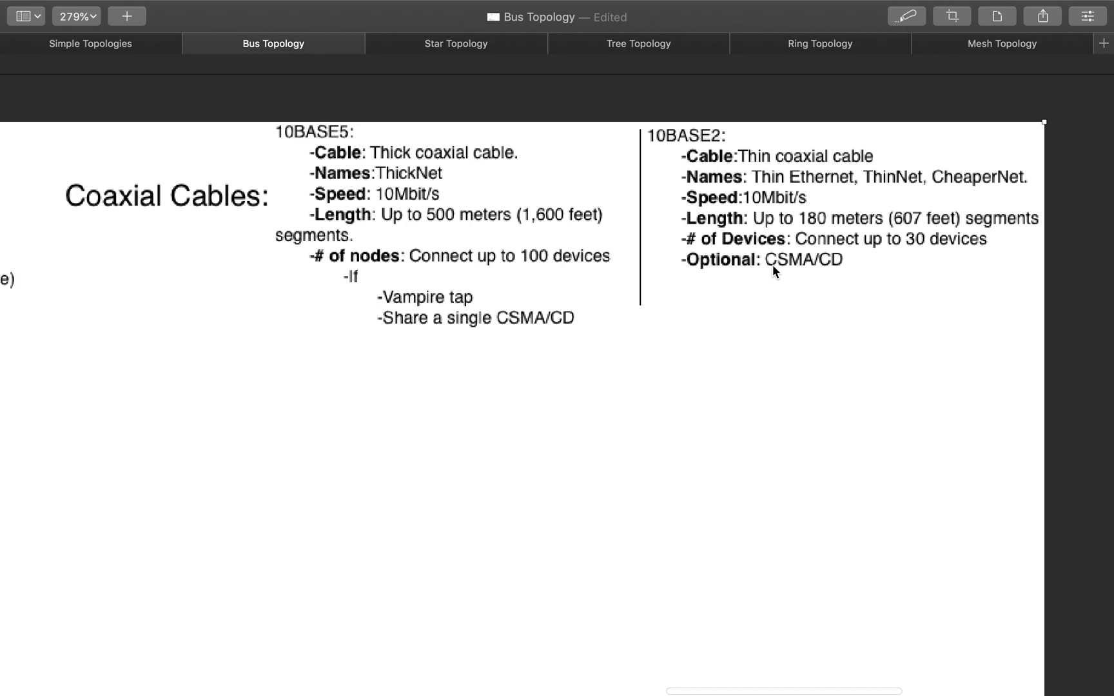
pyautogui.moveTo(759, 276)
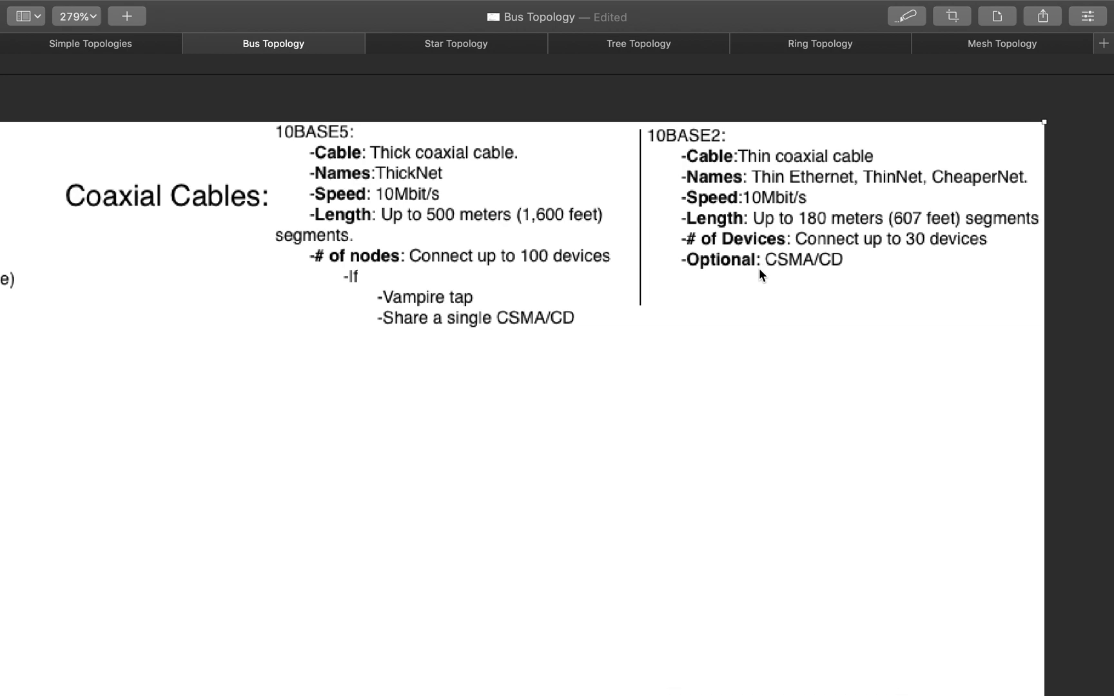
pyautogui.moveTo(827, 283)
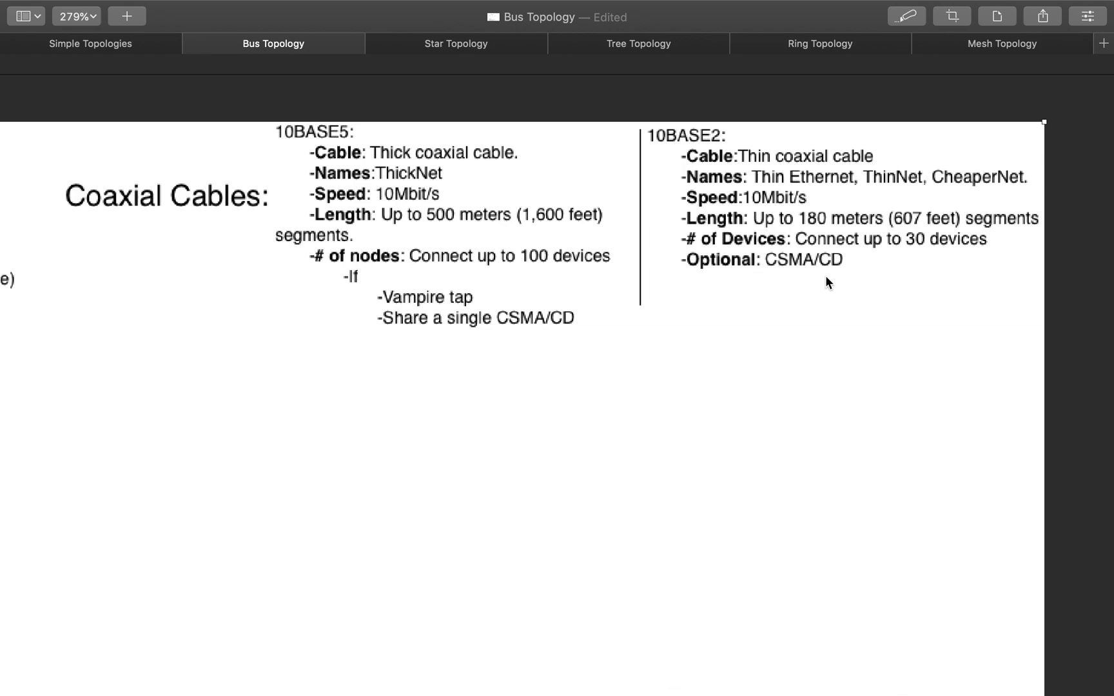
pyautogui.moveTo(912, 265)
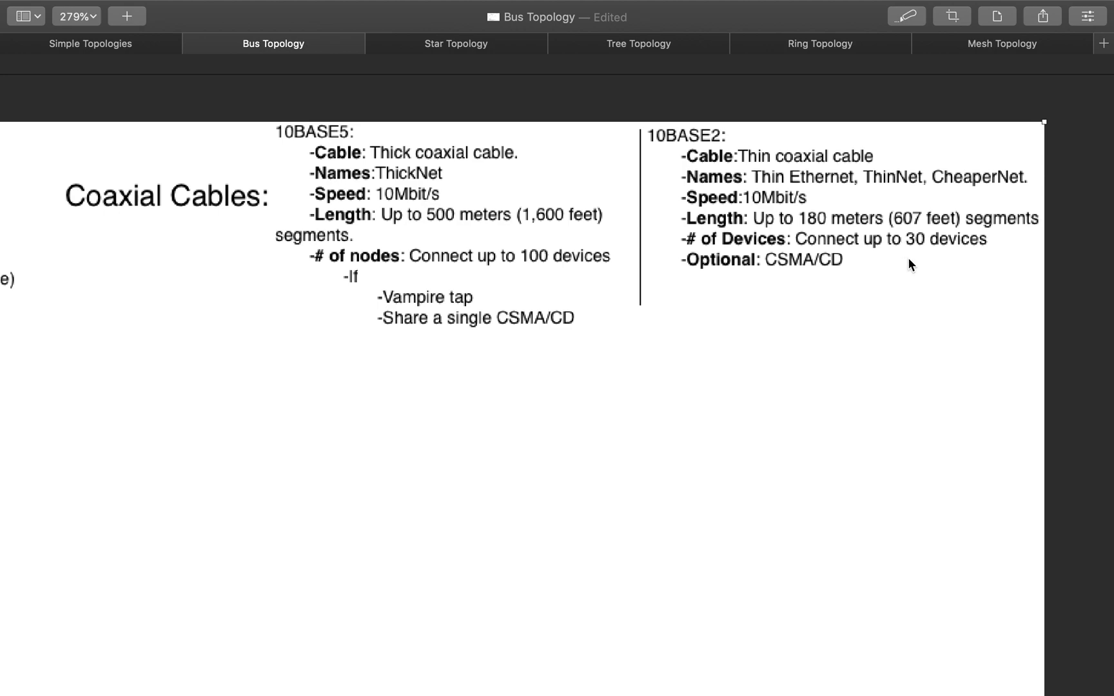
pyautogui.moveTo(935, 256)
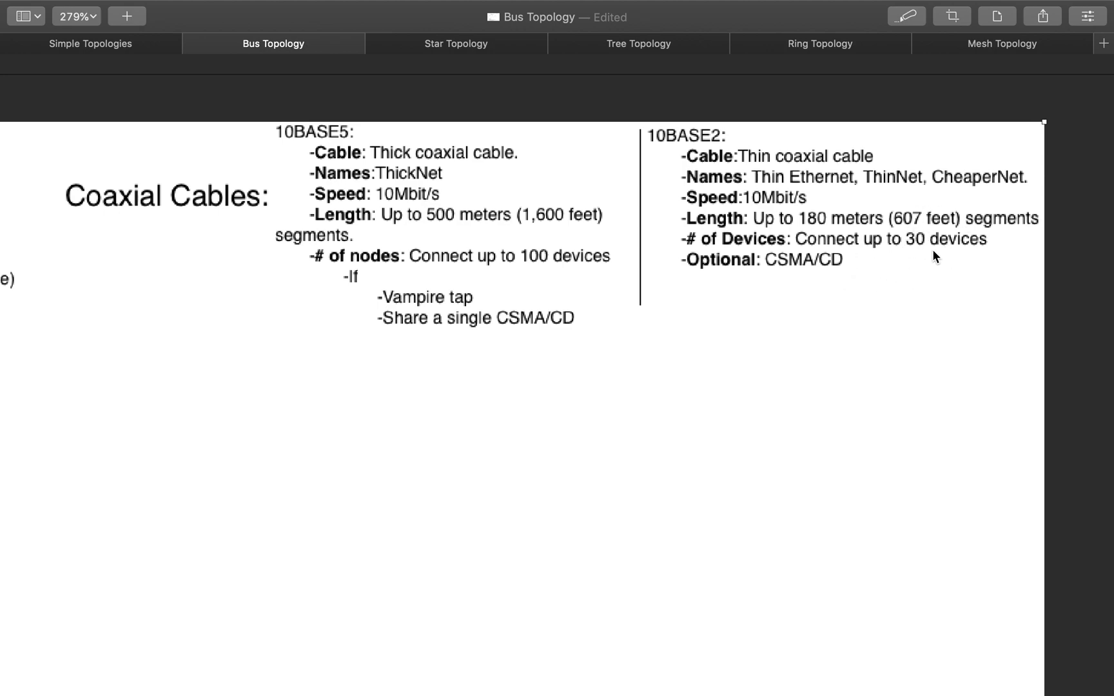
pyautogui.scroll(-3)
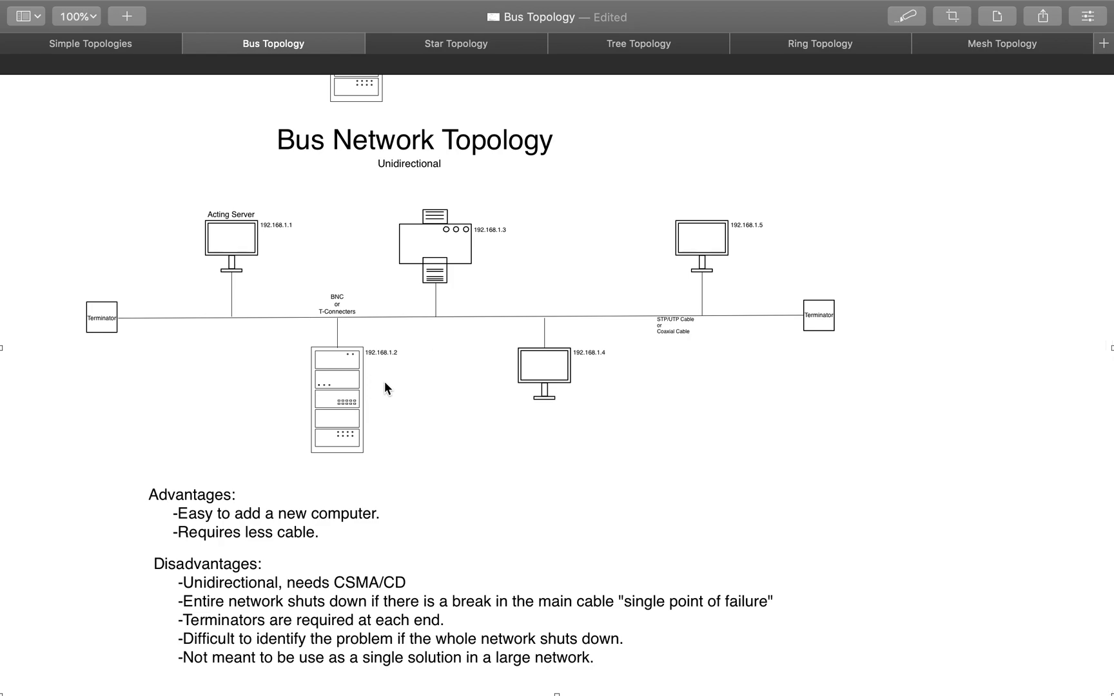
pyautogui.moveTo(327, 531)
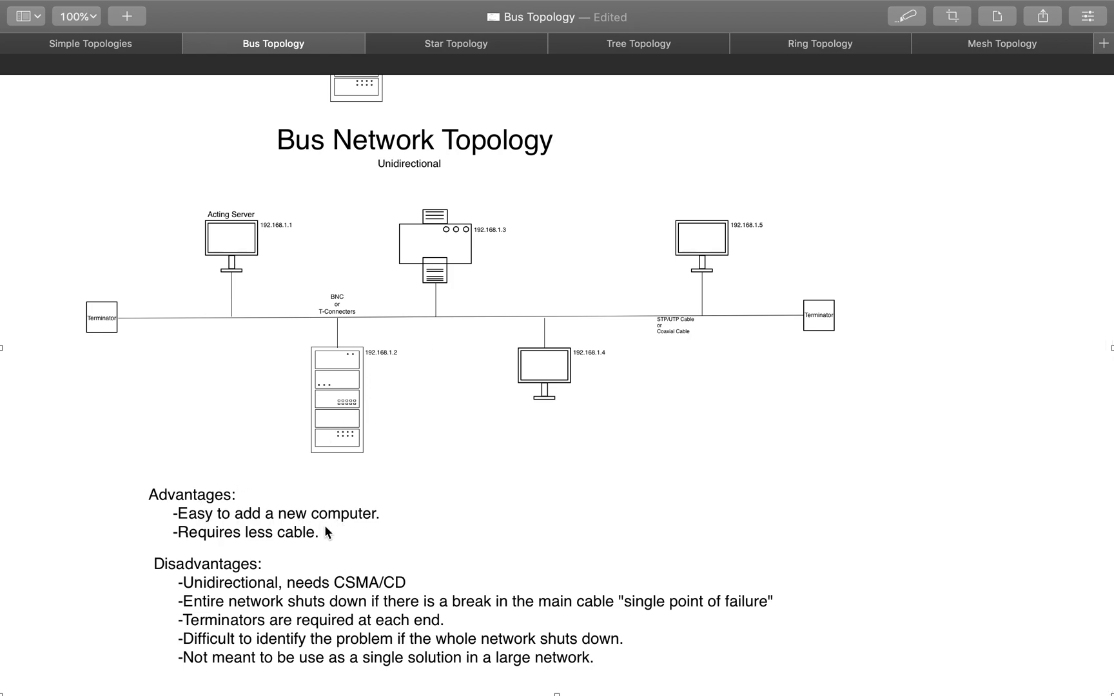
pyautogui.moveTo(561, 440)
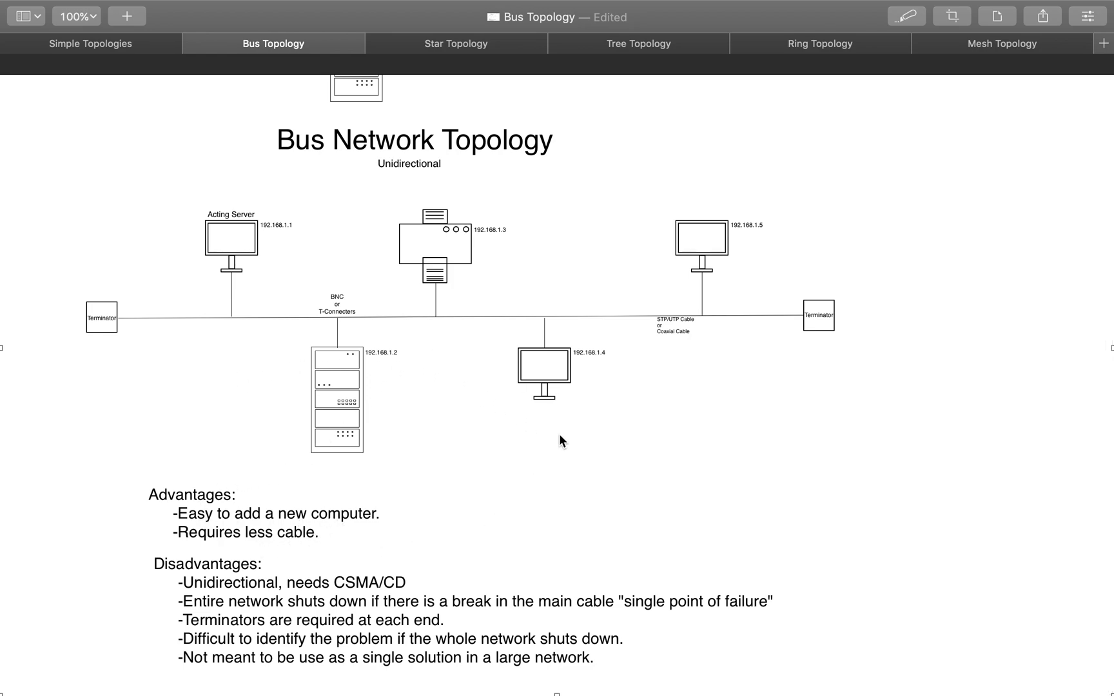
pyautogui.moveTo(344, 574)
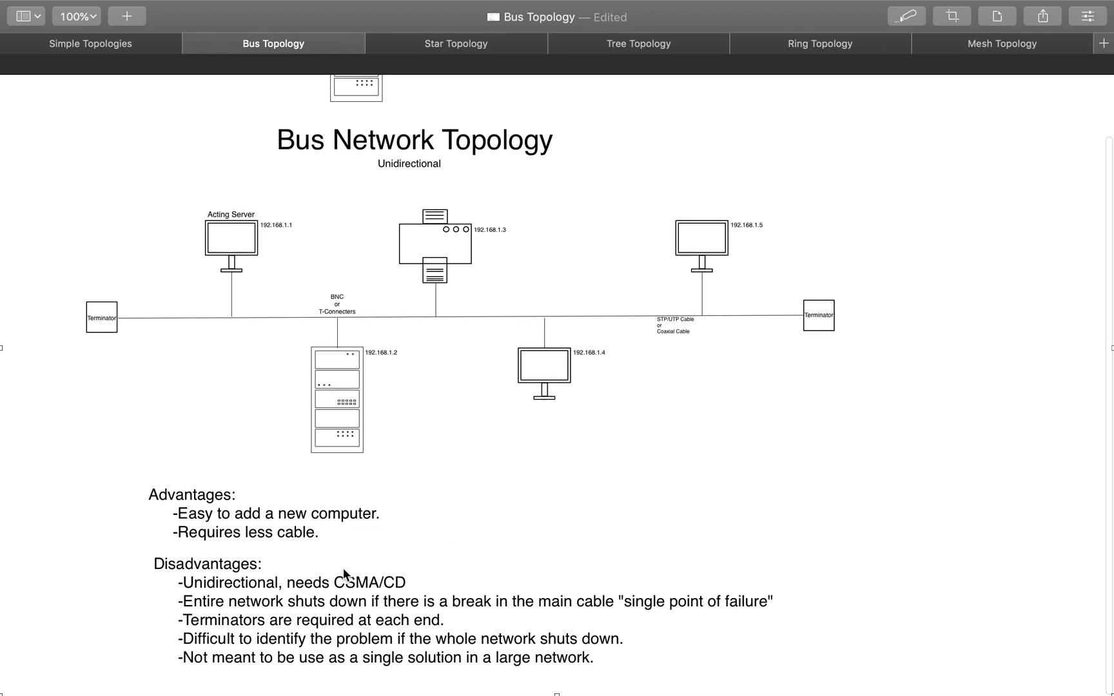
pyautogui.moveTo(297, 580)
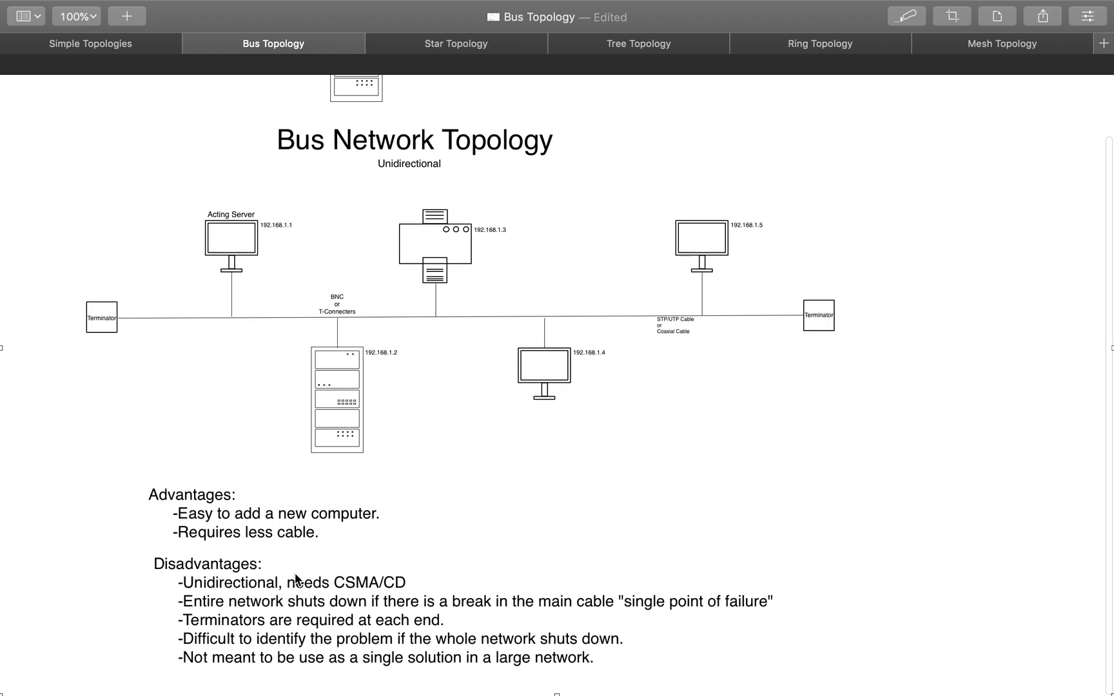
pyautogui.moveTo(377, 597)
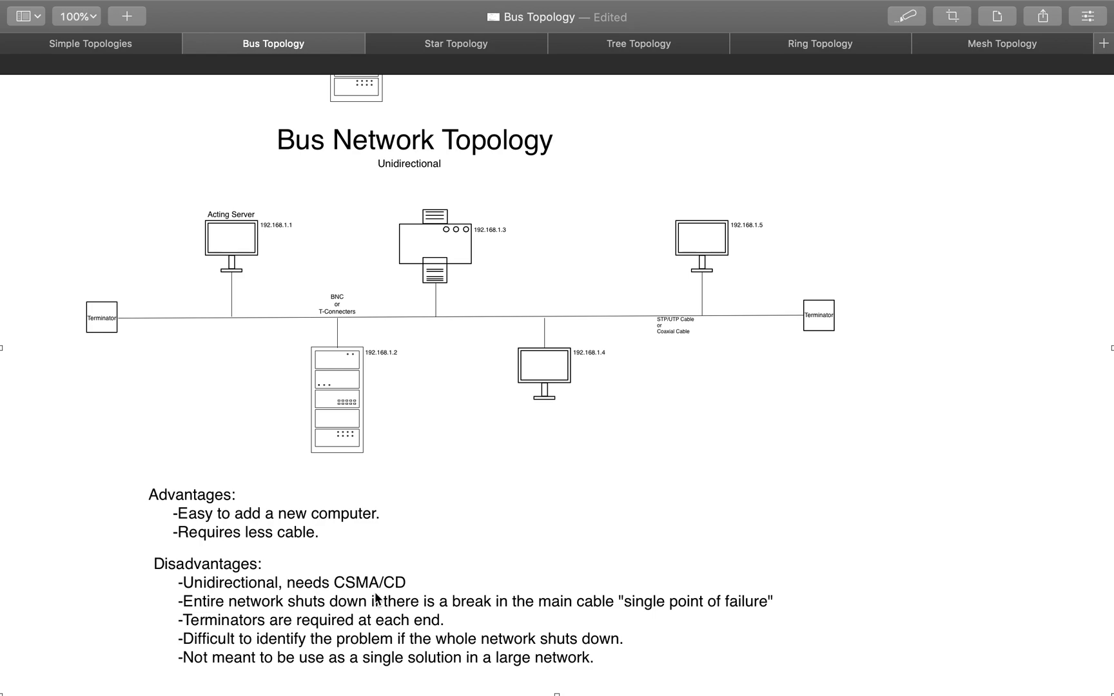
pyautogui.moveTo(360, 598)
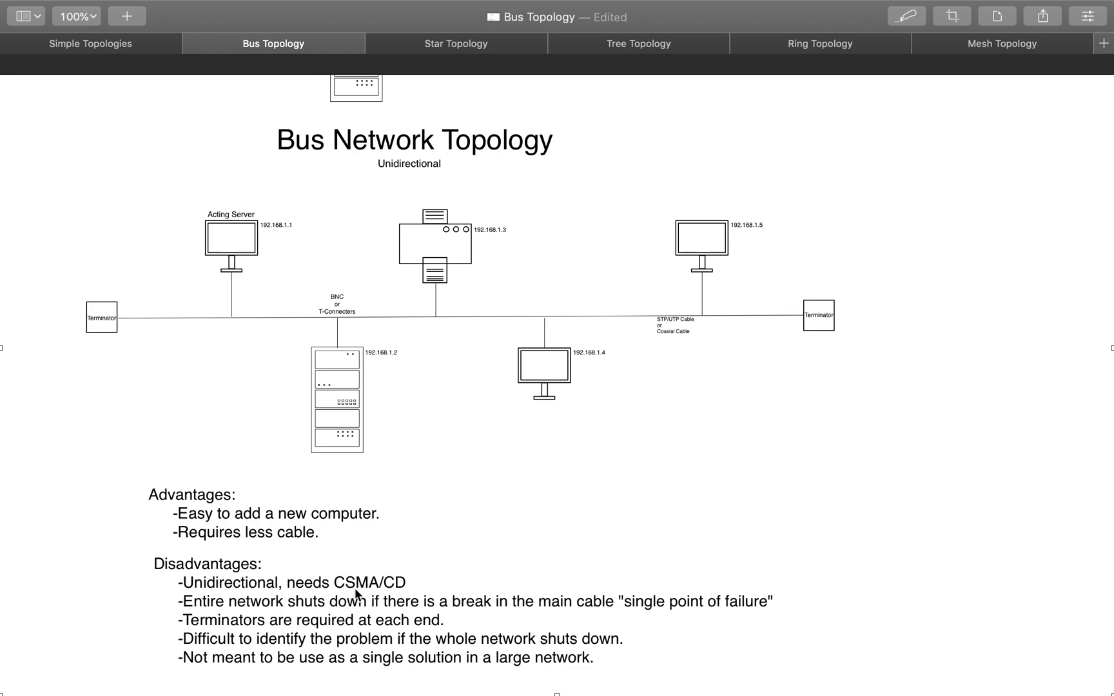
pyautogui.moveTo(485, 525)
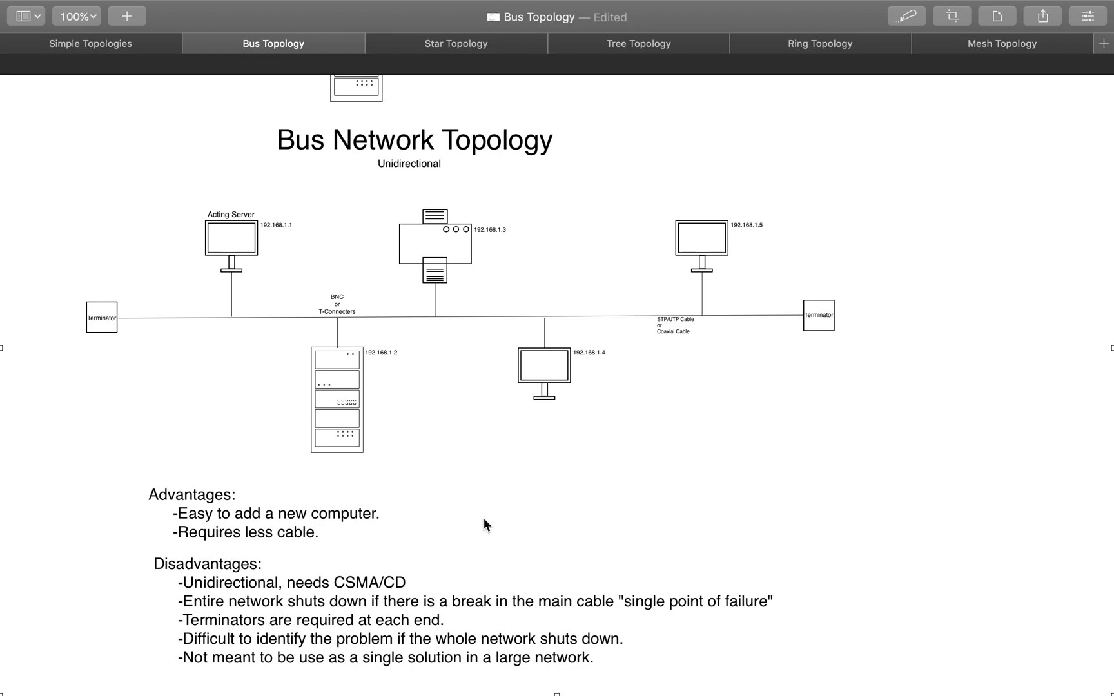
pyautogui.moveTo(753, 330)
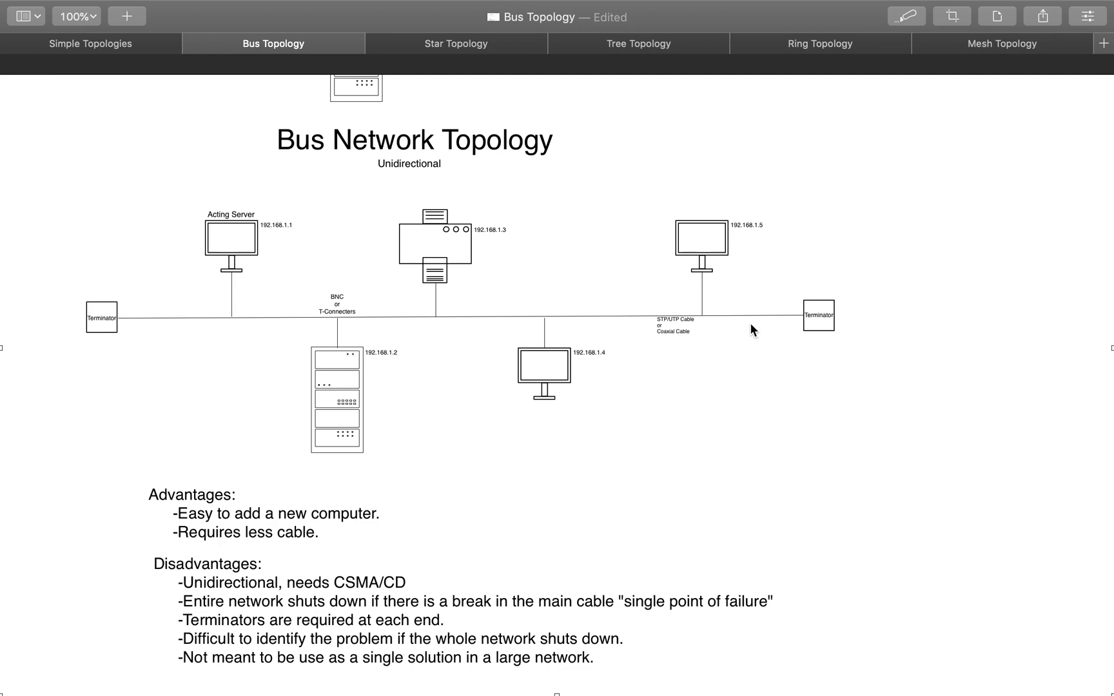
pyautogui.moveTo(453, 327)
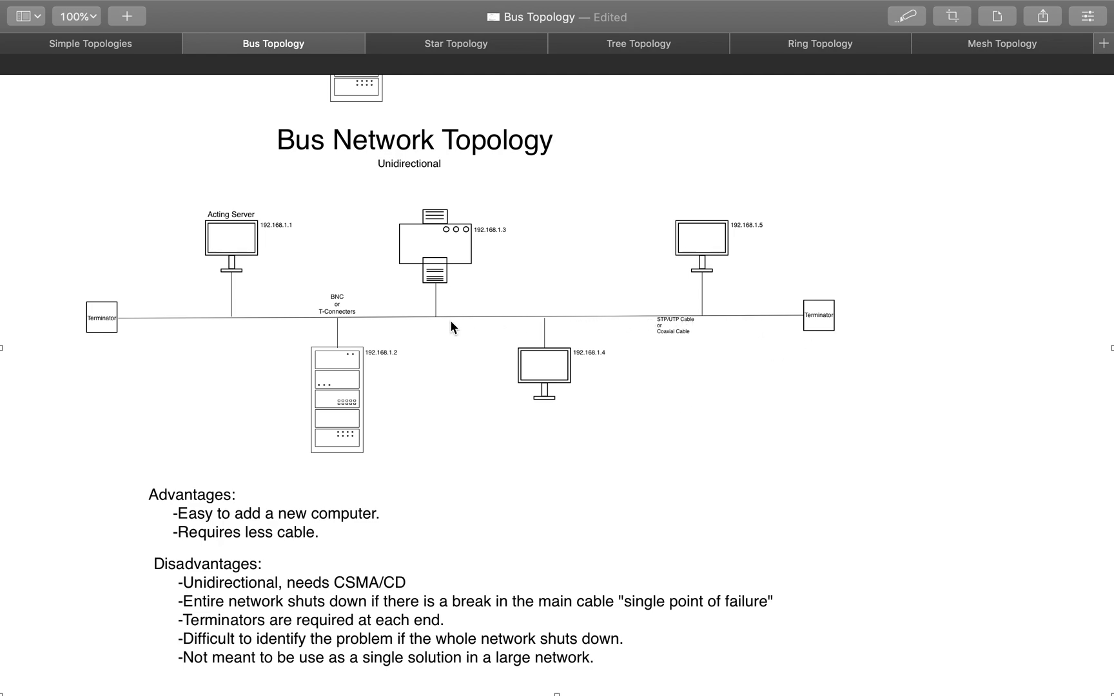
pyautogui.moveTo(543, 322)
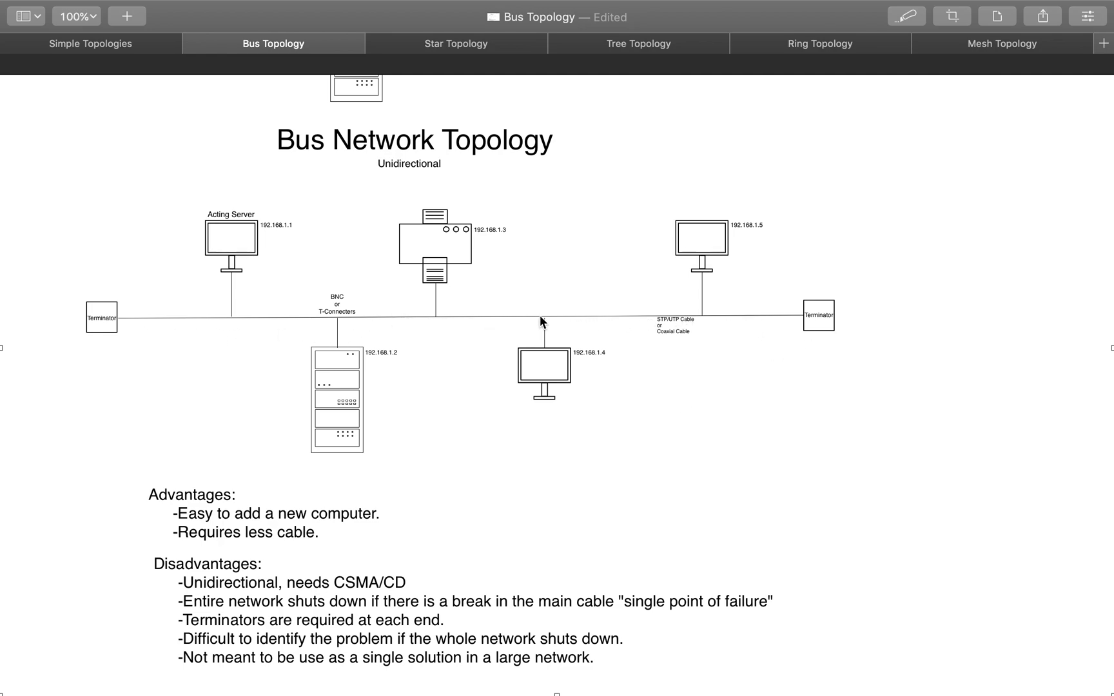
pyautogui.moveTo(601, 320)
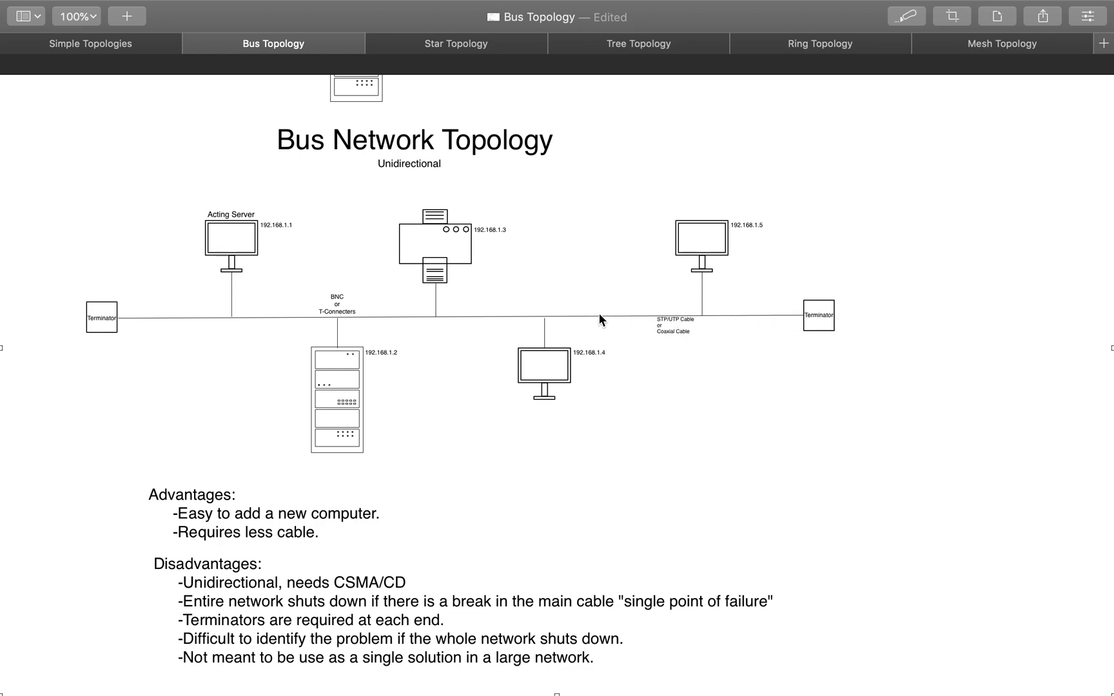
pyautogui.moveTo(389, 525)
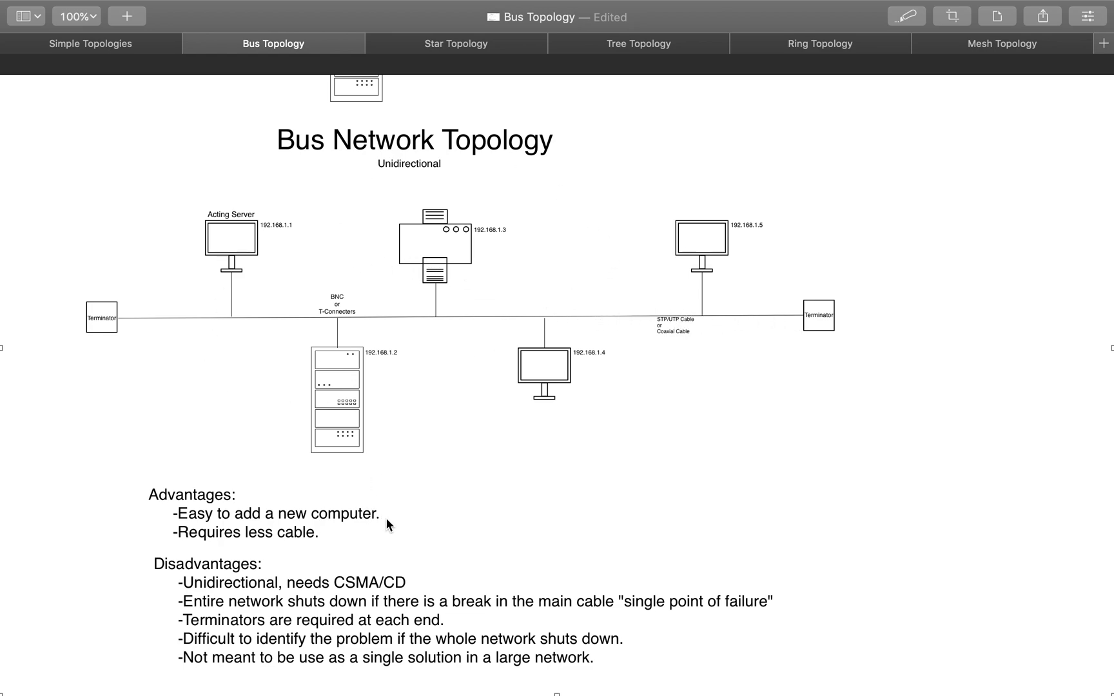
pyautogui.moveTo(343, 530)
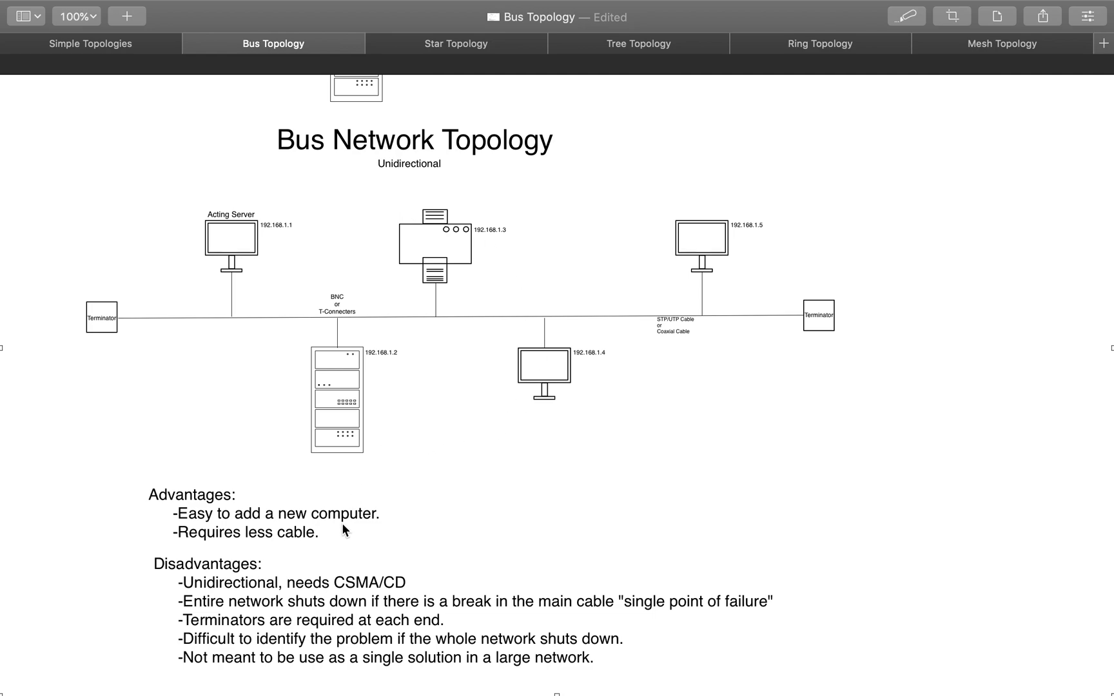
pyautogui.moveTo(827, 356)
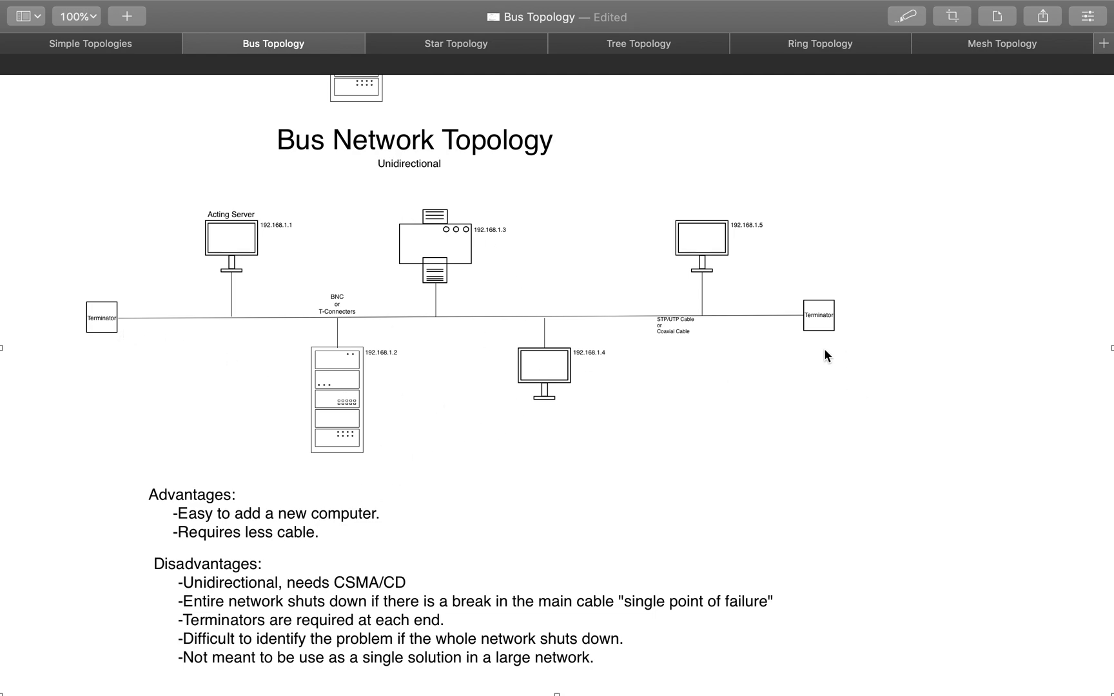
pyautogui.moveTo(253, 670)
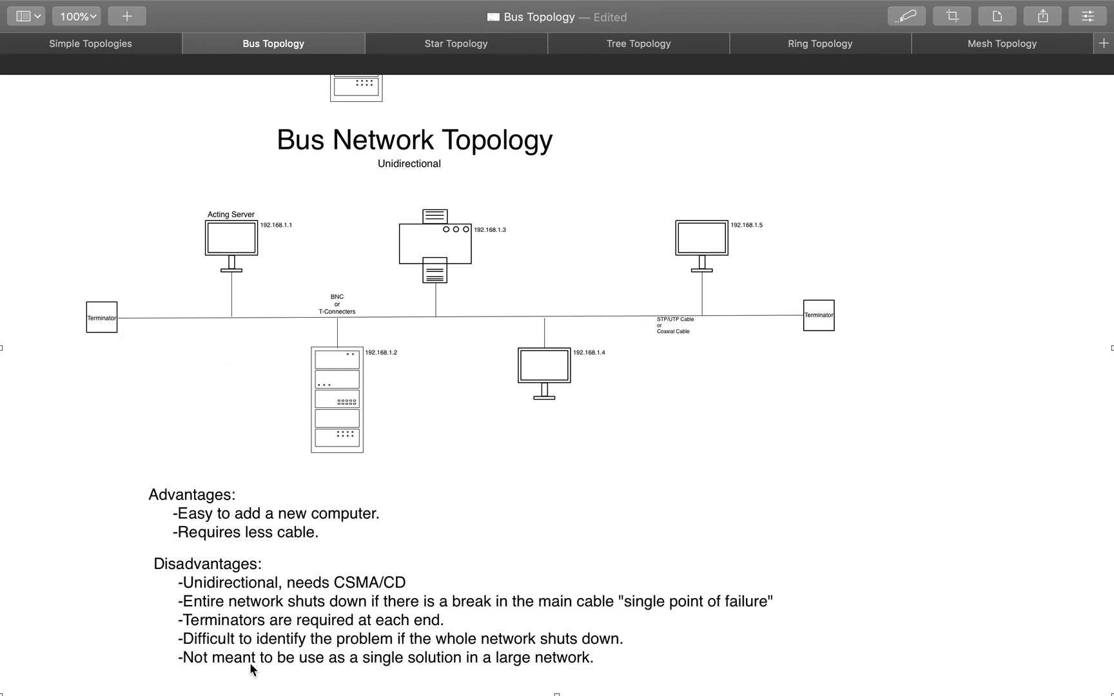
pyautogui.moveTo(526, 306)
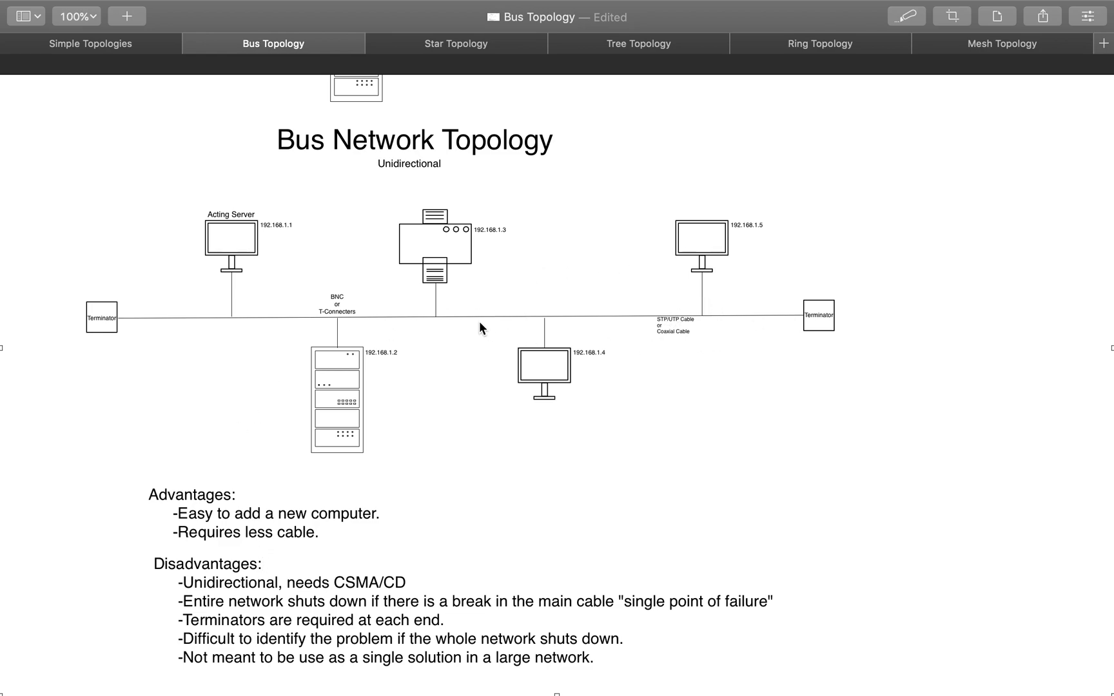
pyautogui.moveTo(235, 322)
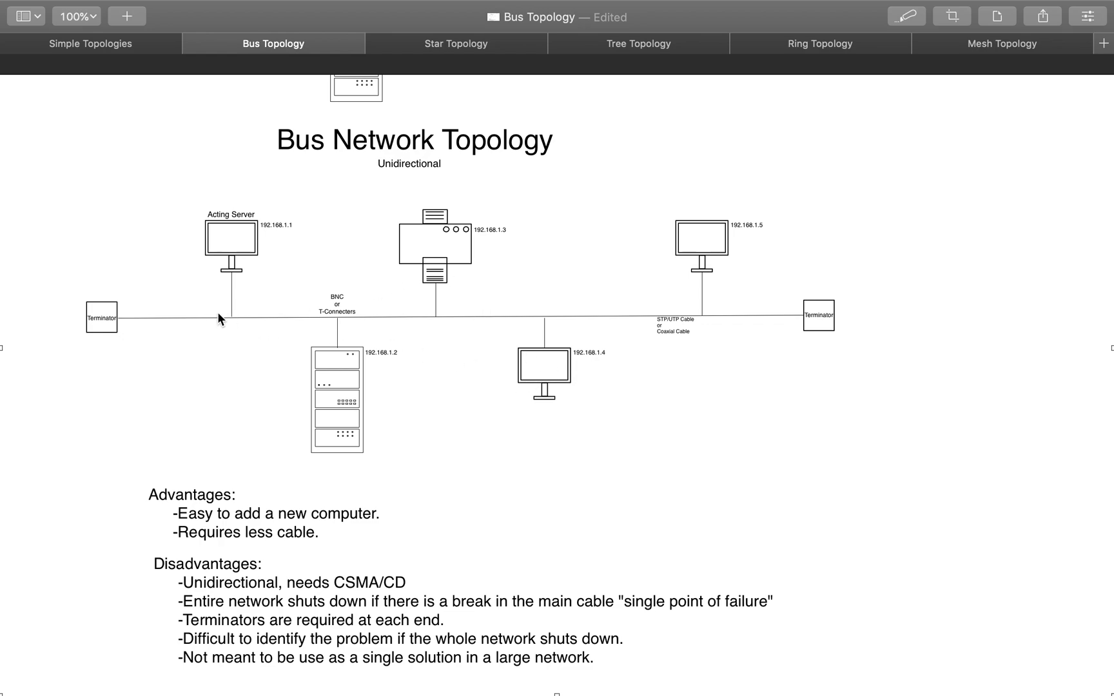
pyautogui.moveTo(380, 329)
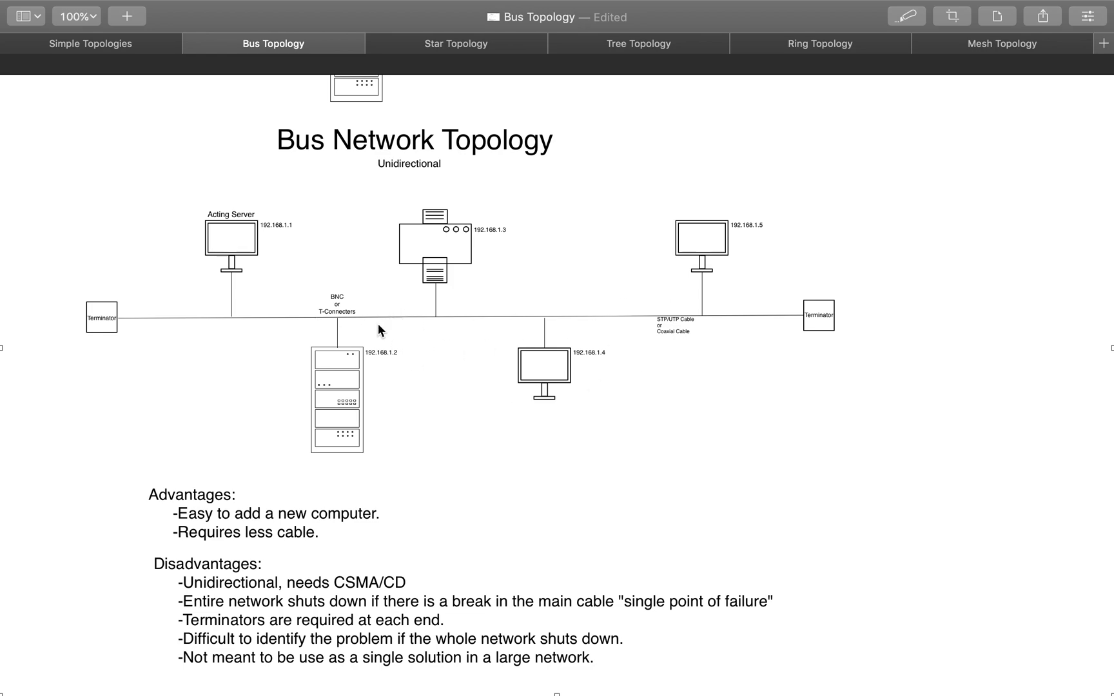
pyautogui.moveTo(256, 342)
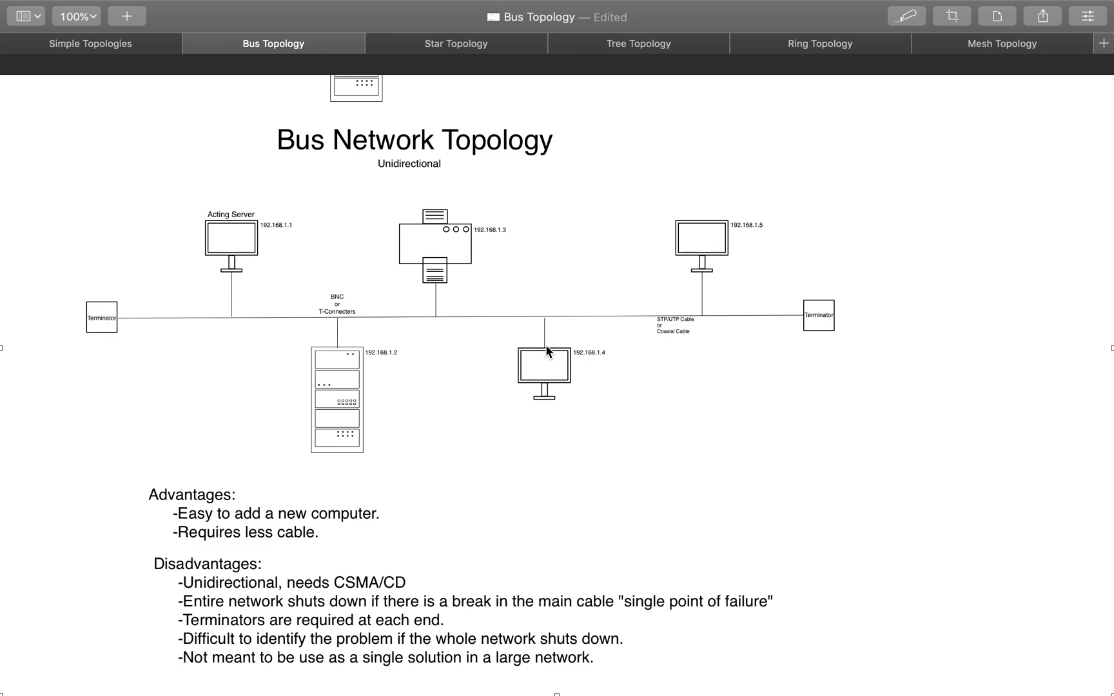
pyautogui.moveTo(521, 350)
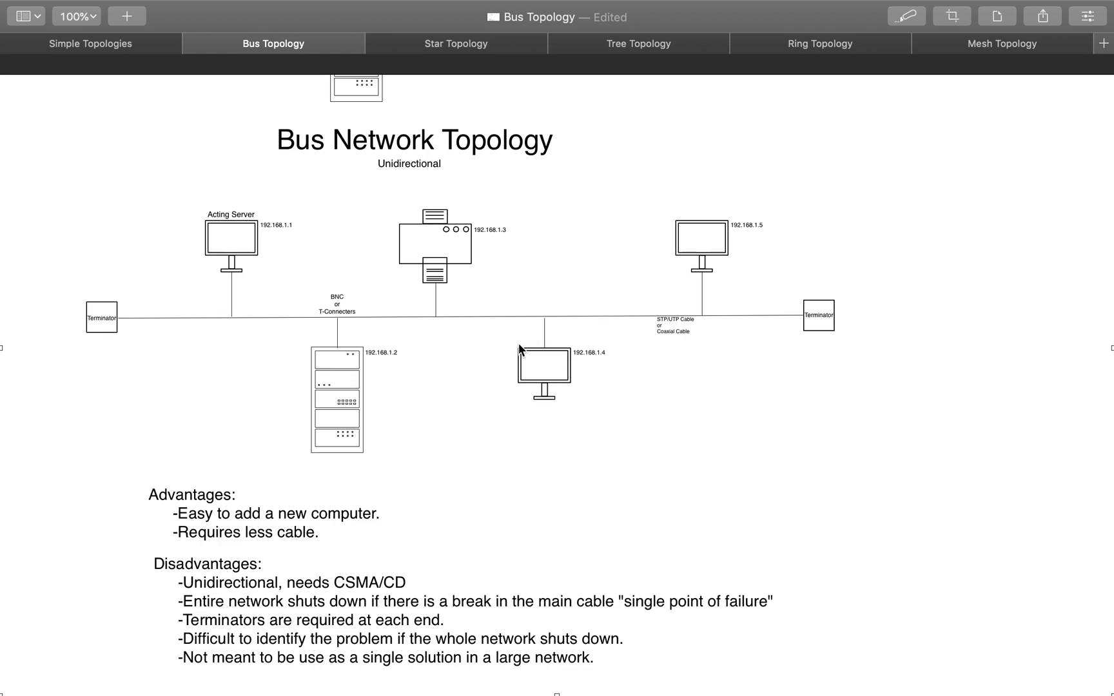
pyautogui.moveTo(619, 325)
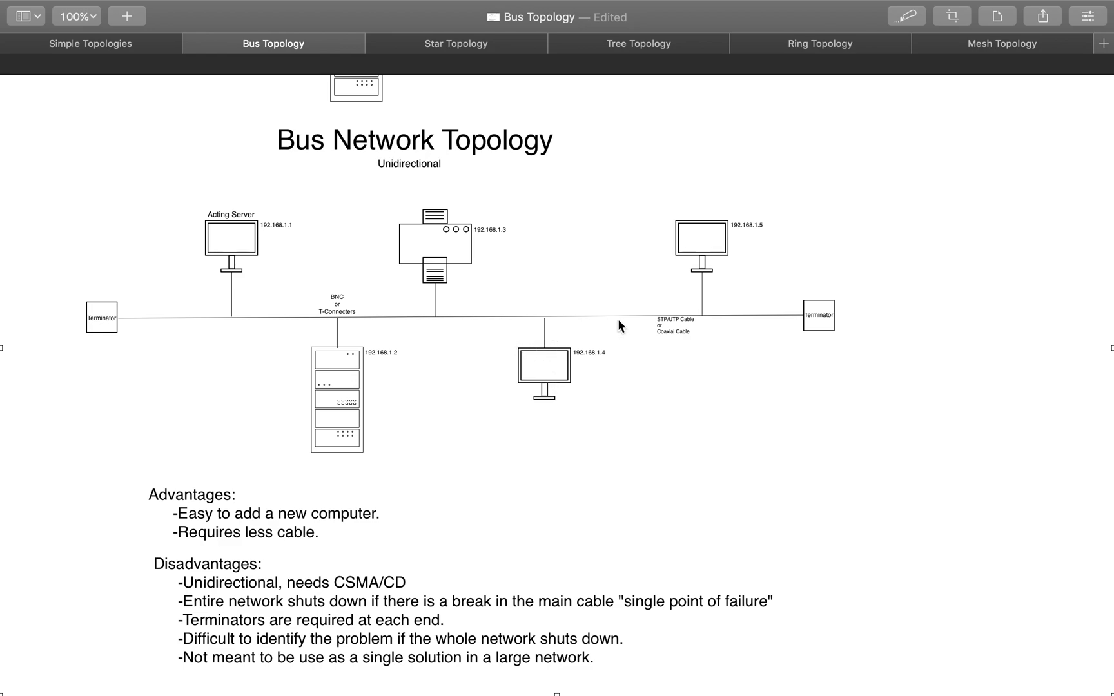
pyautogui.moveTo(492, 292)
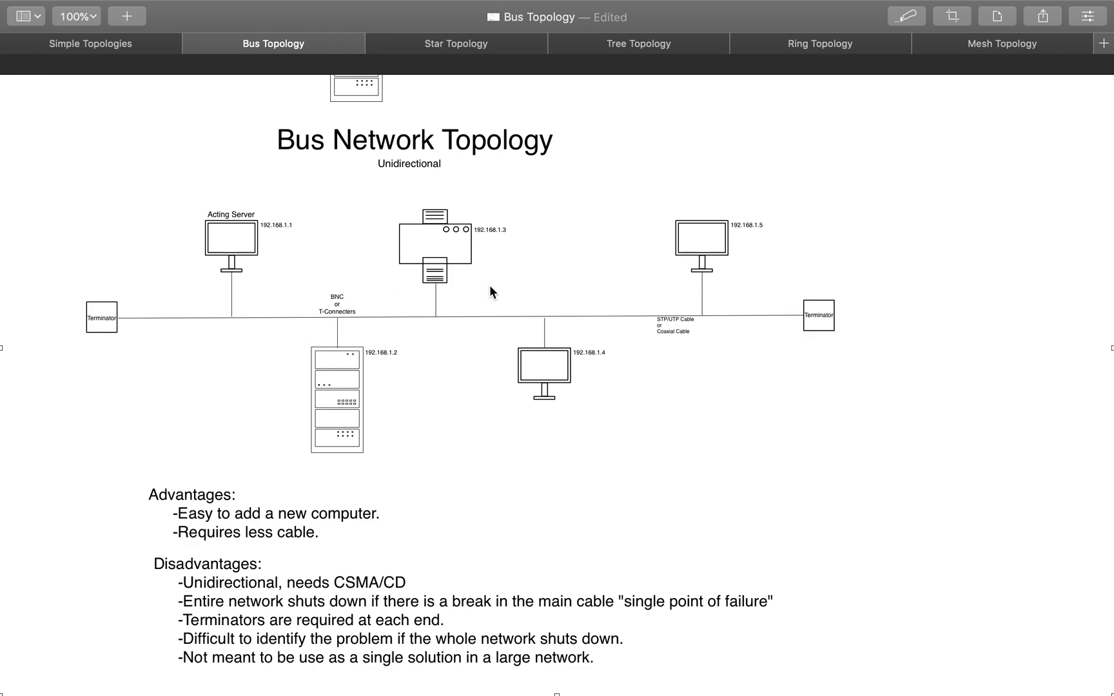
pyautogui.moveTo(235, 300)
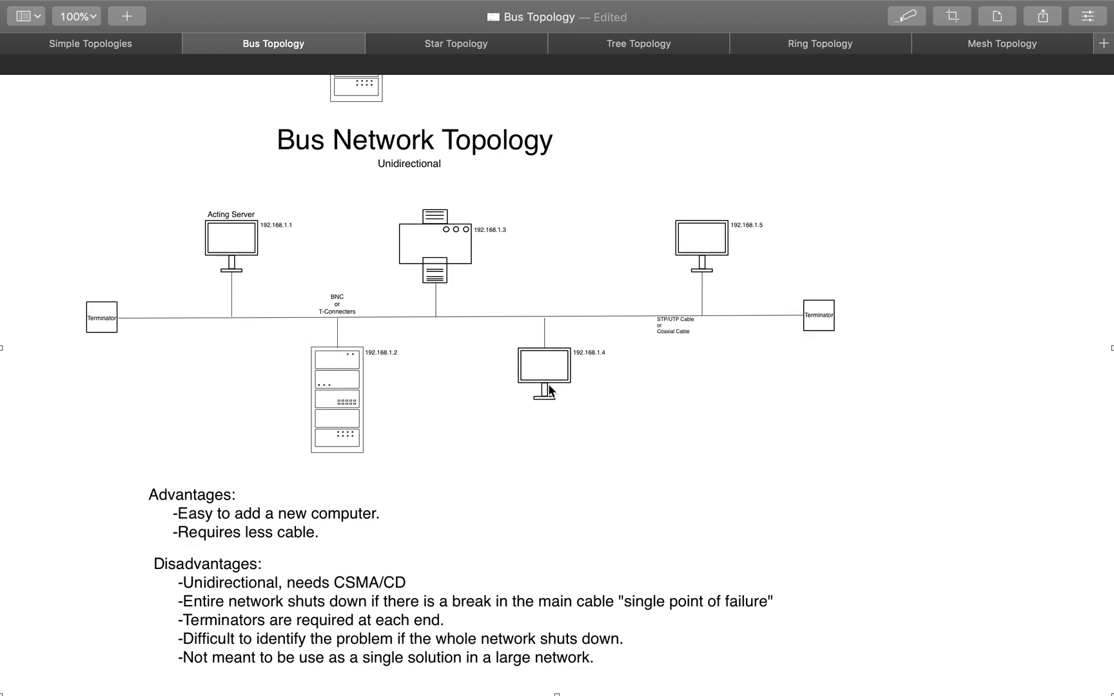
pyautogui.moveTo(465, 333)
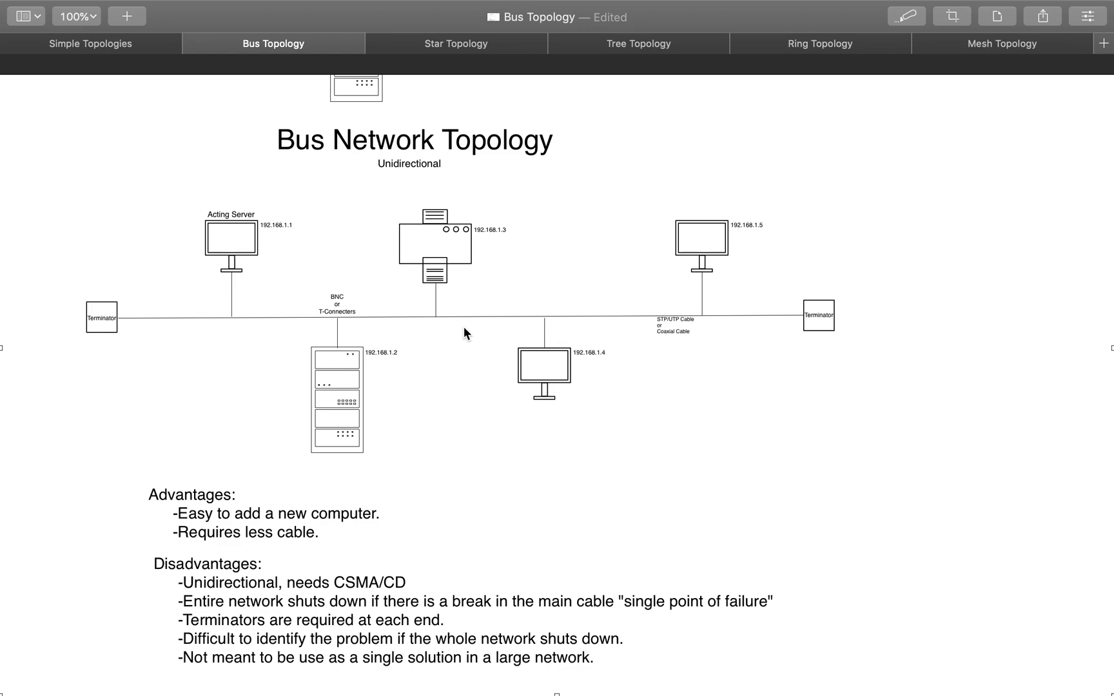
pyautogui.moveTo(262, 347)
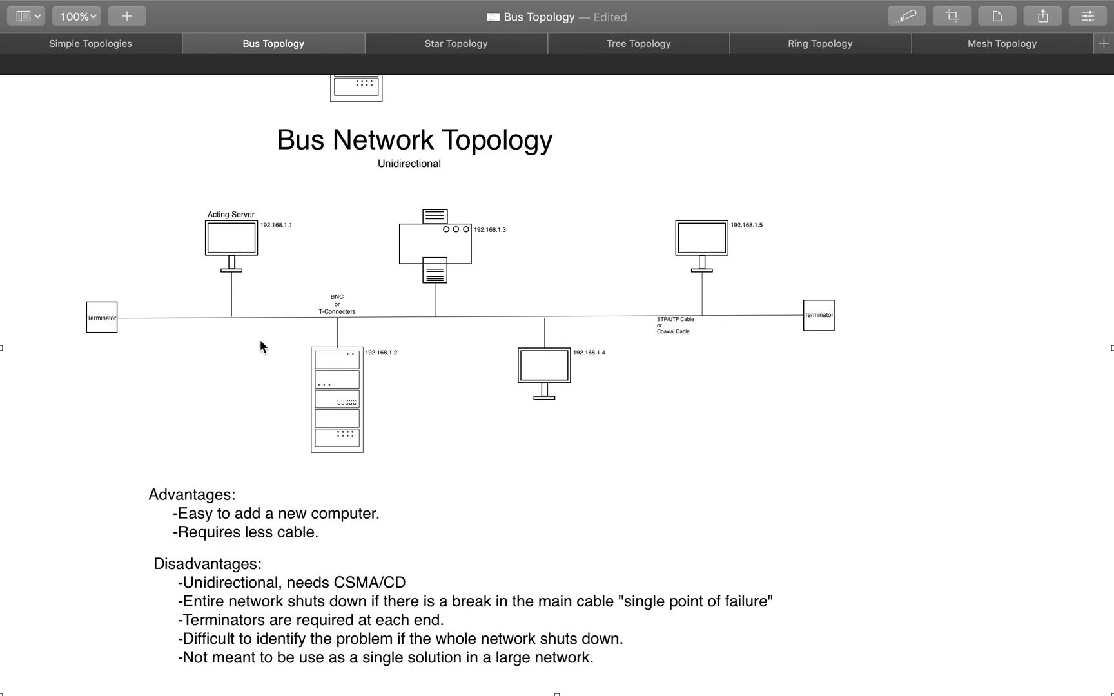
pyautogui.moveTo(497, 483)
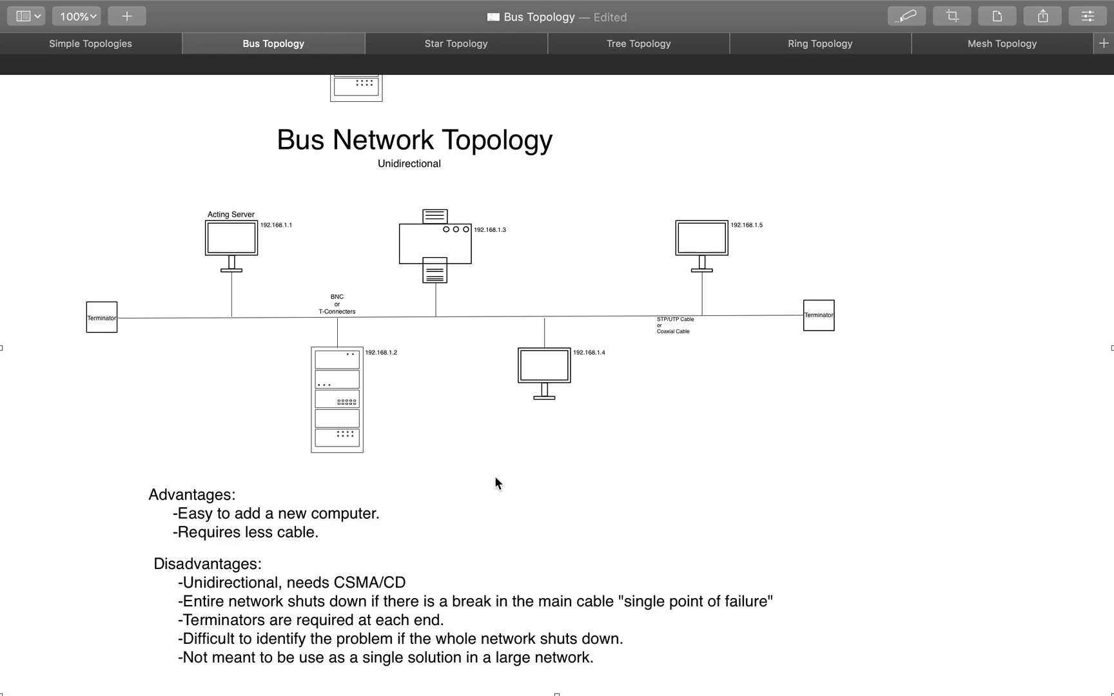
pyautogui.moveTo(312, 520)
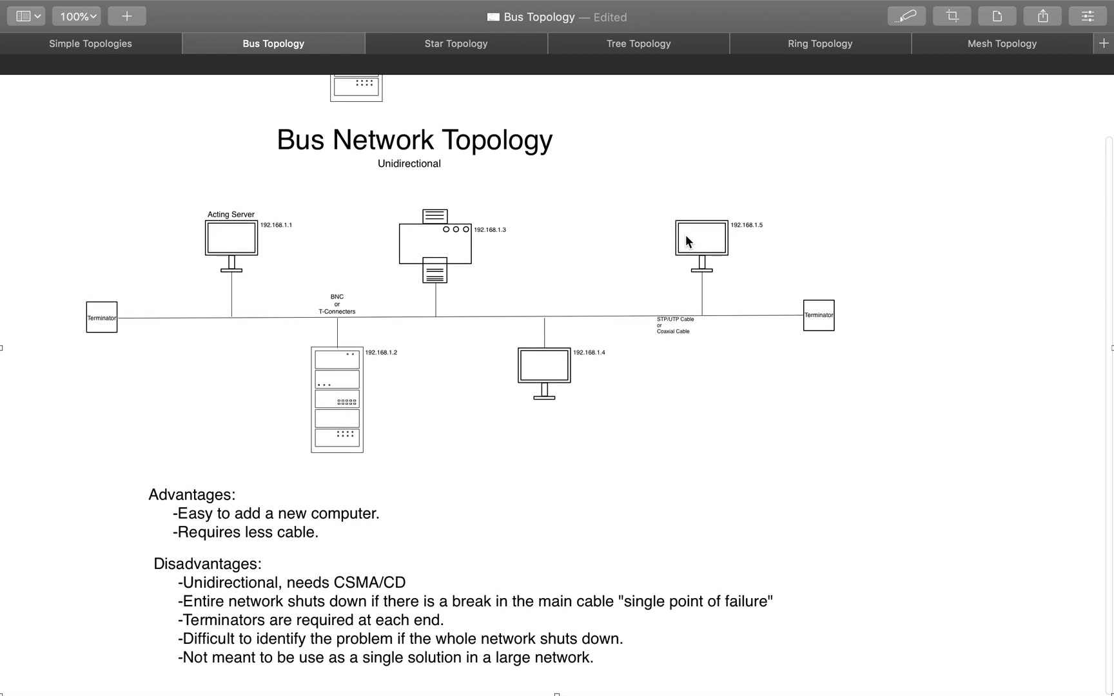
pyautogui.moveTo(281, 202)
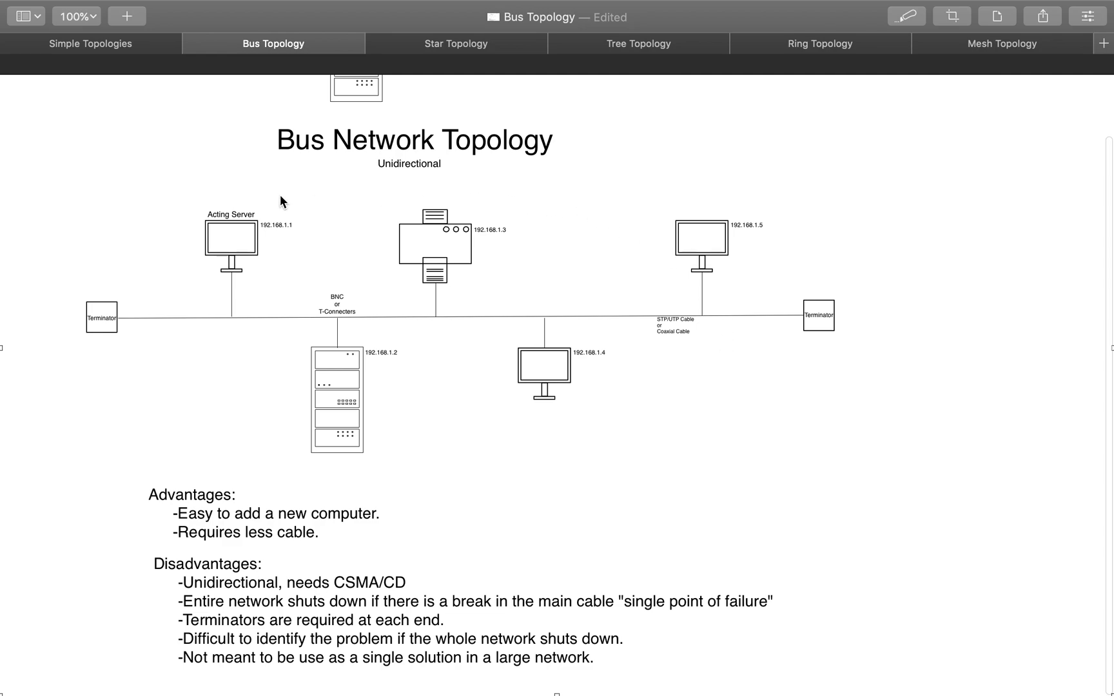
pyautogui.moveTo(721, 291)
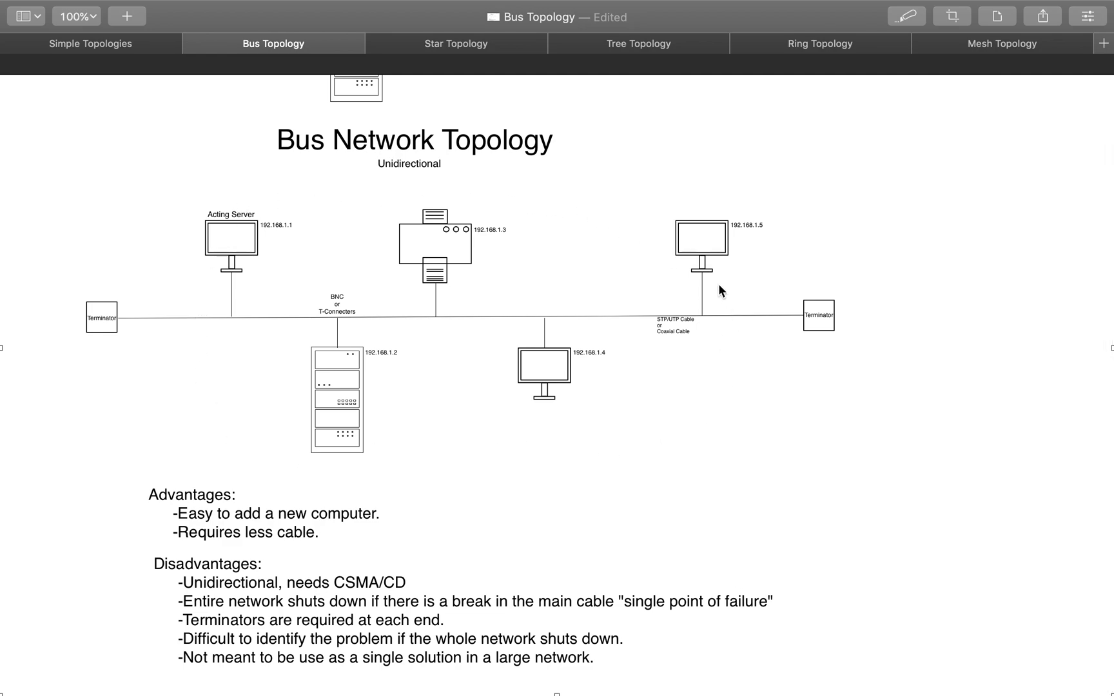
pyautogui.moveTo(272, 431)
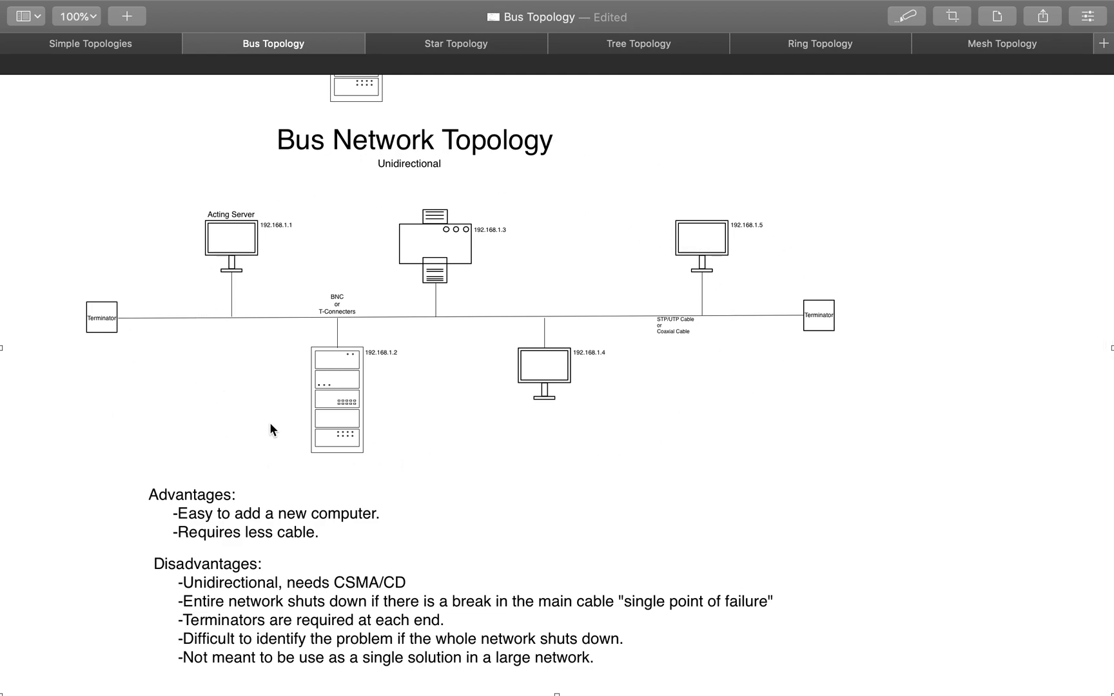
pyautogui.moveTo(587, 349)
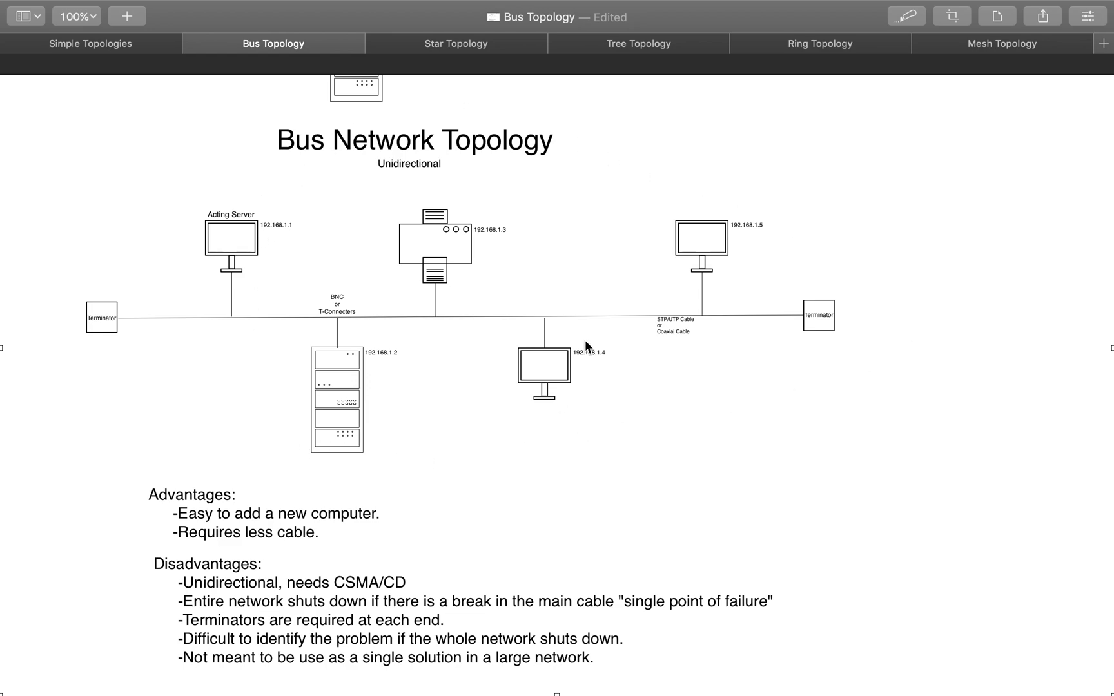
# - Switch to the Star Topology document showing devices linked to a central switch
pyautogui.click(456, 43)
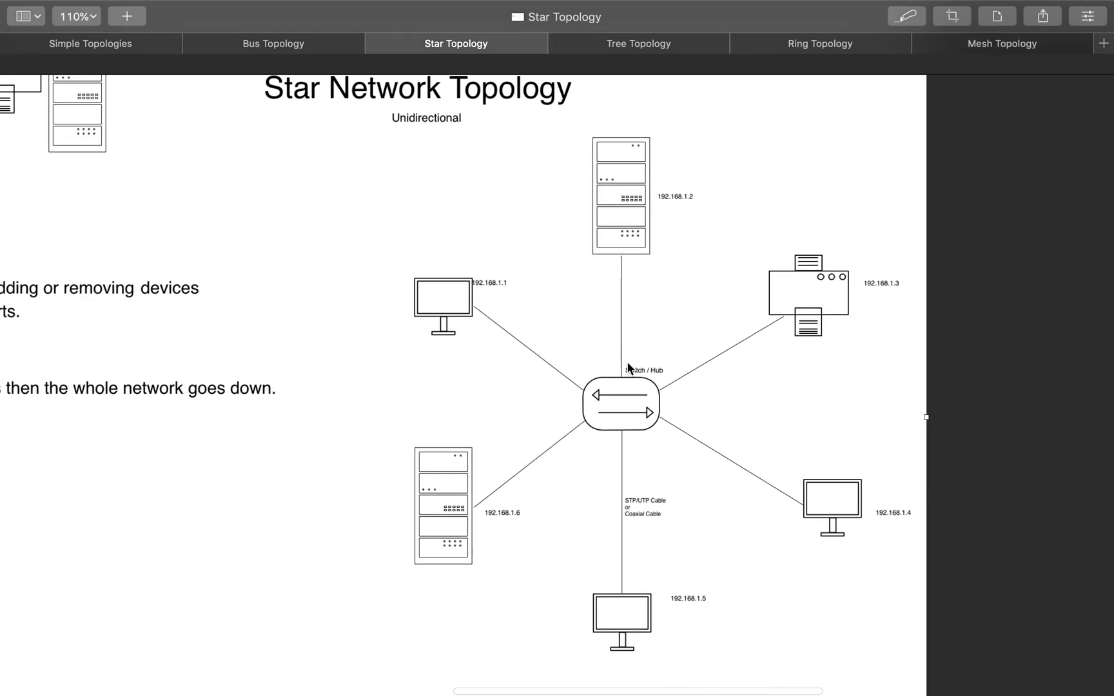
pyautogui.moveTo(645, 330)
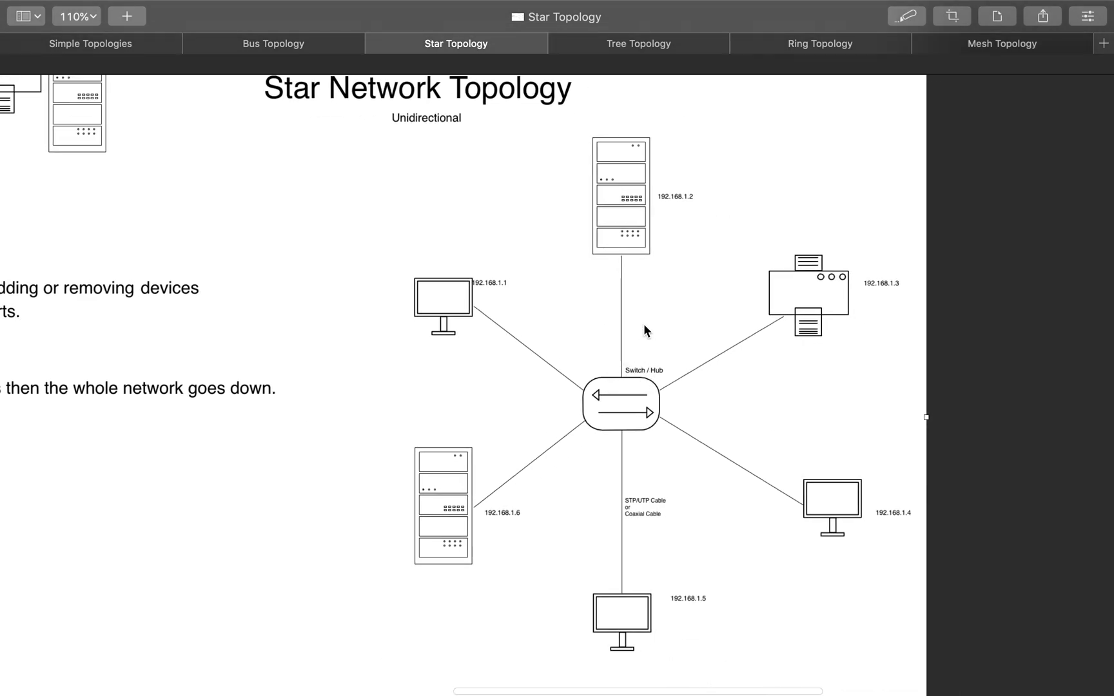
pyautogui.moveTo(752, 564)
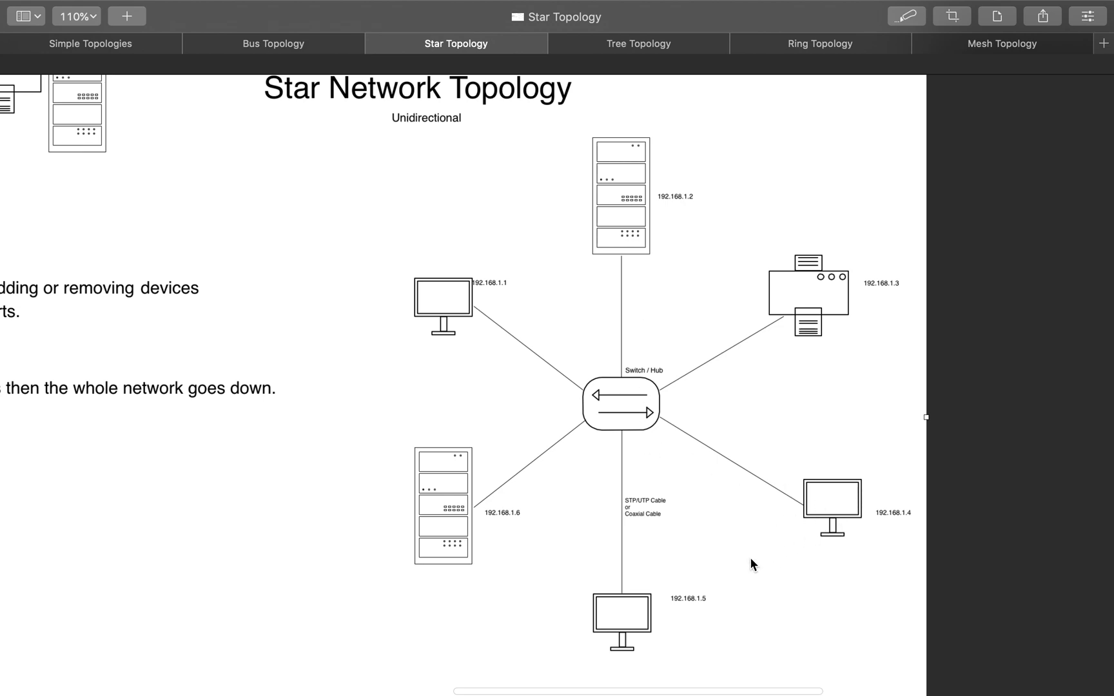
pyautogui.moveTo(689, 502)
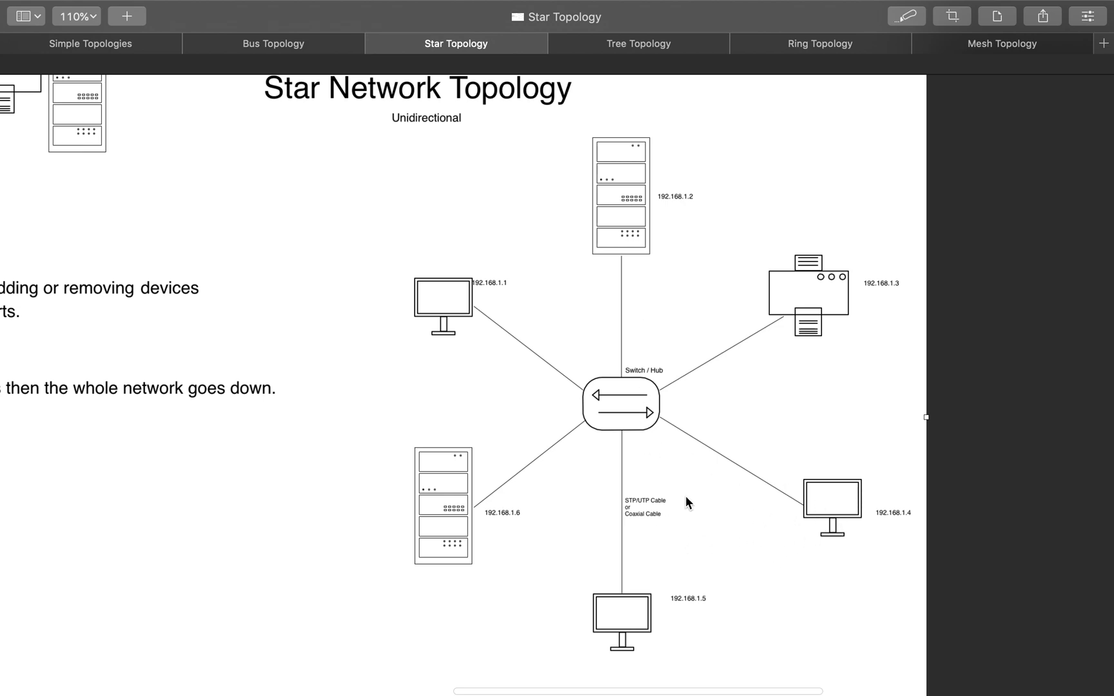
pyautogui.moveTo(757, 508)
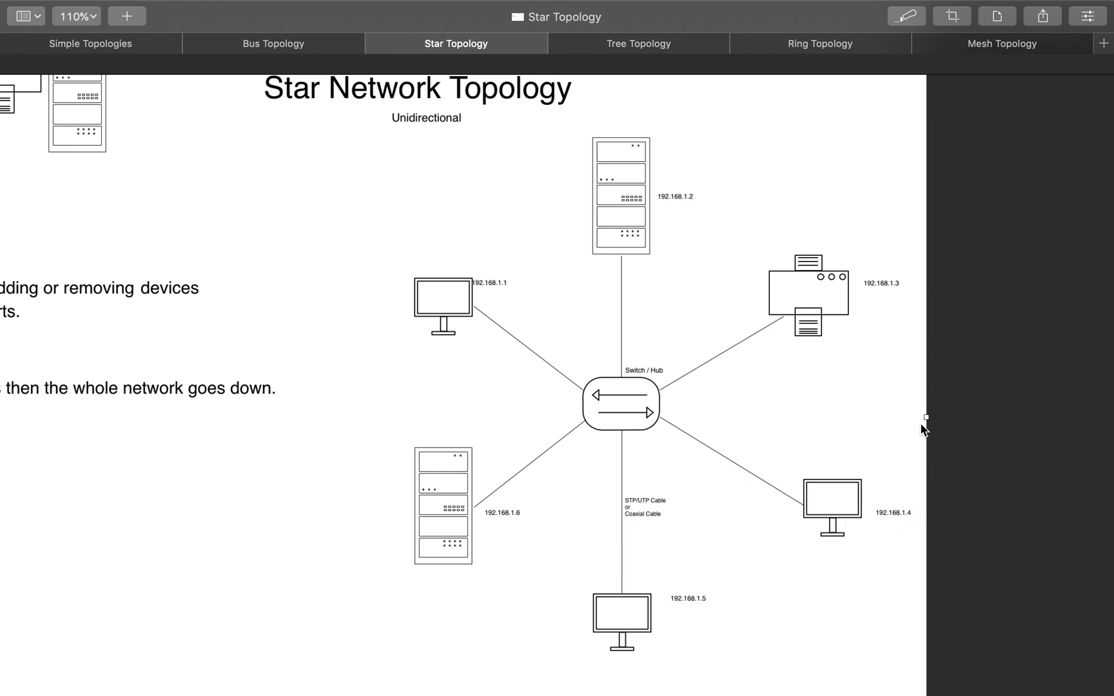
pyautogui.moveTo(905, 472)
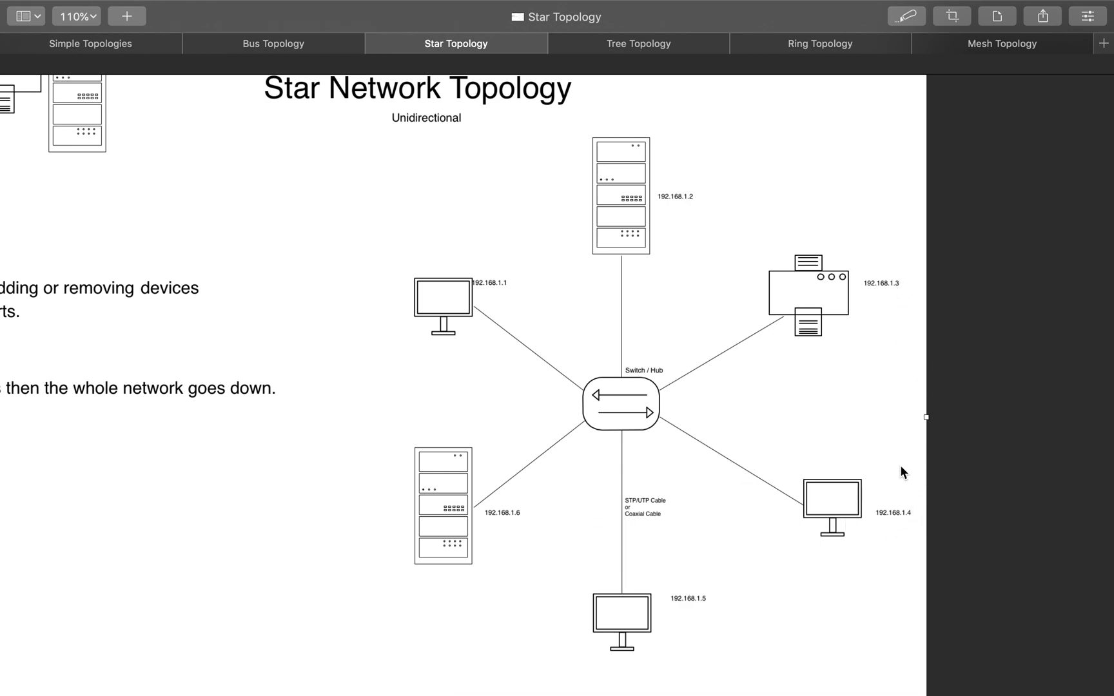
pyautogui.moveTo(641, 430)
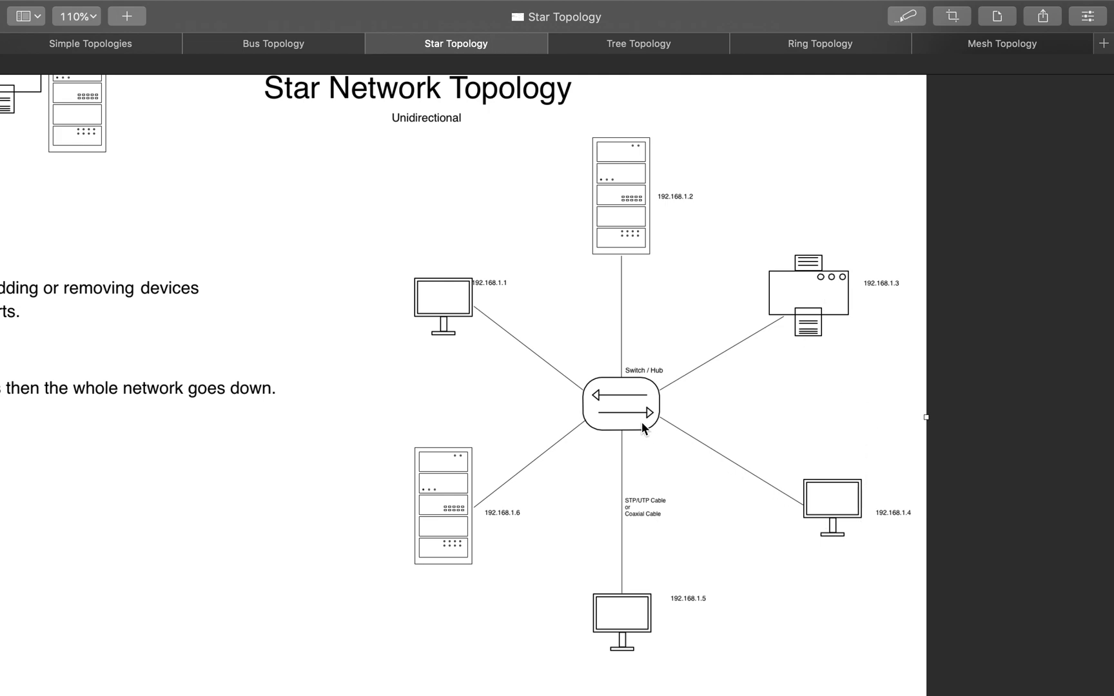
pyautogui.moveTo(664, 413)
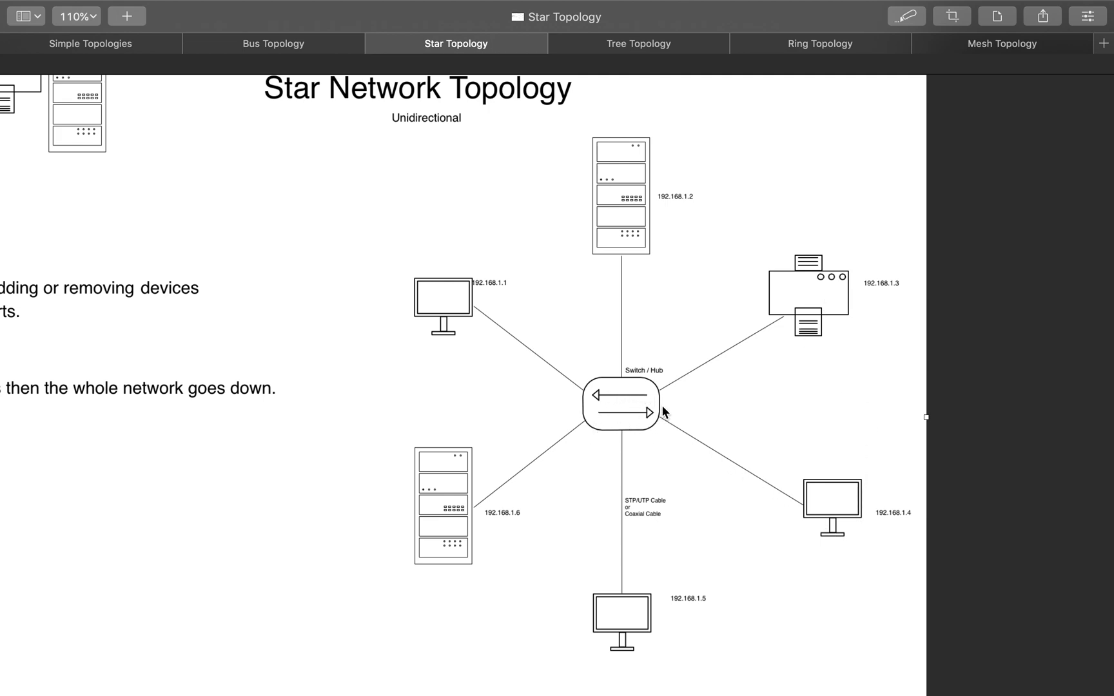
pyautogui.moveTo(802, 315)
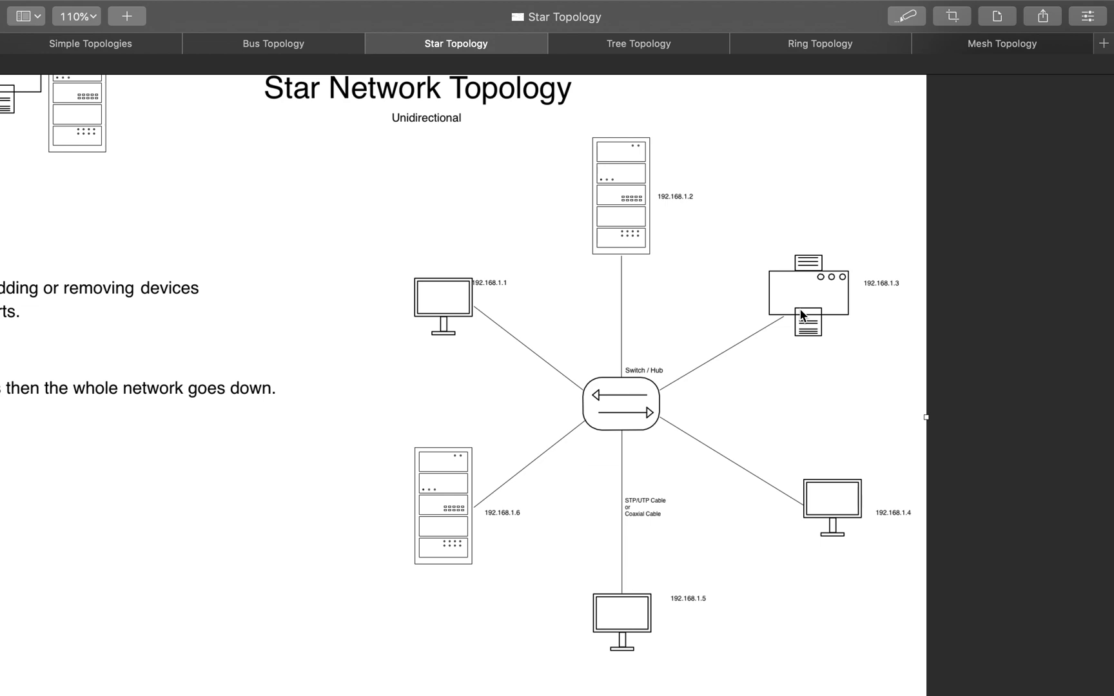
pyautogui.moveTo(626, 375)
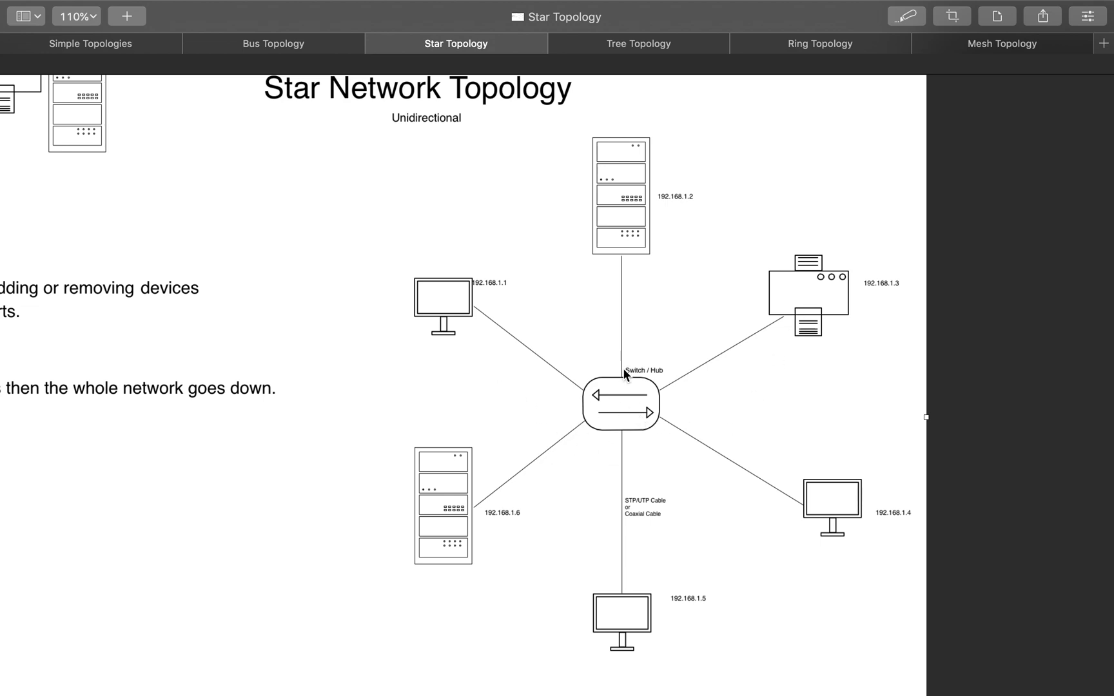
pyautogui.moveTo(645, 378)
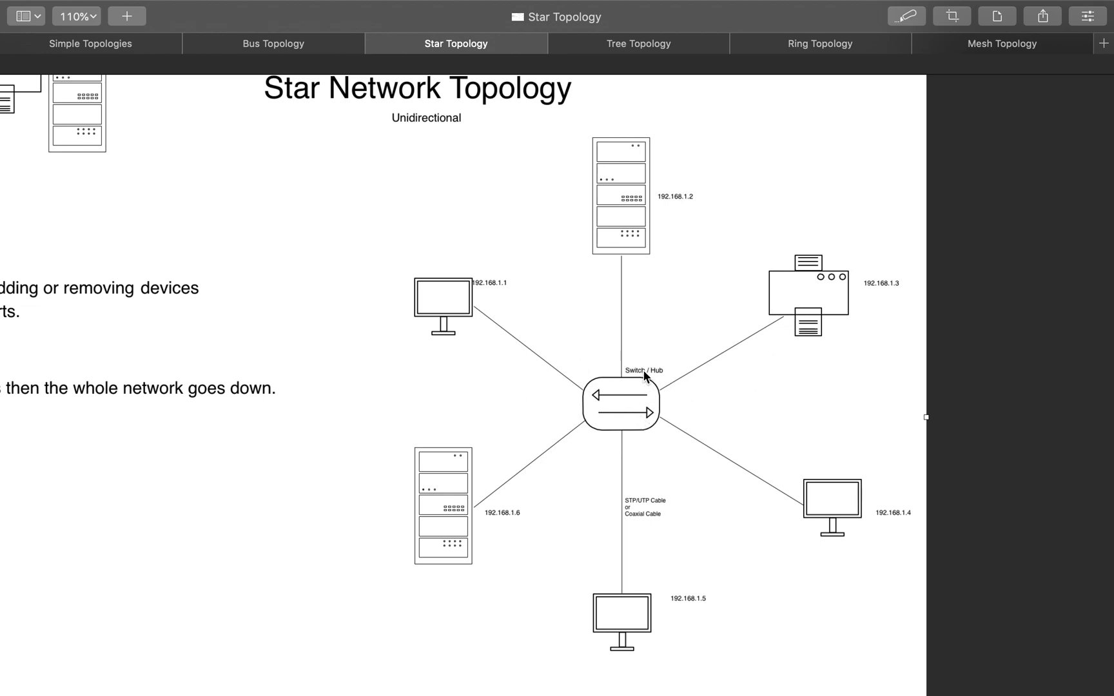
pyautogui.moveTo(820, 520)
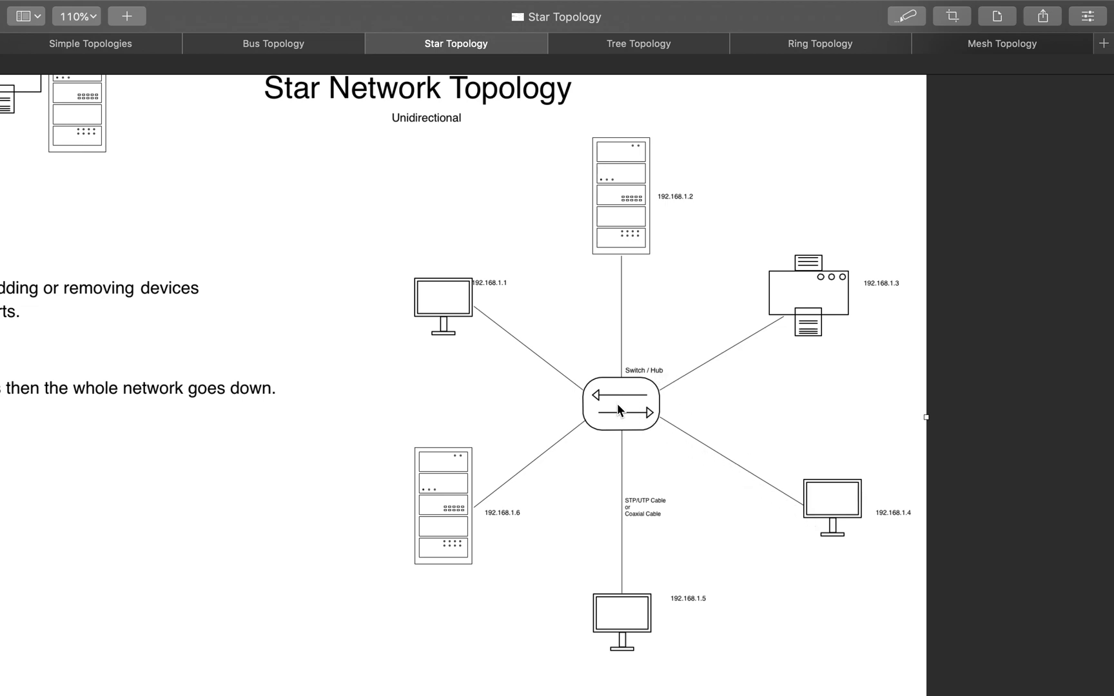
pyautogui.moveTo(594, 453)
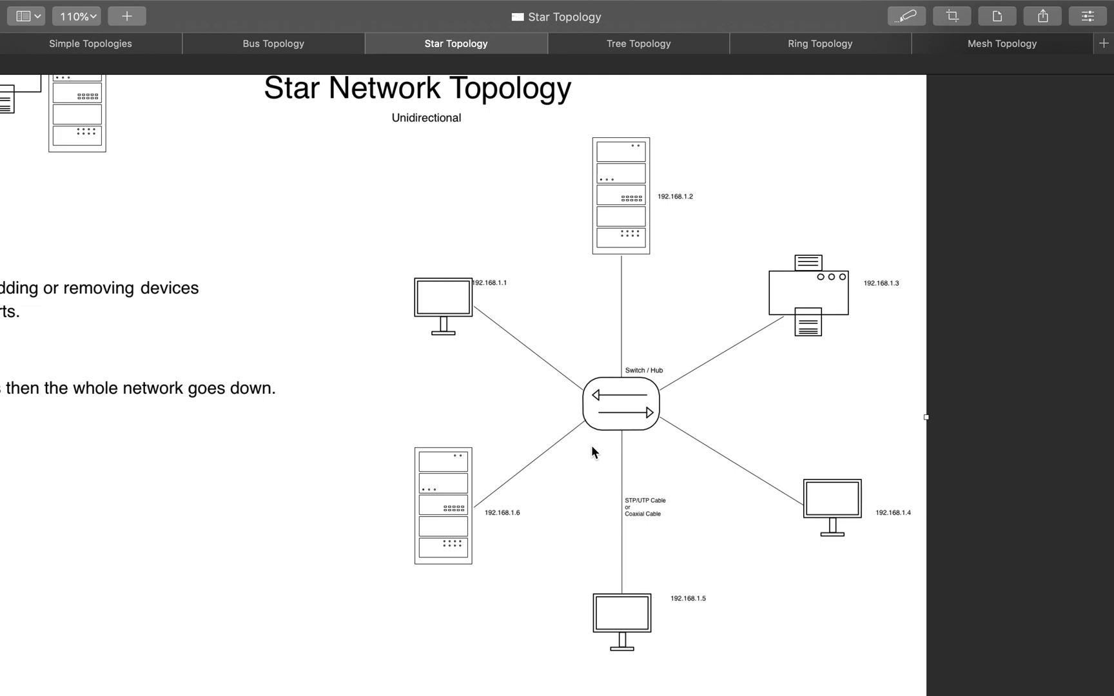
pyautogui.moveTo(683, 382)
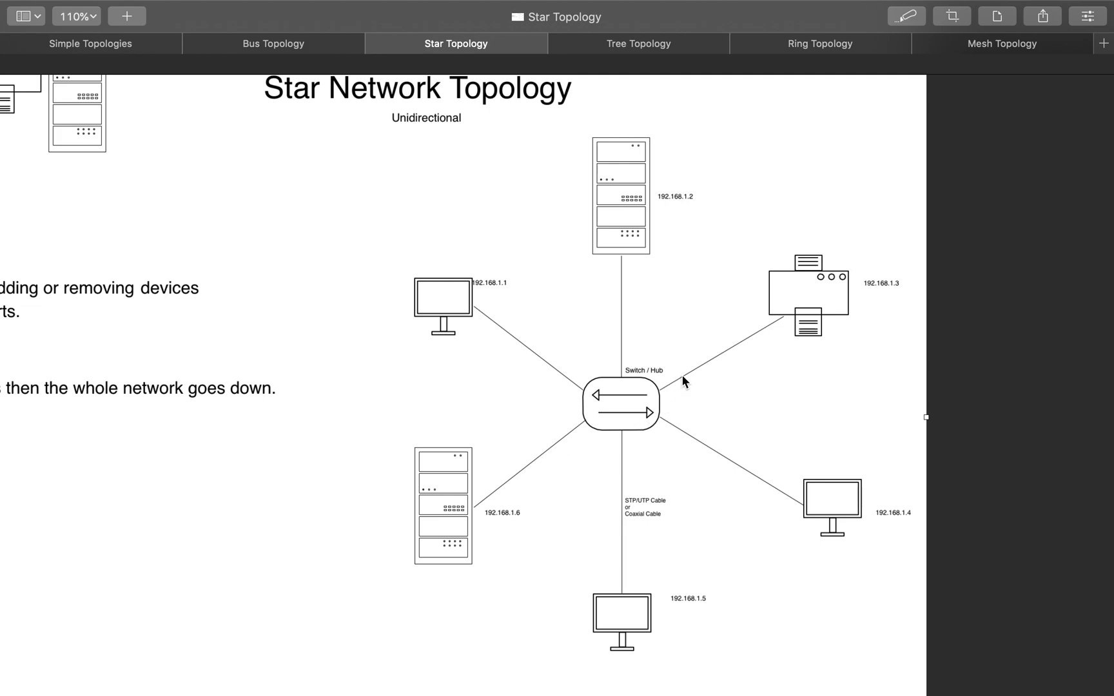
pyautogui.moveTo(613, 394)
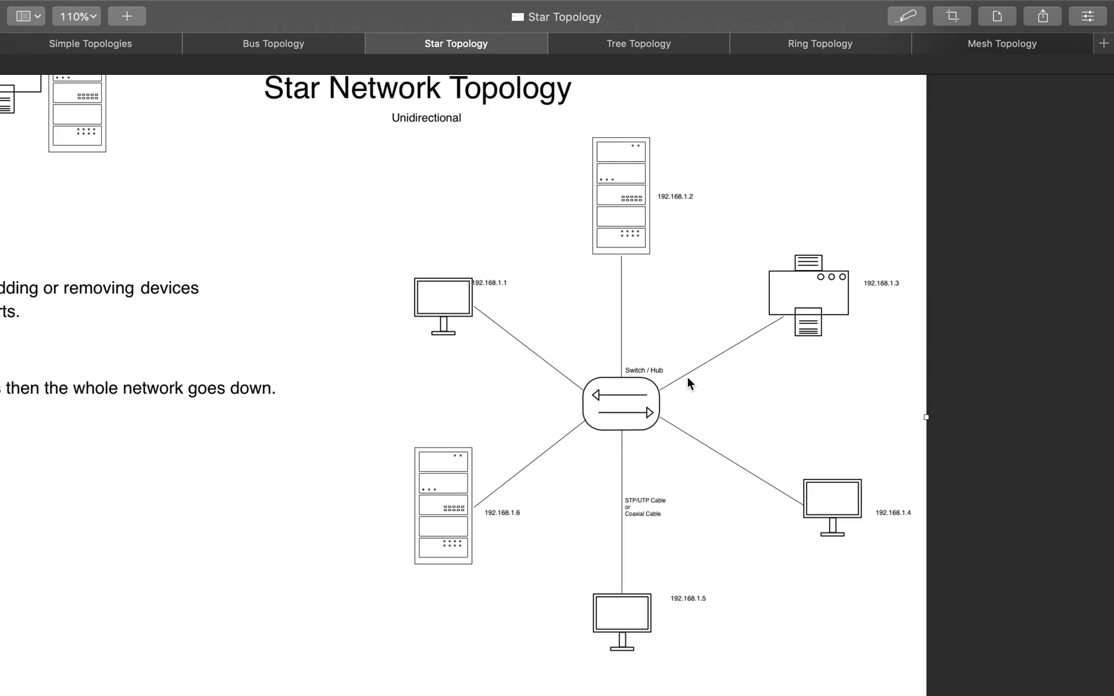
pyautogui.moveTo(606, 457)
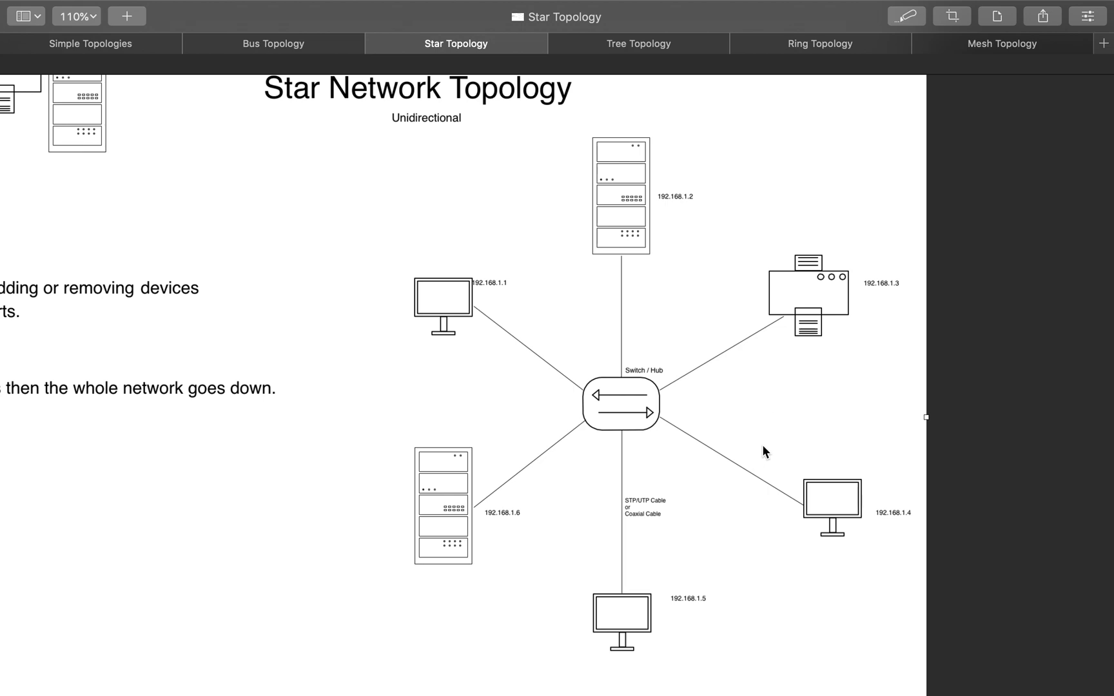
pyautogui.moveTo(654, 458)
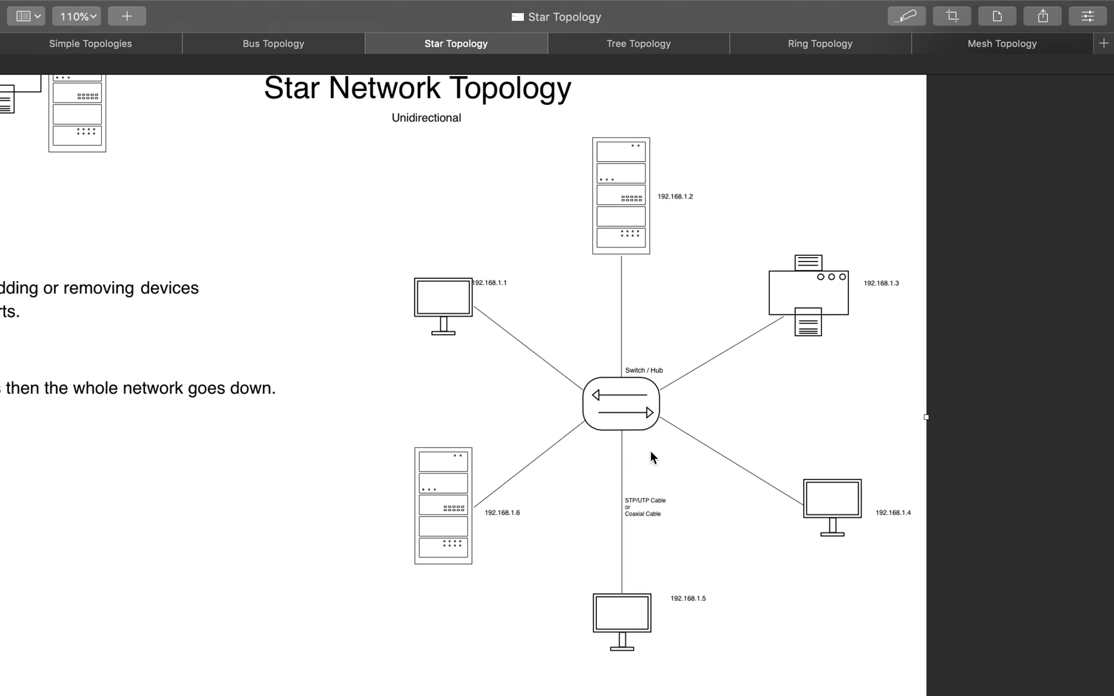
pyautogui.moveTo(824, 277)
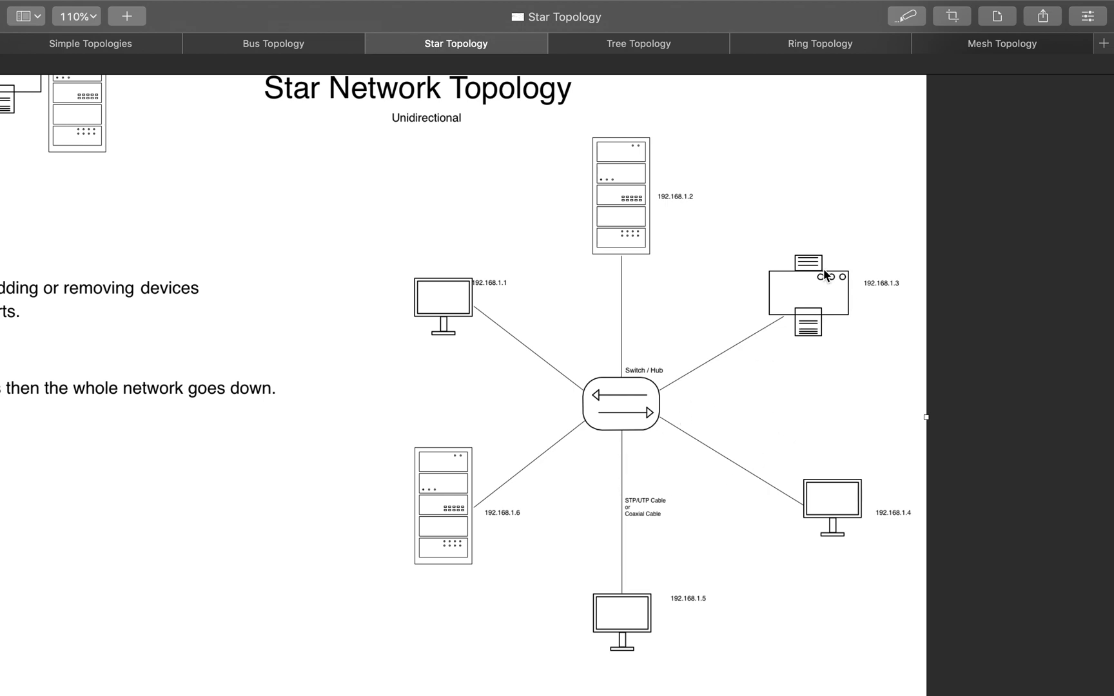
pyautogui.moveTo(765, 403)
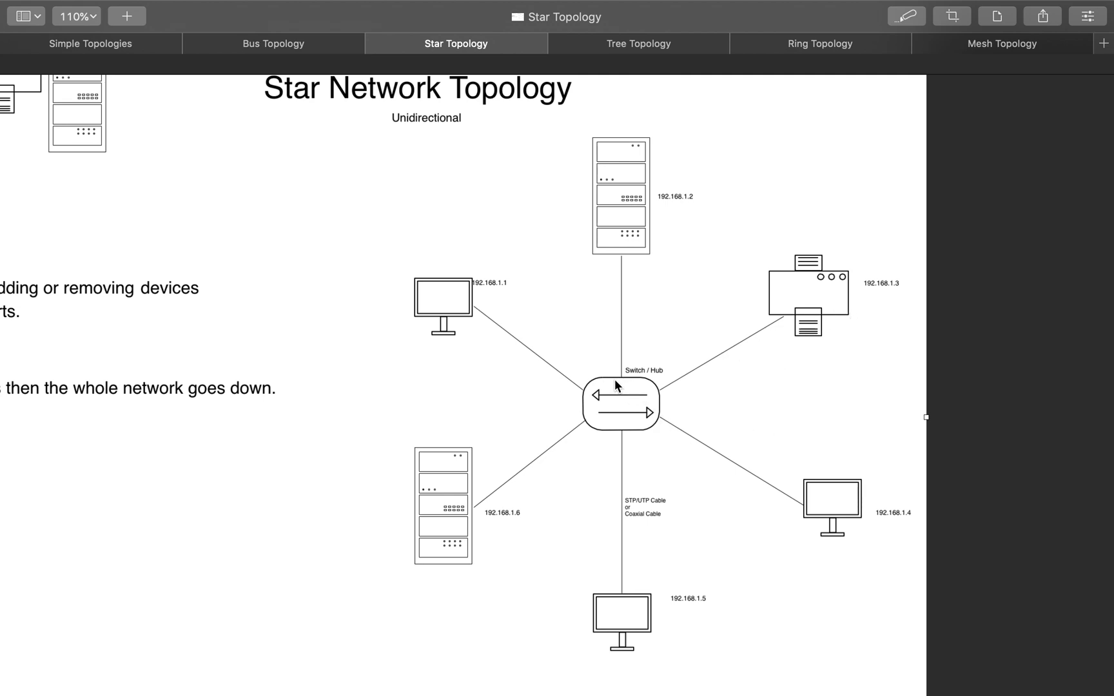
pyautogui.moveTo(635, 421)
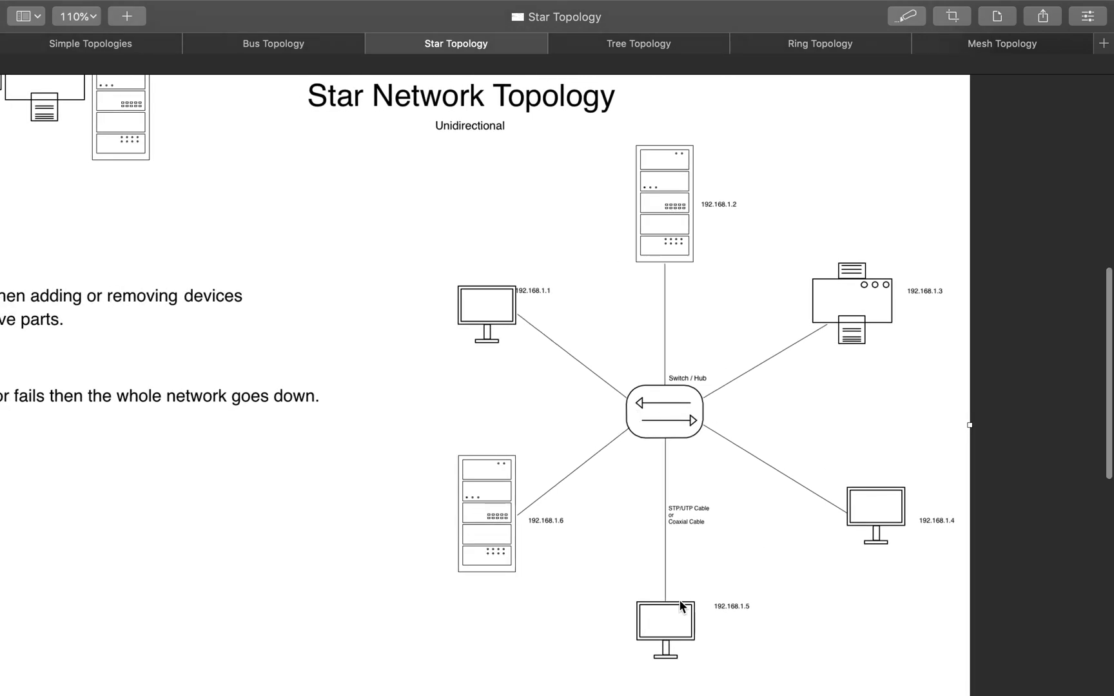
pyautogui.moveTo(578, 496)
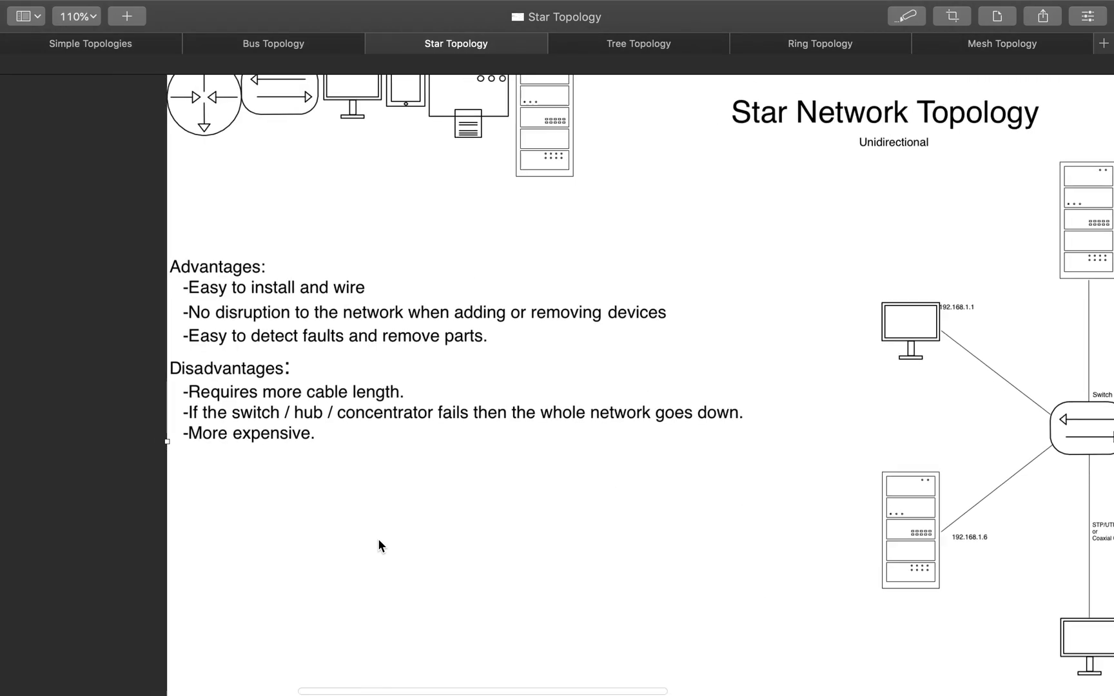
pyautogui.scroll(-3)
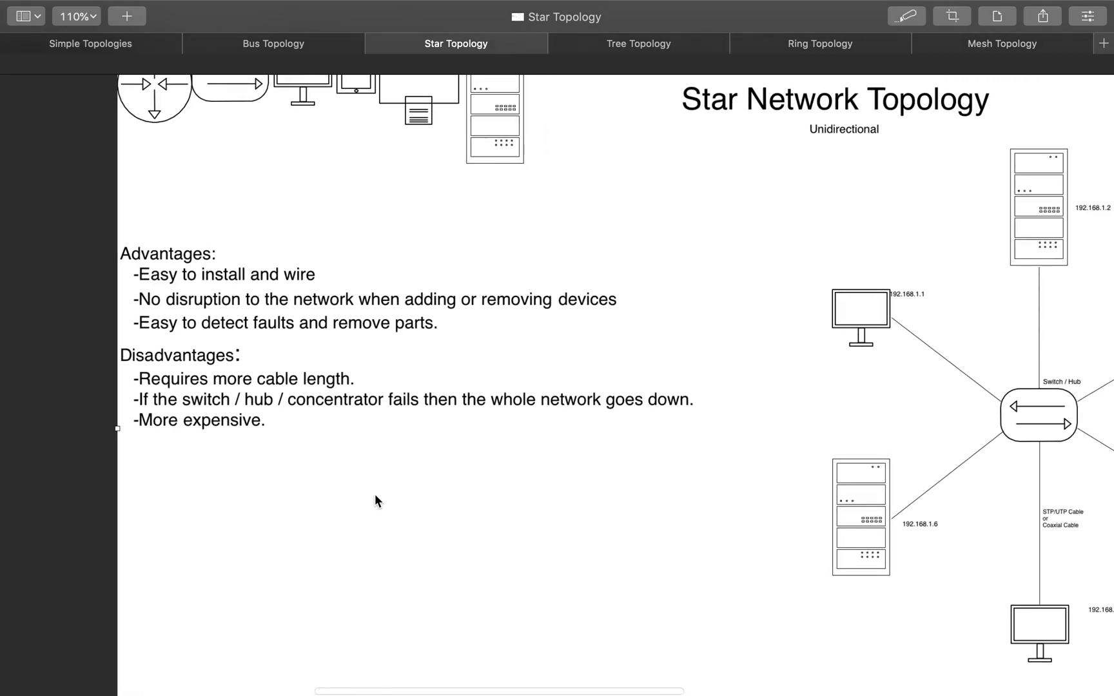
pyautogui.moveTo(308, 469)
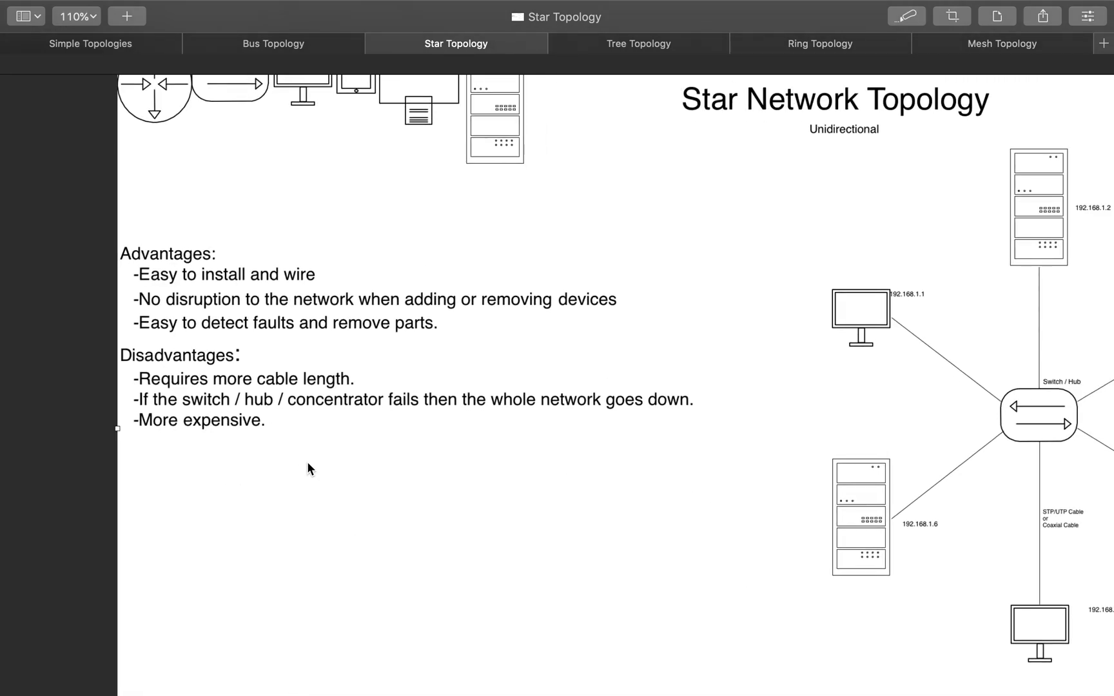
pyautogui.moveTo(168, 374)
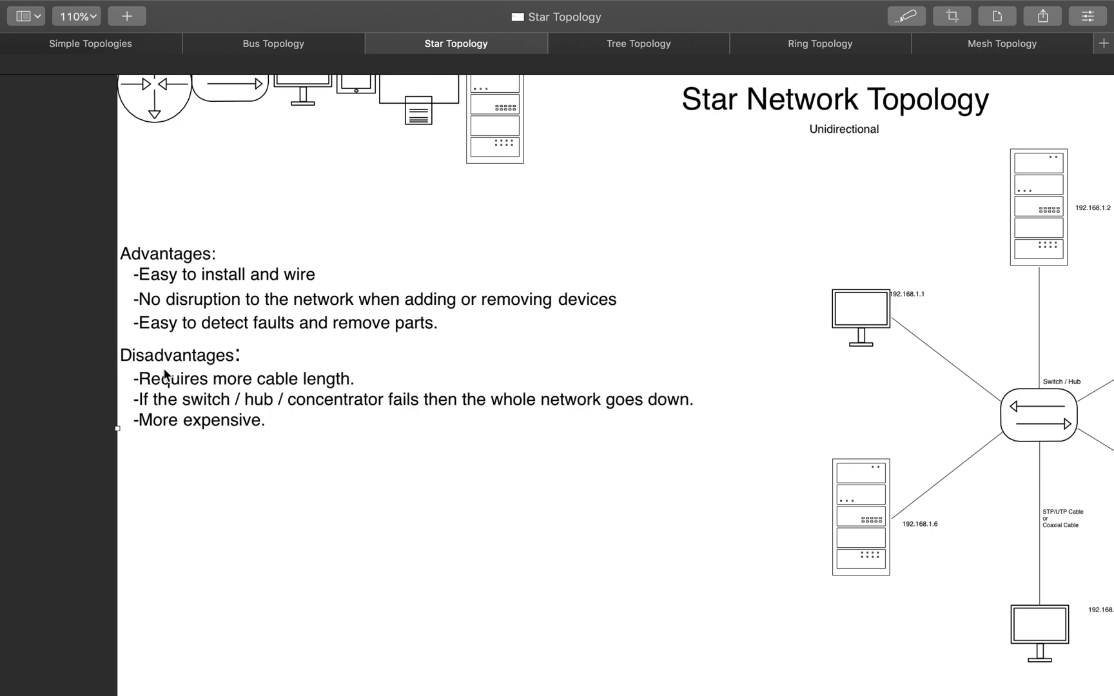
pyautogui.moveTo(857, 298)
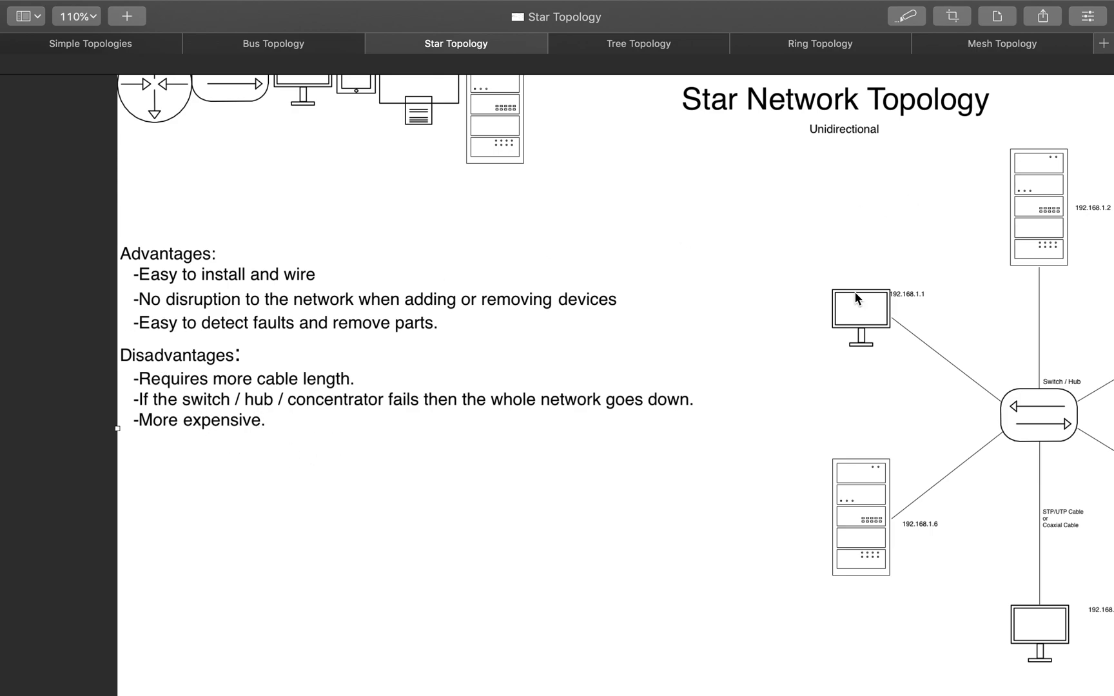
pyautogui.moveTo(883, 302)
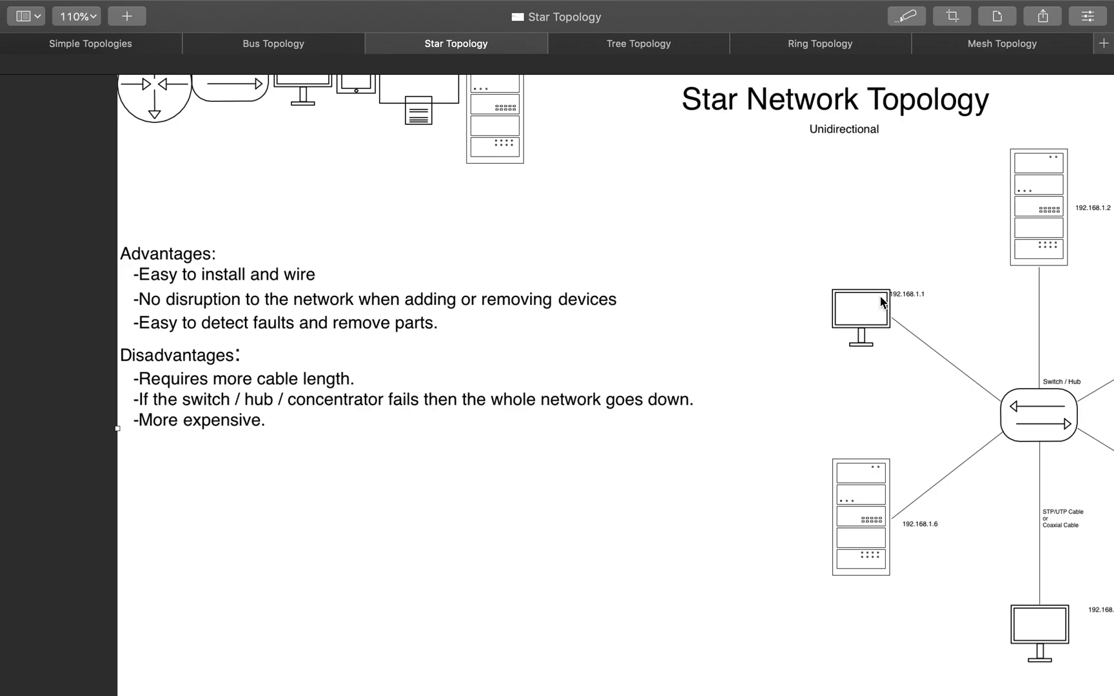
pyautogui.moveTo(1101, 473)
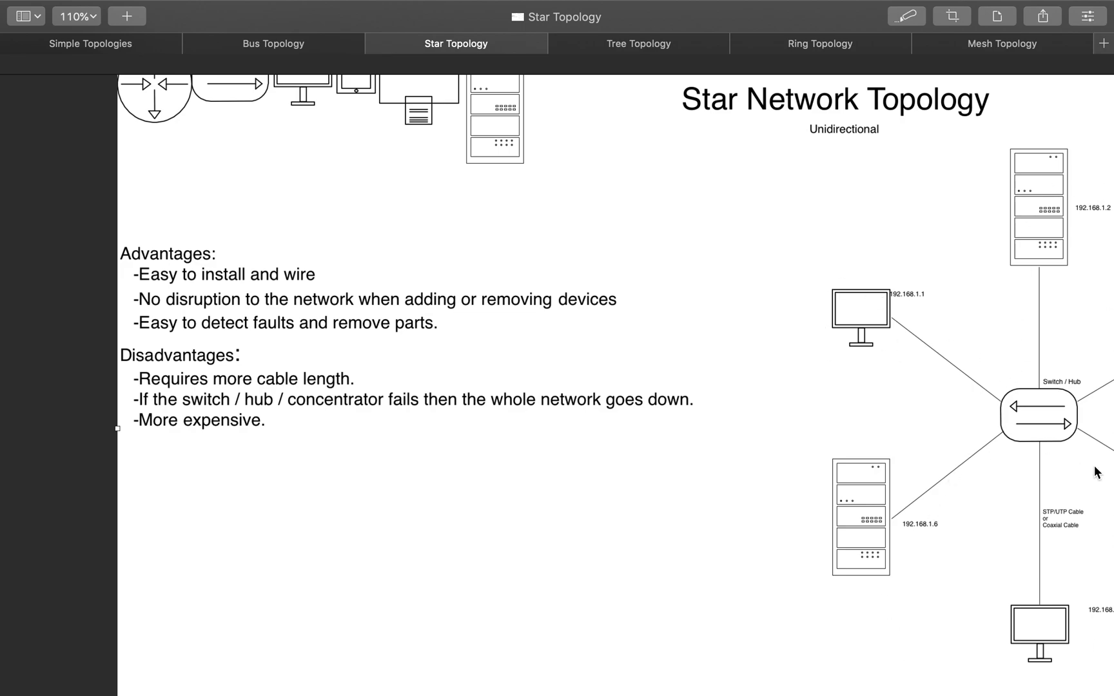
pyautogui.moveTo(218, 347)
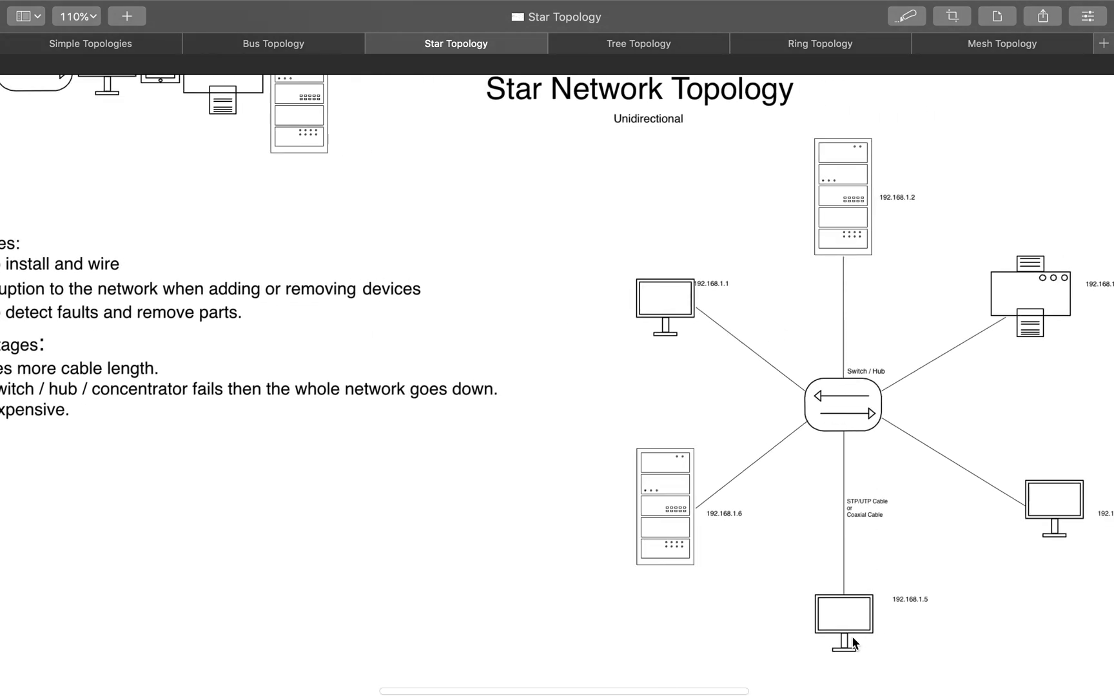
pyautogui.moveTo(845, 617)
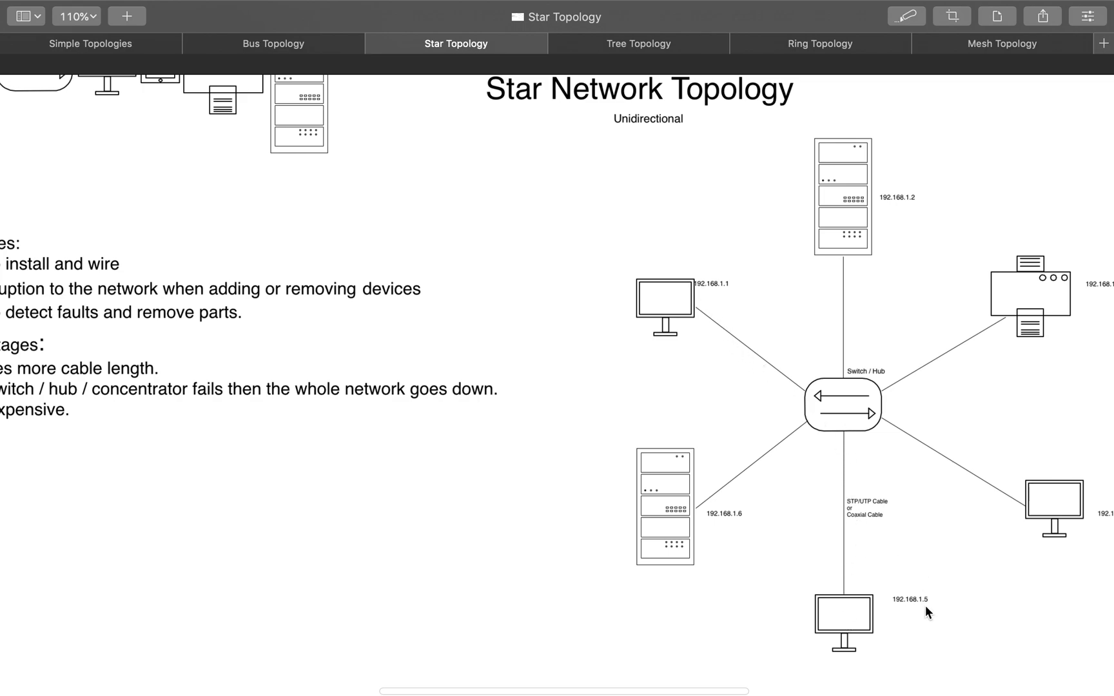
pyautogui.moveTo(853, 425)
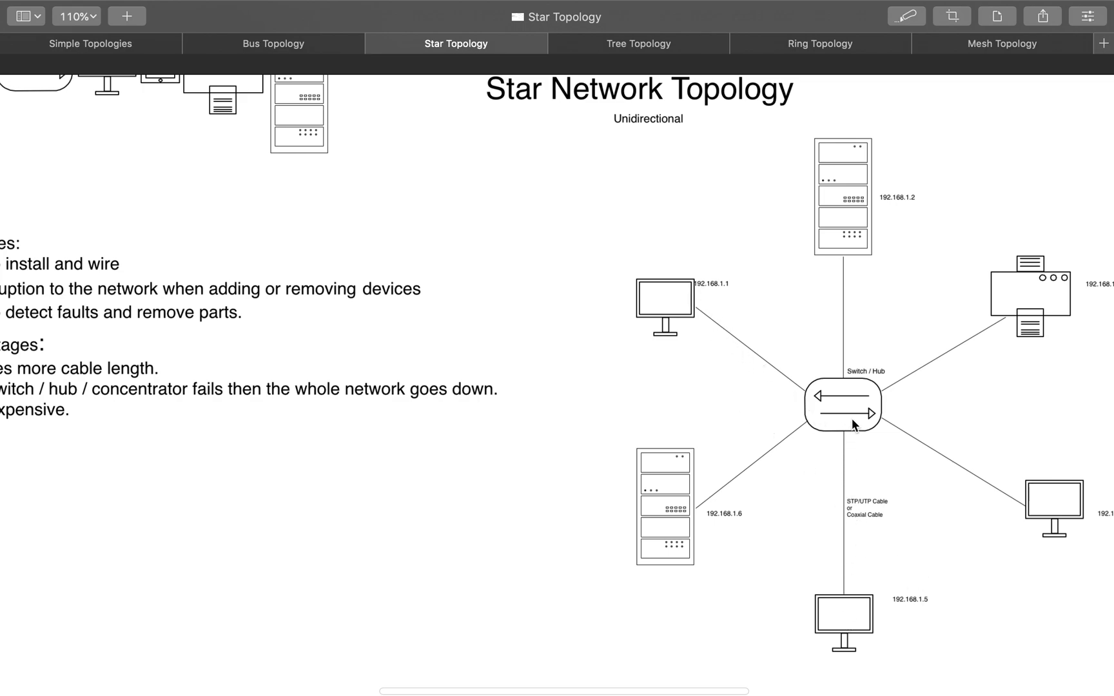
pyautogui.moveTo(792, 391)
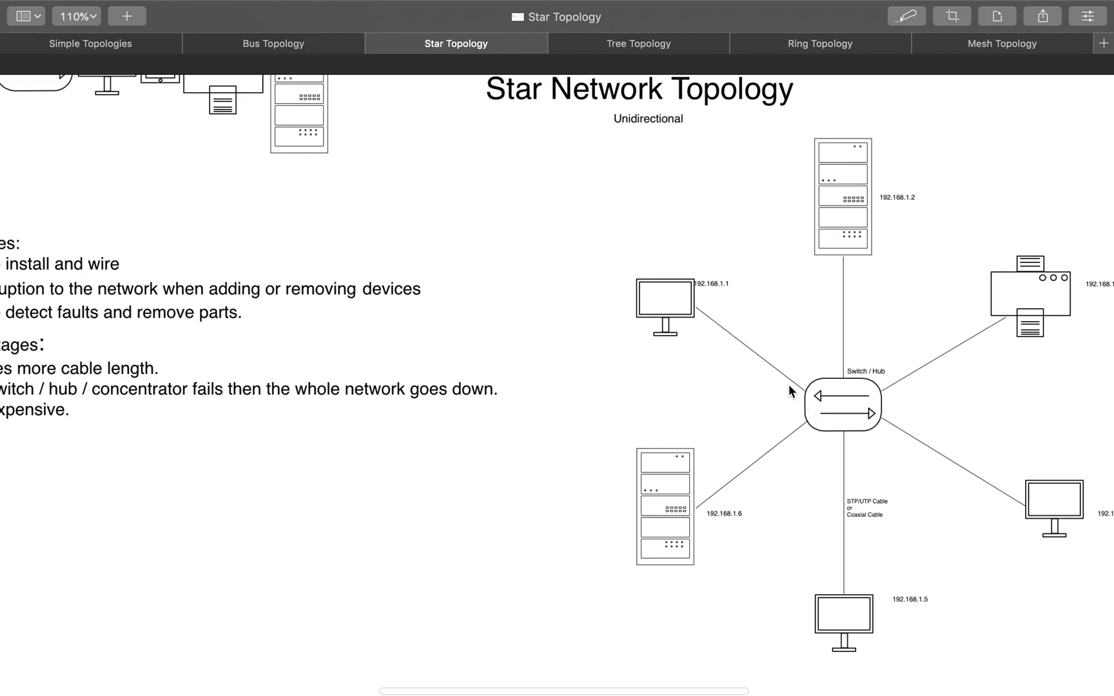
pyautogui.moveTo(667, 323)
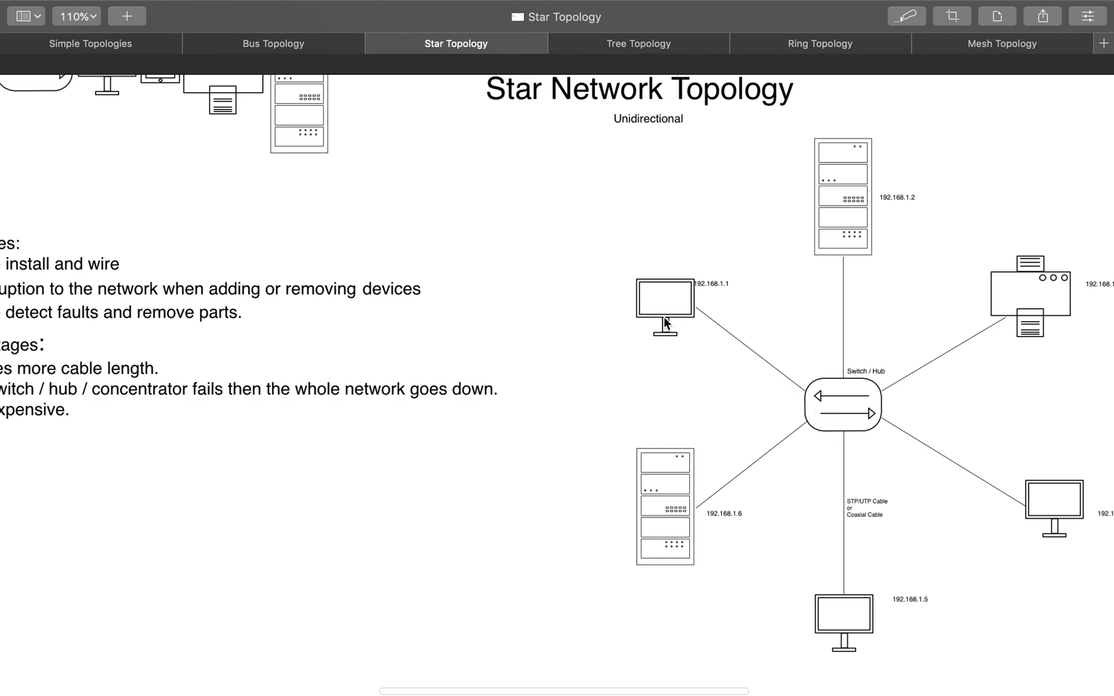
pyautogui.moveTo(803, 376)
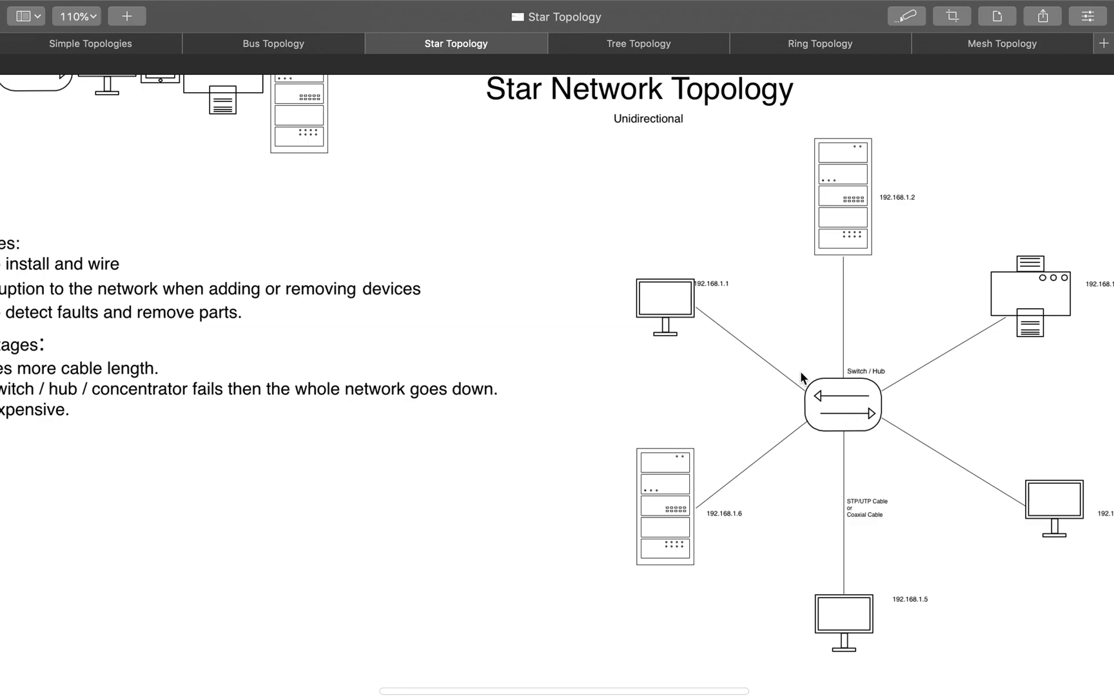
pyautogui.moveTo(361, 407)
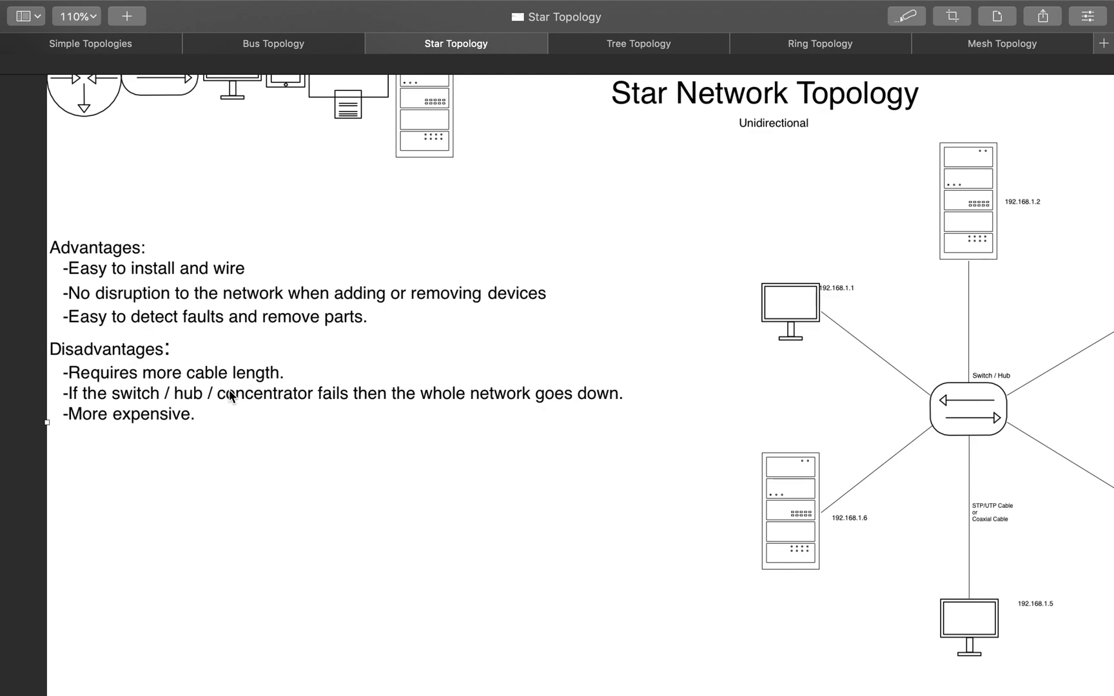
pyautogui.moveTo(97, 412)
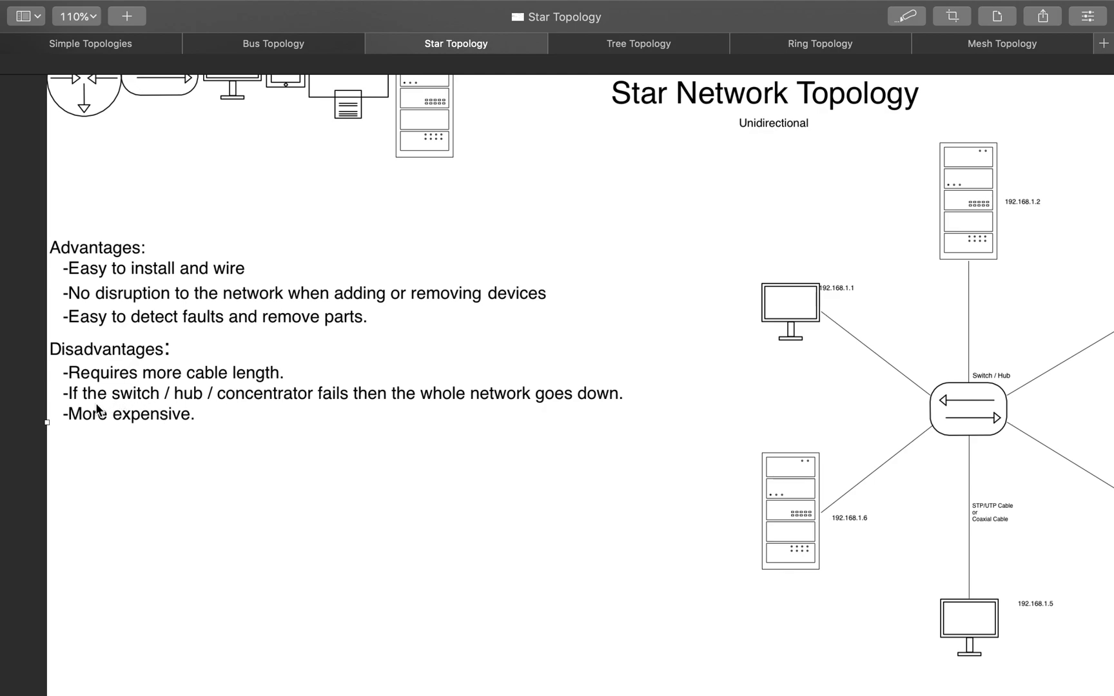
pyautogui.moveTo(927, 376)
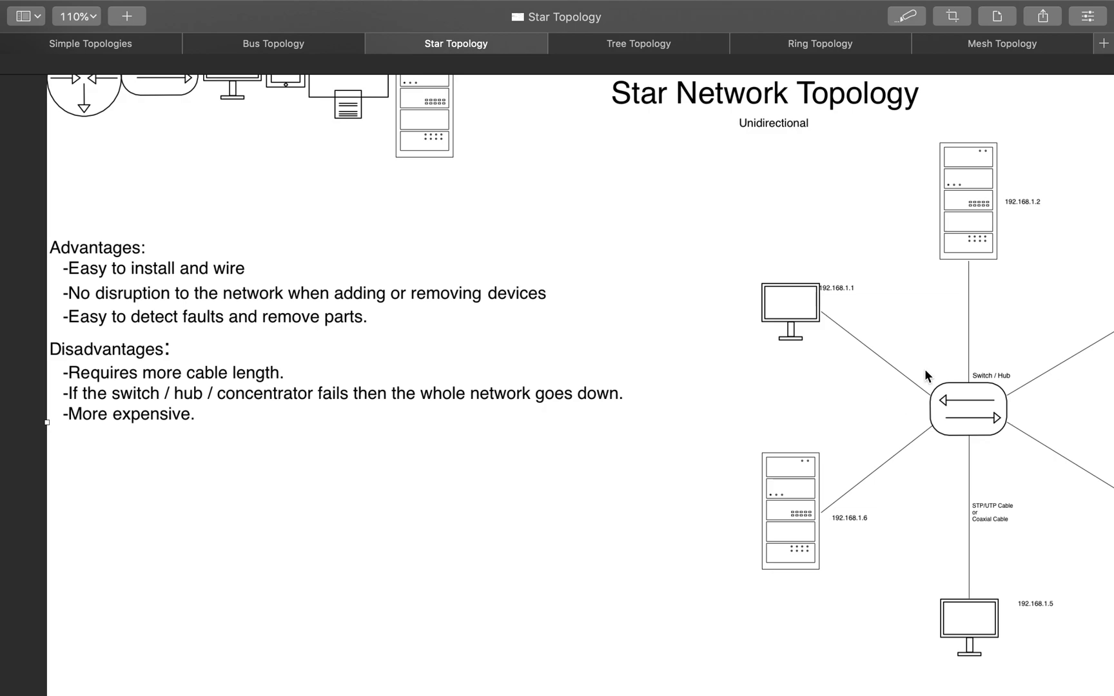
pyautogui.moveTo(990, 418)
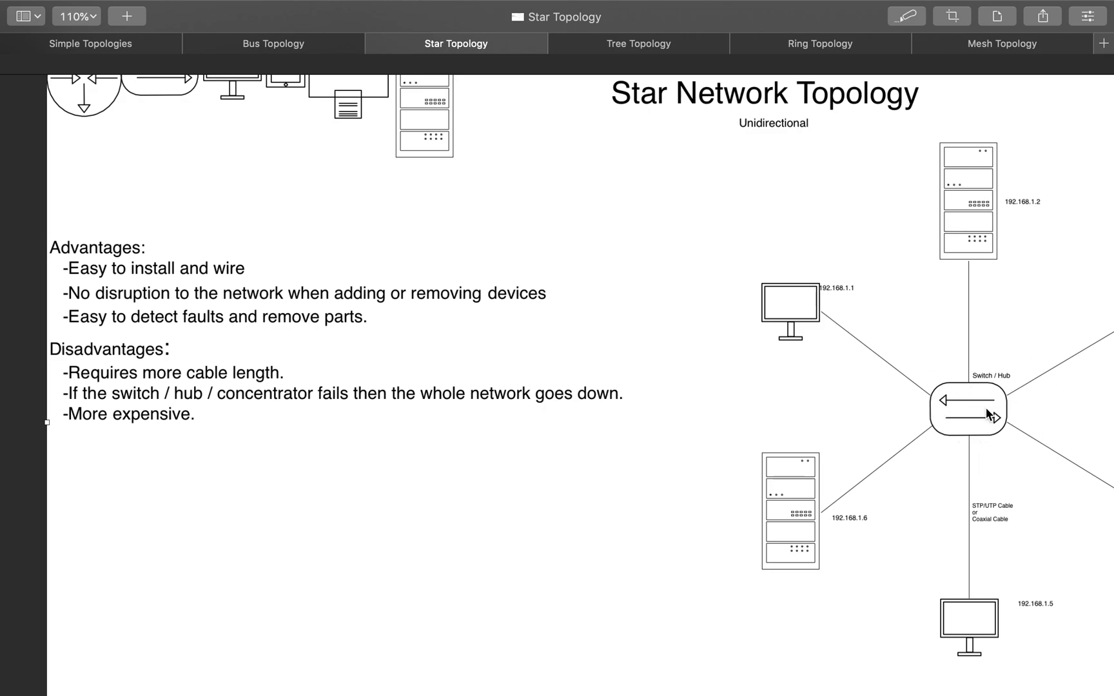
pyautogui.moveTo(834, 527)
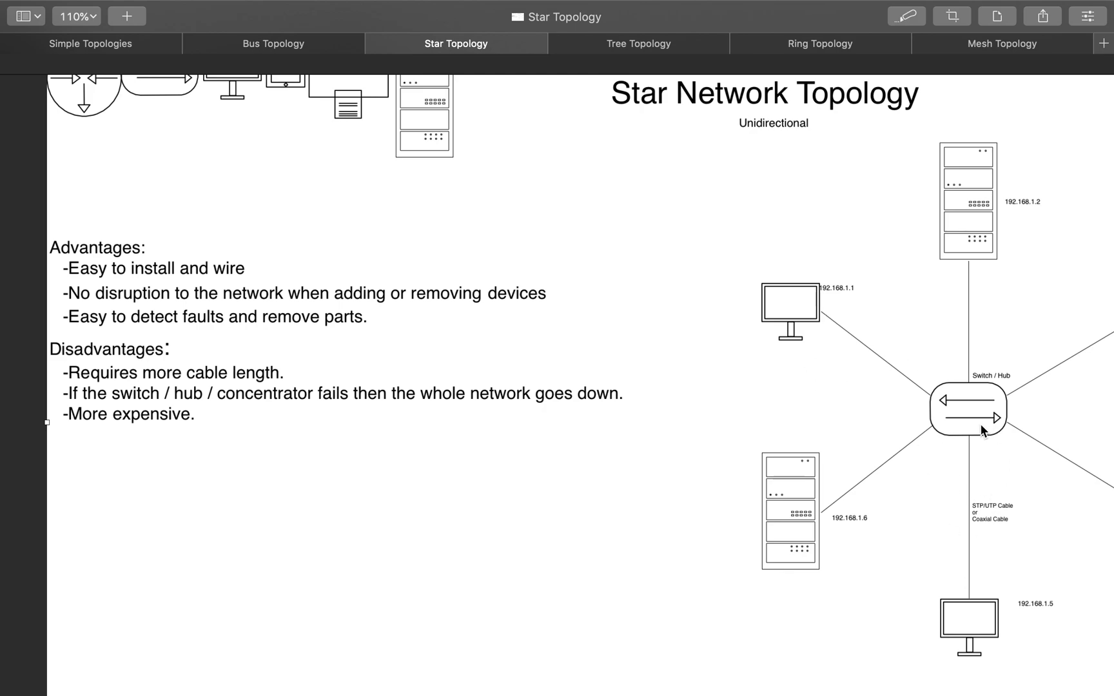
pyautogui.moveTo(956, 430)
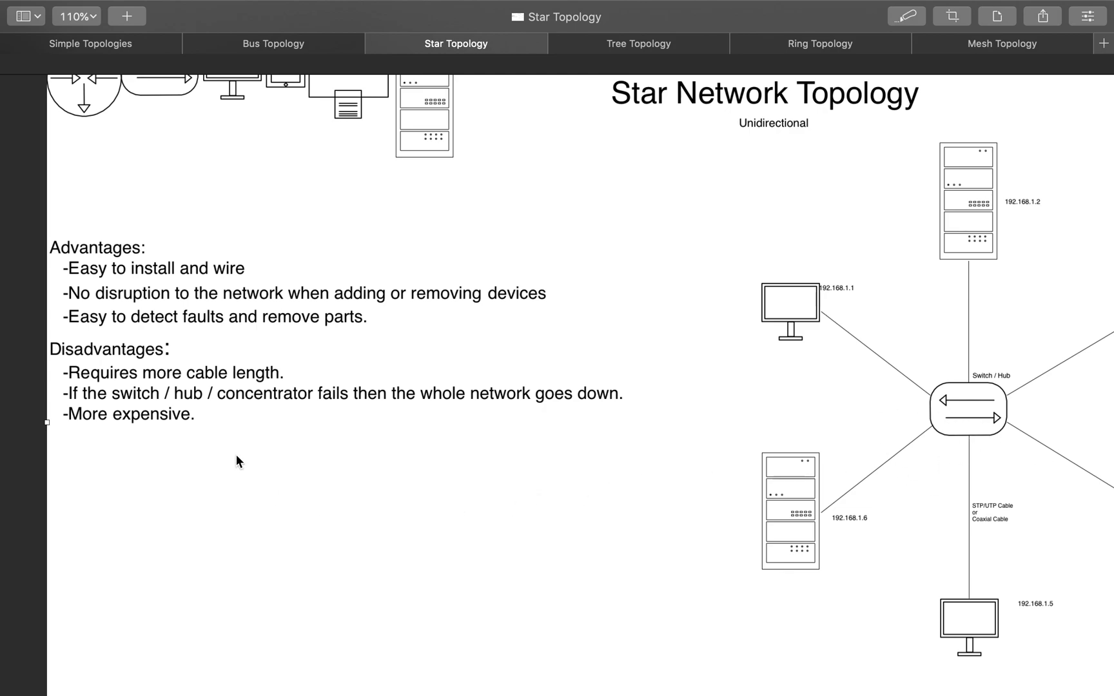
pyautogui.moveTo(442, 418)
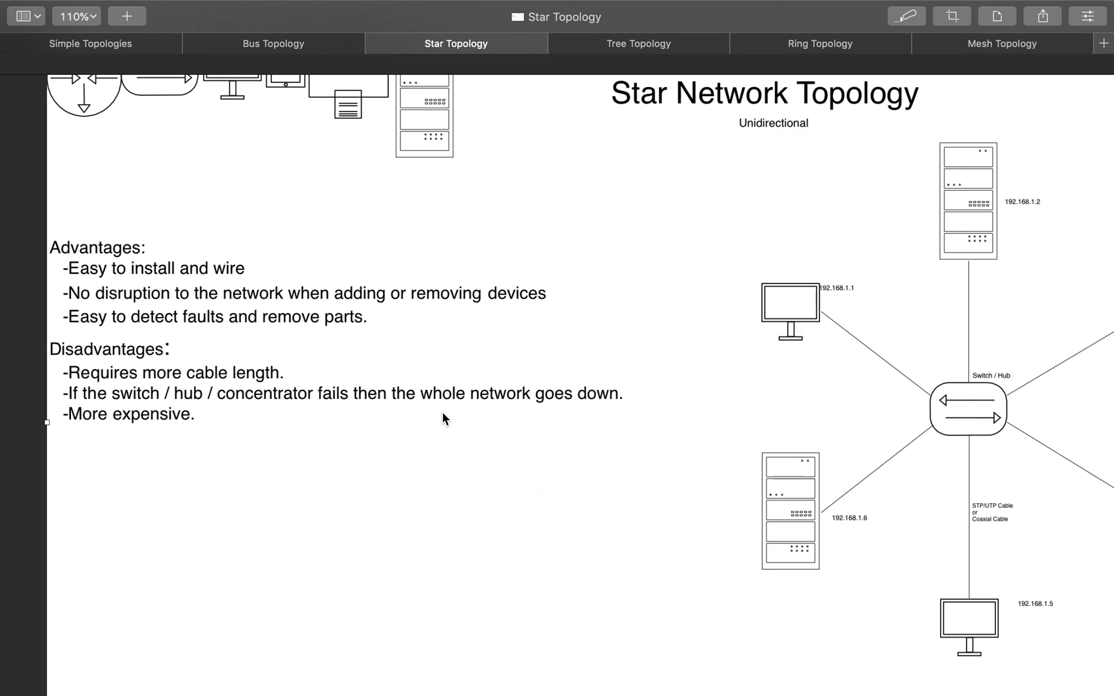
pyautogui.moveTo(836, 522)
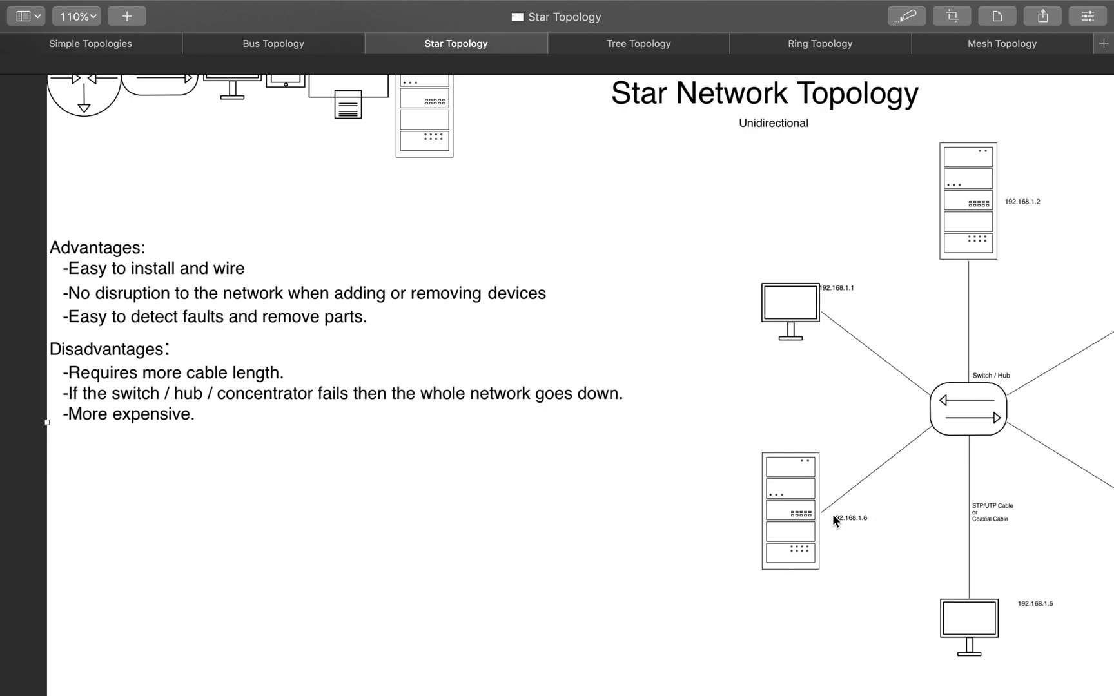
pyautogui.moveTo(886, 509)
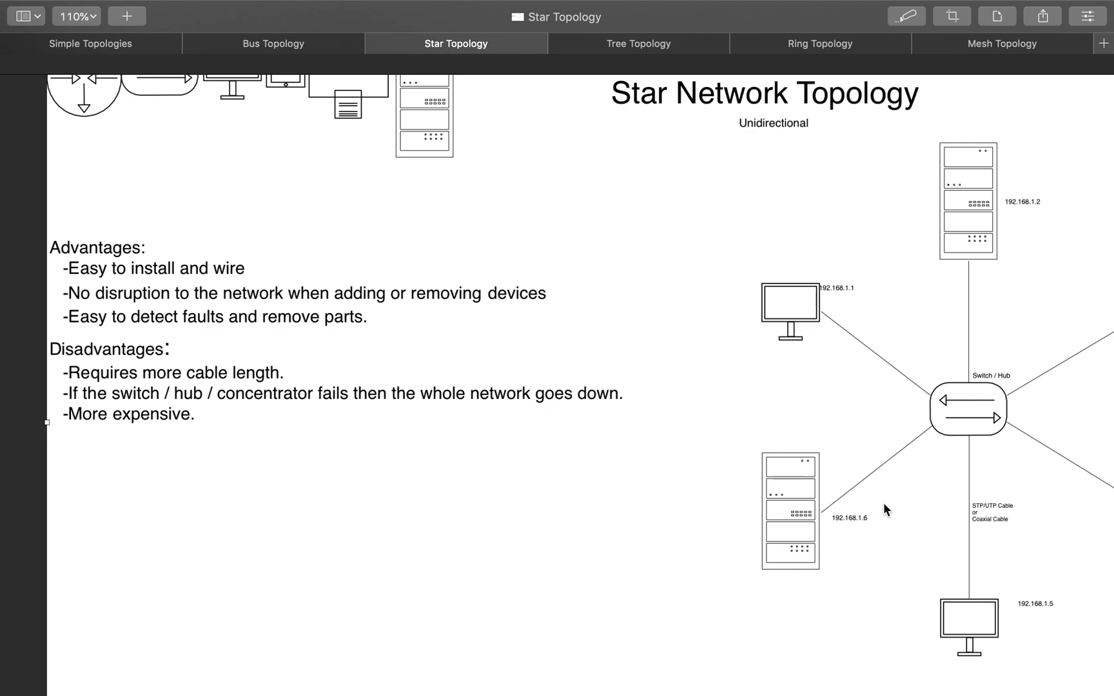
pyautogui.click(638, 43)
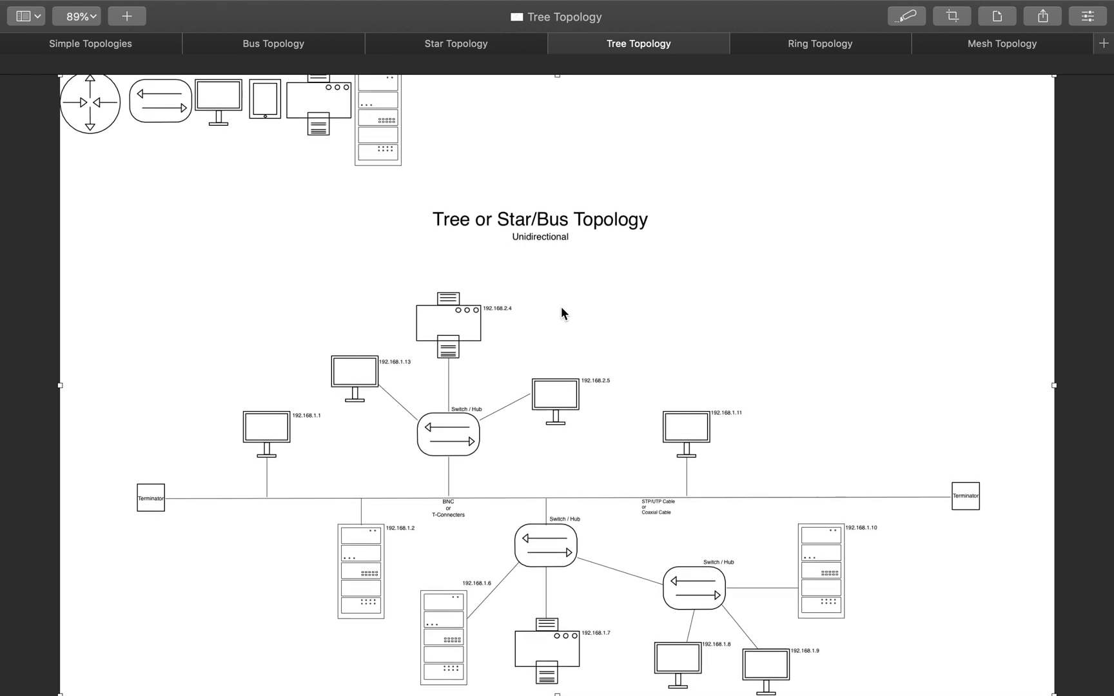
pyautogui.moveTo(510, 230)
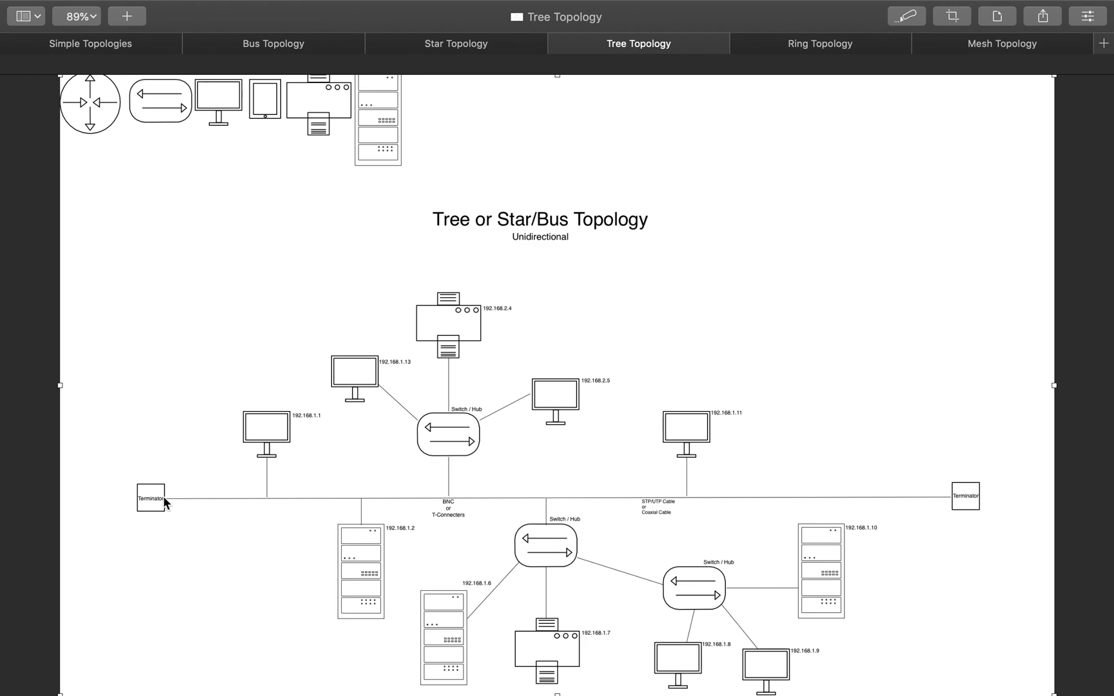
pyautogui.moveTo(449, 503)
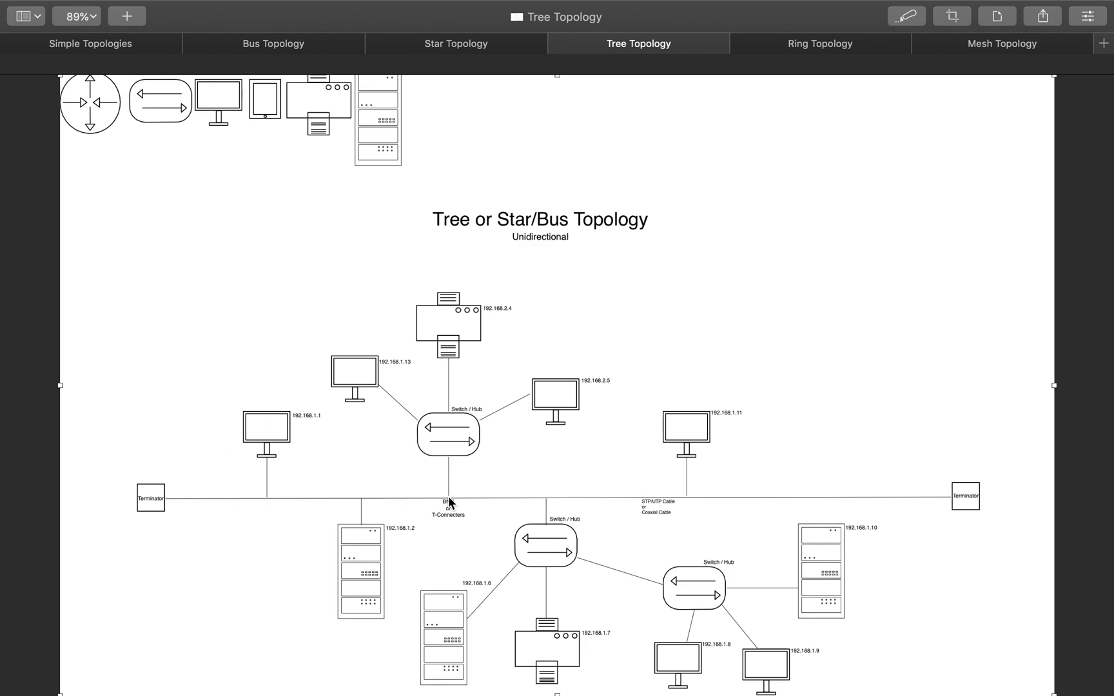
pyautogui.moveTo(298, 507)
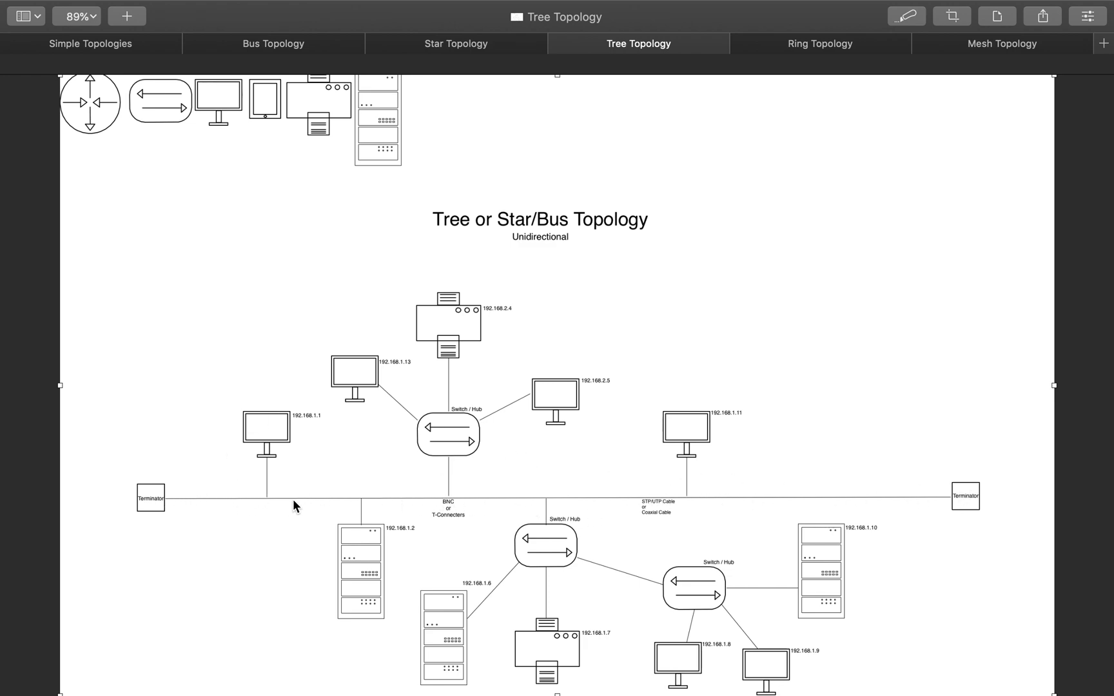
pyautogui.moveTo(535, 561)
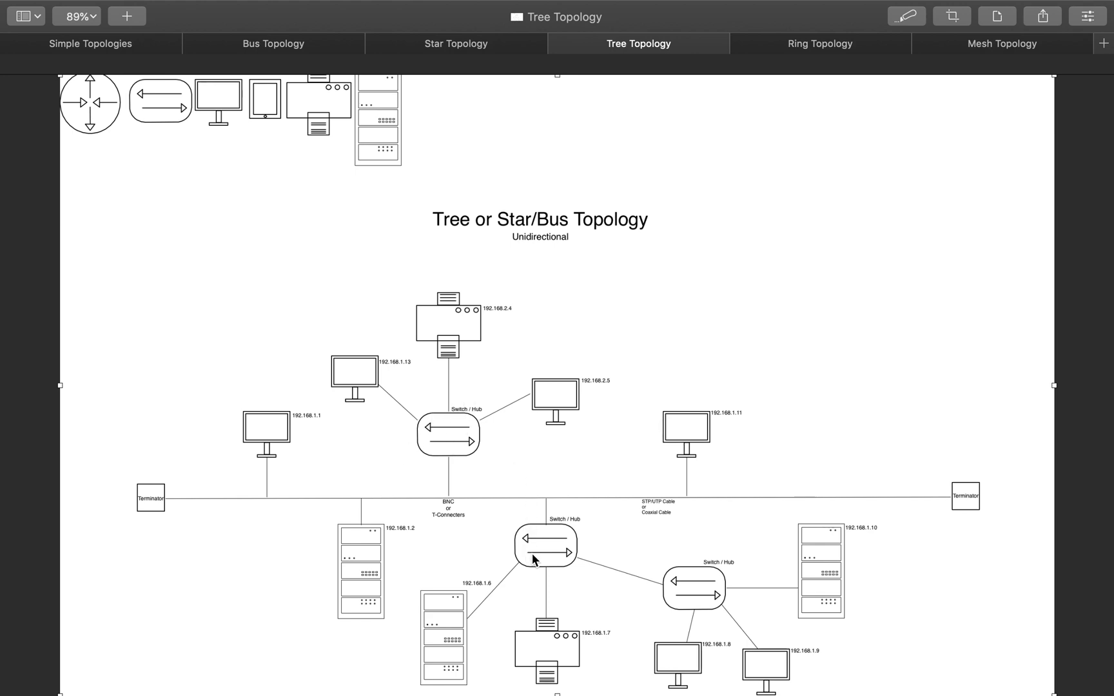
pyautogui.moveTo(807, 611)
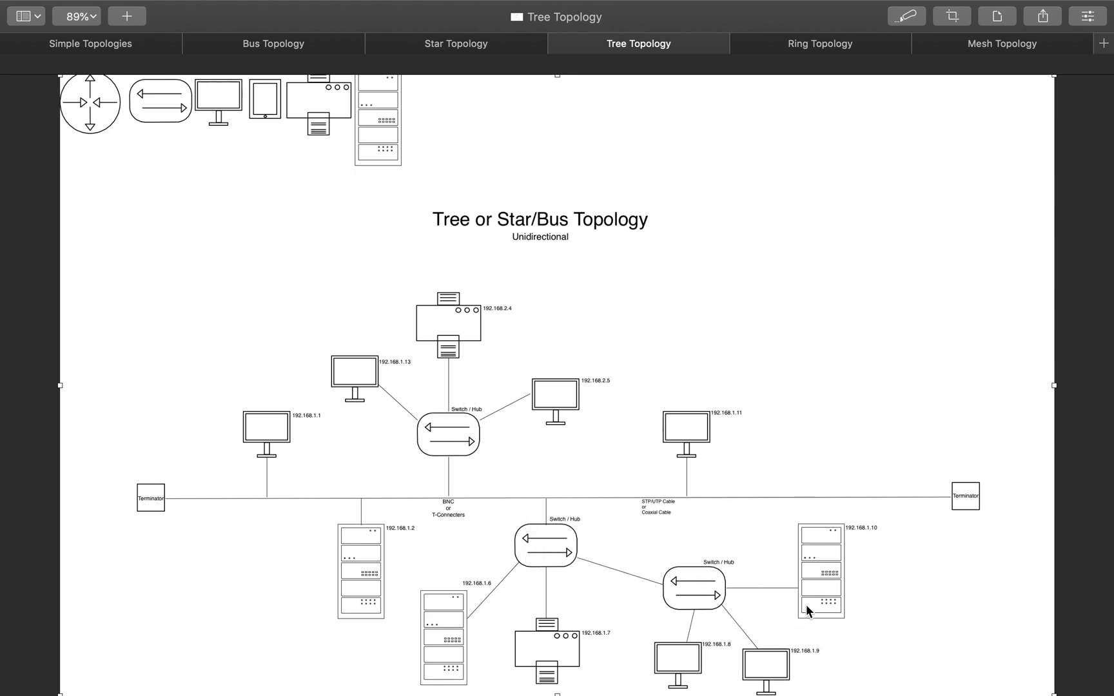
pyautogui.moveTo(315, 435)
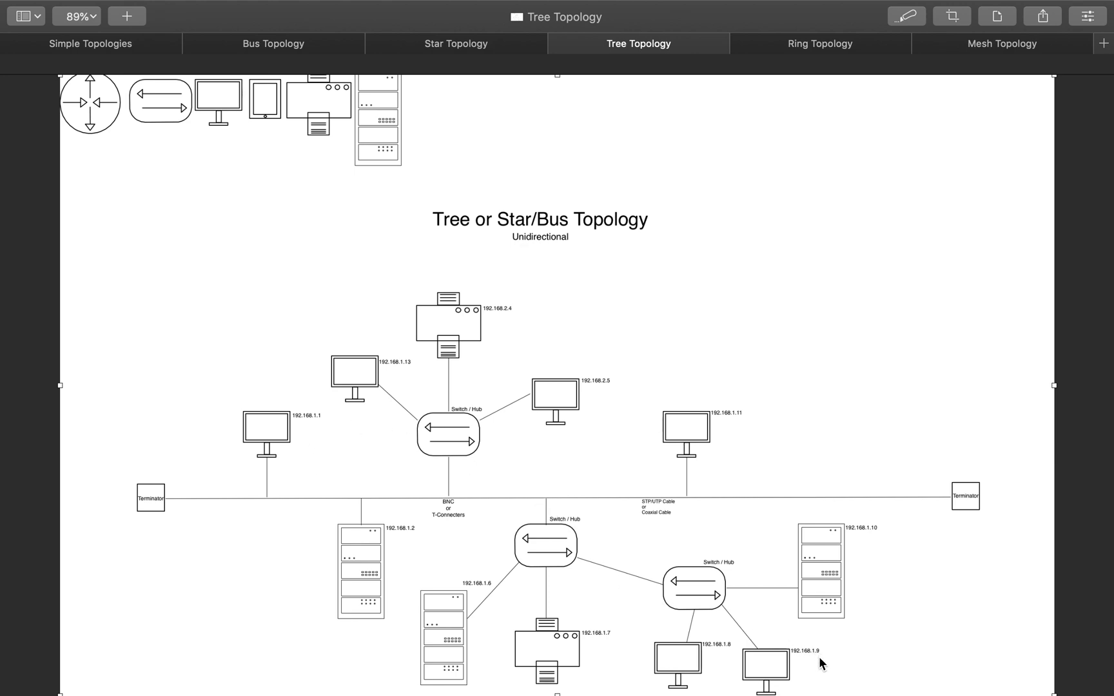
pyautogui.moveTo(796, 652)
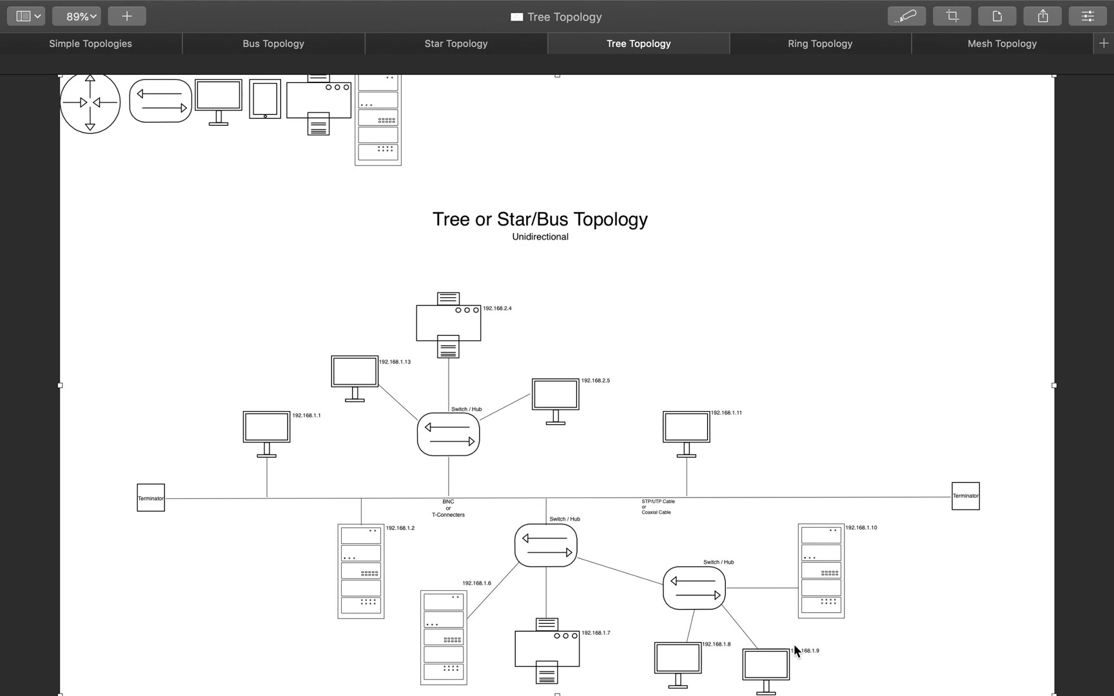
pyautogui.moveTo(185, 503)
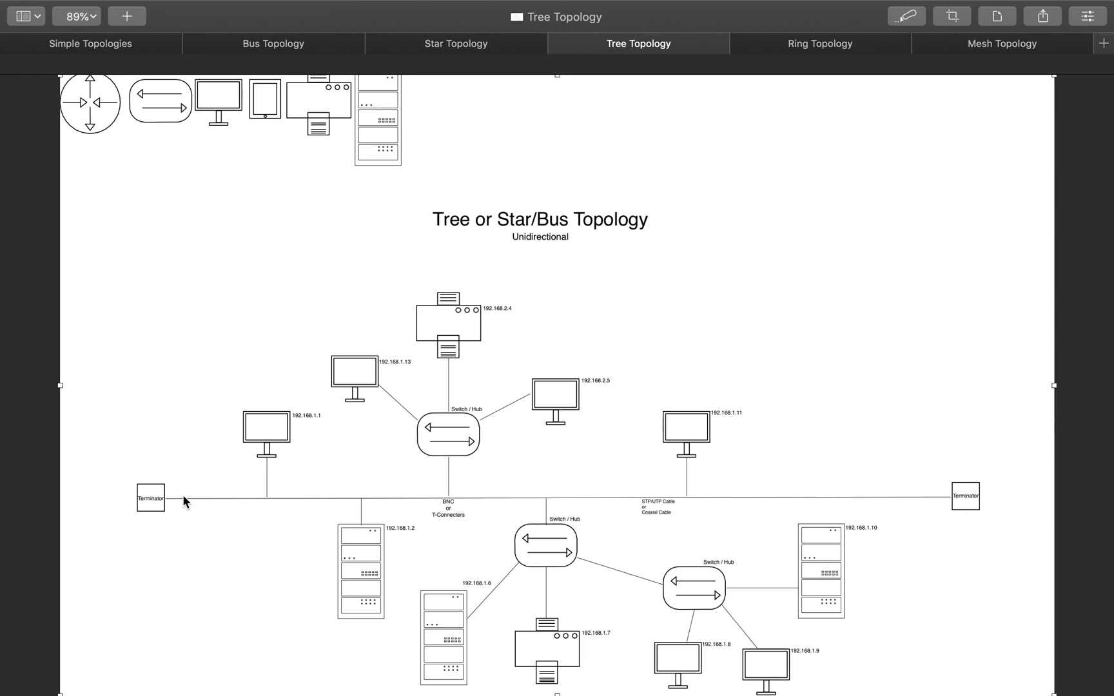
pyautogui.moveTo(363, 501)
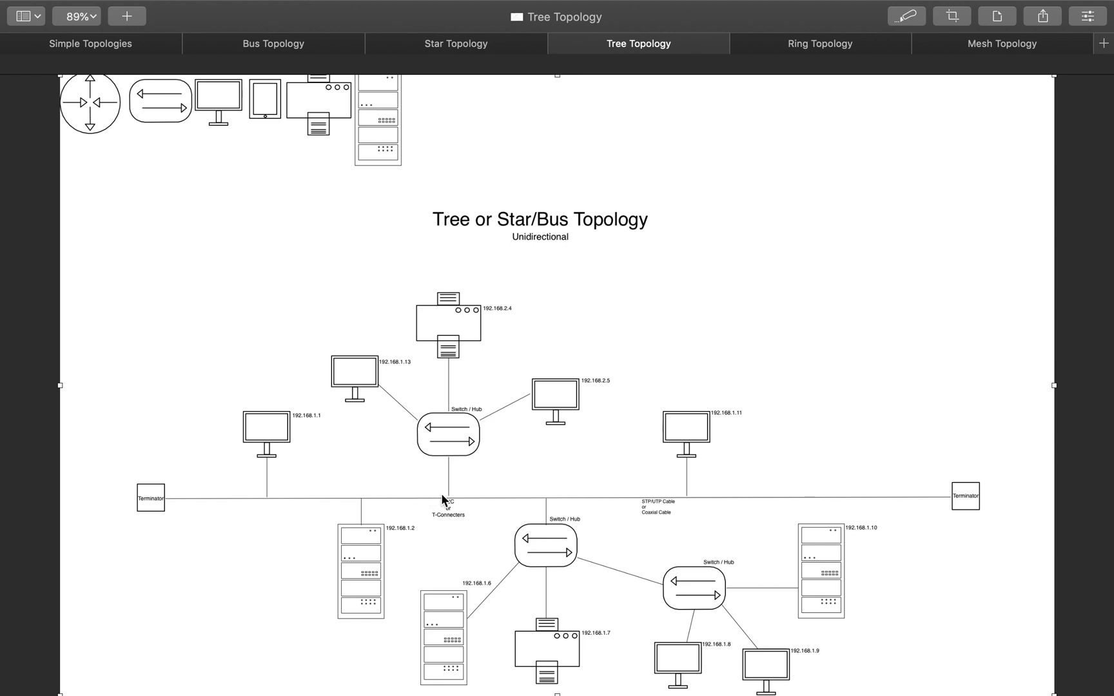
pyautogui.moveTo(450, 448)
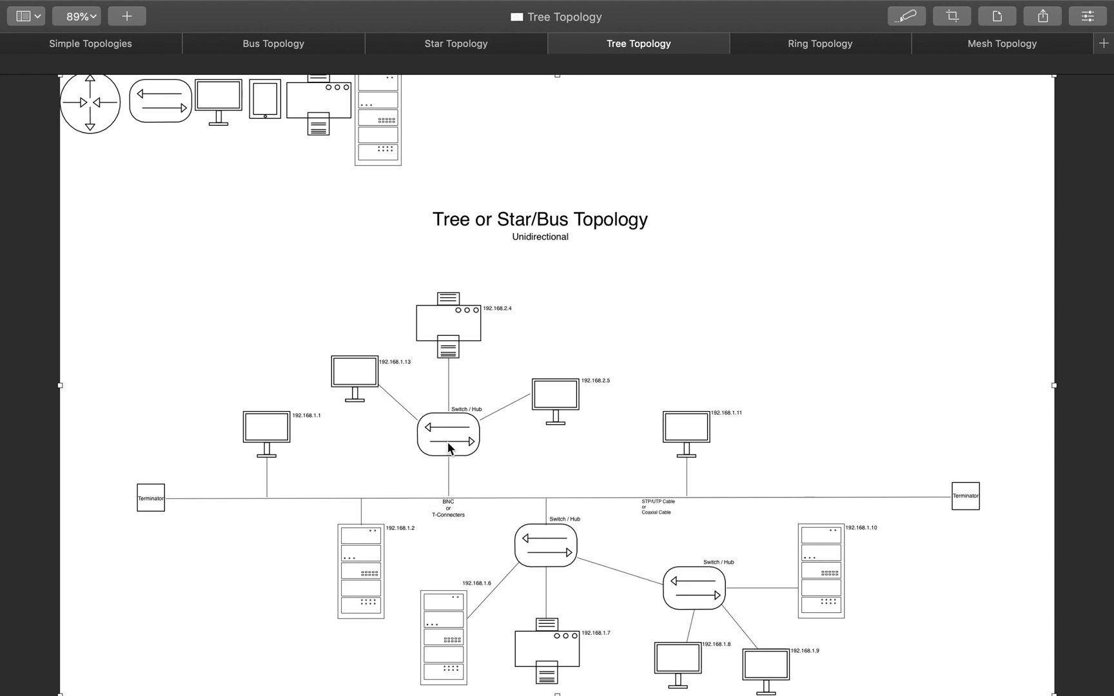
pyautogui.moveTo(429, 406)
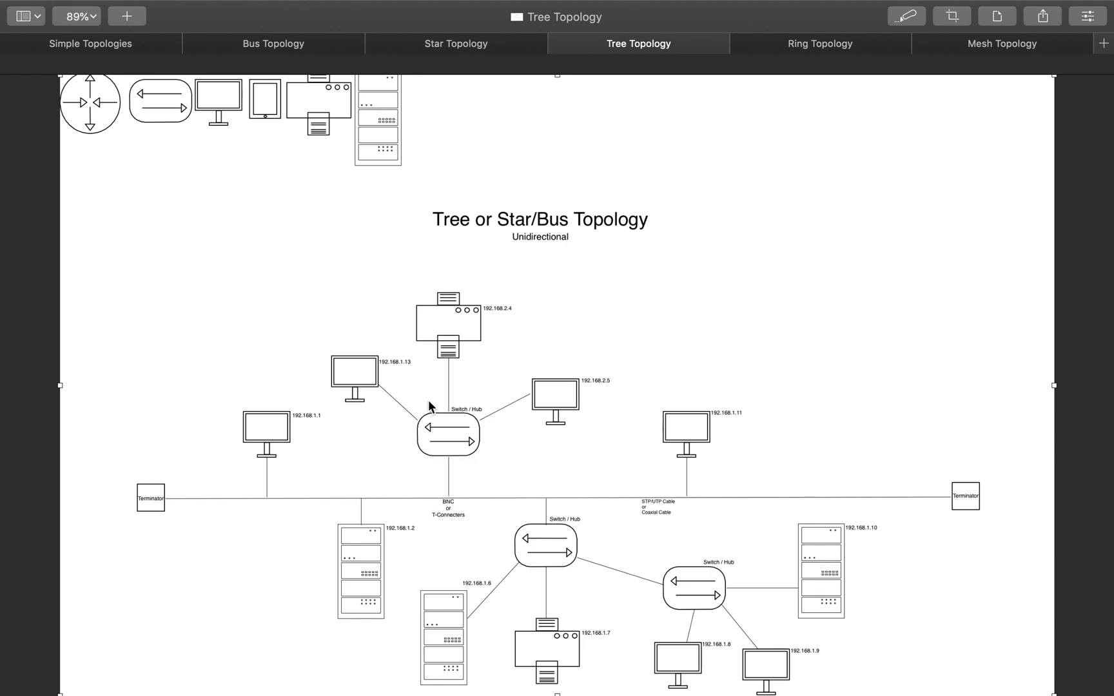
pyautogui.moveTo(424, 434)
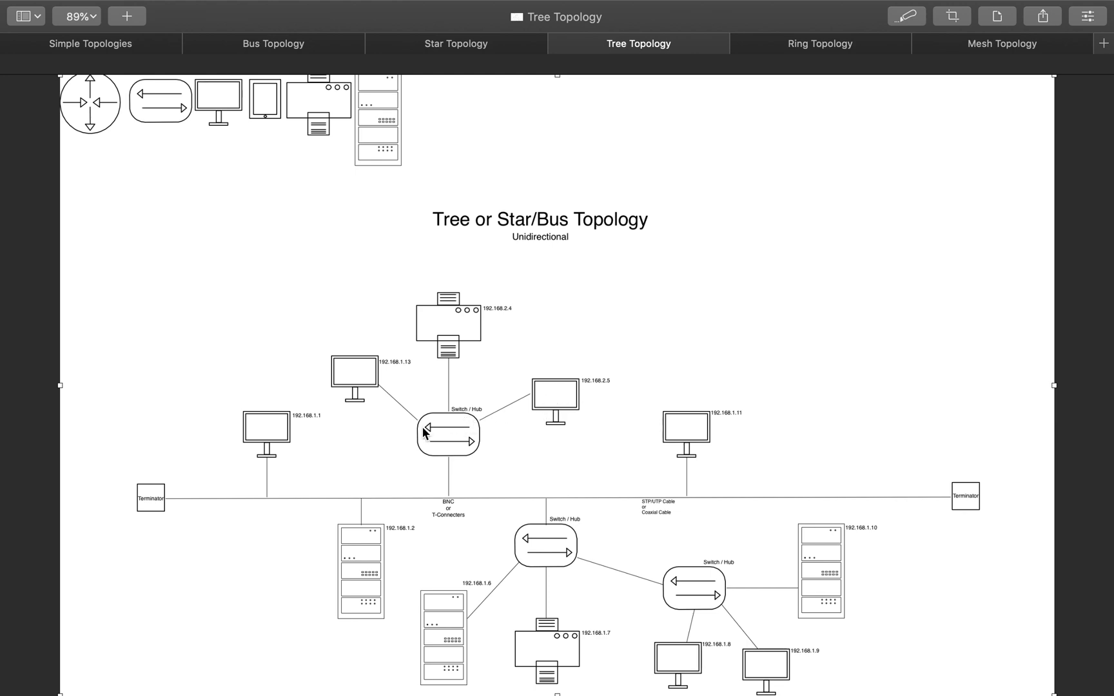
pyautogui.moveTo(541, 504)
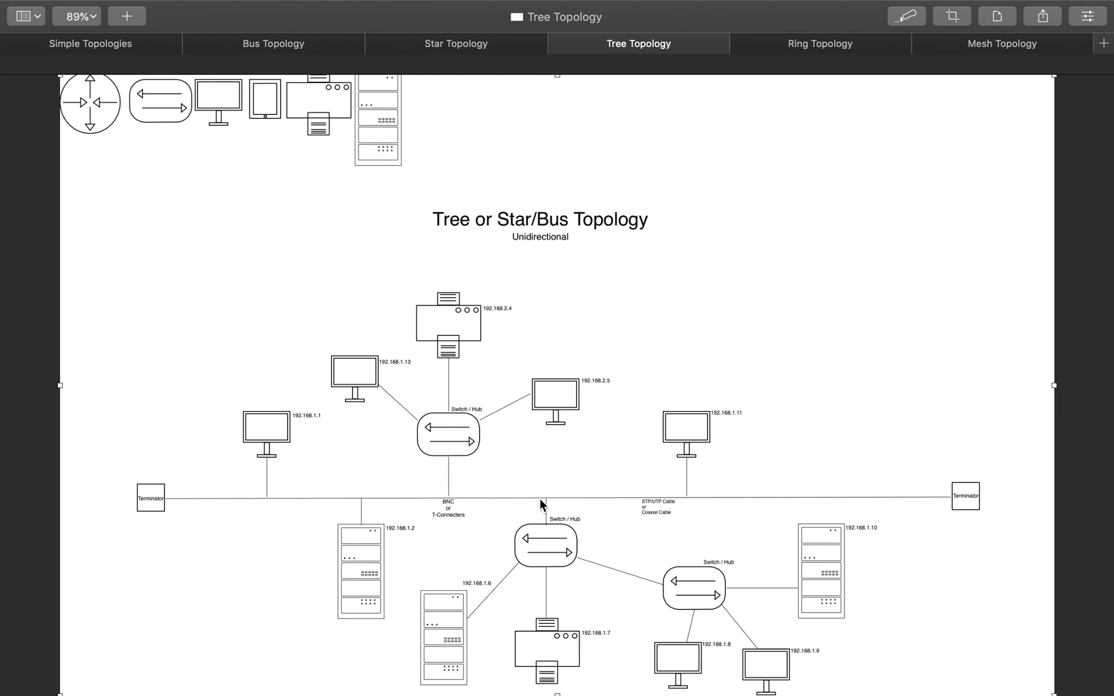
pyautogui.moveTo(571, 624)
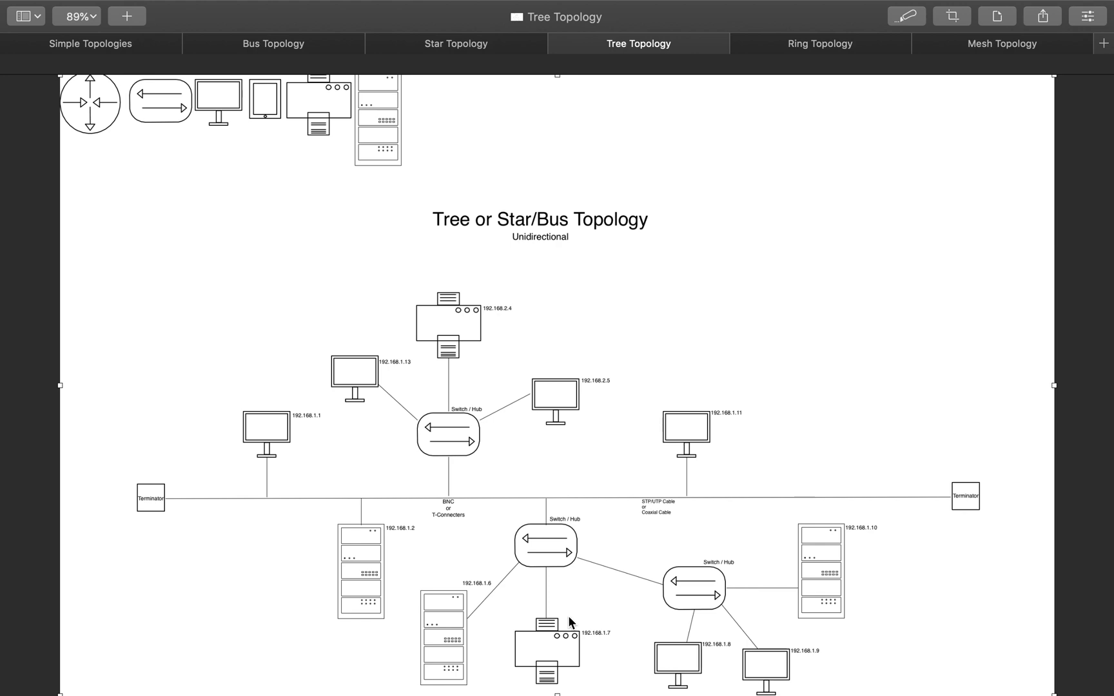
pyautogui.moveTo(722, 572)
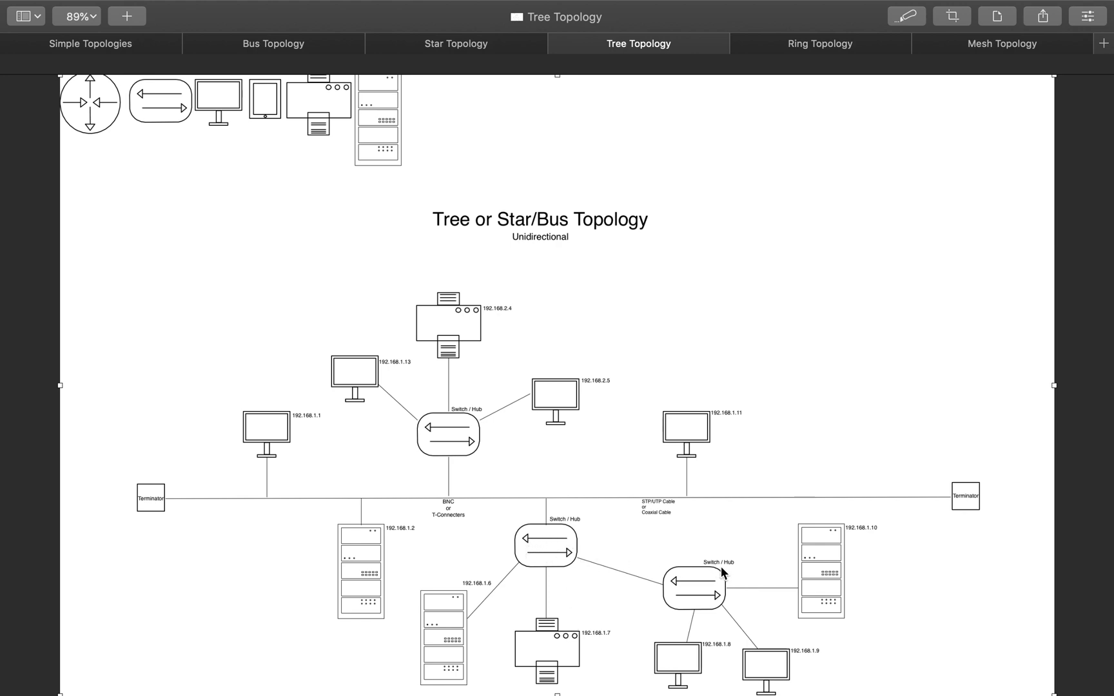
pyautogui.moveTo(712, 583)
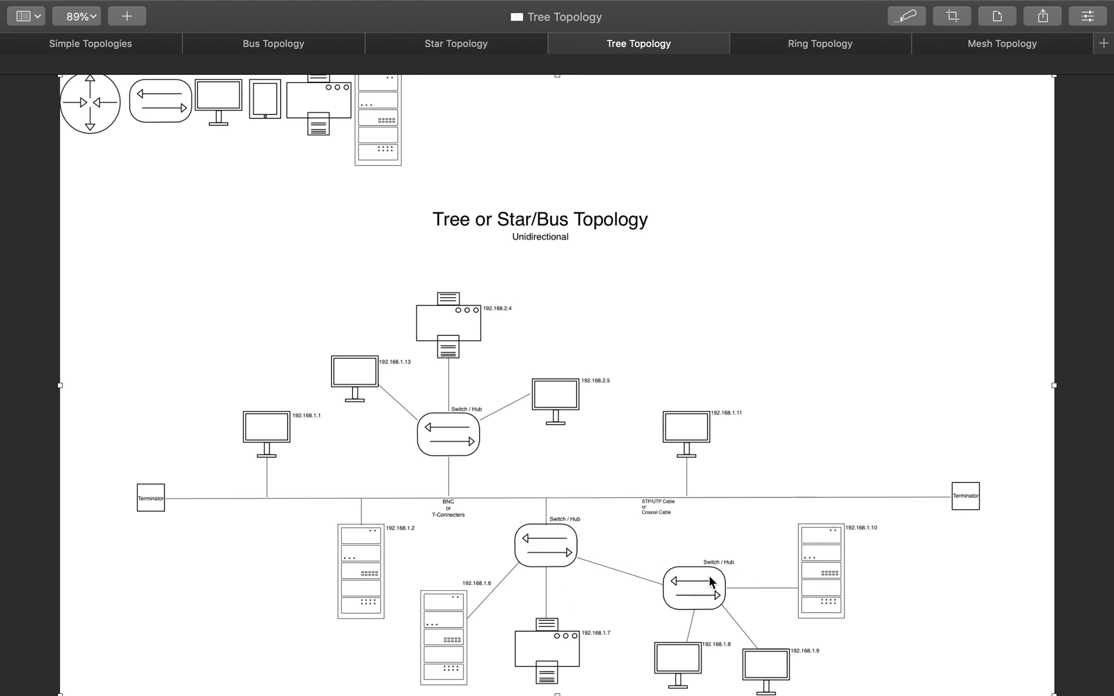
pyautogui.moveTo(821, 511)
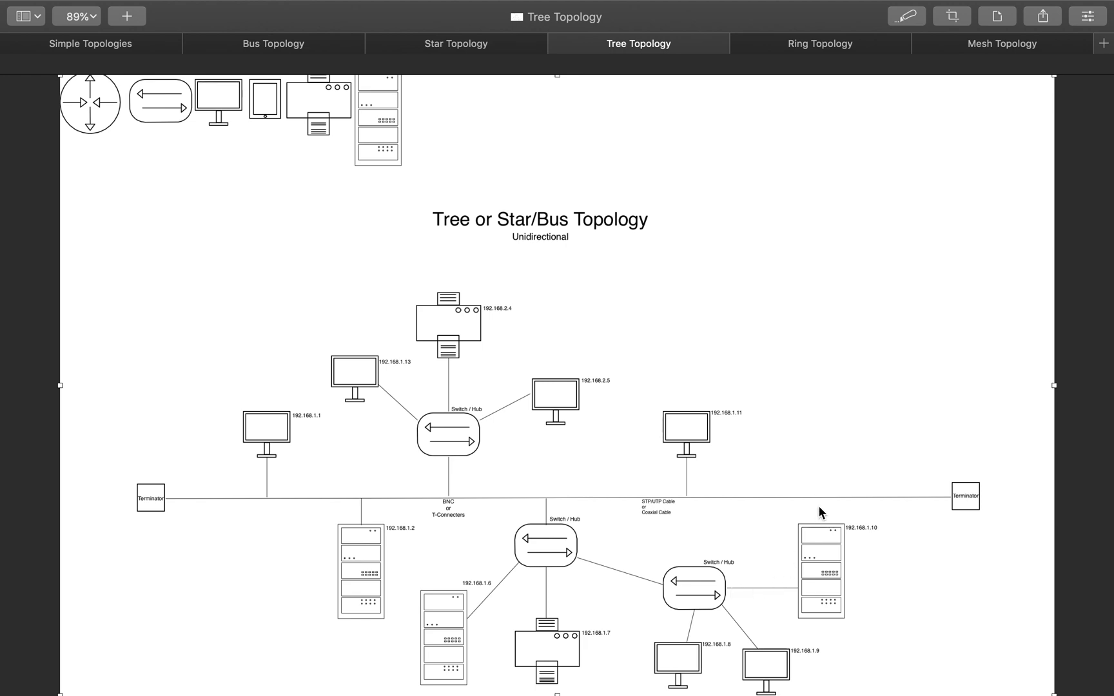
pyautogui.moveTo(714, 596)
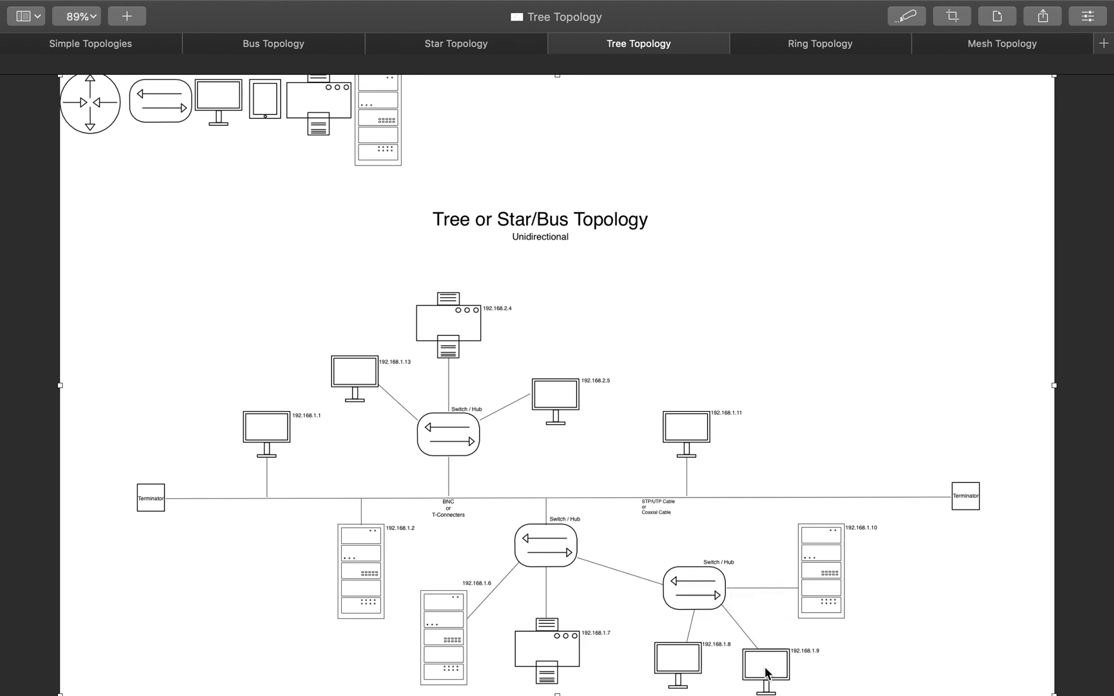
pyautogui.moveTo(276, 419)
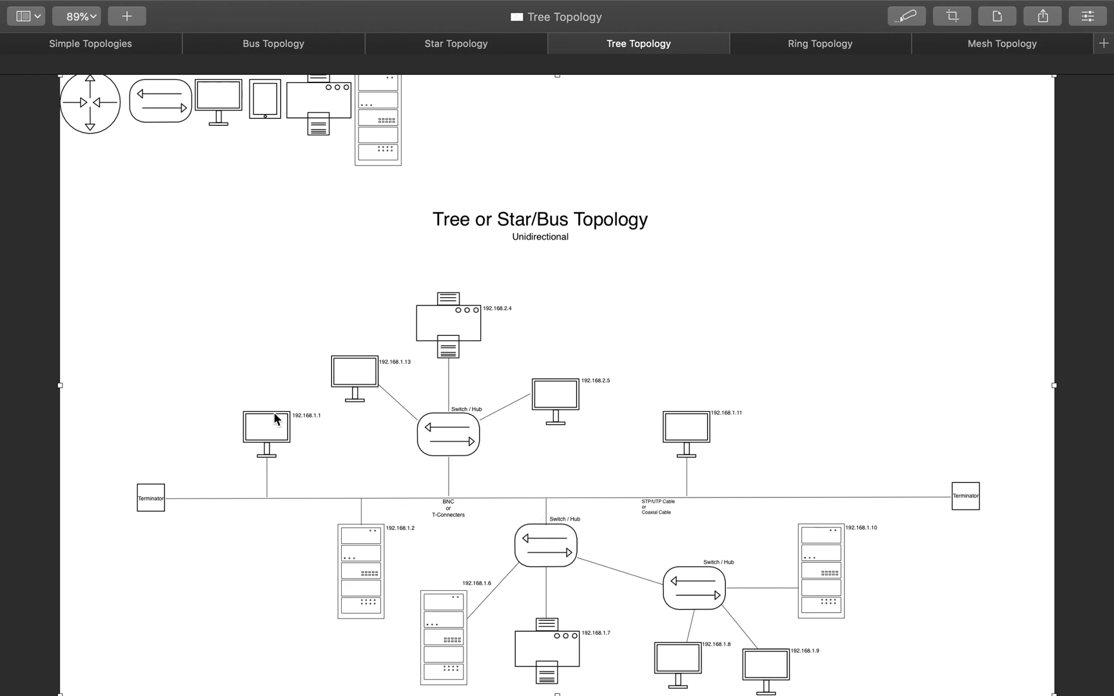
pyautogui.moveTo(302, 451)
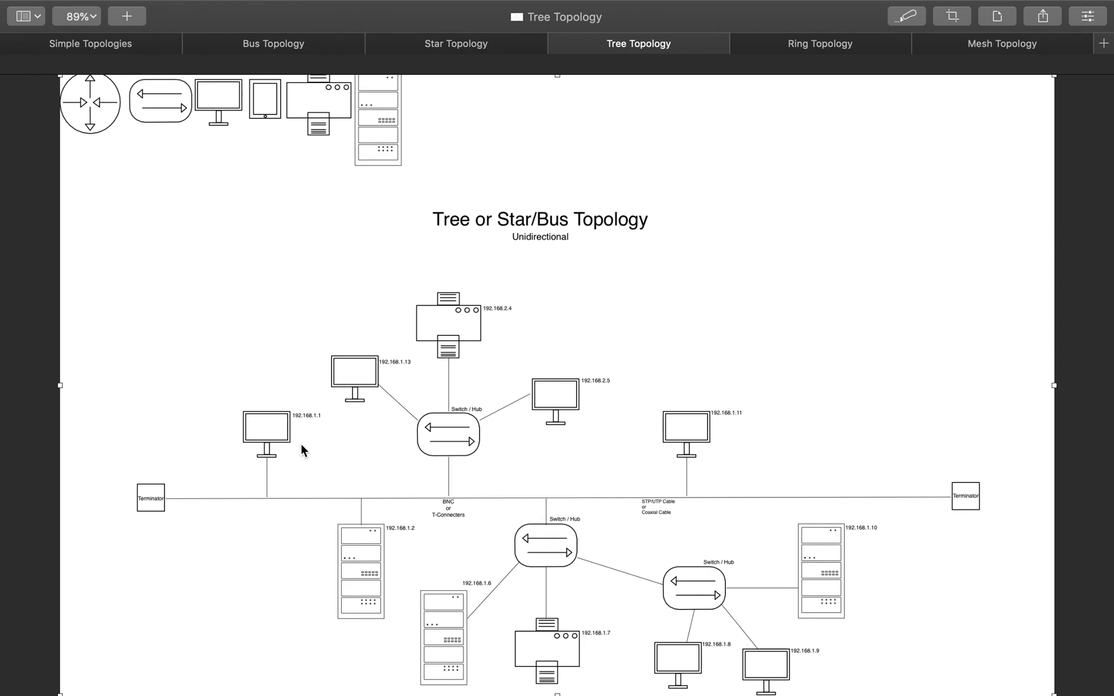
pyautogui.moveTo(440, 471)
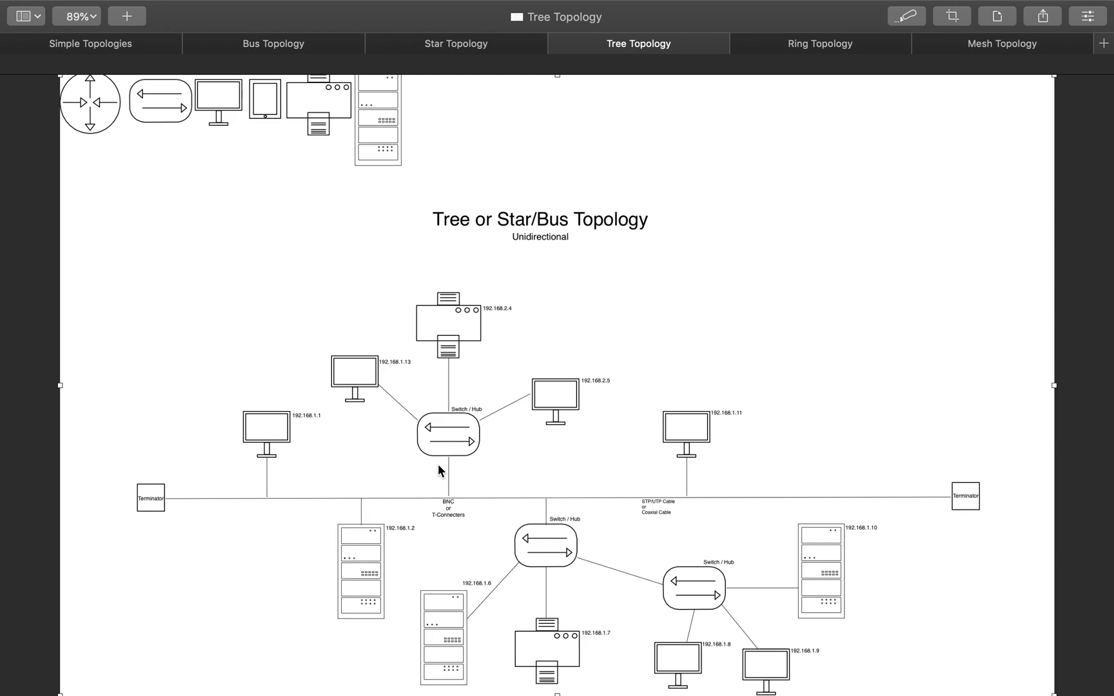
pyautogui.moveTo(314, 455)
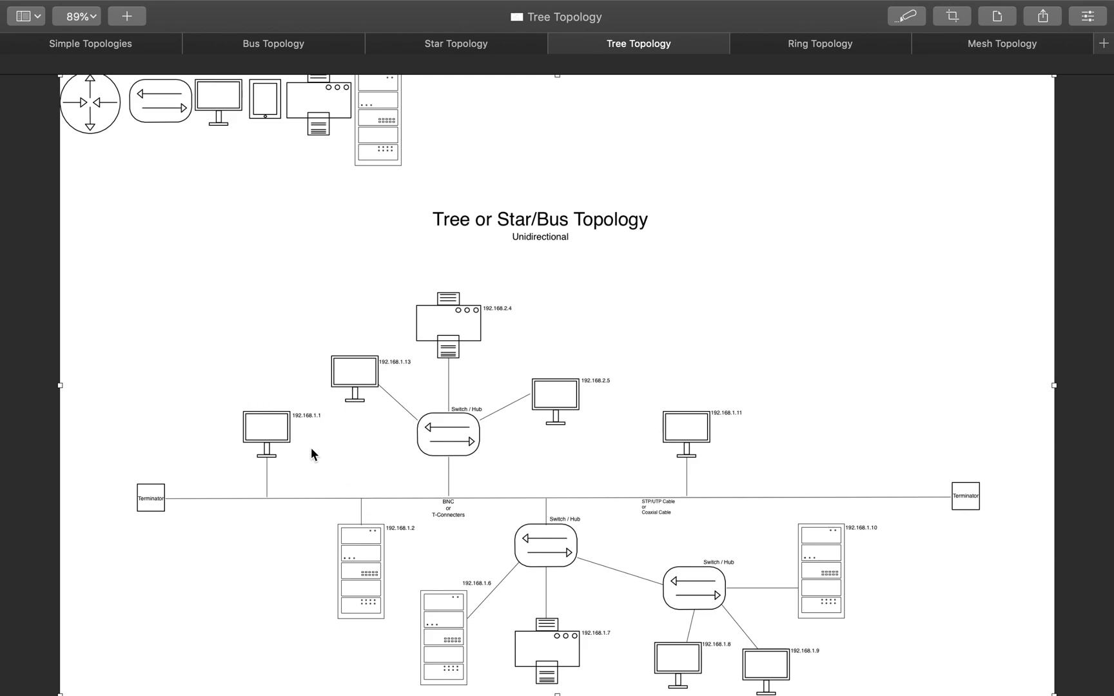
pyautogui.moveTo(647, 408)
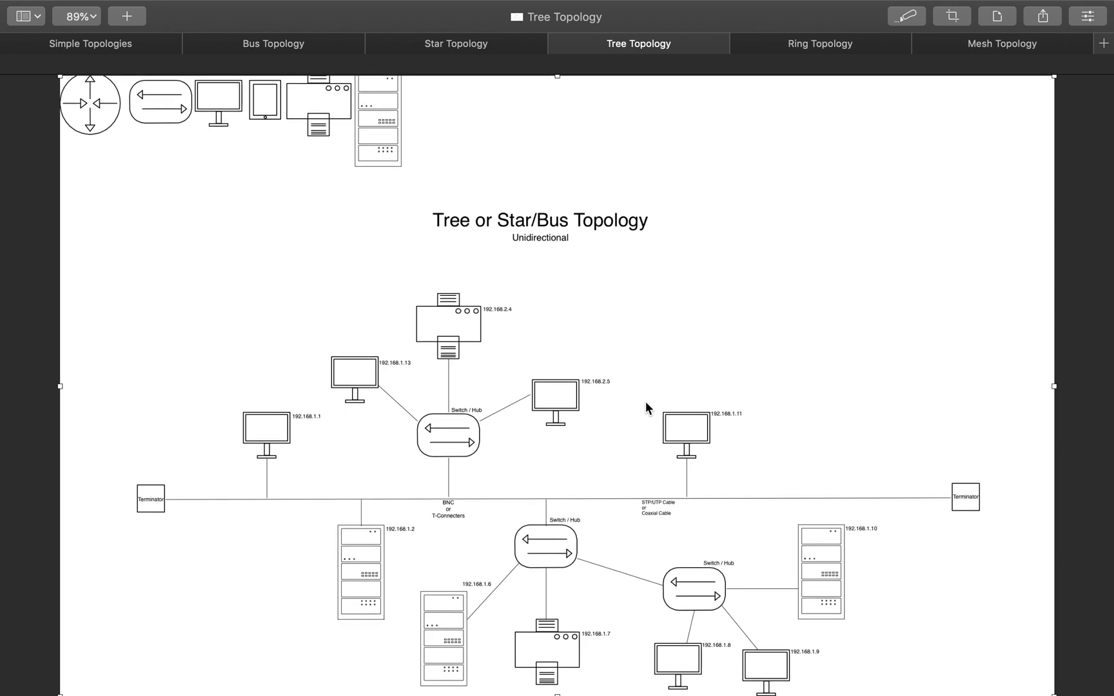
# - Bring up the Ring Topology document with its six-device ring diagram
pyautogui.click(820, 43)
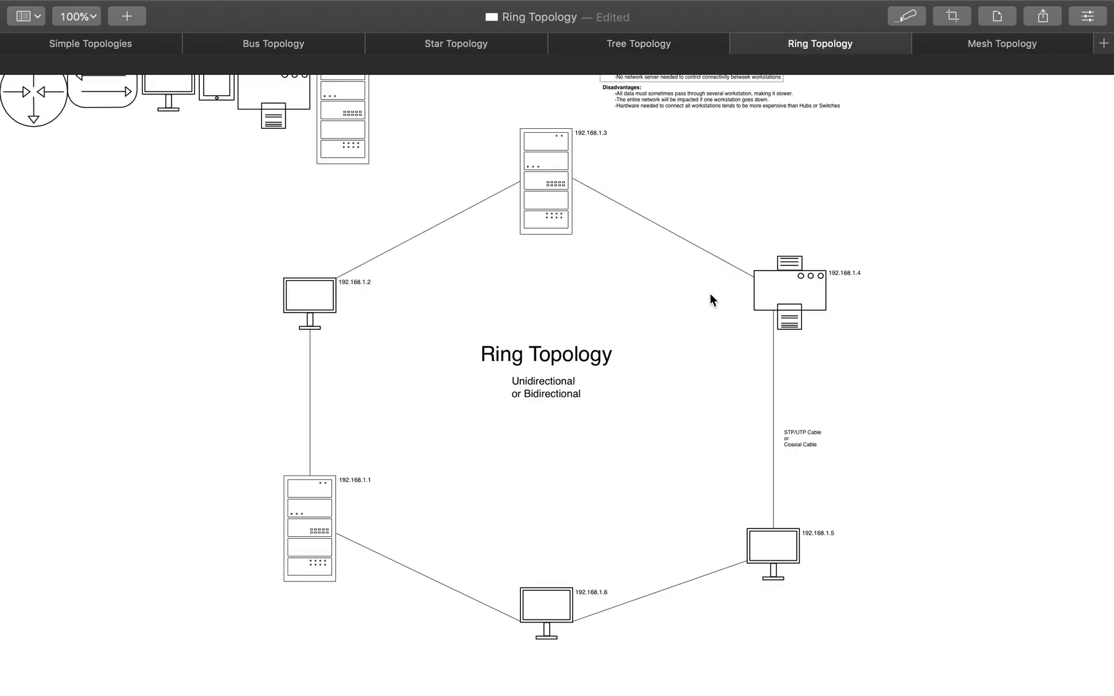
pyautogui.moveTo(504, 263)
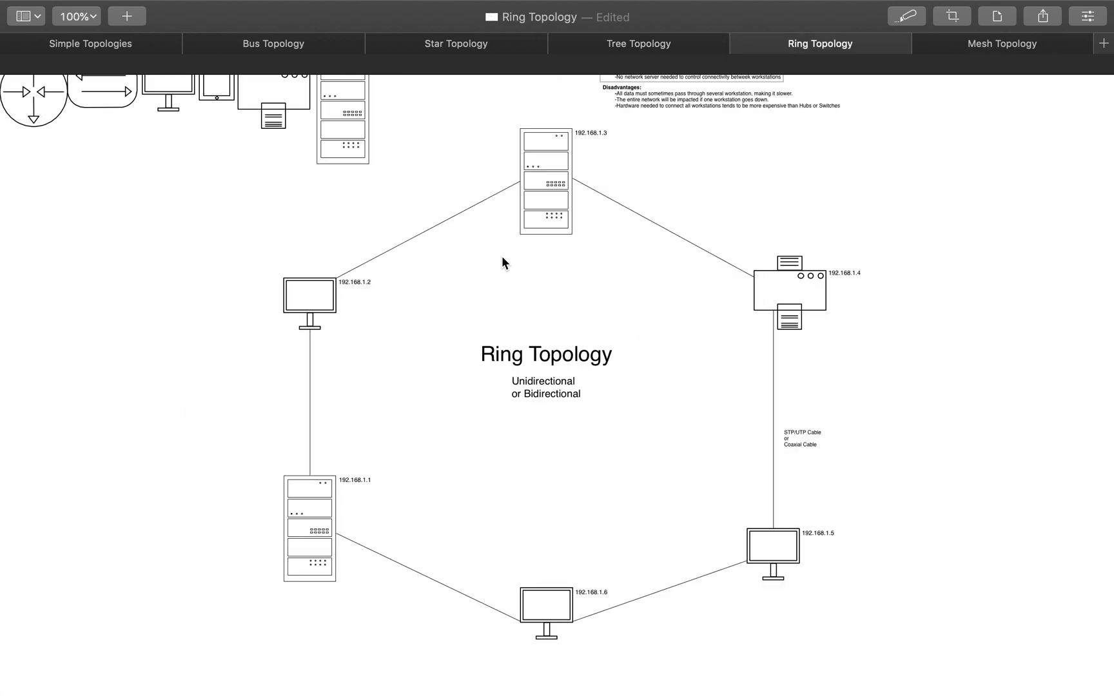
pyautogui.moveTo(687, 260)
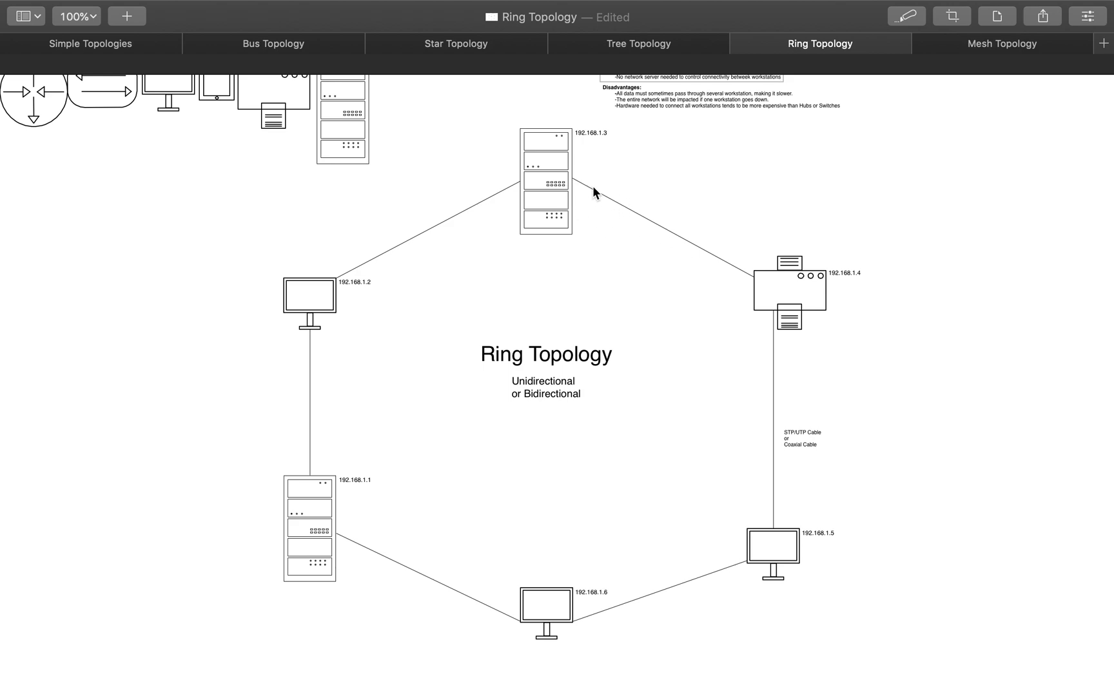
pyautogui.moveTo(789, 551)
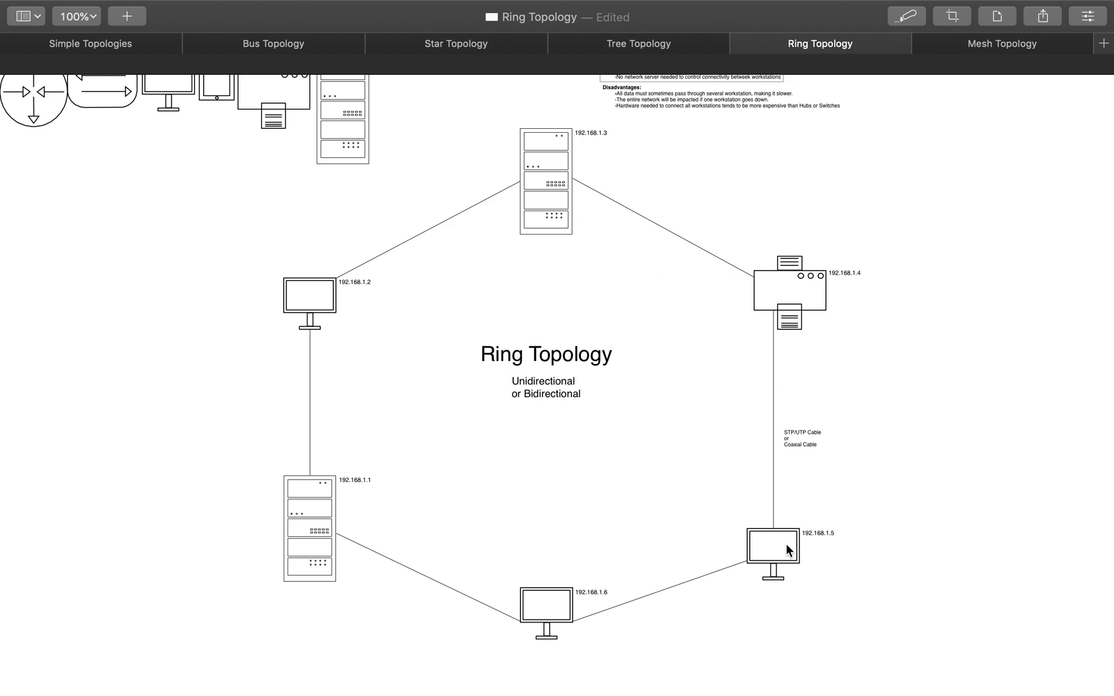
pyautogui.moveTo(323, 548)
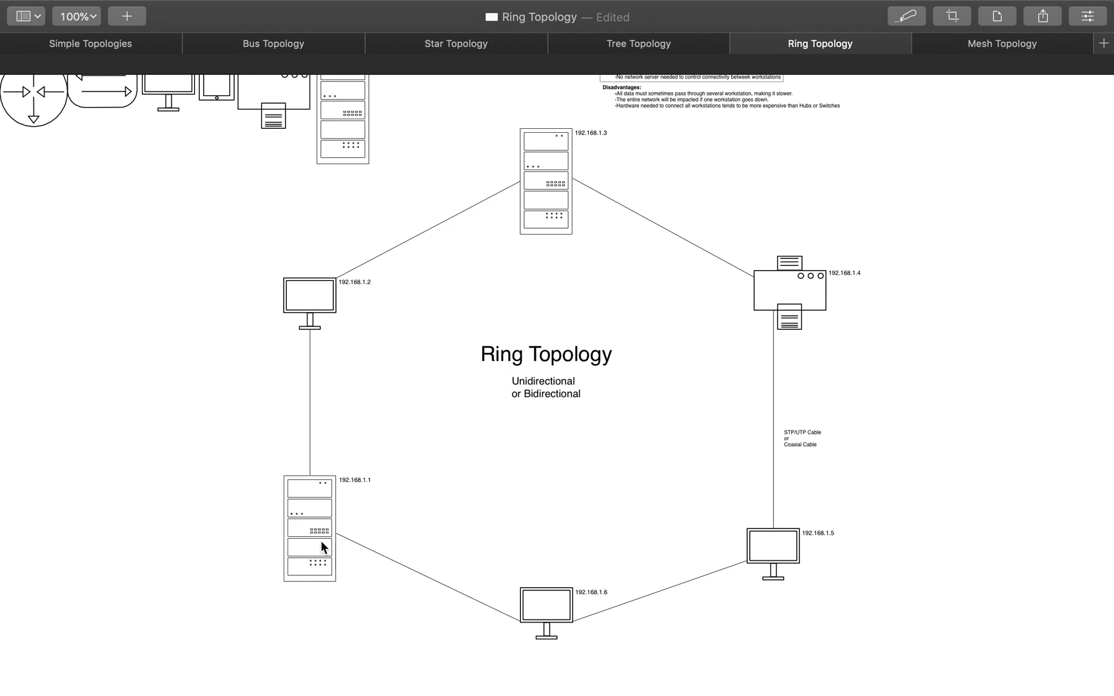
pyautogui.moveTo(803, 389)
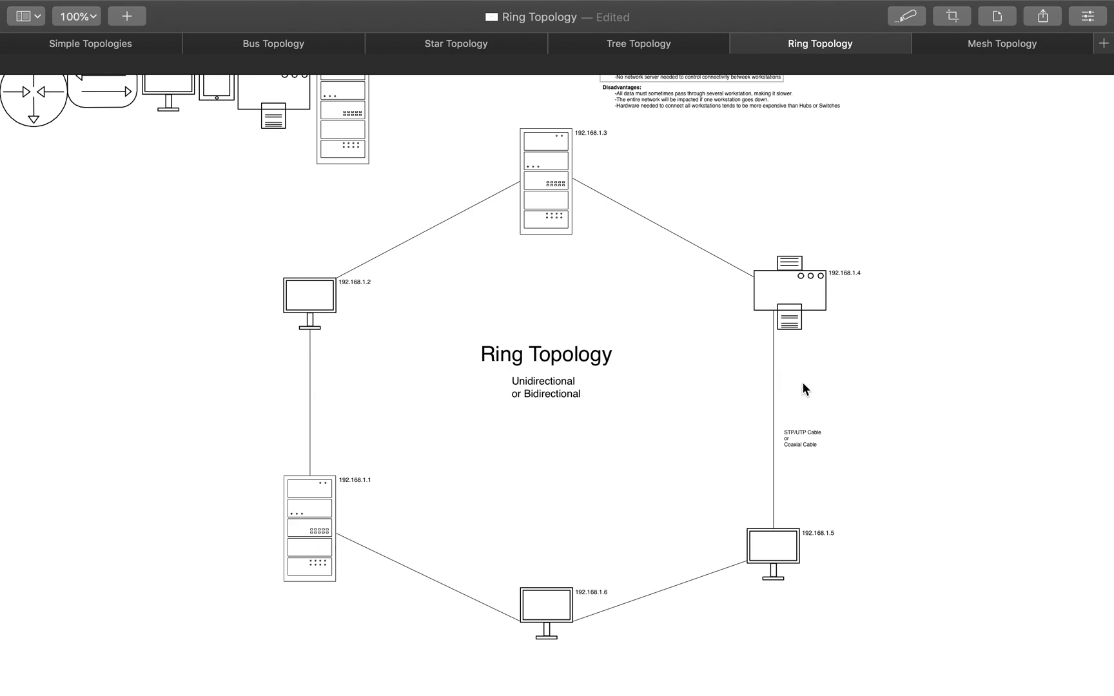
pyautogui.moveTo(338, 516)
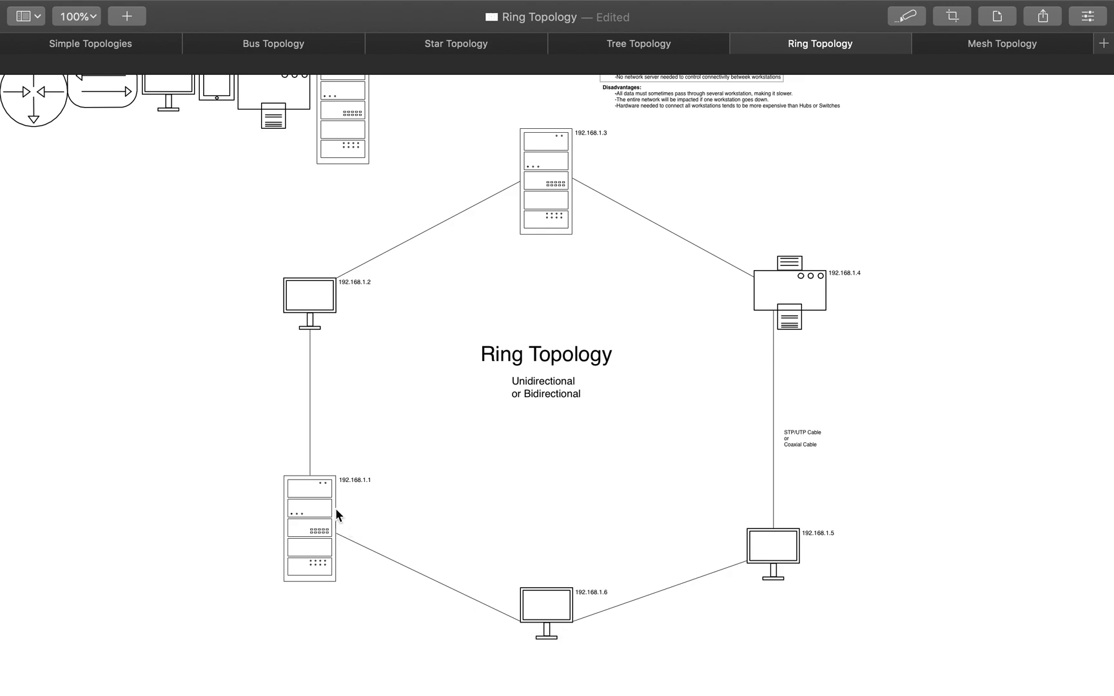
pyautogui.moveTo(592, 141)
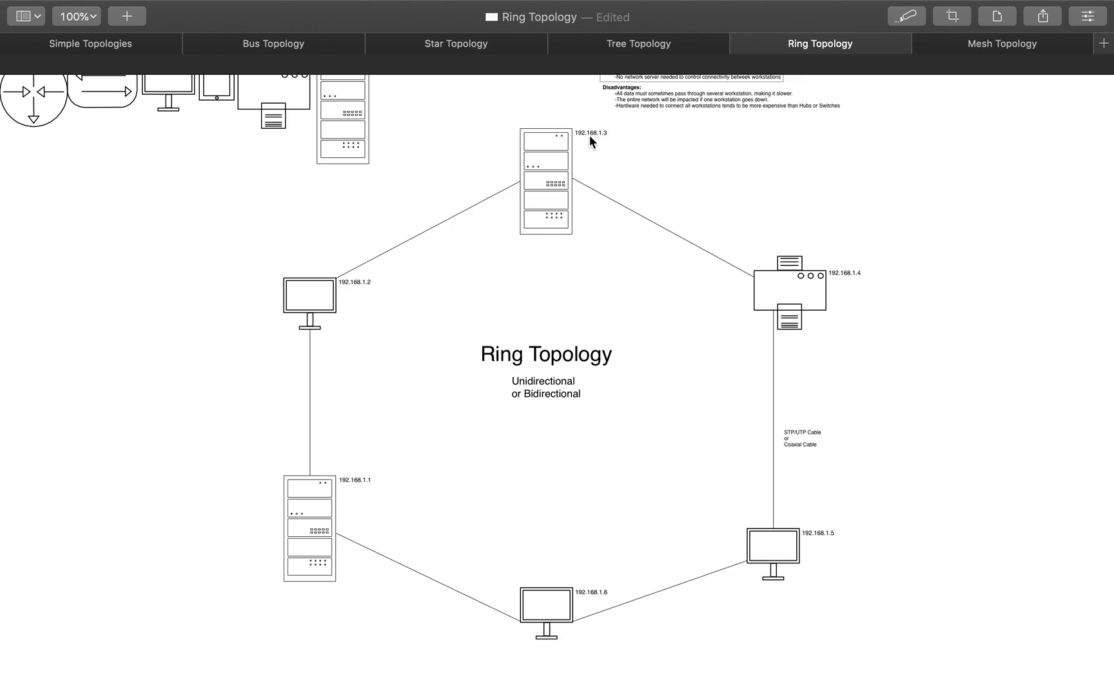
pyautogui.moveTo(604, 141)
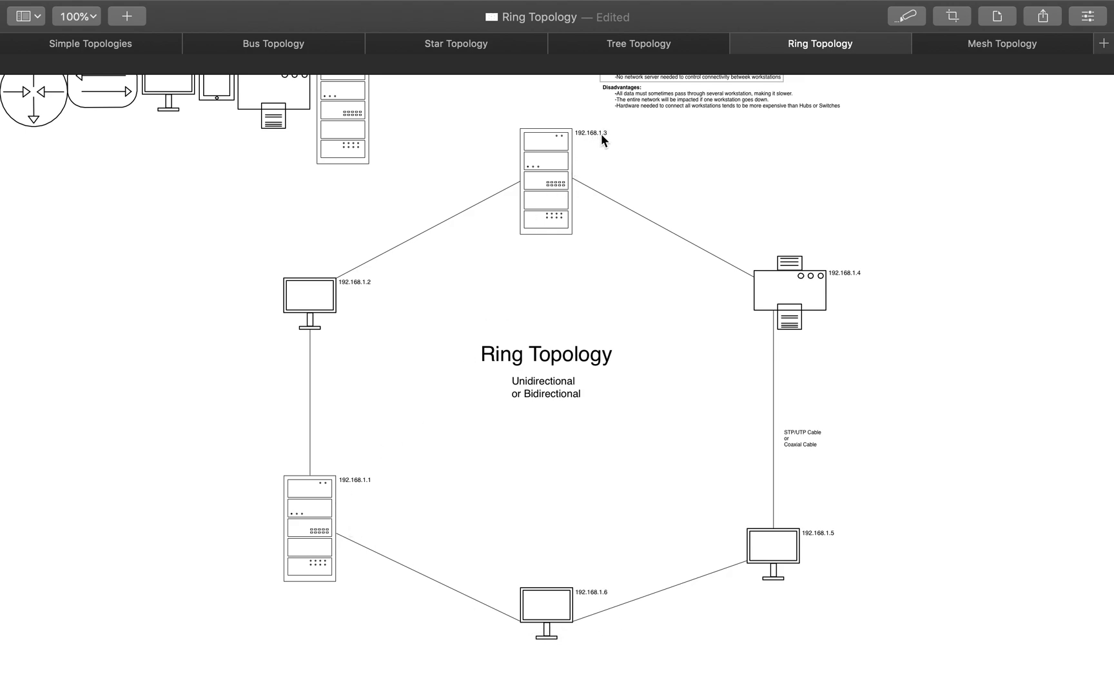
pyautogui.moveTo(348, 485)
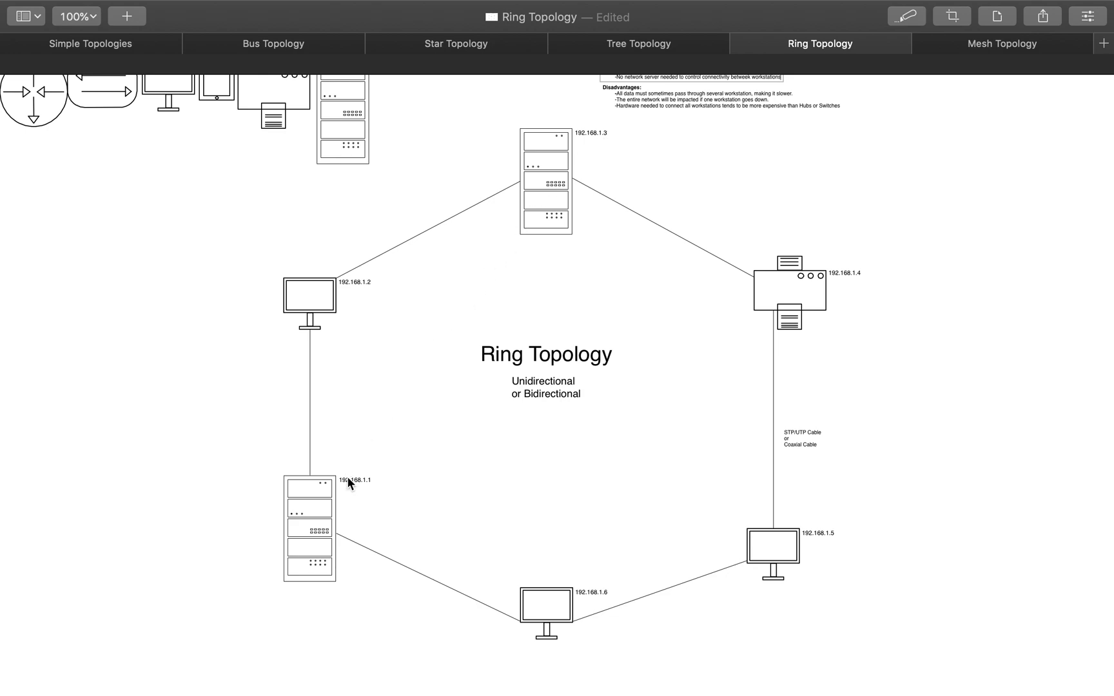
pyautogui.moveTo(497, 526)
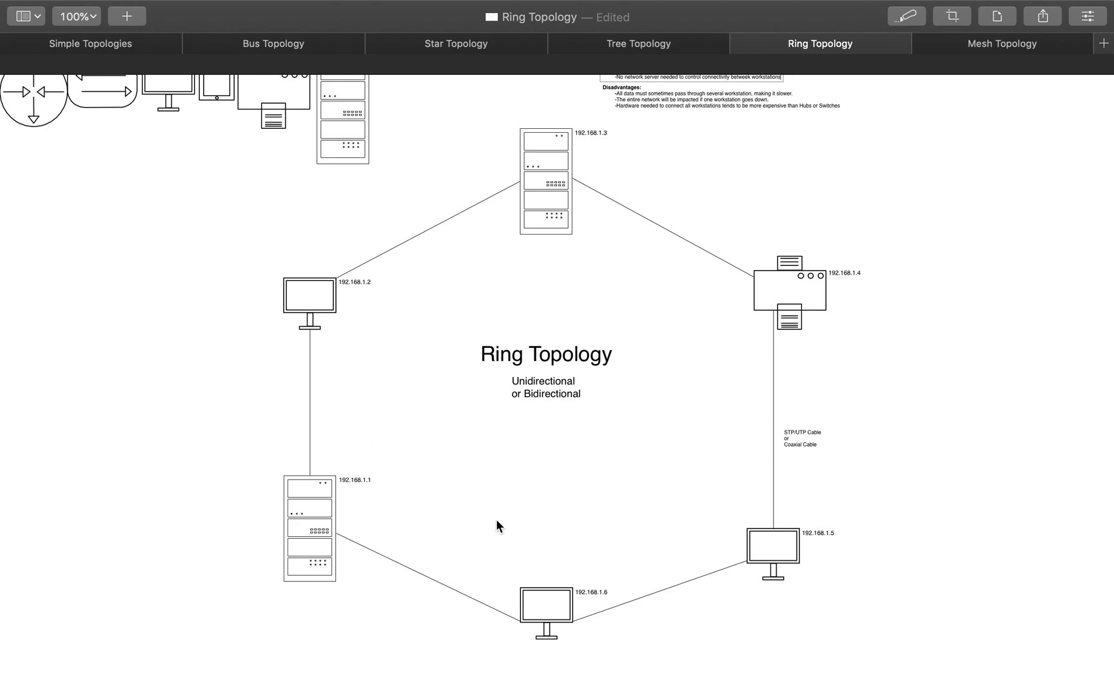
pyautogui.moveTo(583, 239)
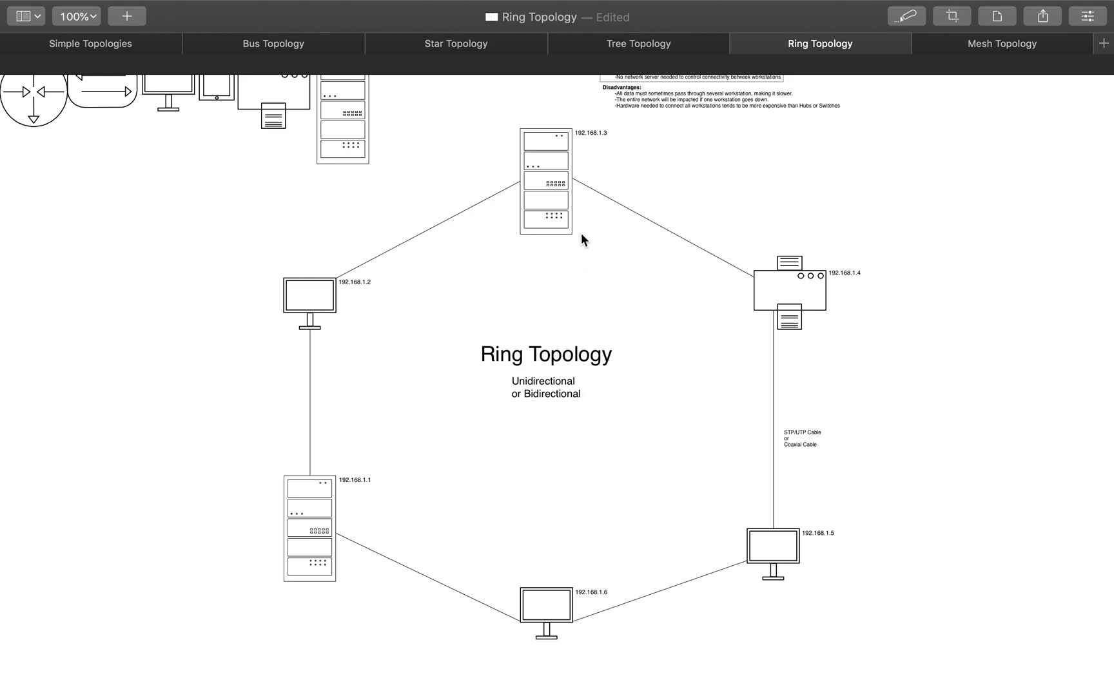
pyautogui.moveTo(346, 327)
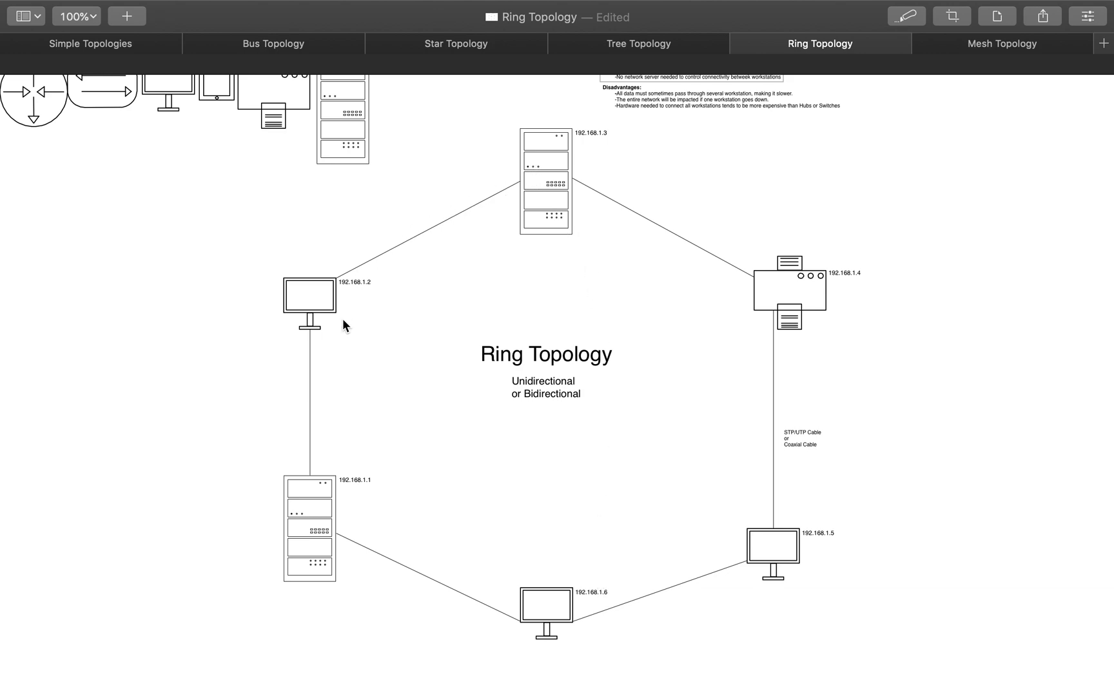
pyautogui.moveTo(485, 236)
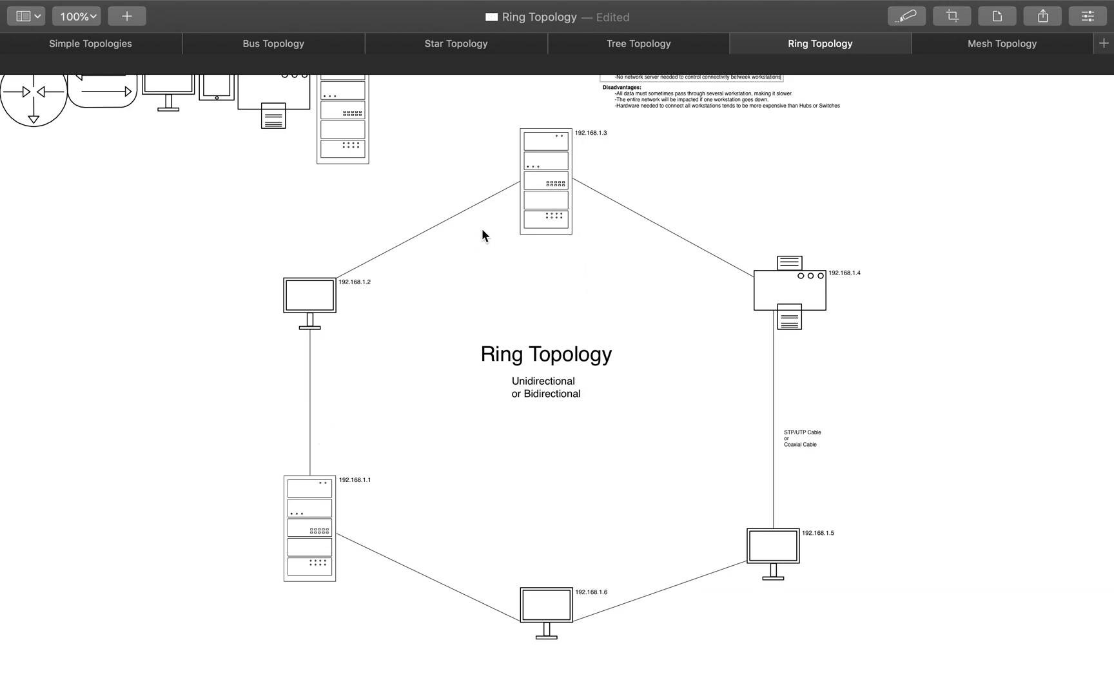
pyautogui.moveTo(572, 151)
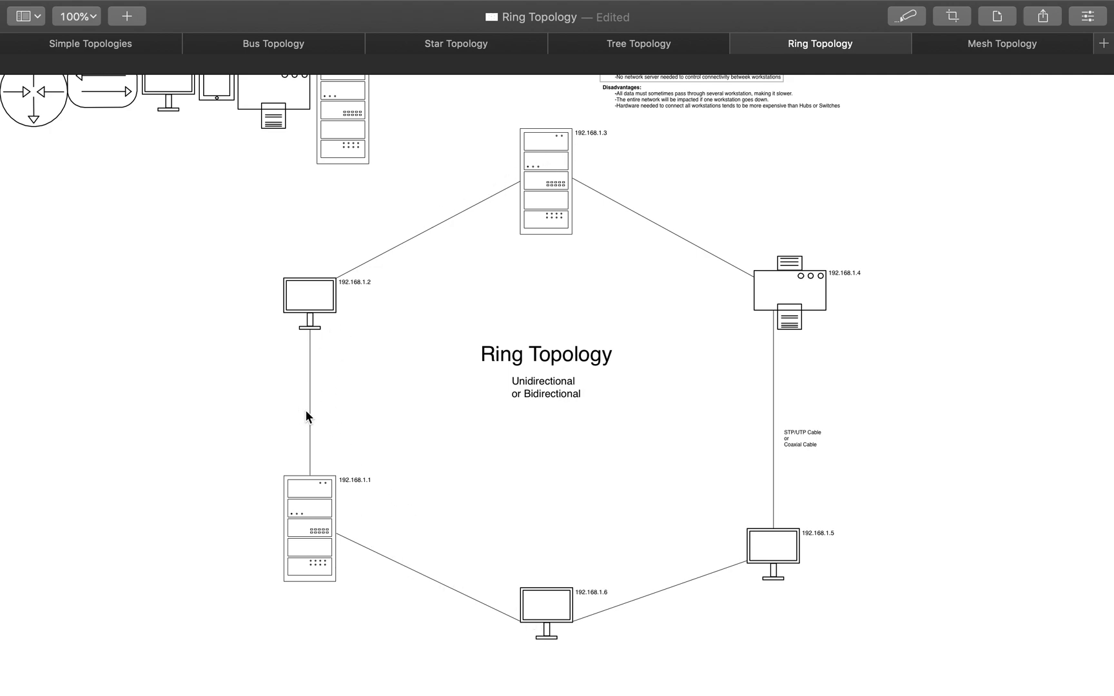
pyautogui.moveTo(391, 402)
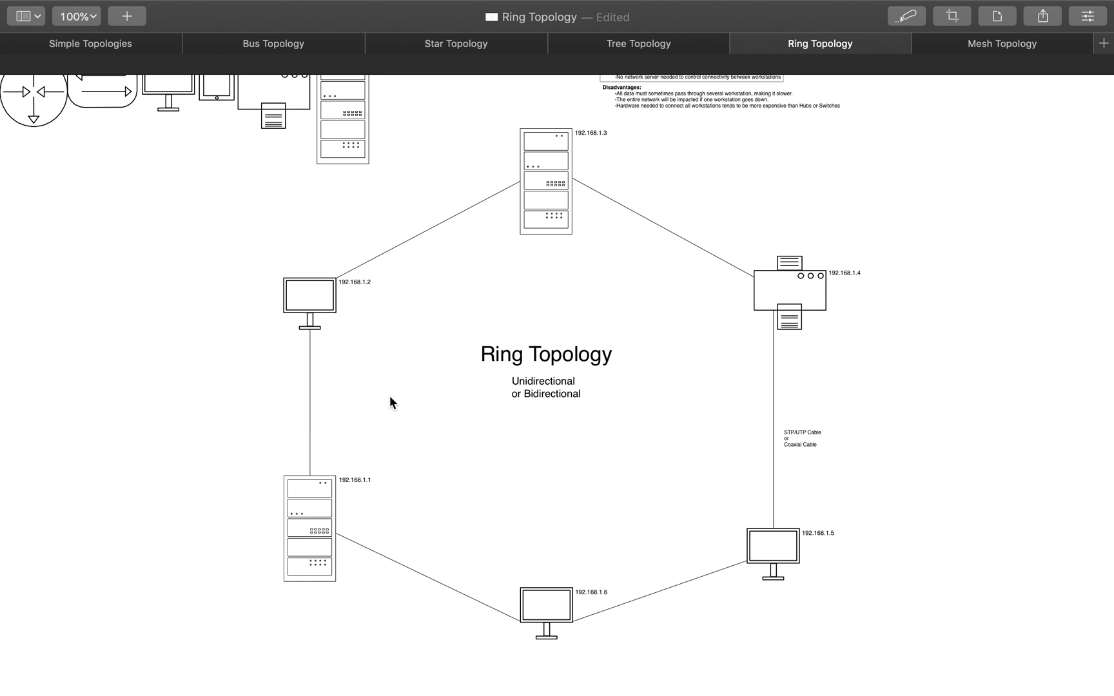
pyautogui.moveTo(803, 356)
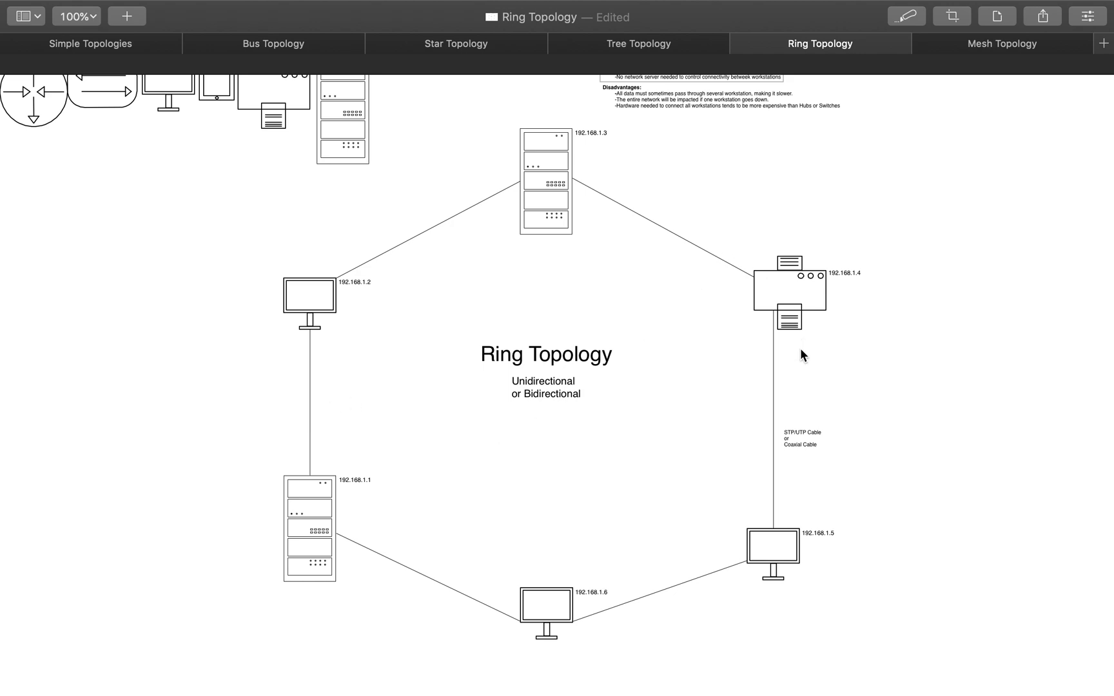
pyautogui.moveTo(823, 466)
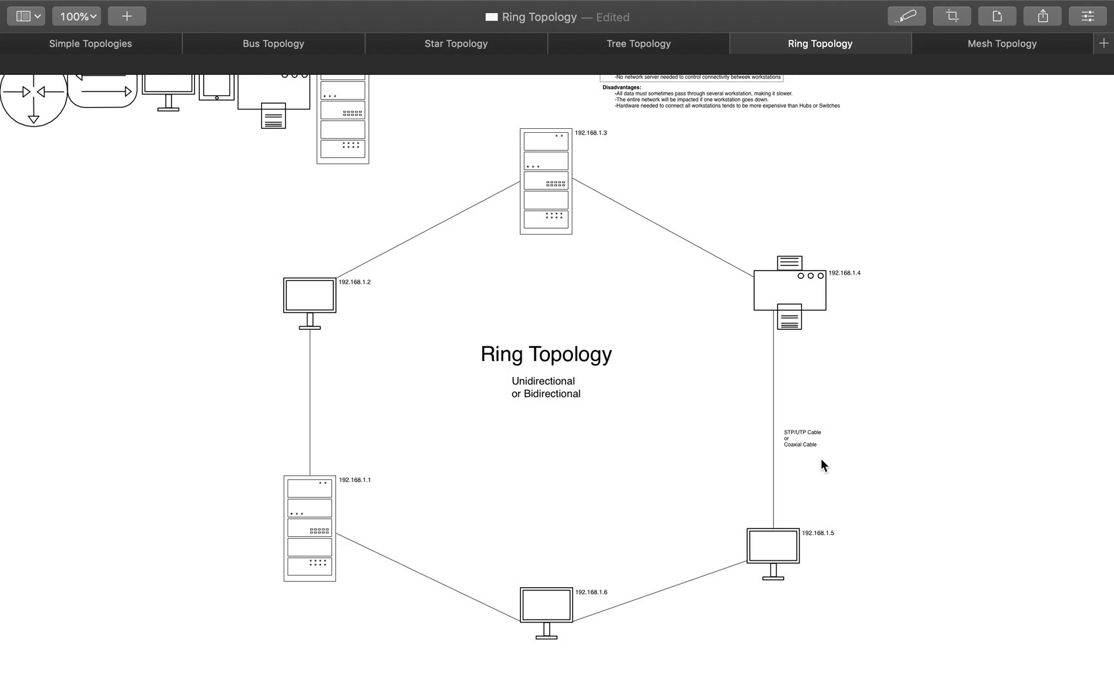
pyautogui.moveTo(490, 342)
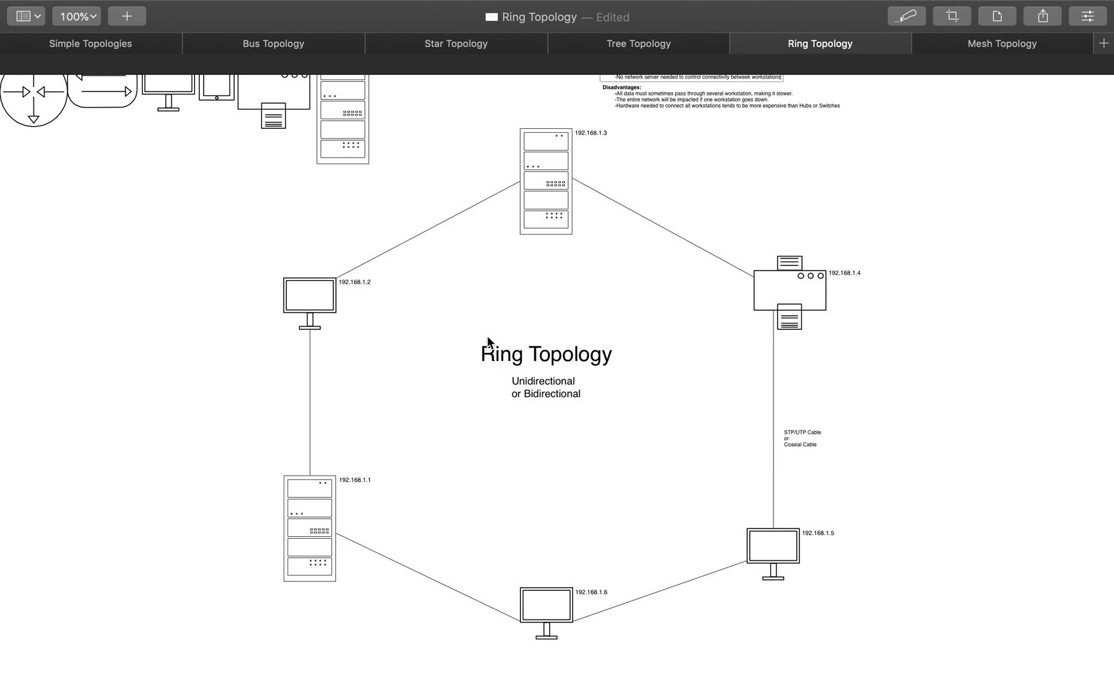
pyautogui.moveTo(779, 377)
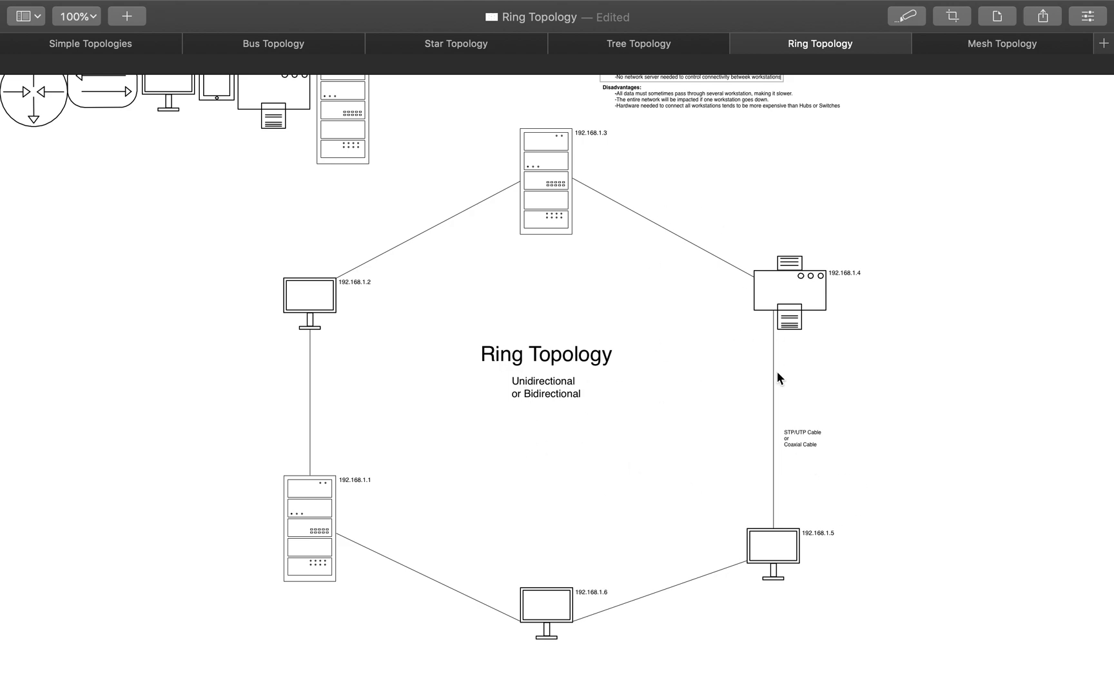
pyautogui.moveTo(640, 256)
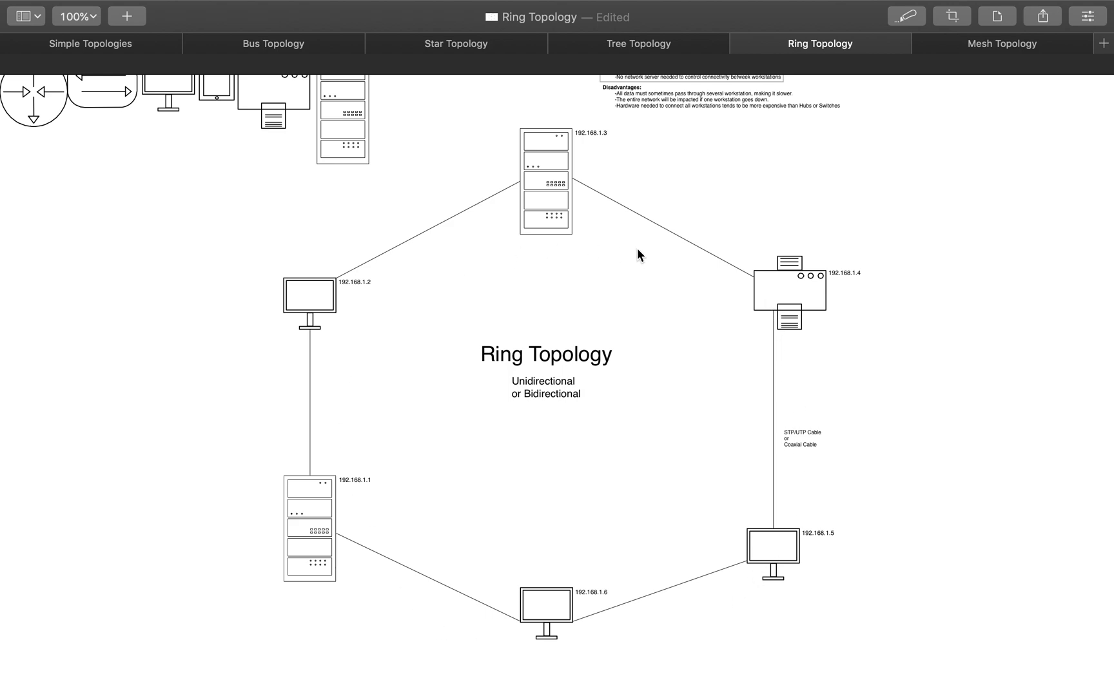
pyautogui.moveTo(604, 155)
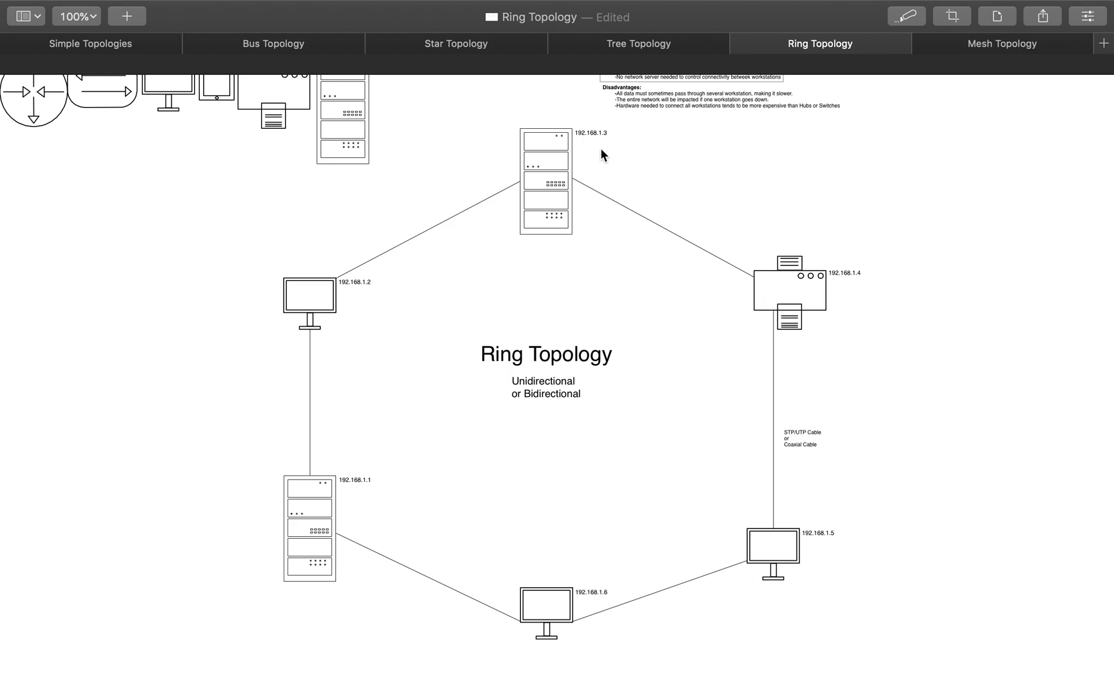
pyautogui.moveTo(716, 329)
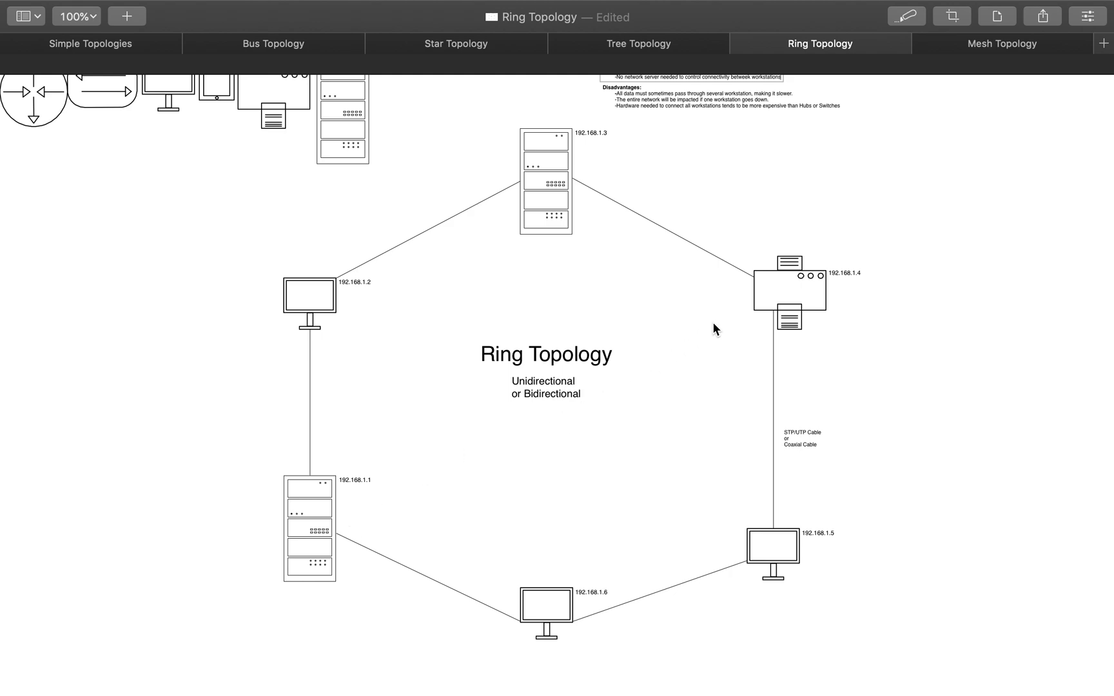
pyautogui.moveTo(308, 445)
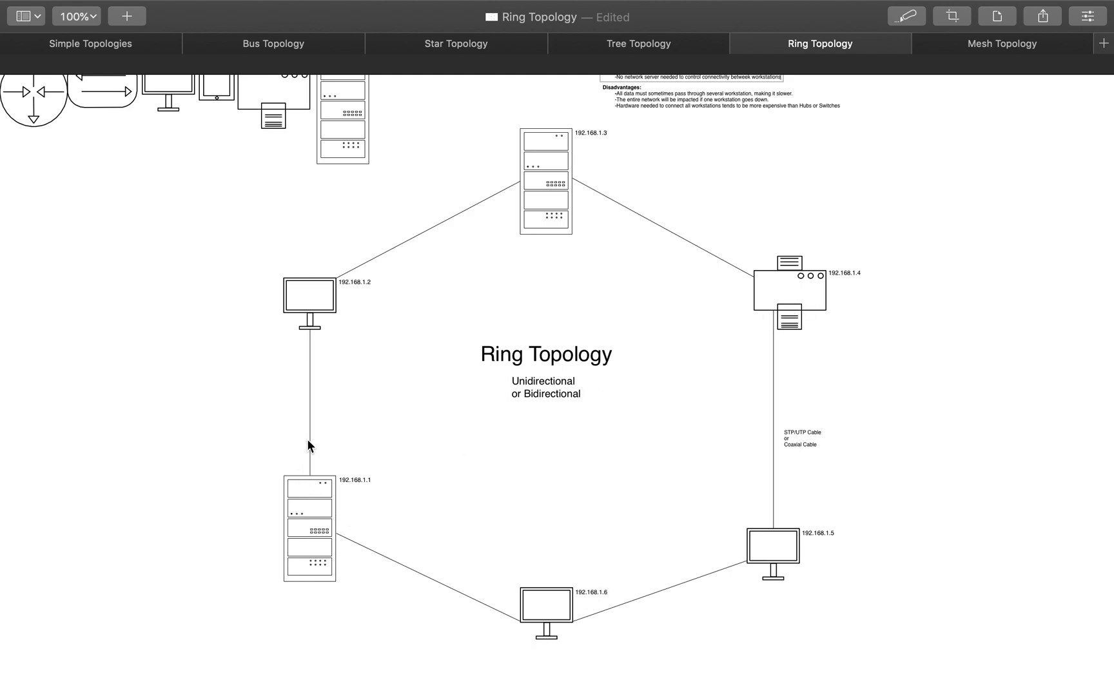
pyautogui.moveTo(730, 313)
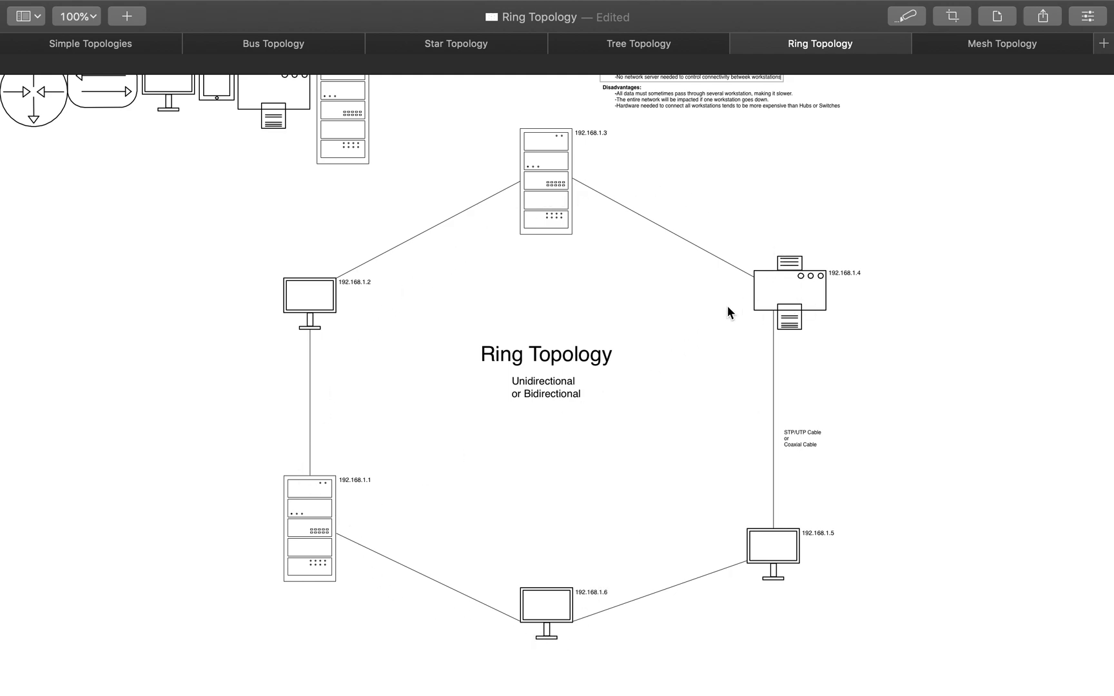
pyautogui.scroll(3)
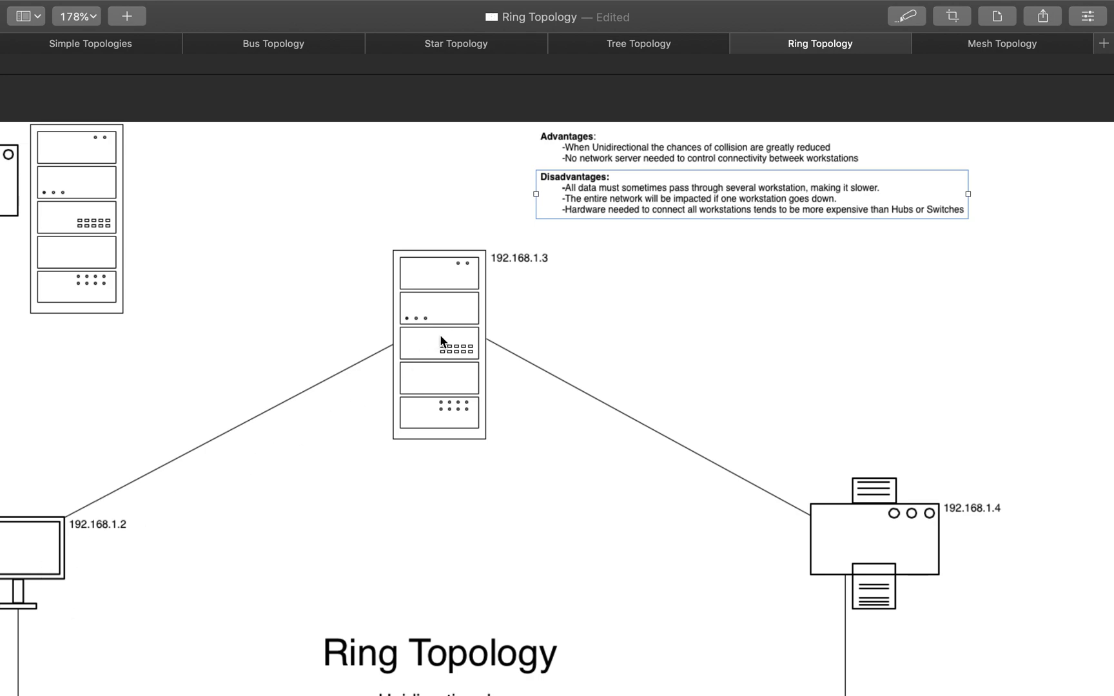
pyautogui.moveTo(882, 558)
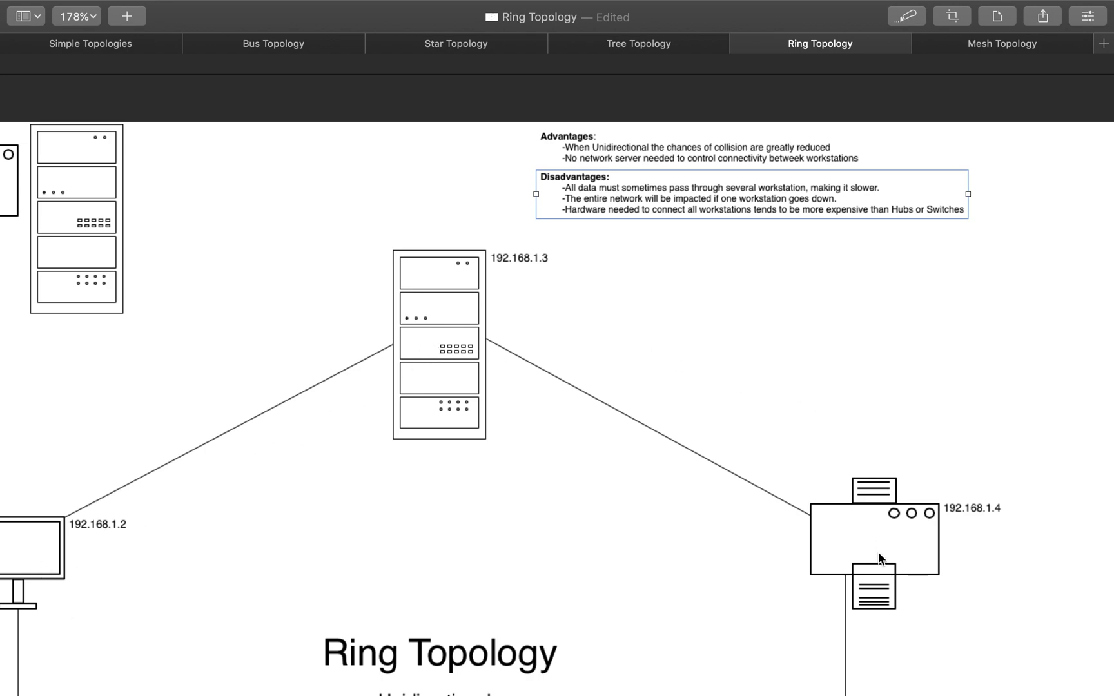
pyautogui.moveTo(595, 293)
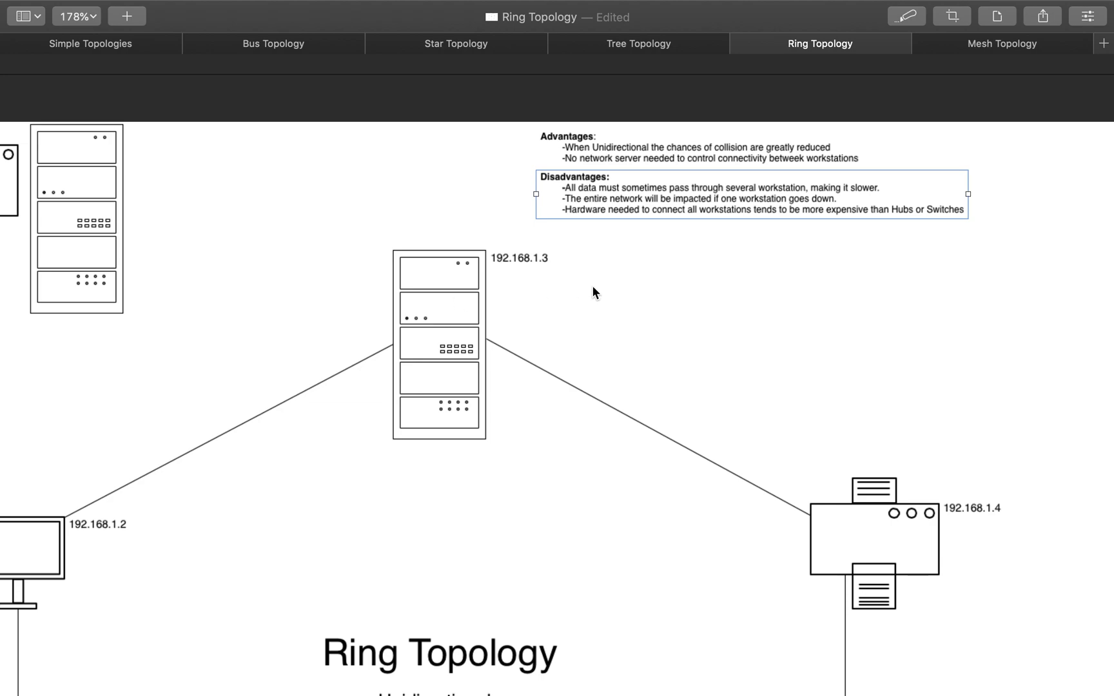
pyautogui.moveTo(608, 232)
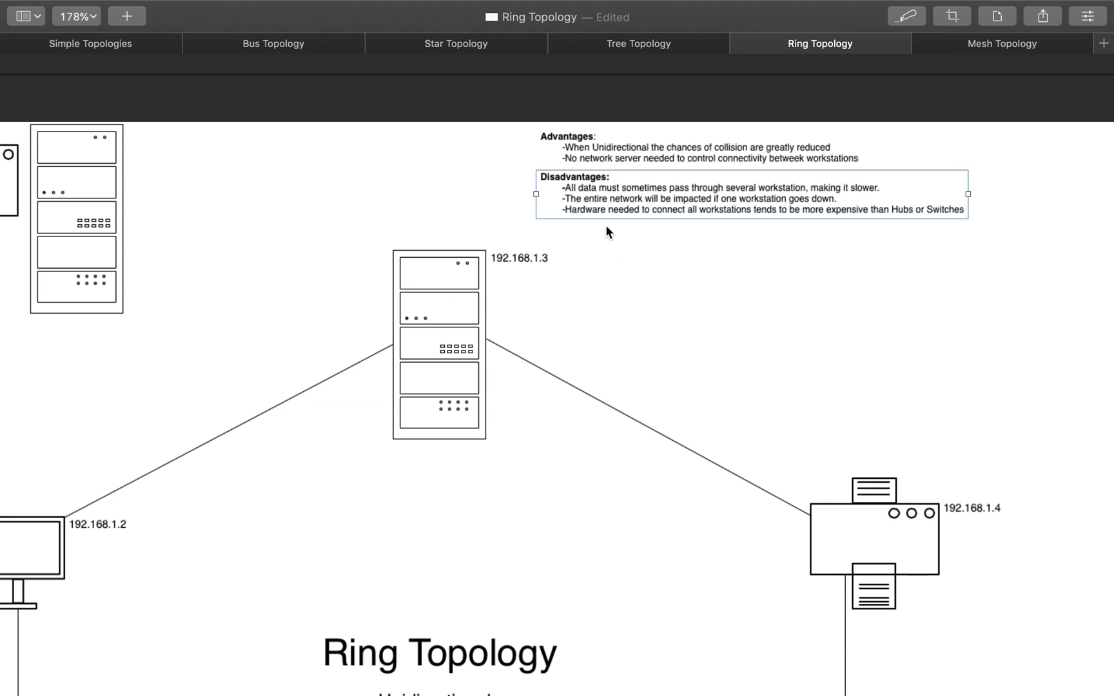
pyautogui.moveTo(624, 272)
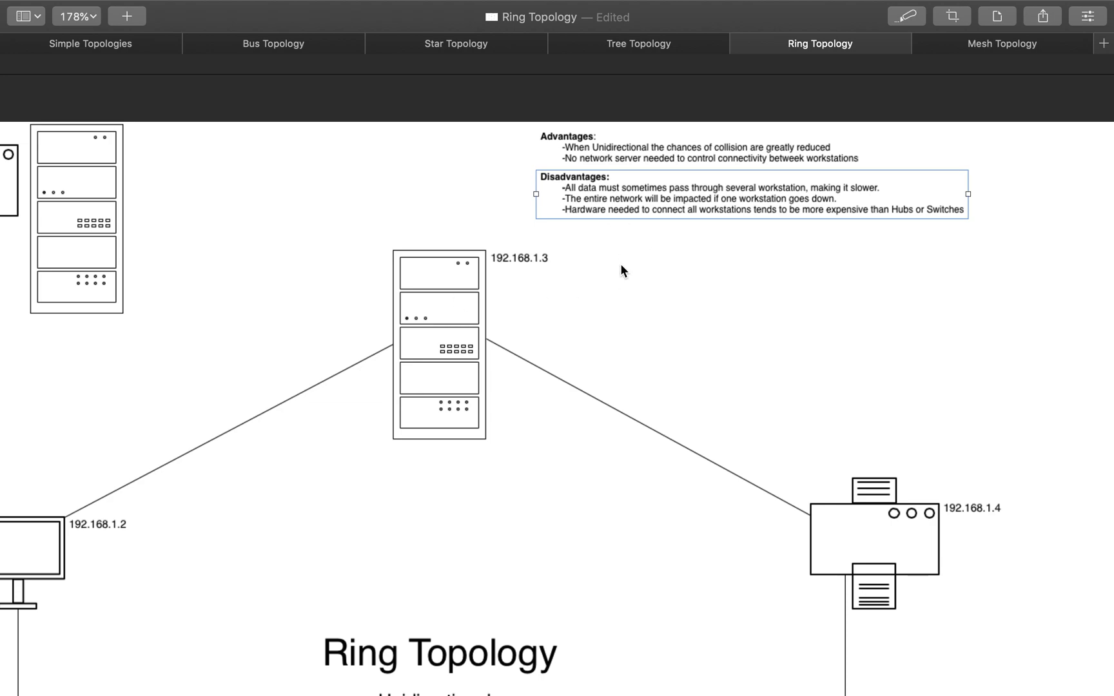
pyautogui.moveTo(574, 223)
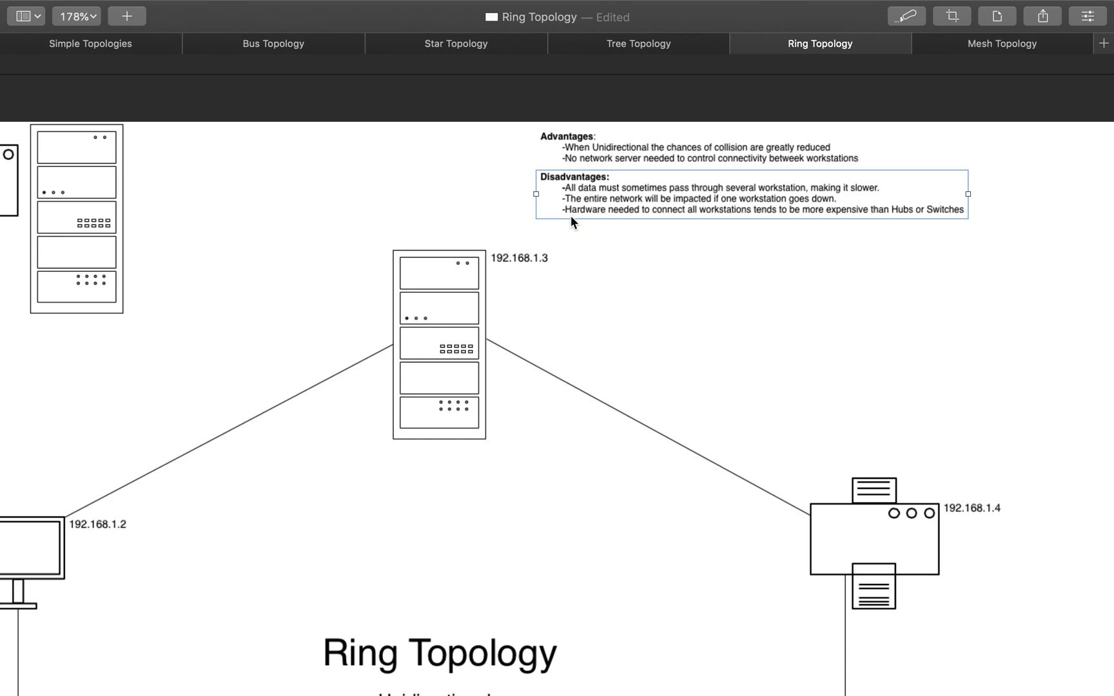
pyautogui.moveTo(566, 240)
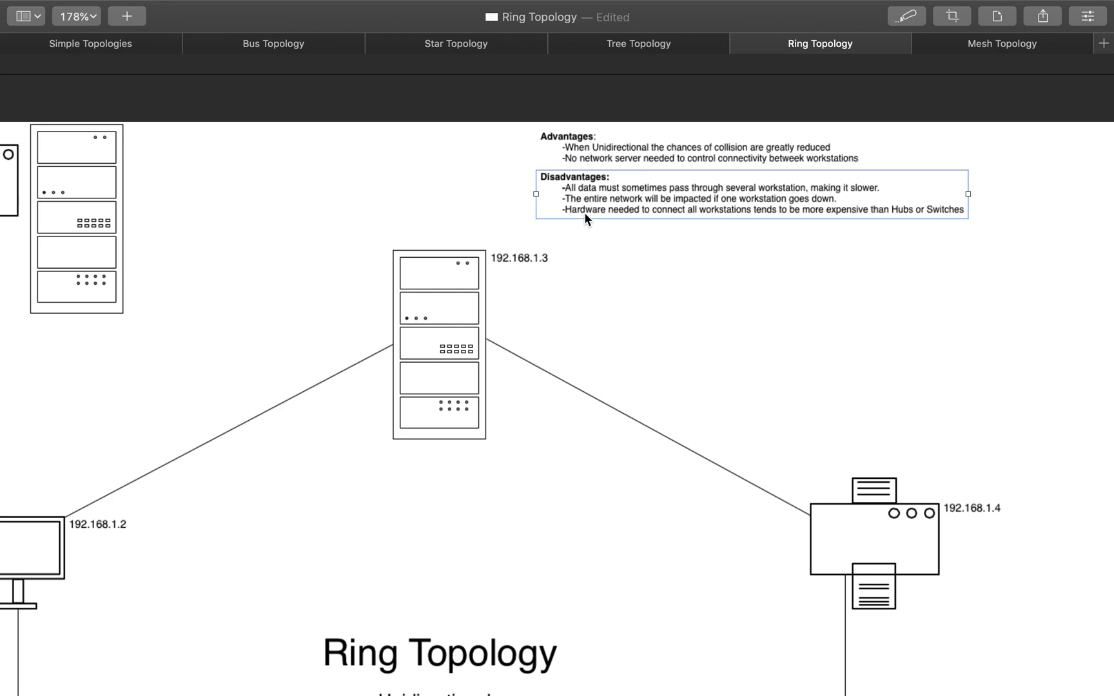
pyautogui.moveTo(688, 218)
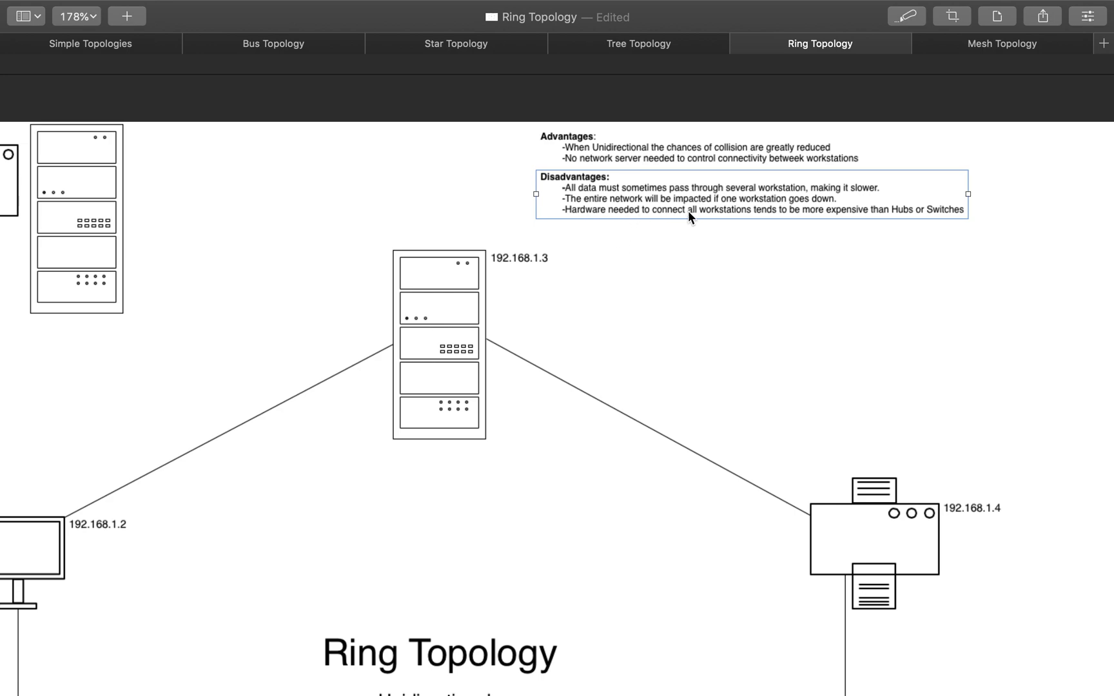
pyautogui.moveTo(596, 386)
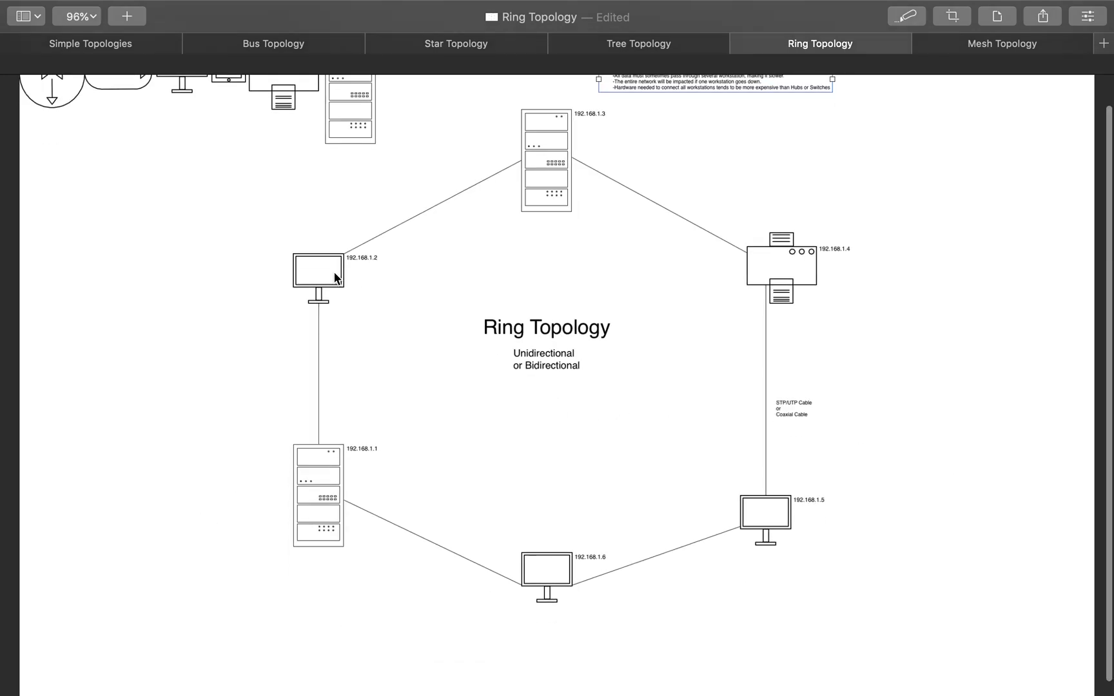
pyautogui.moveTo(576, 574)
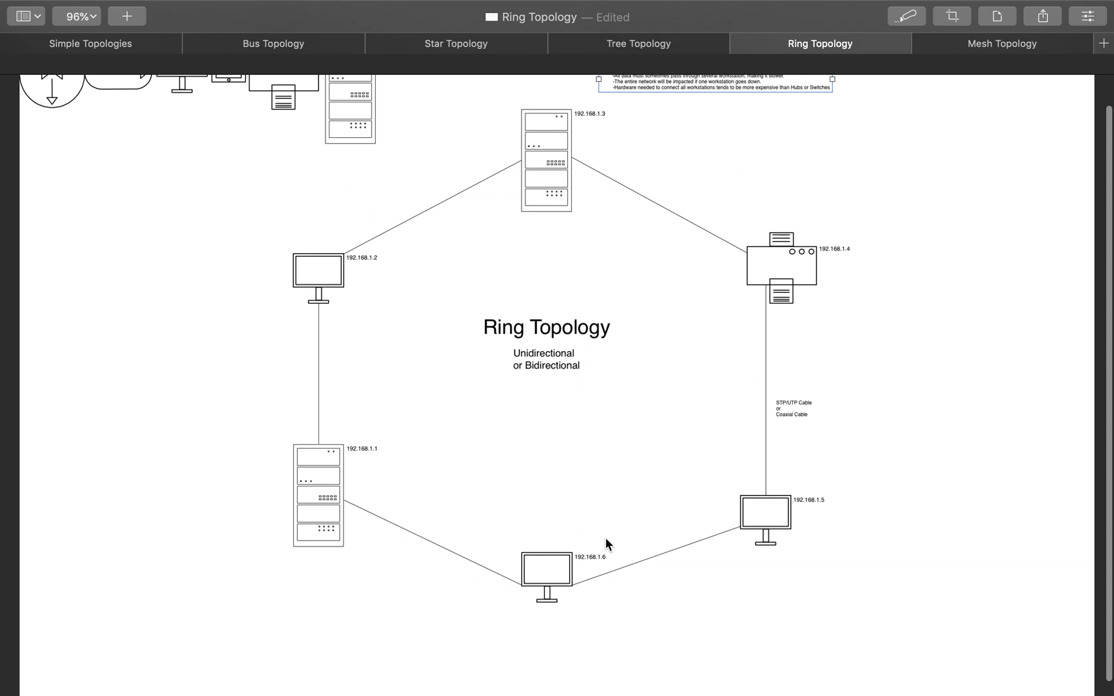
pyautogui.moveTo(579, 520)
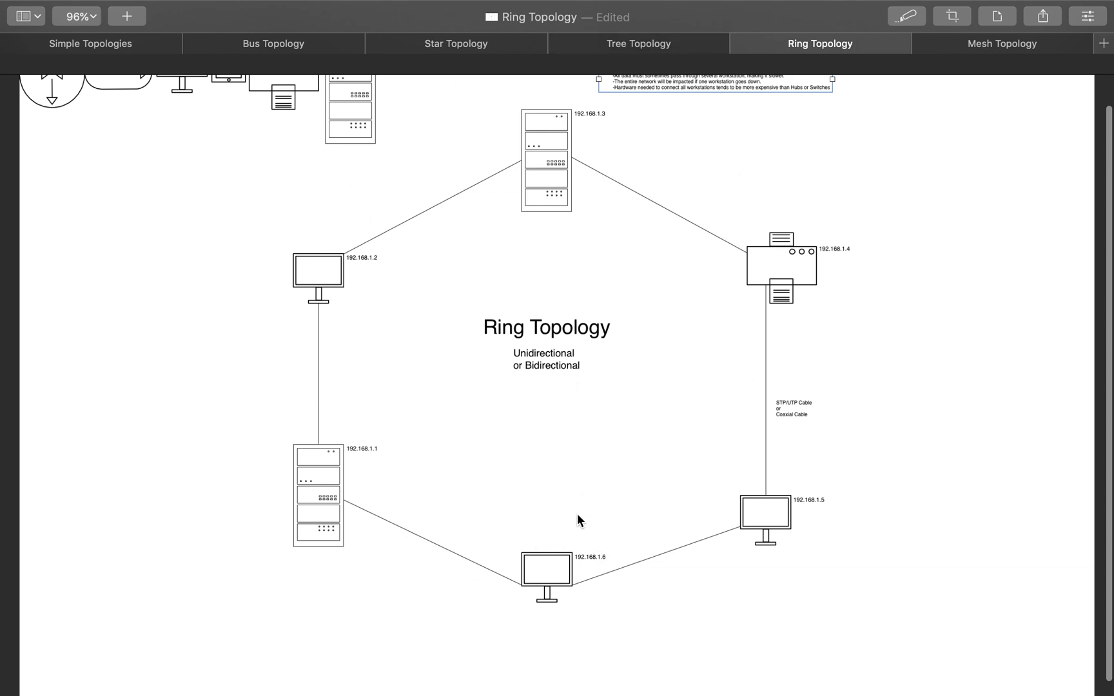
pyautogui.moveTo(349, 453)
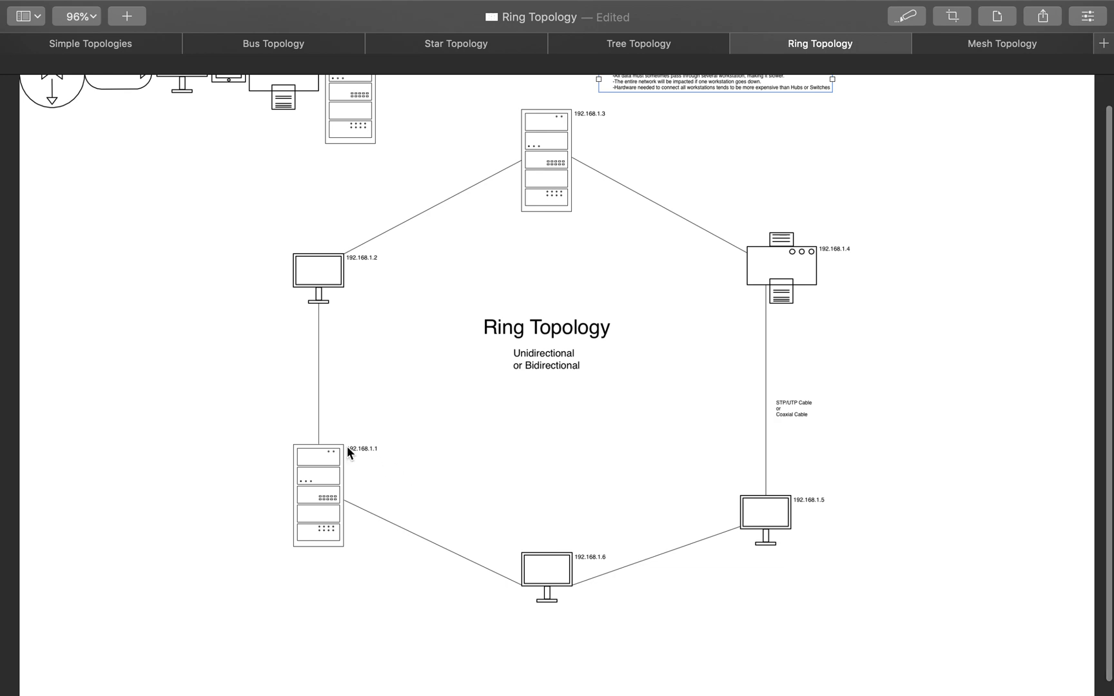
pyautogui.moveTo(346, 277)
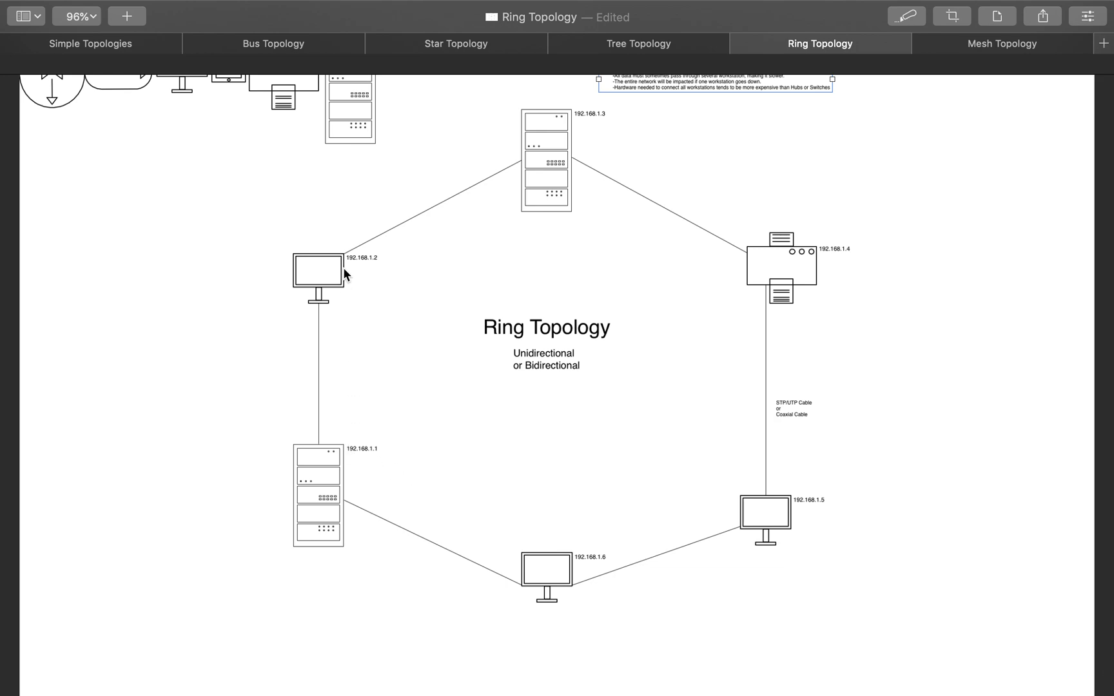
pyautogui.moveTo(632, 135)
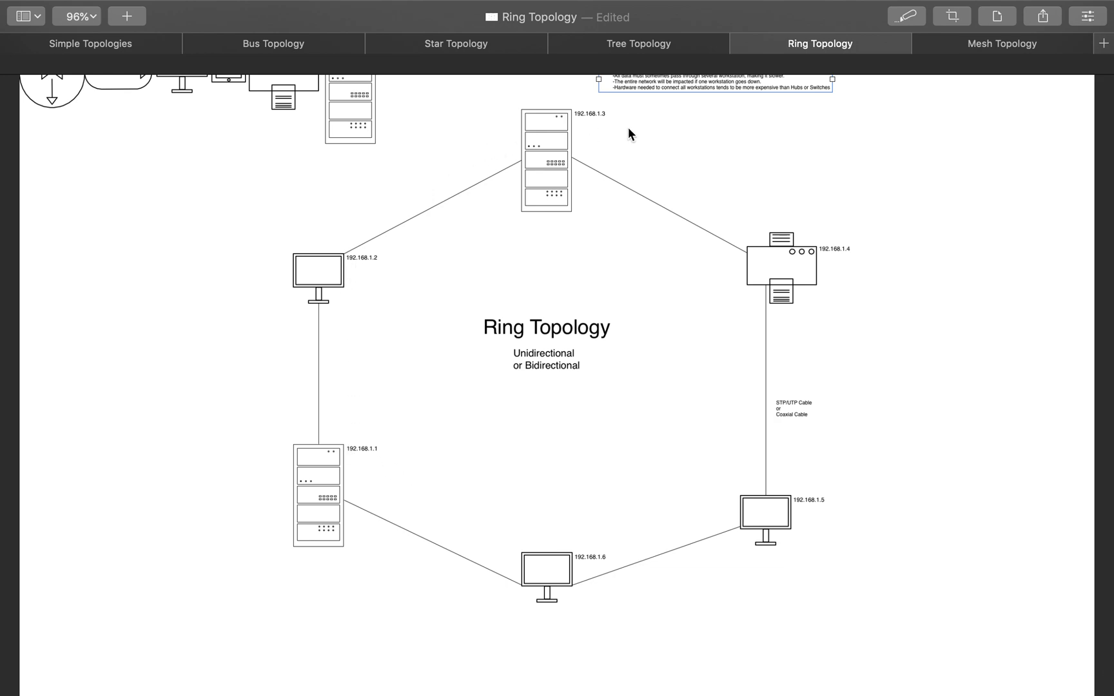
pyautogui.moveTo(566, 594)
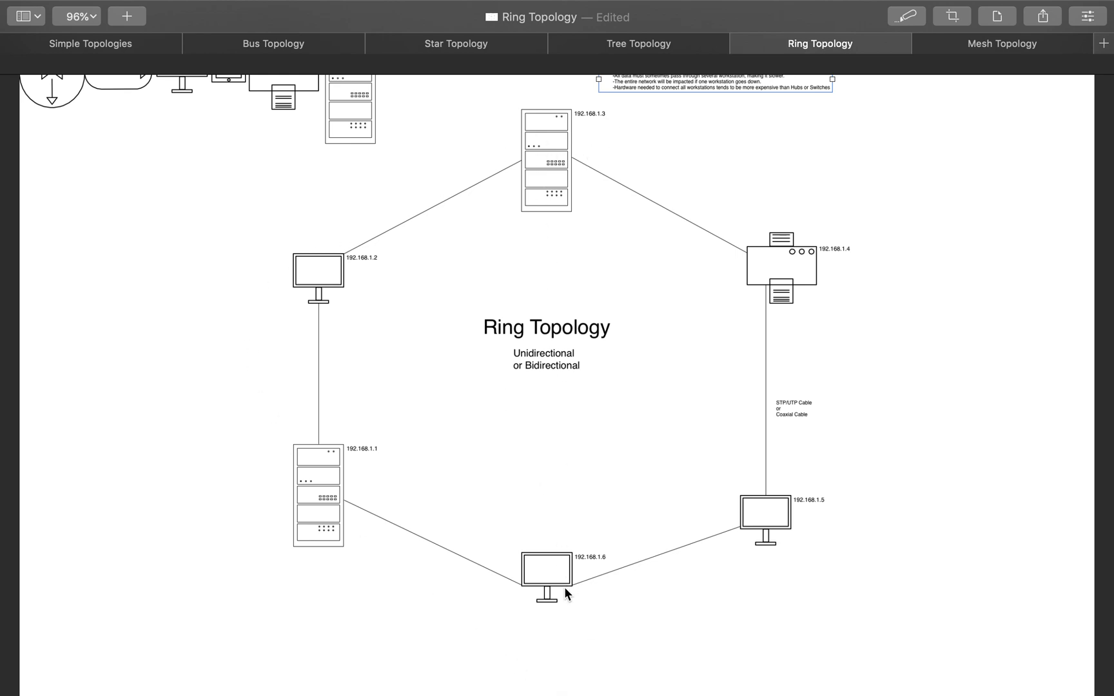
pyautogui.moveTo(577, 585)
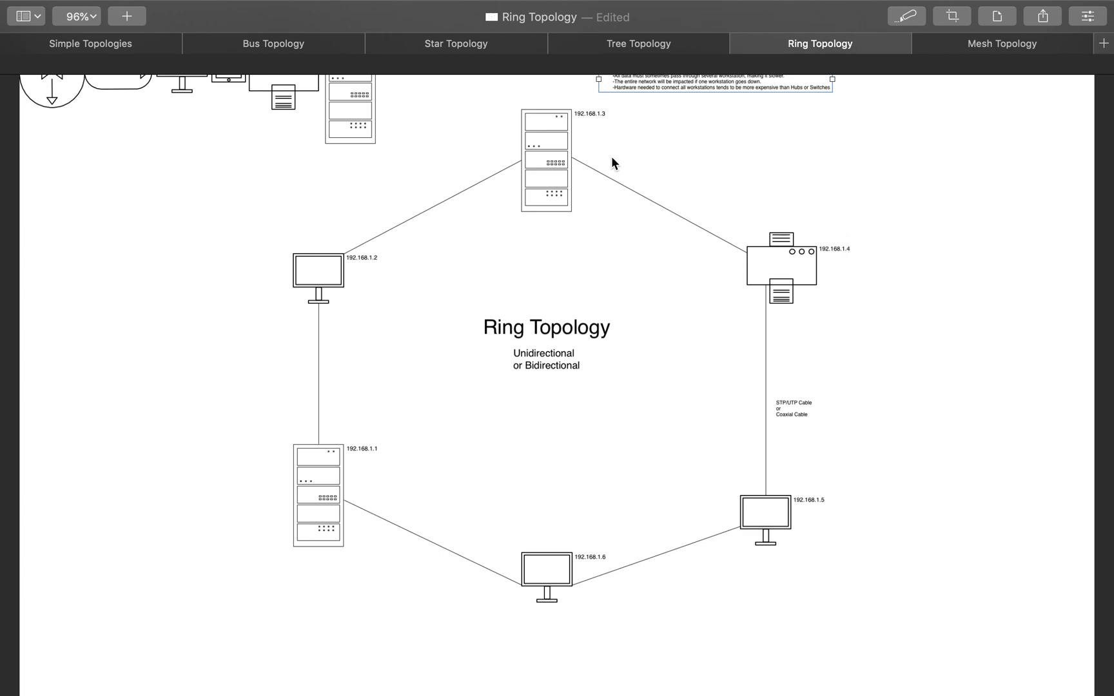
pyautogui.moveTo(555, 239)
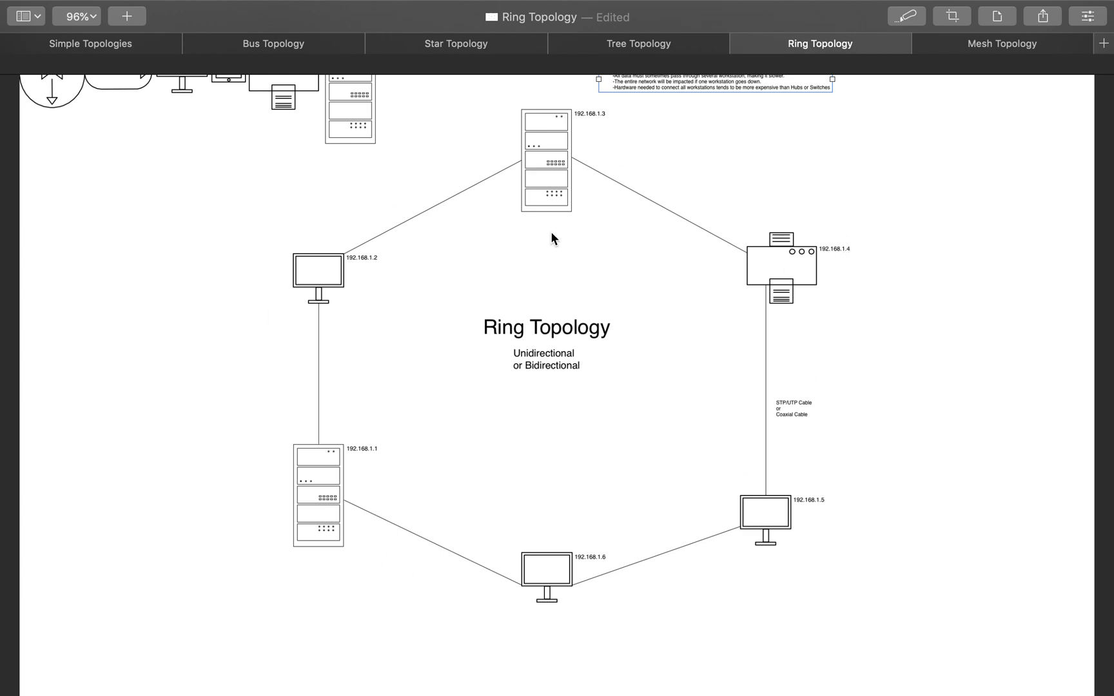
pyautogui.moveTo(660, 99)
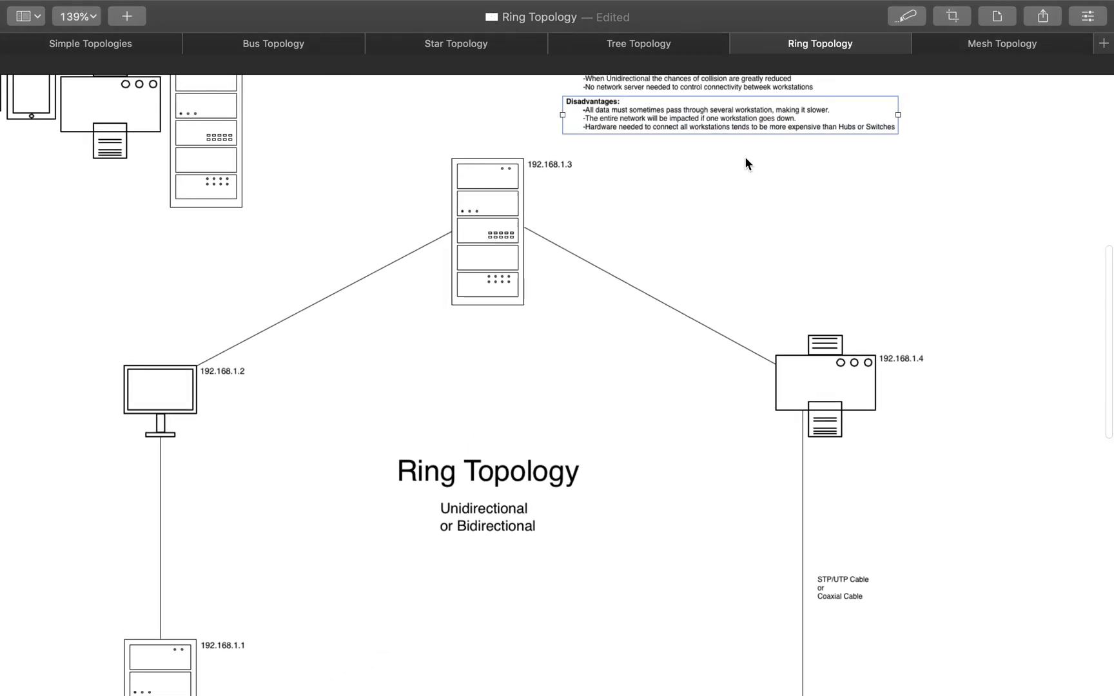
pyautogui.moveTo(518, 229)
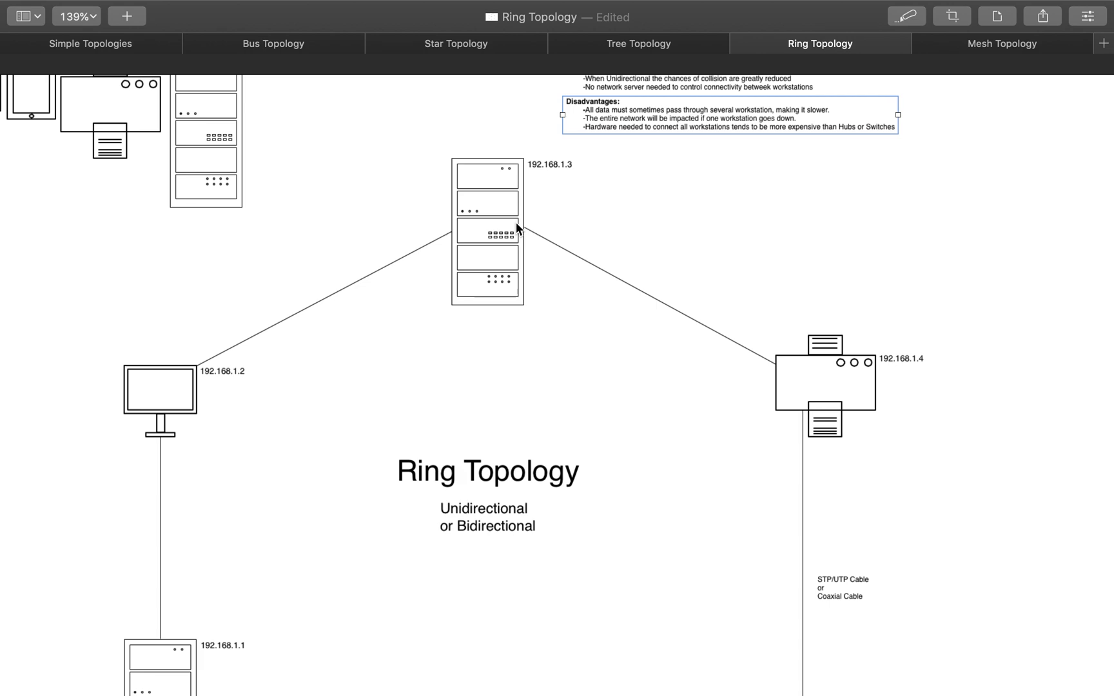
pyautogui.moveTo(446, 467)
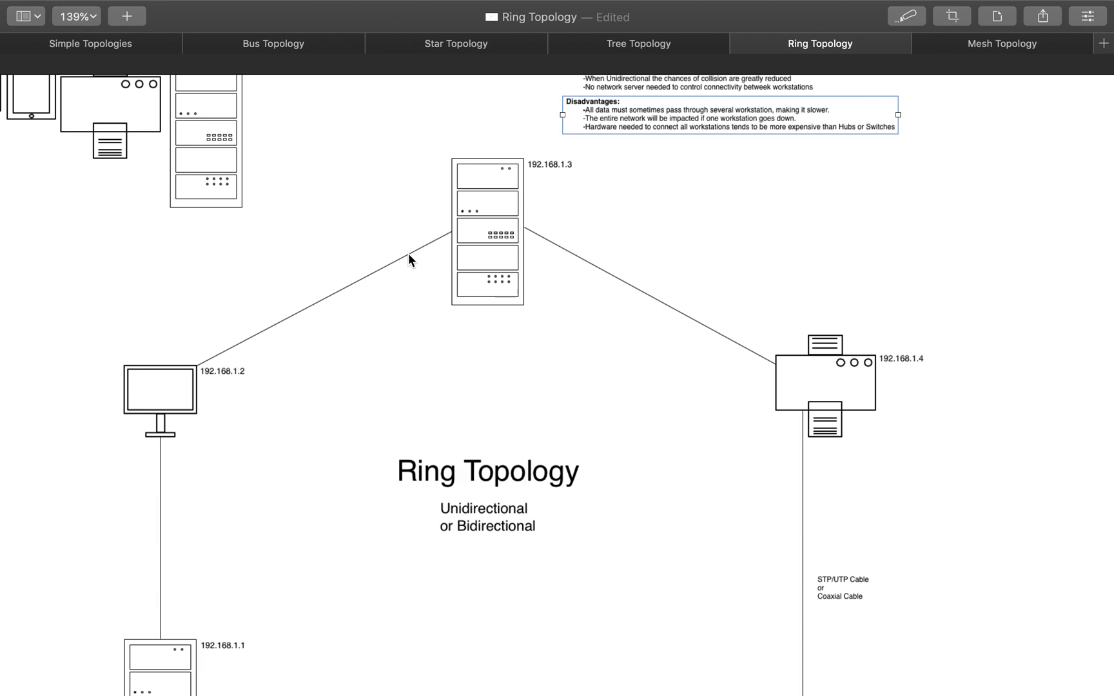
pyautogui.moveTo(382, 341)
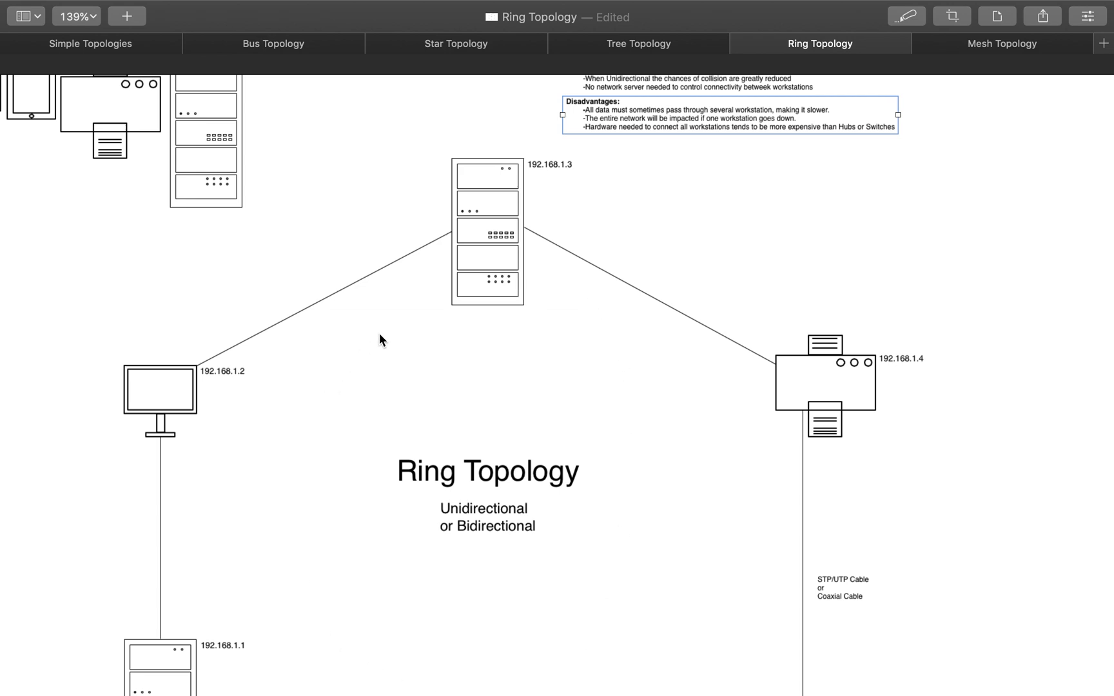
pyautogui.moveTo(455, 588)
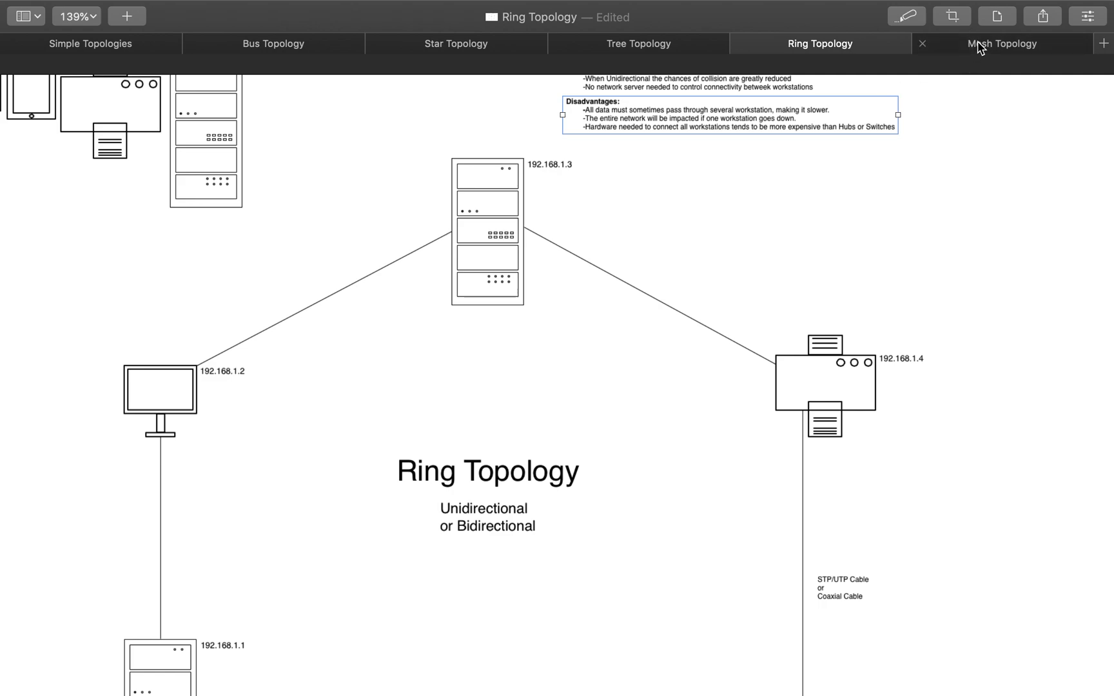
# - Bring up the Mesh Topology document showing six fully interconnected devices
pyautogui.click(1002, 43)
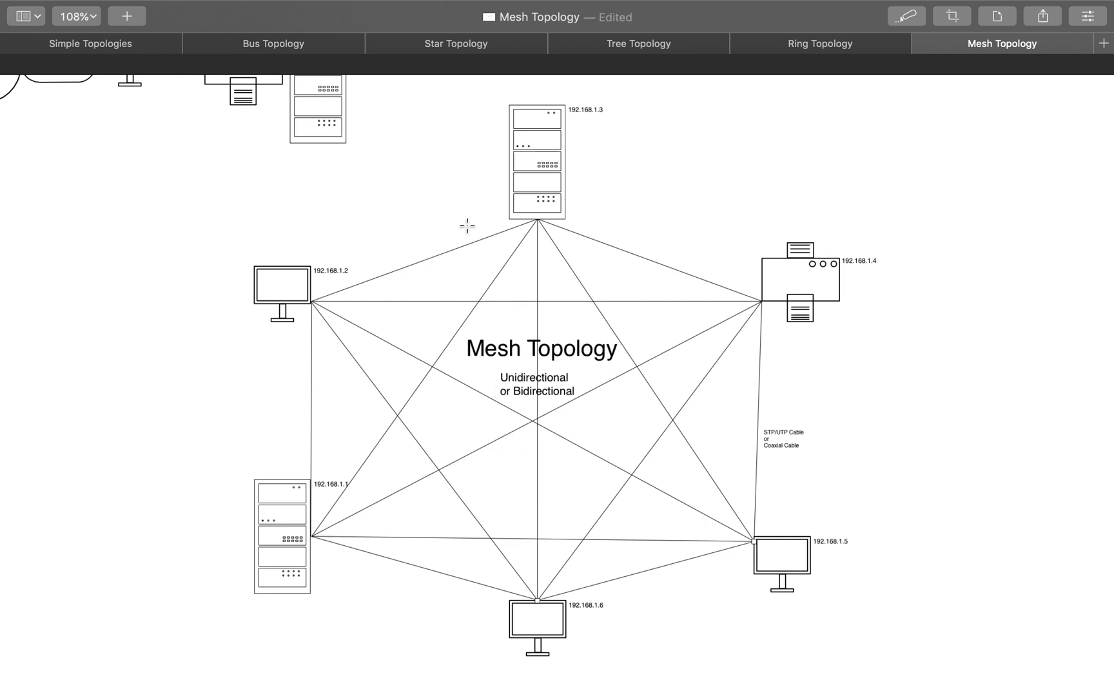
pyautogui.moveTo(497, 291)
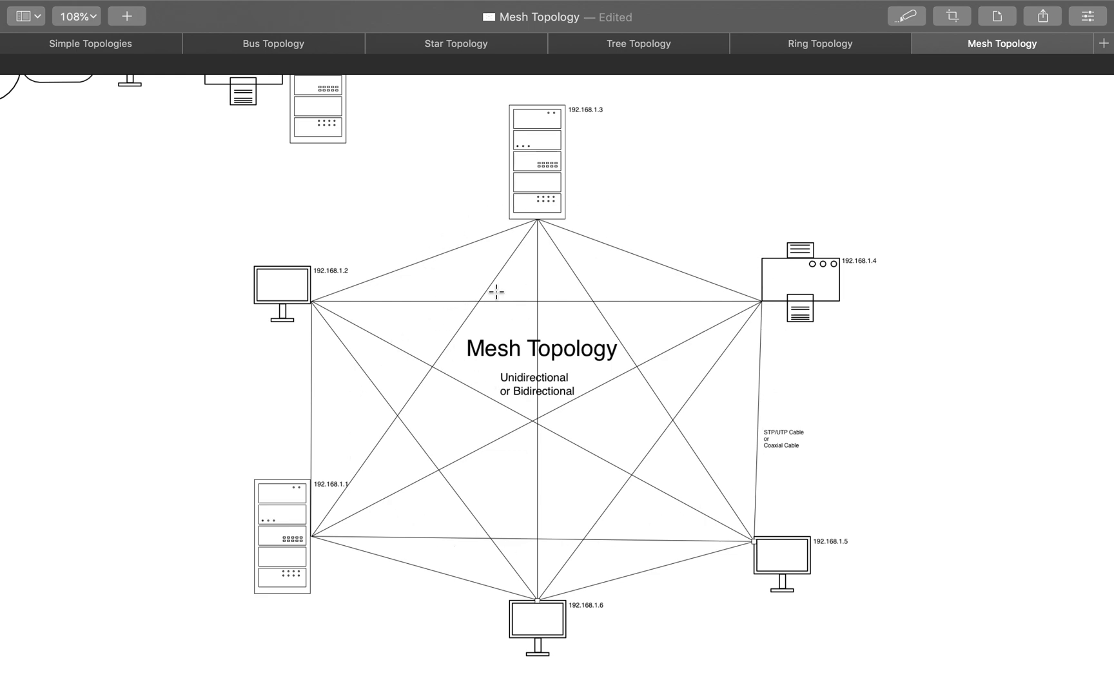
pyautogui.moveTo(517, 252)
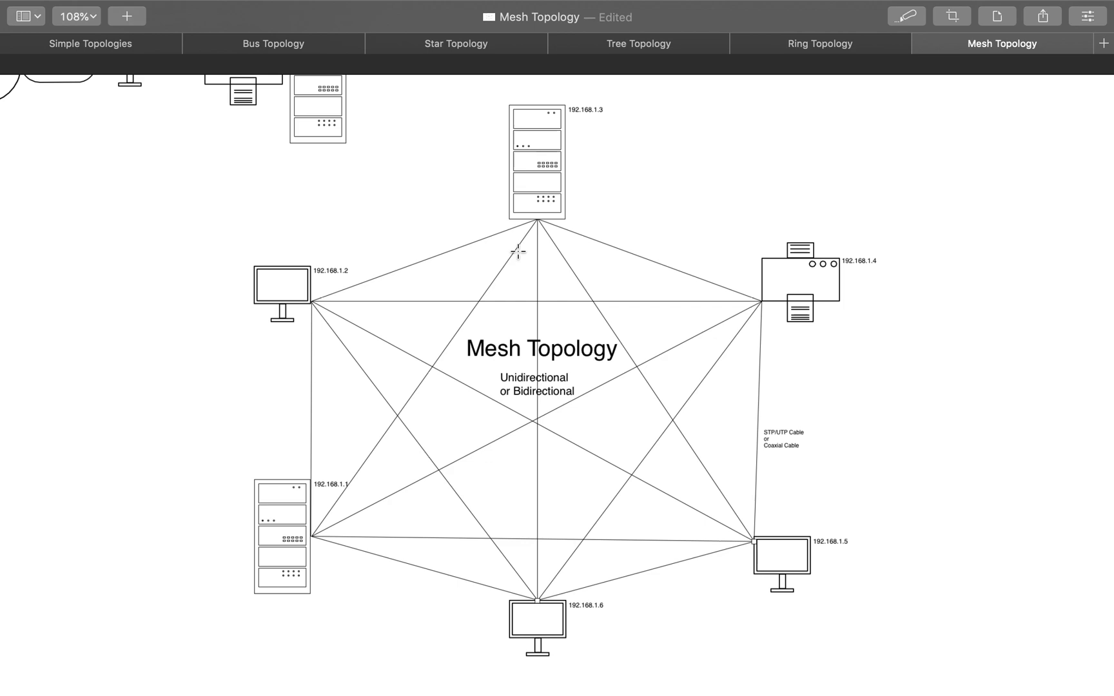
pyautogui.moveTo(396, 291)
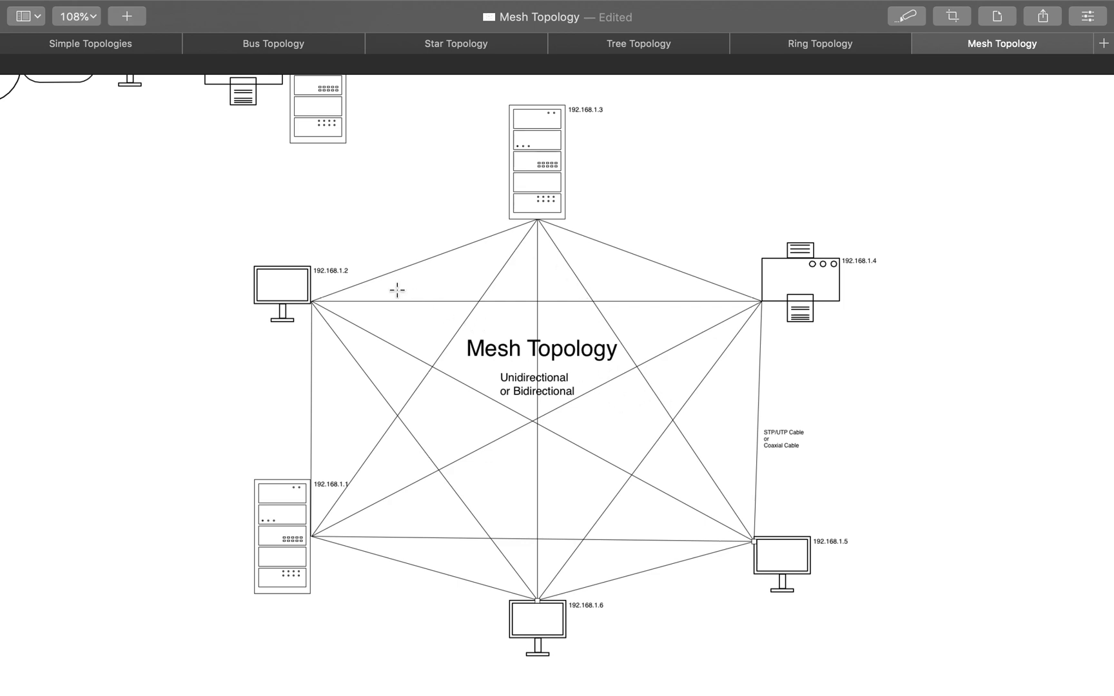
pyautogui.moveTo(773, 283)
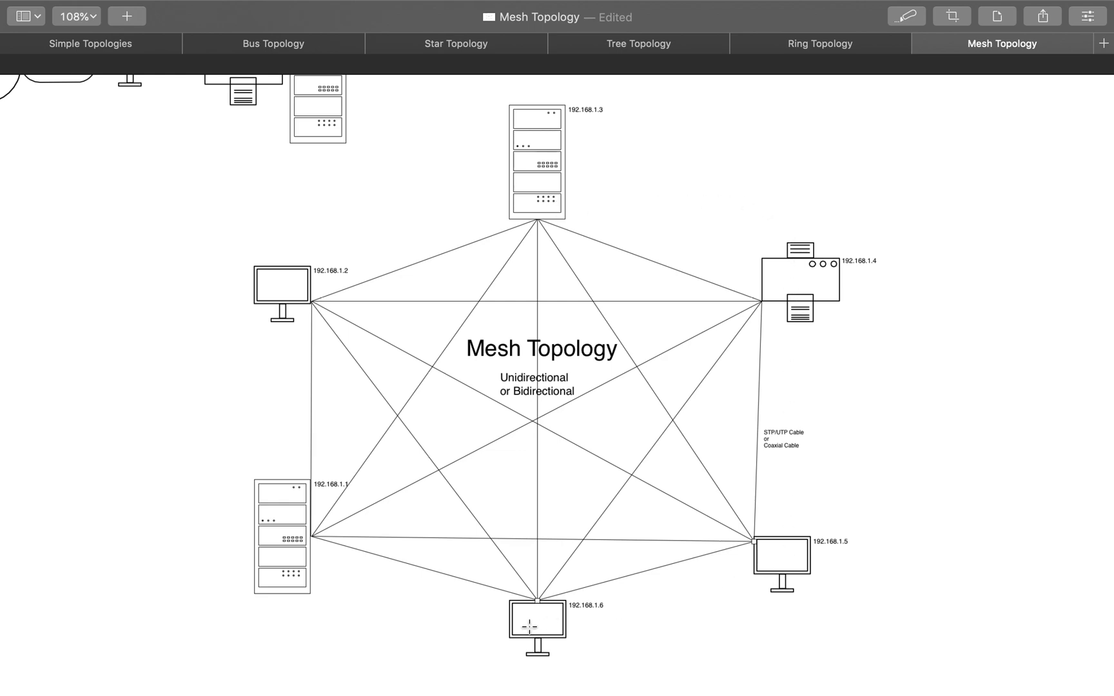
pyautogui.moveTo(467, 481)
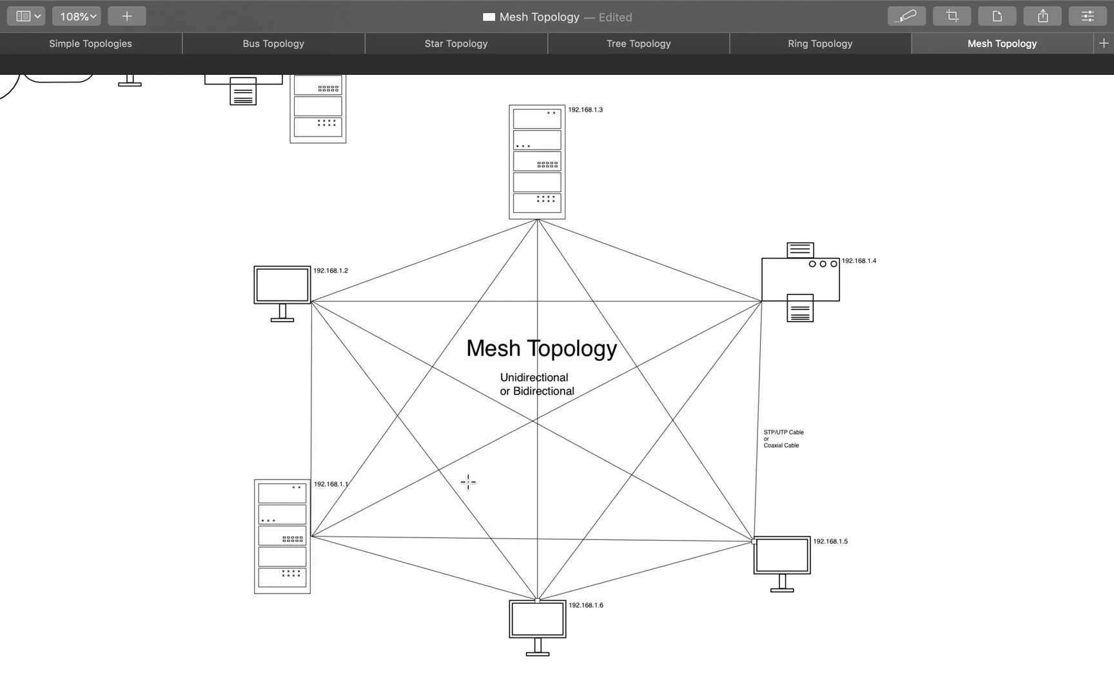
pyautogui.moveTo(339, 296)
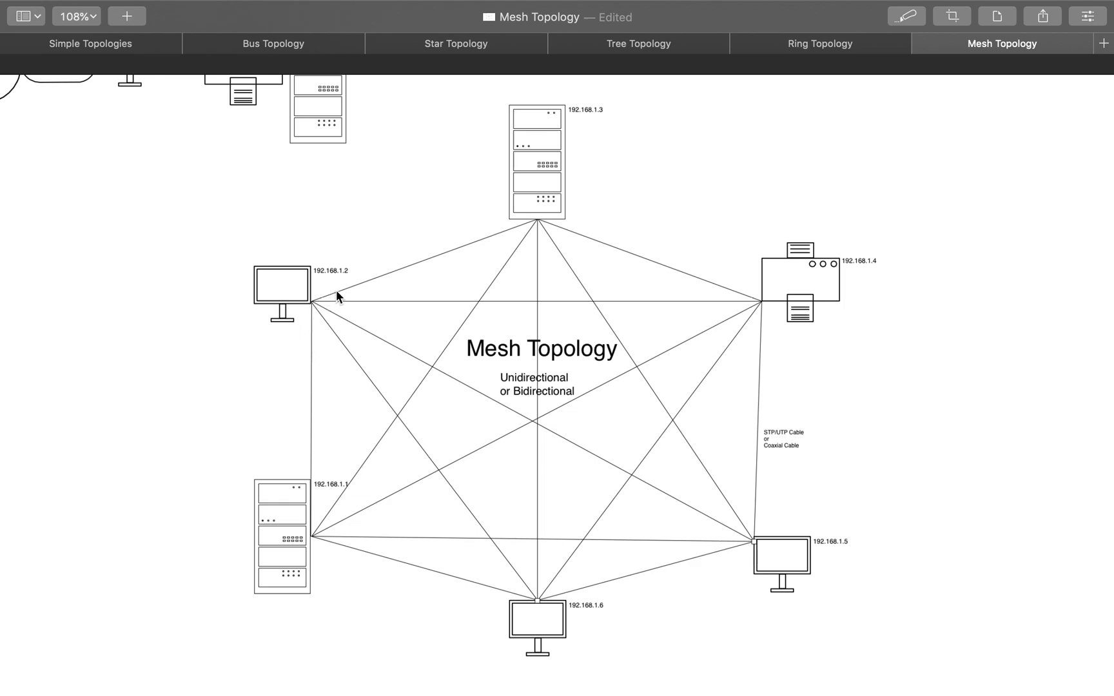
pyautogui.moveTo(745, 455)
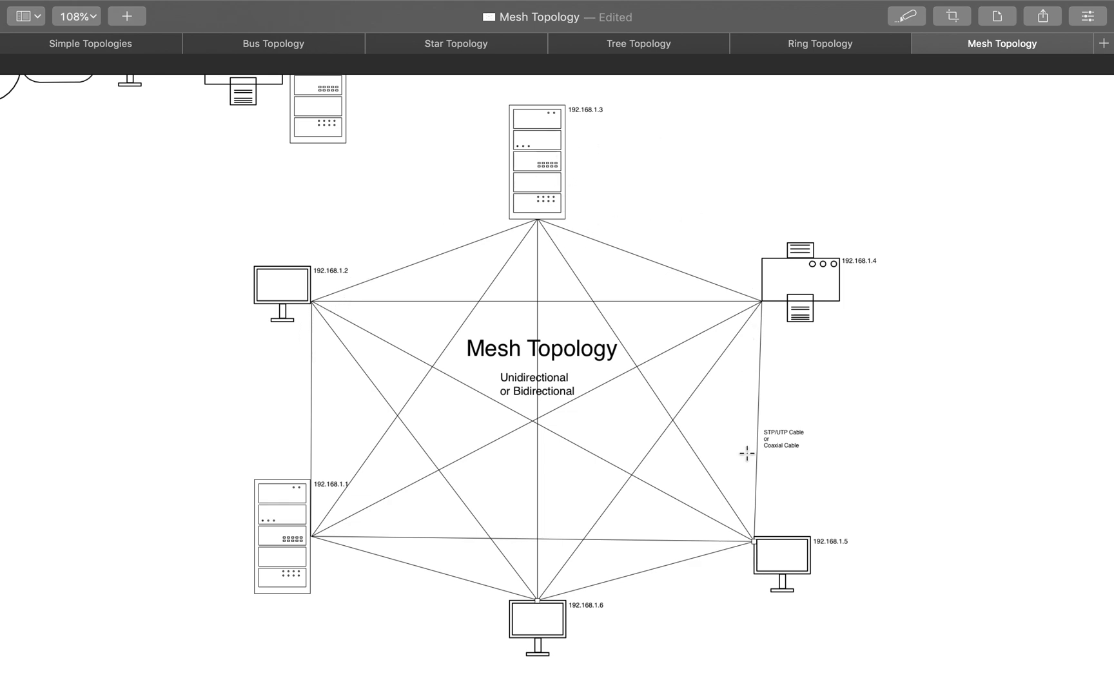
pyautogui.moveTo(726, 312)
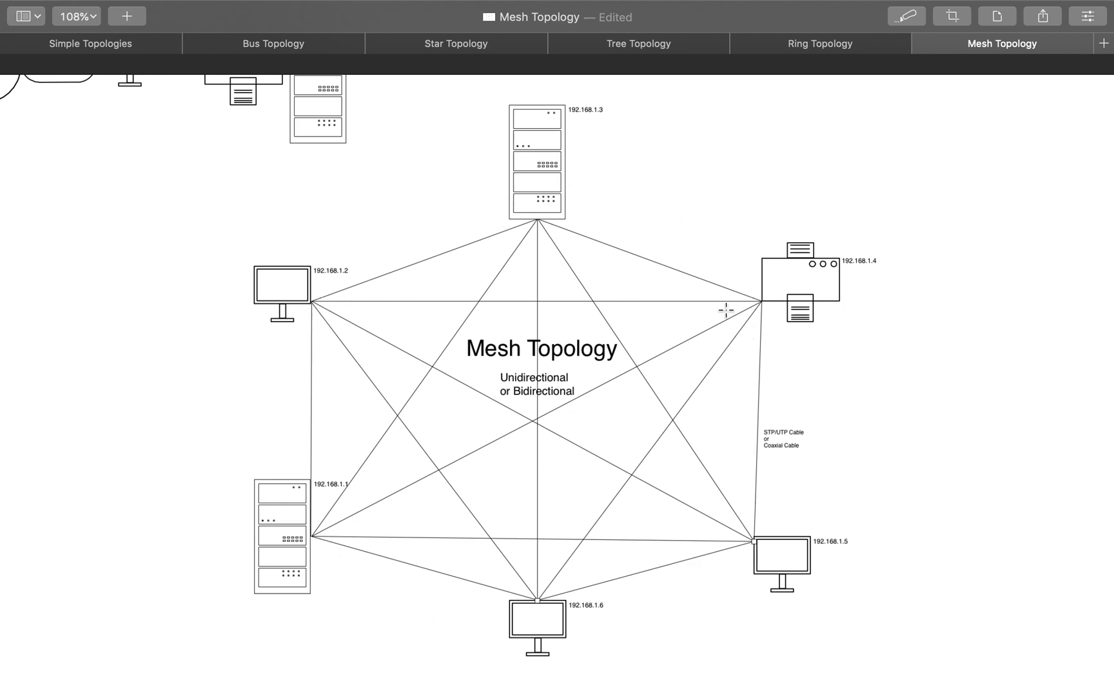
pyautogui.moveTo(599, 424)
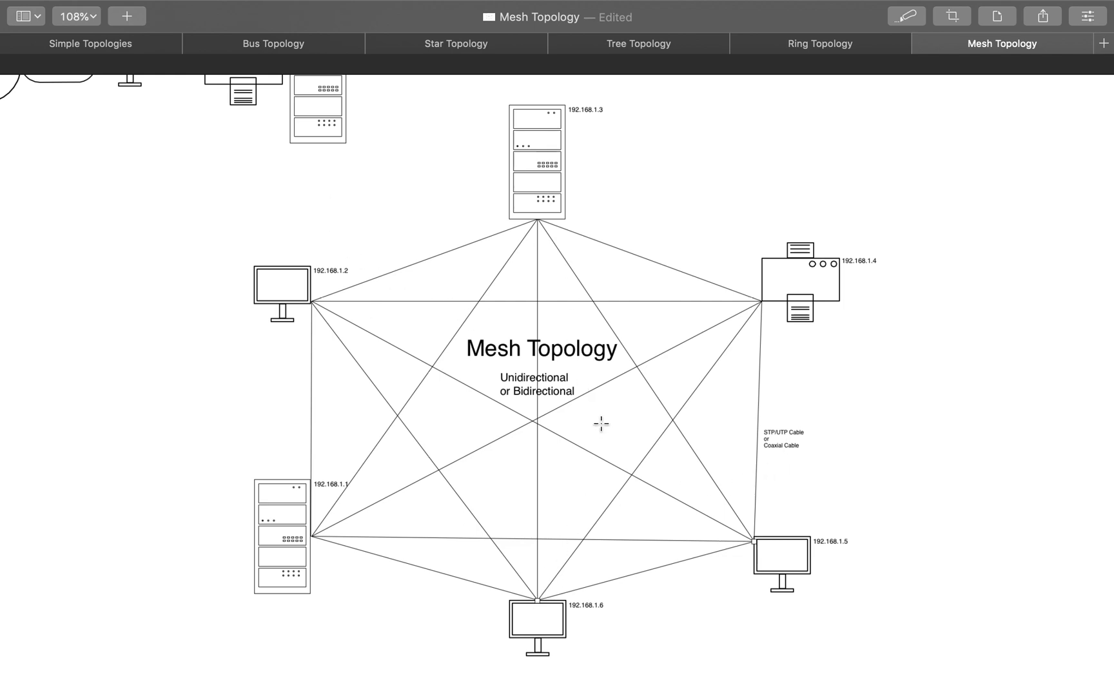
pyautogui.moveTo(803, 262)
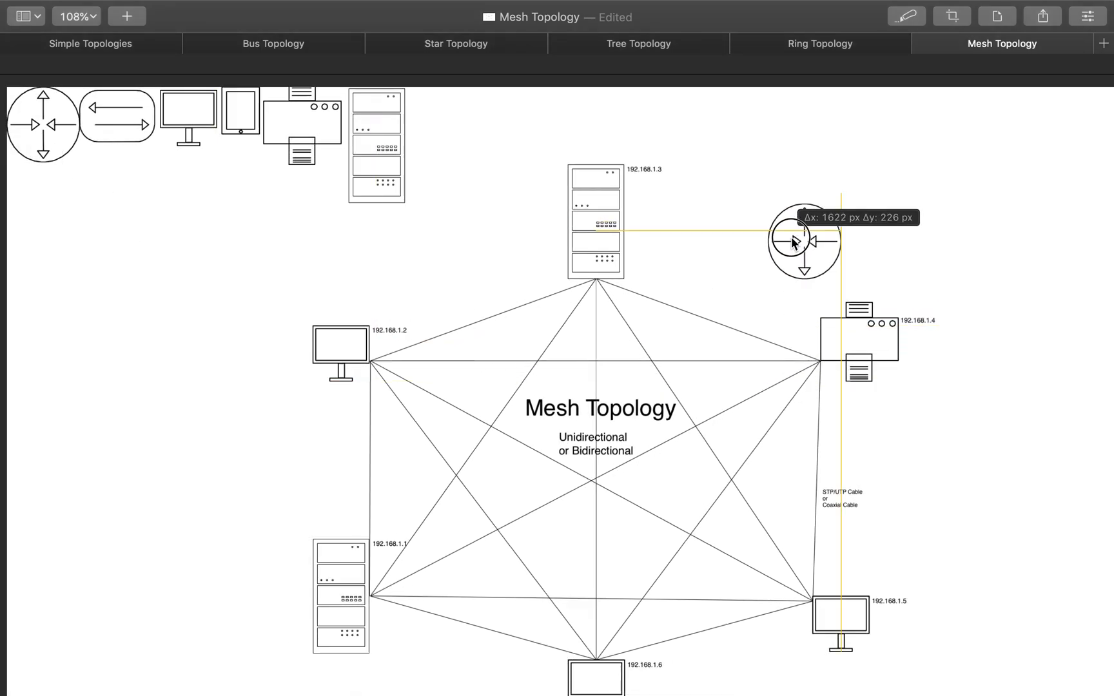
# - Drag the router symbol onto the 192.168.1.4 node of the mesh diagram
pyautogui.moveTo(803, 241); pyautogui.dragTo(967, 213)
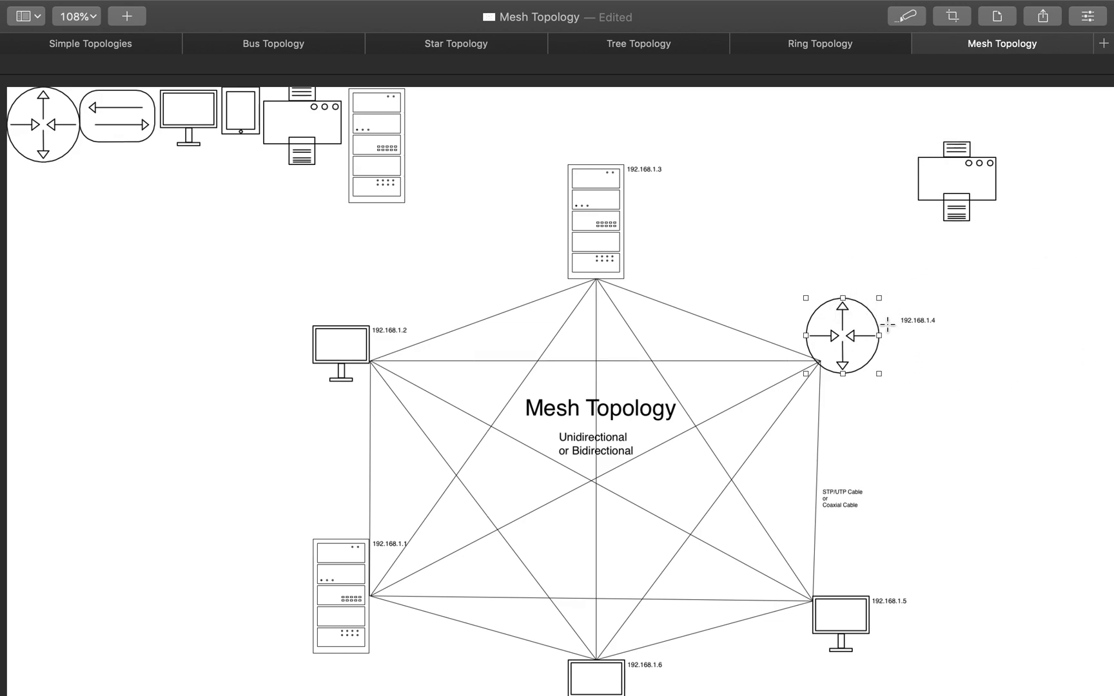
pyautogui.moveTo(851, 190)
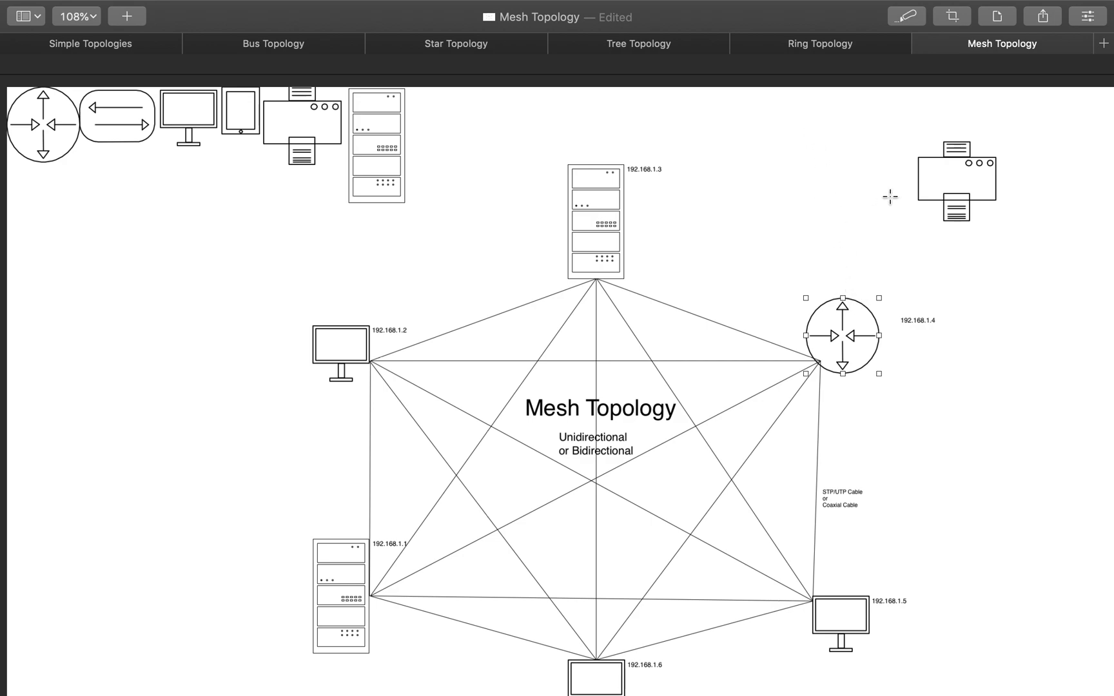
pyautogui.moveTo(967, 390)
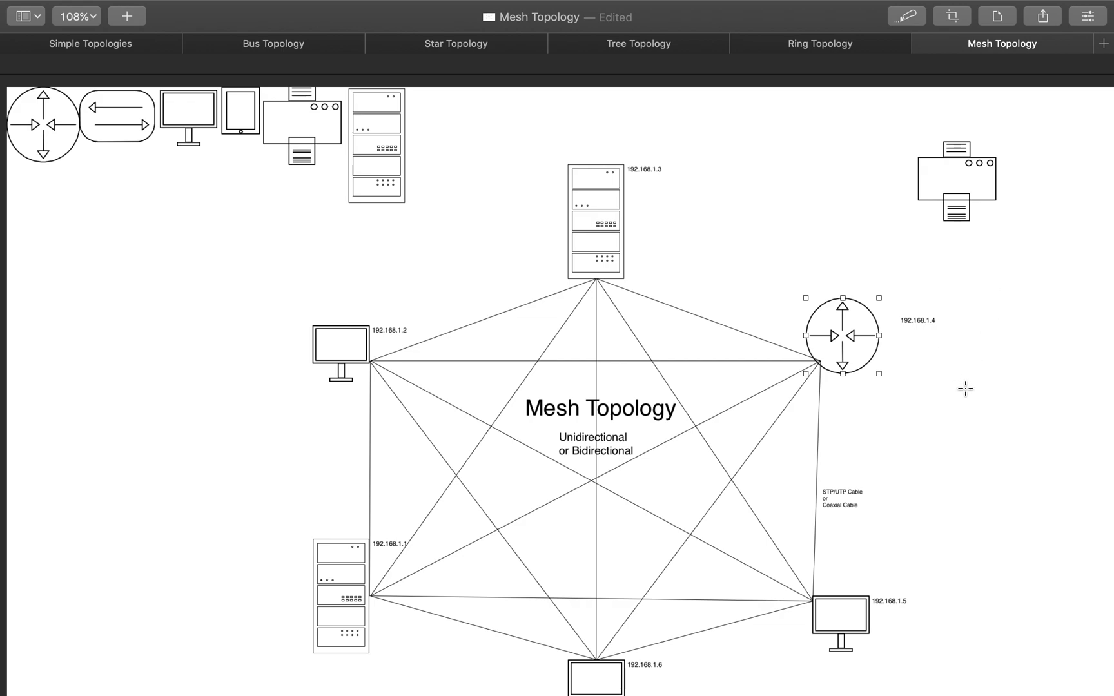
pyautogui.moveTo(900, 381)
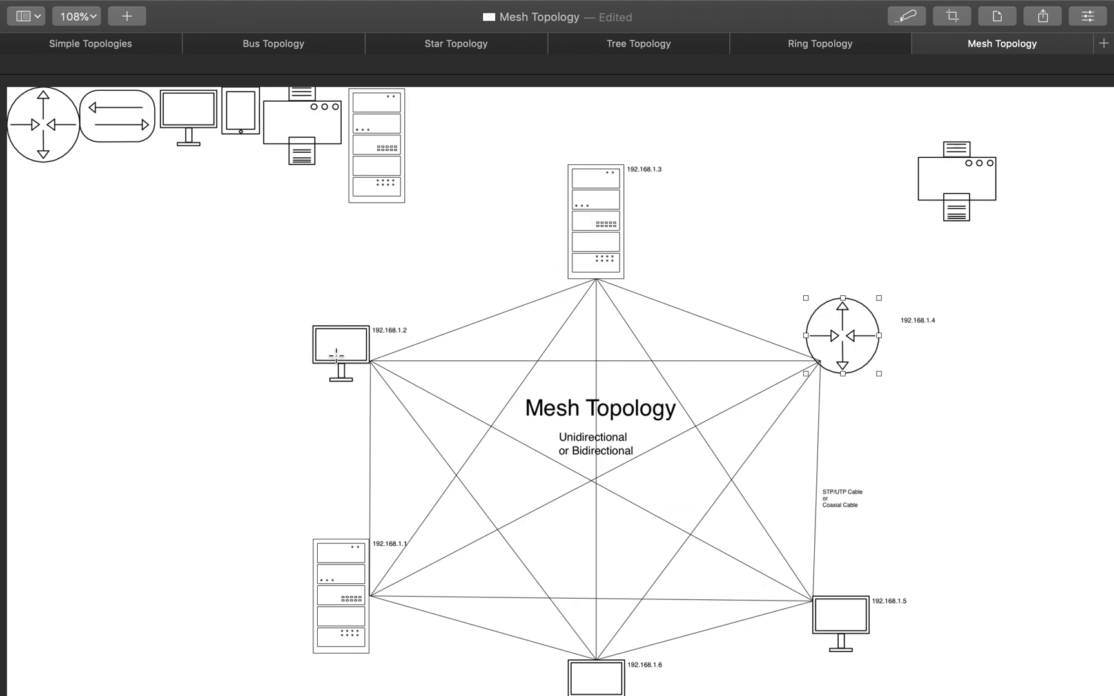
pyautogui.moveTo(257, 449)
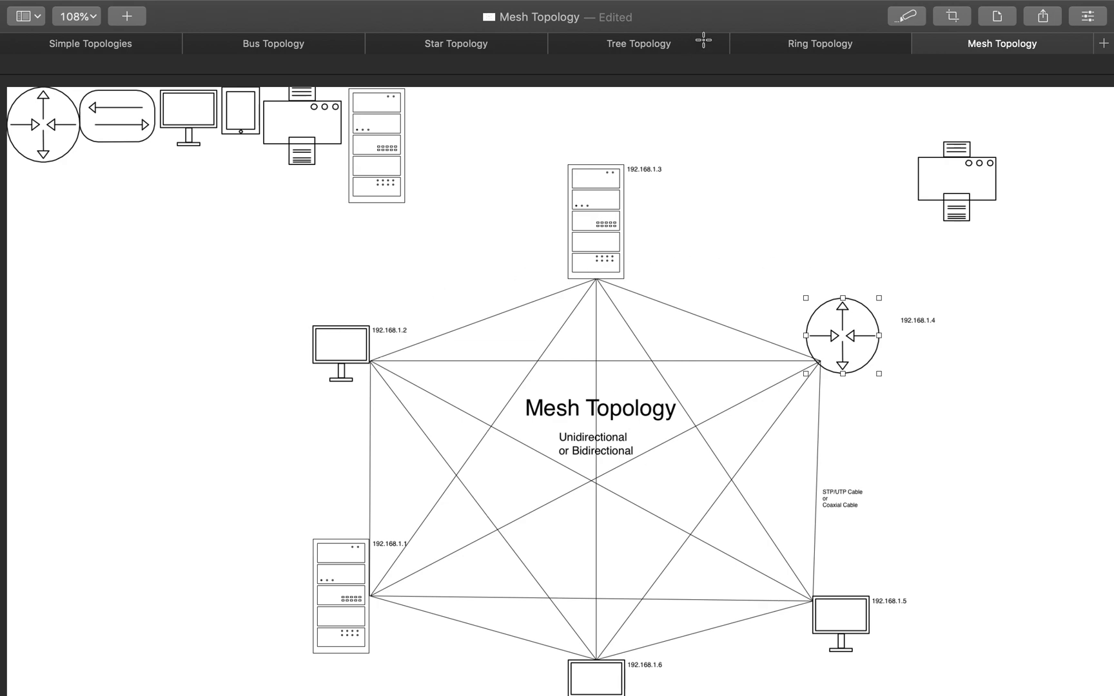
pyautogui.moveTo(883, 261)
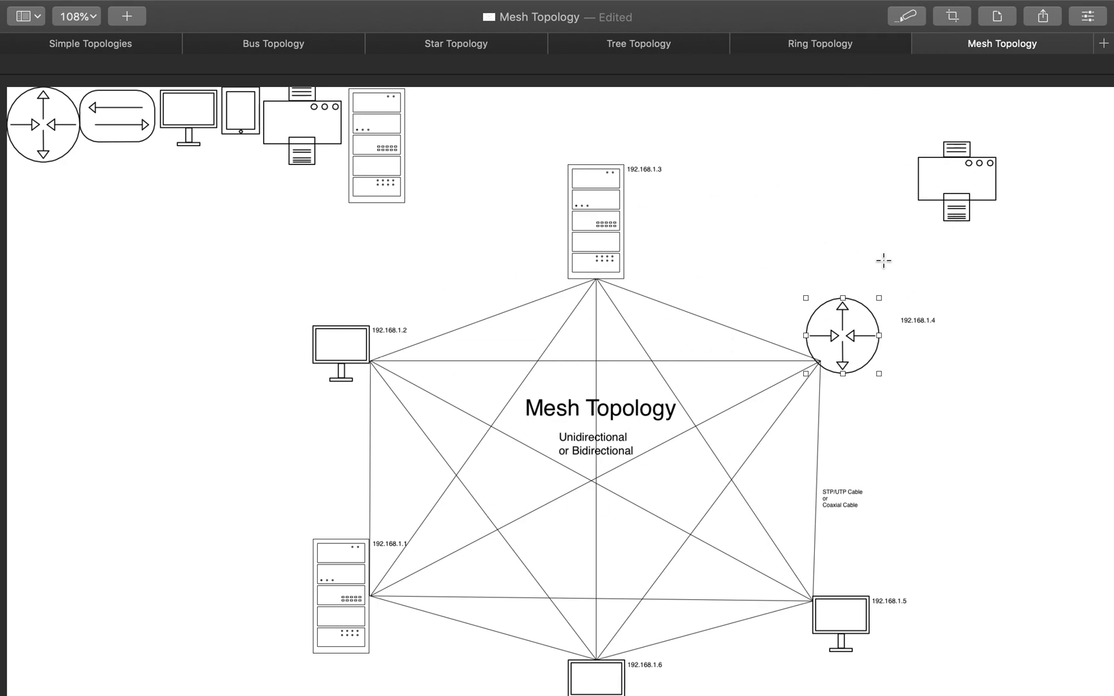
pyautogui.moveTo(720, 387)
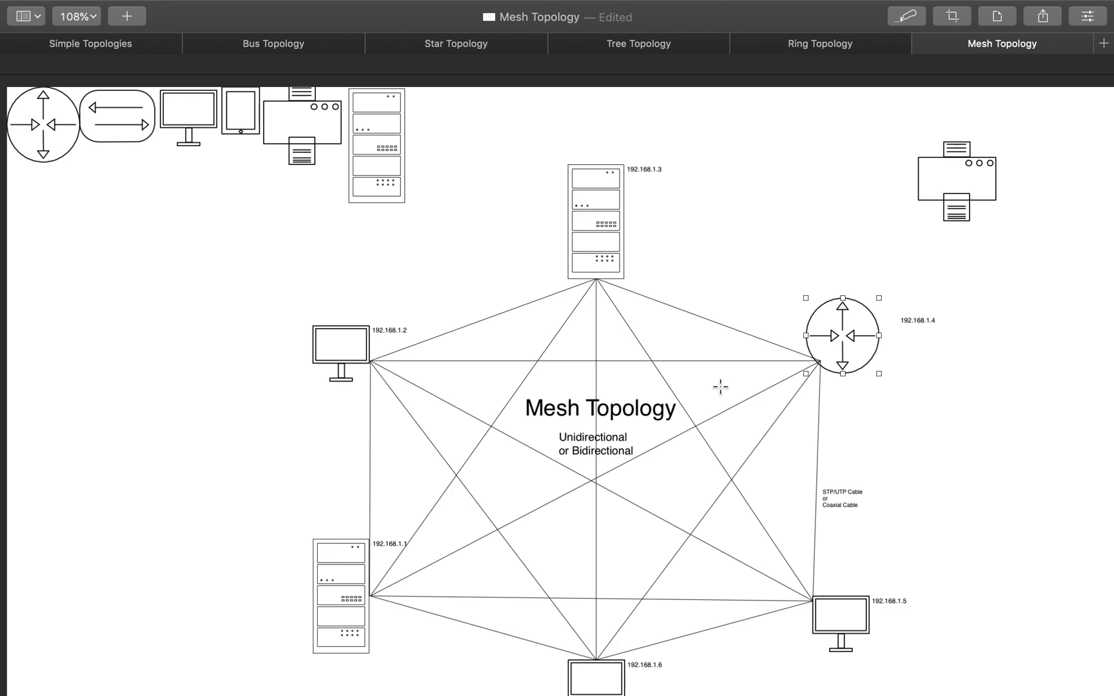
pyautogui.moveTo(901, 129)
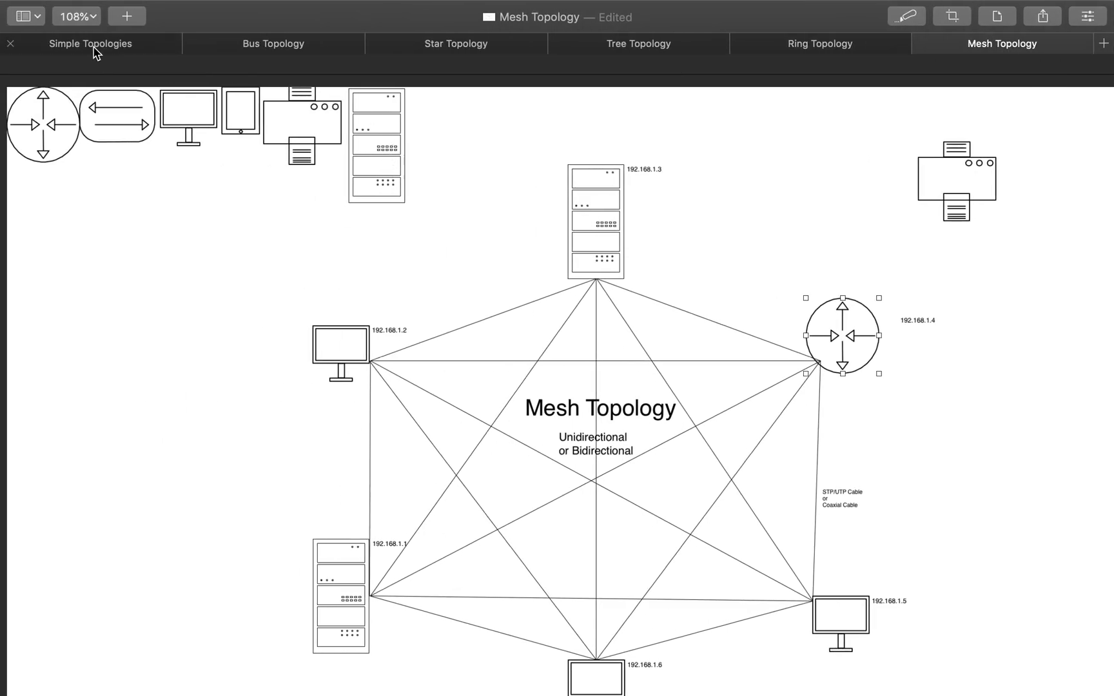
# - Return to the Simple Topologies document at its Server-Client Topology page
pyautogui.click(90, 43)
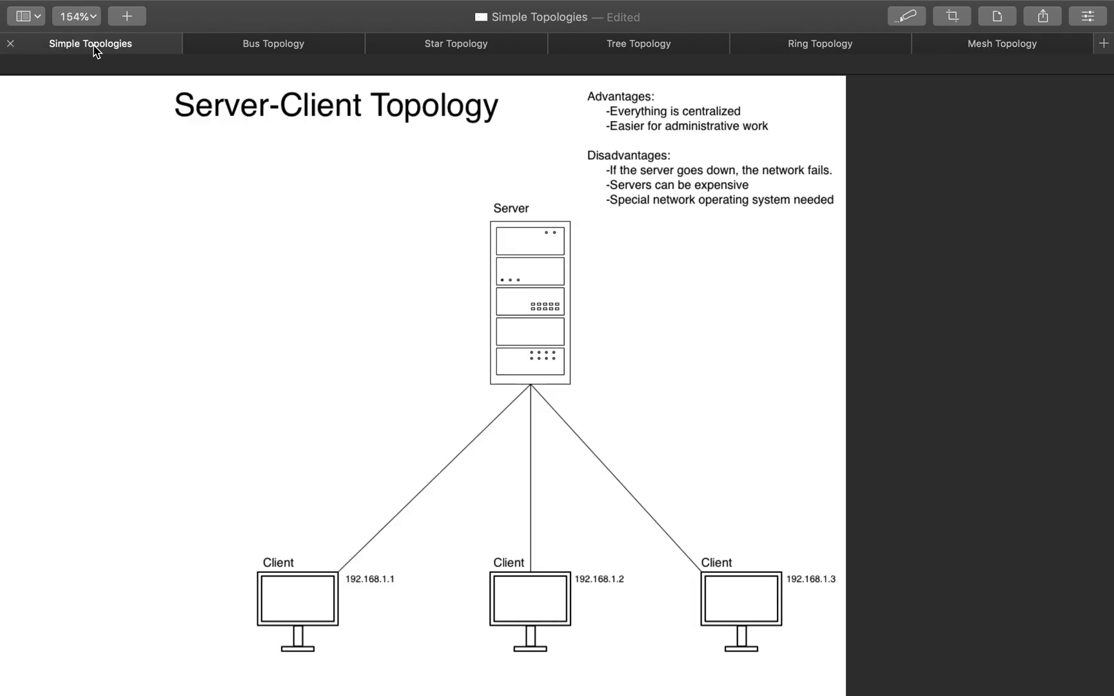
# - Cycle through the Bus, Star and Tree Topology documents one after another
pyautogui.click(273, 44)
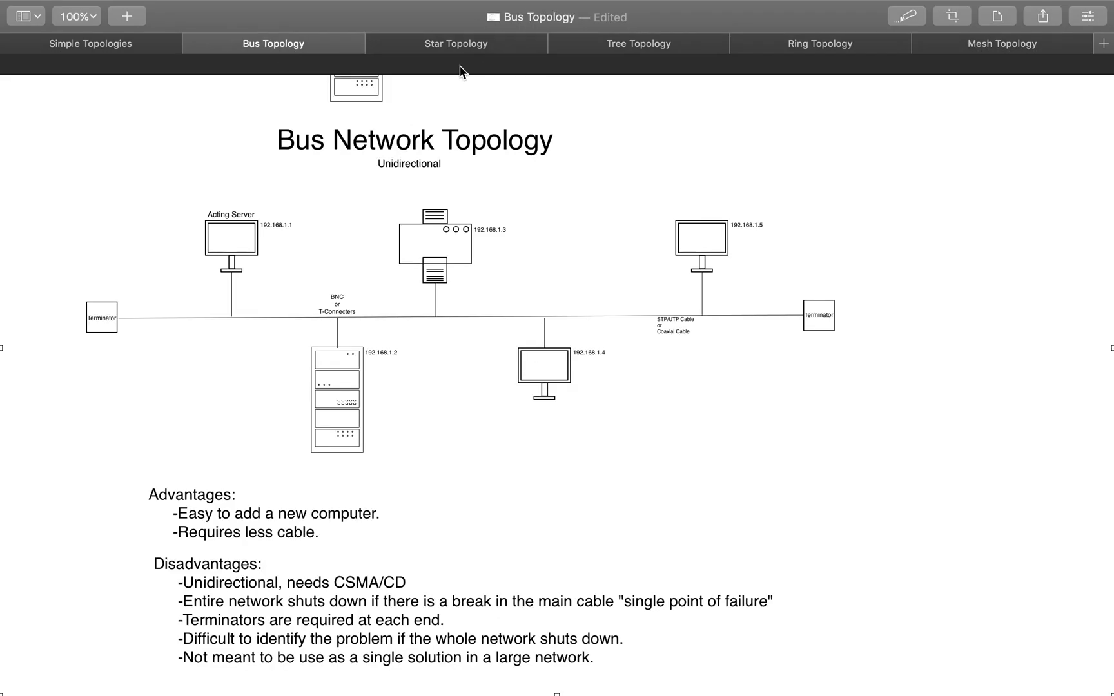
pyautogui.click(457, 43)
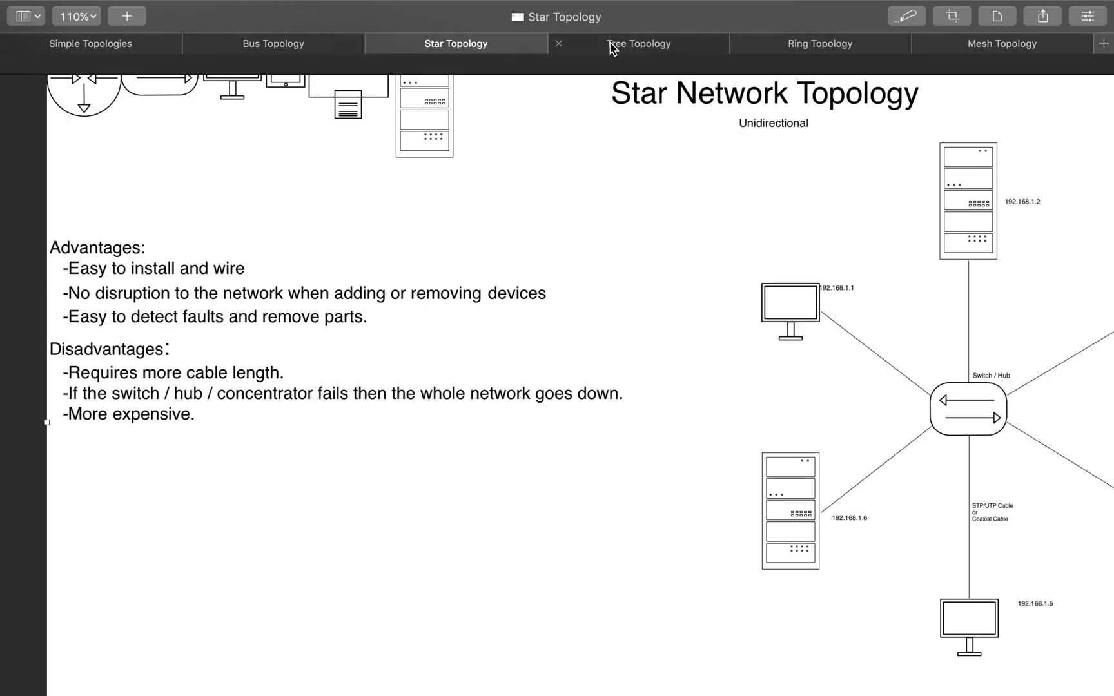
pyautogui.click(820, 43)
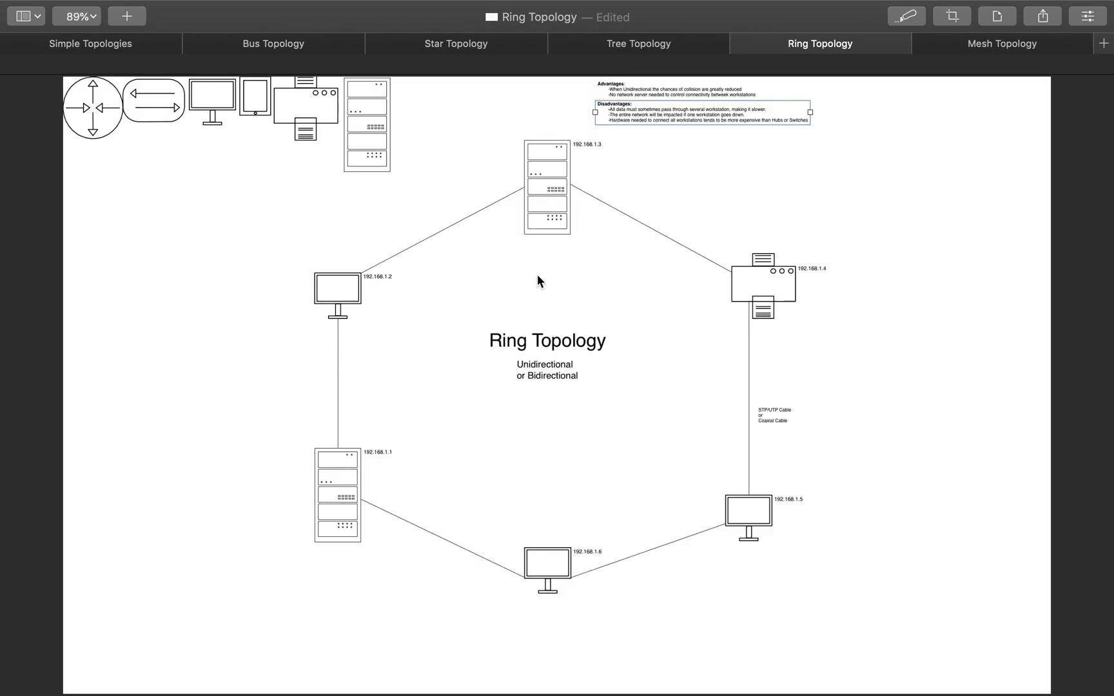
pyautogui.moveTo(548, 621)
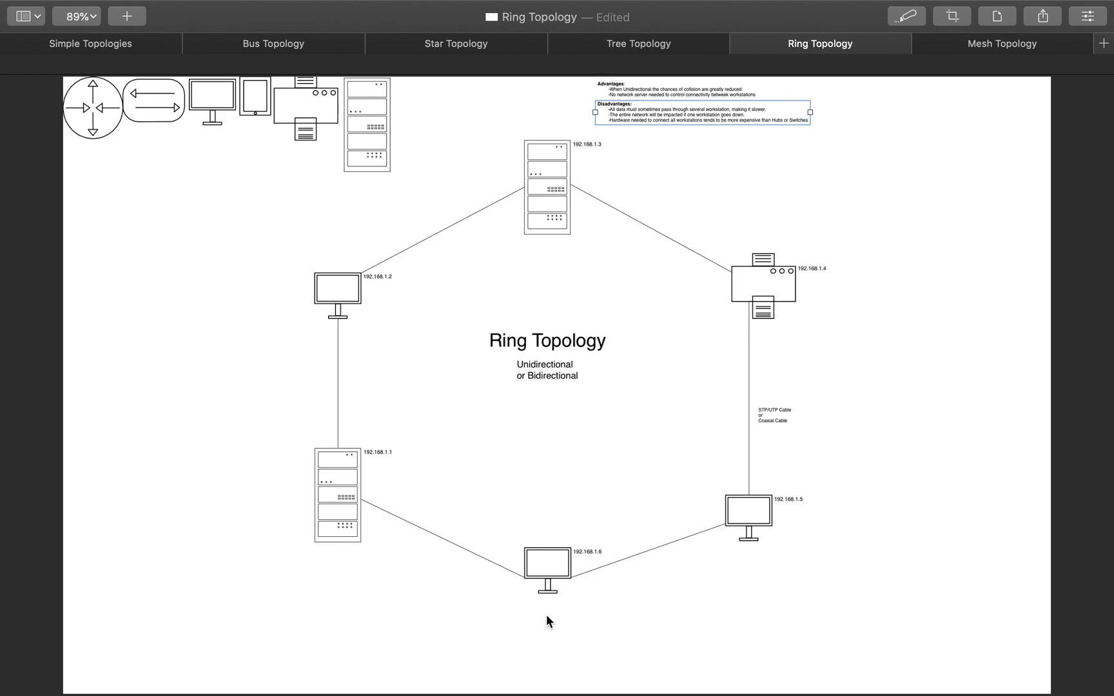
pyautogui.moveTo(263, 576)
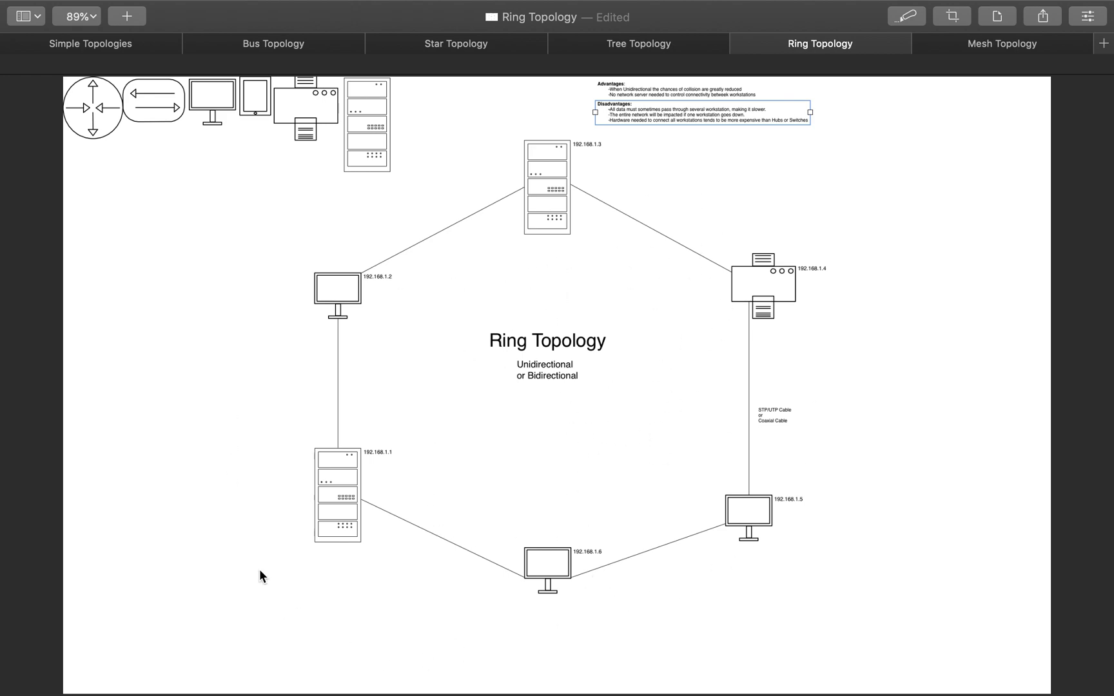
pyautogui.moveTo(953, 239)
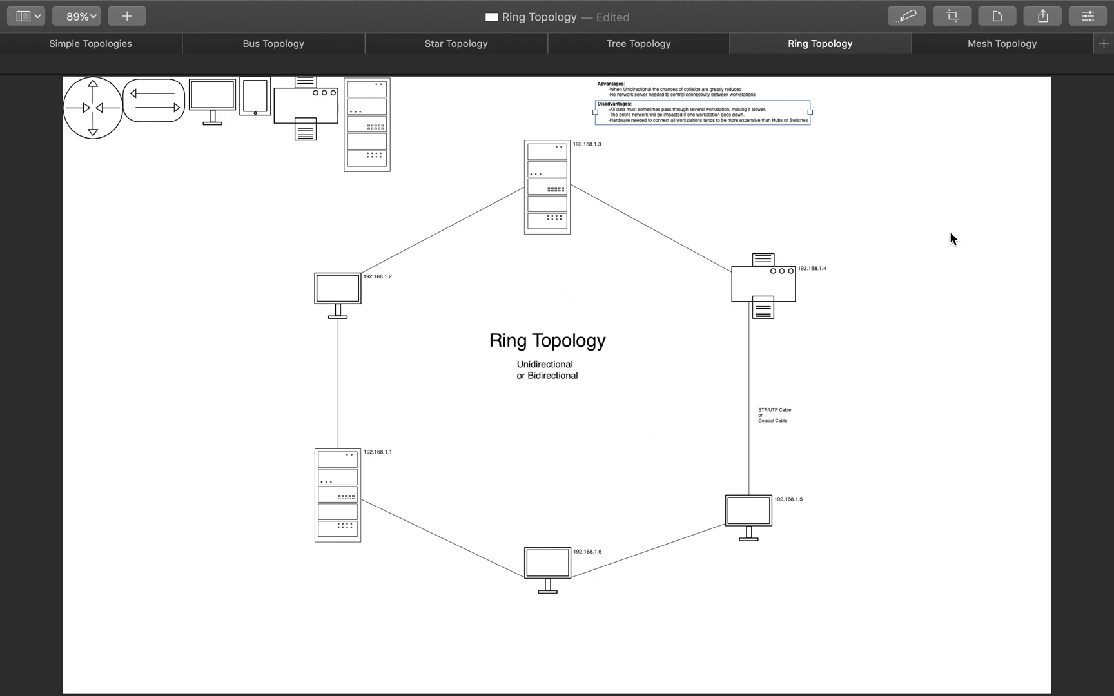